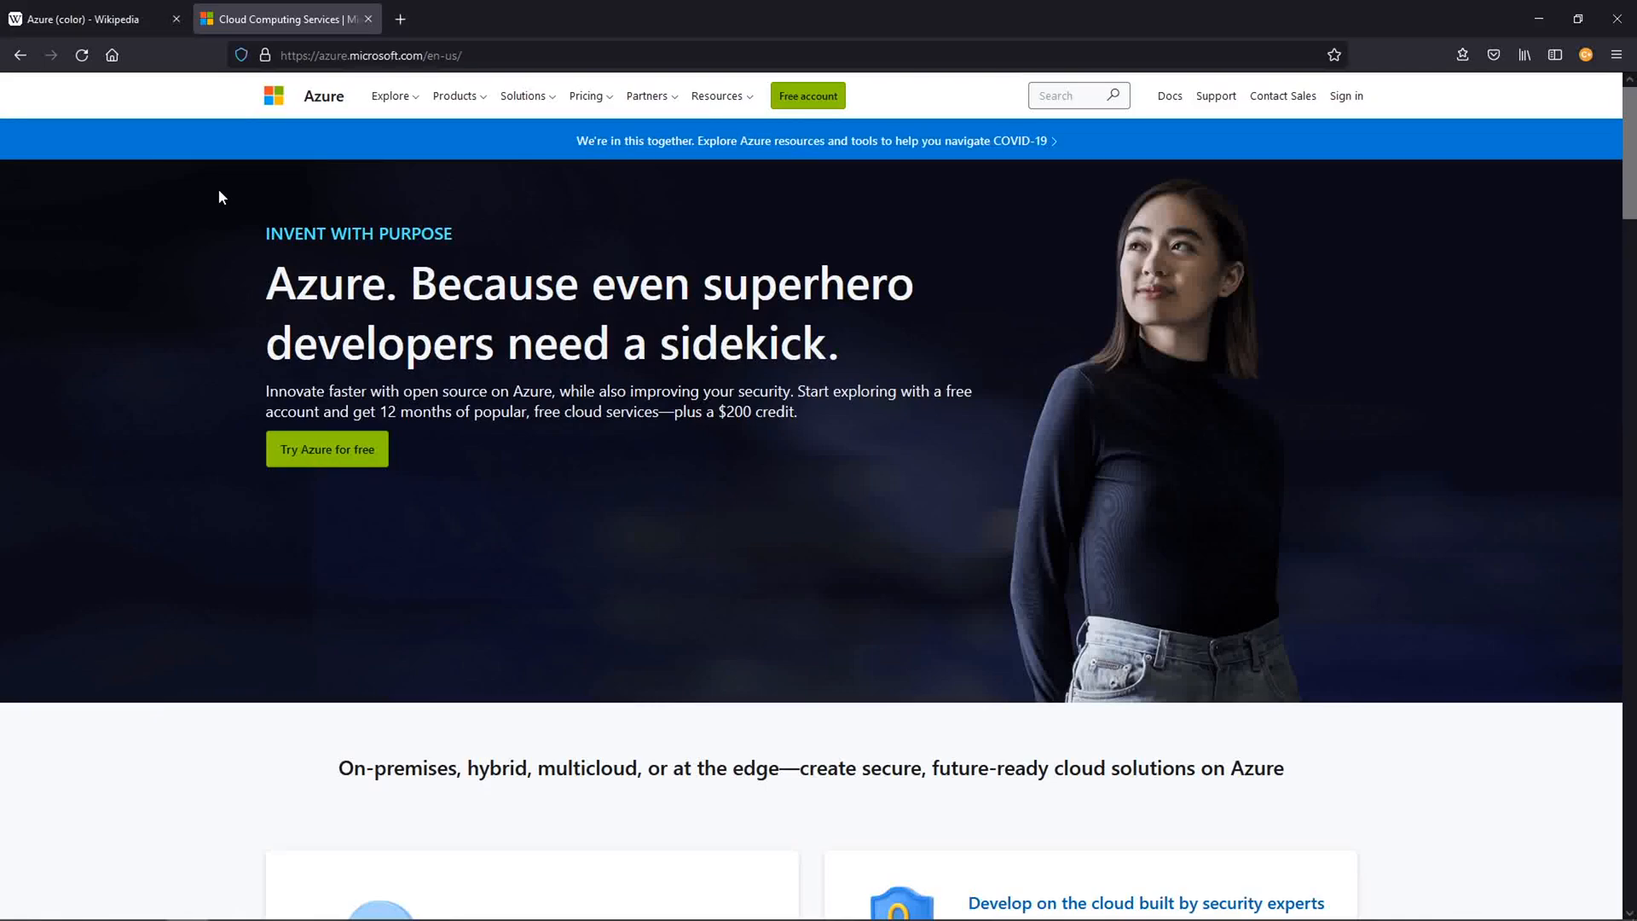
Step: Open 'Try Azure for free', review the free services list, and return to the page top
{"action": "scroll", "scroll_direction": "down", "scroll_amount": 3}
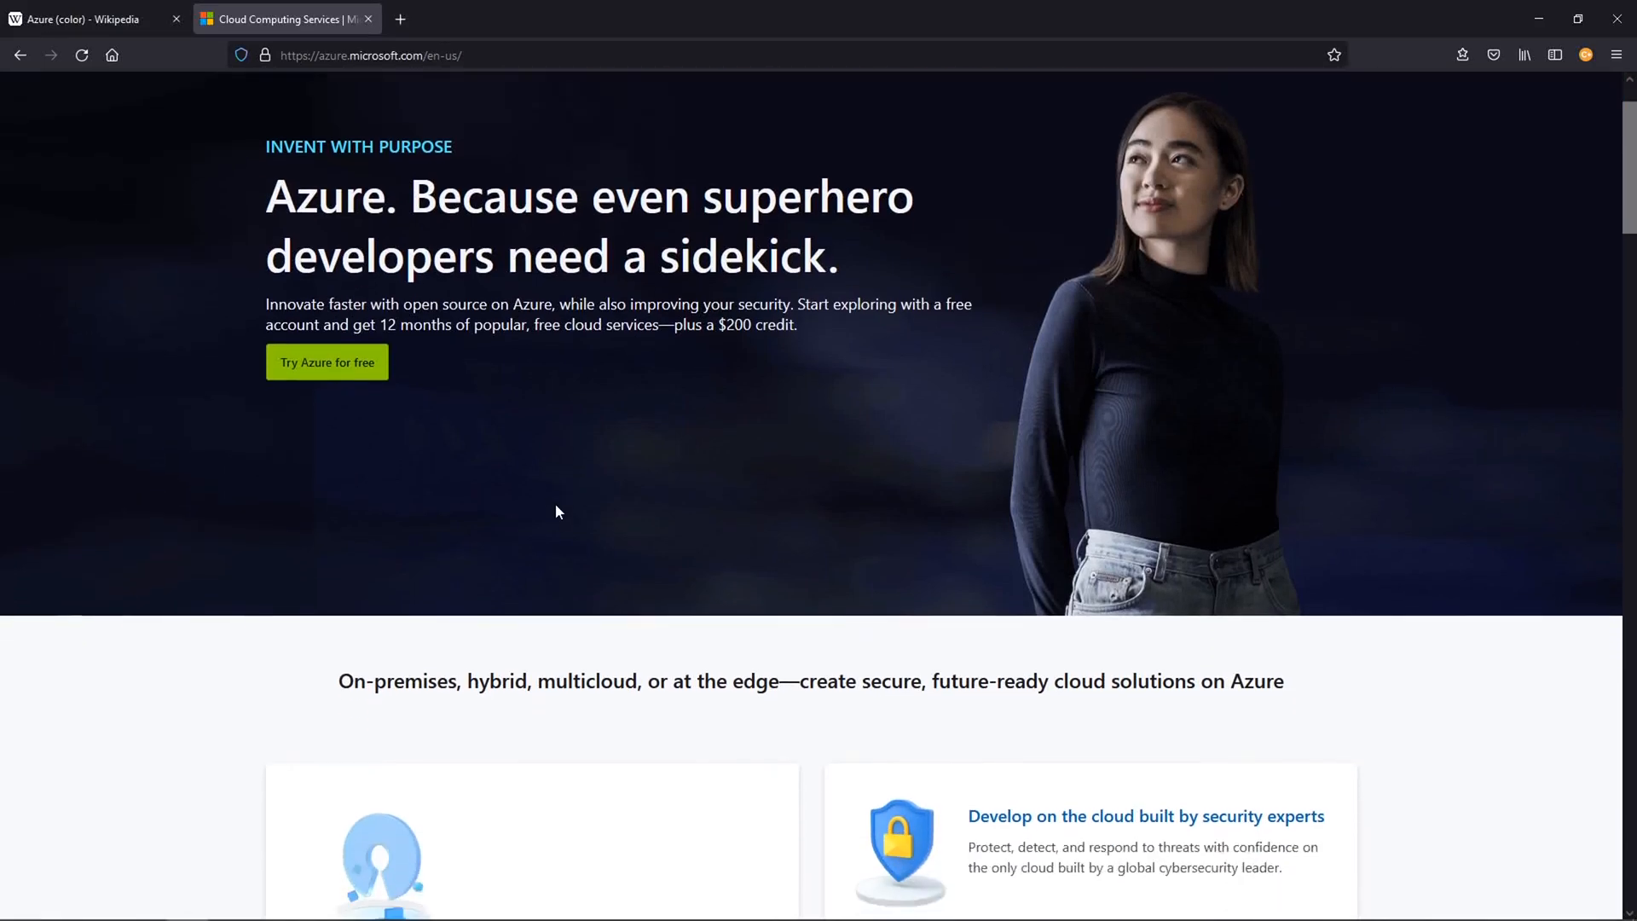
{"action": "scroll", "scroll_direction": "down", "scroll_amount": 3}
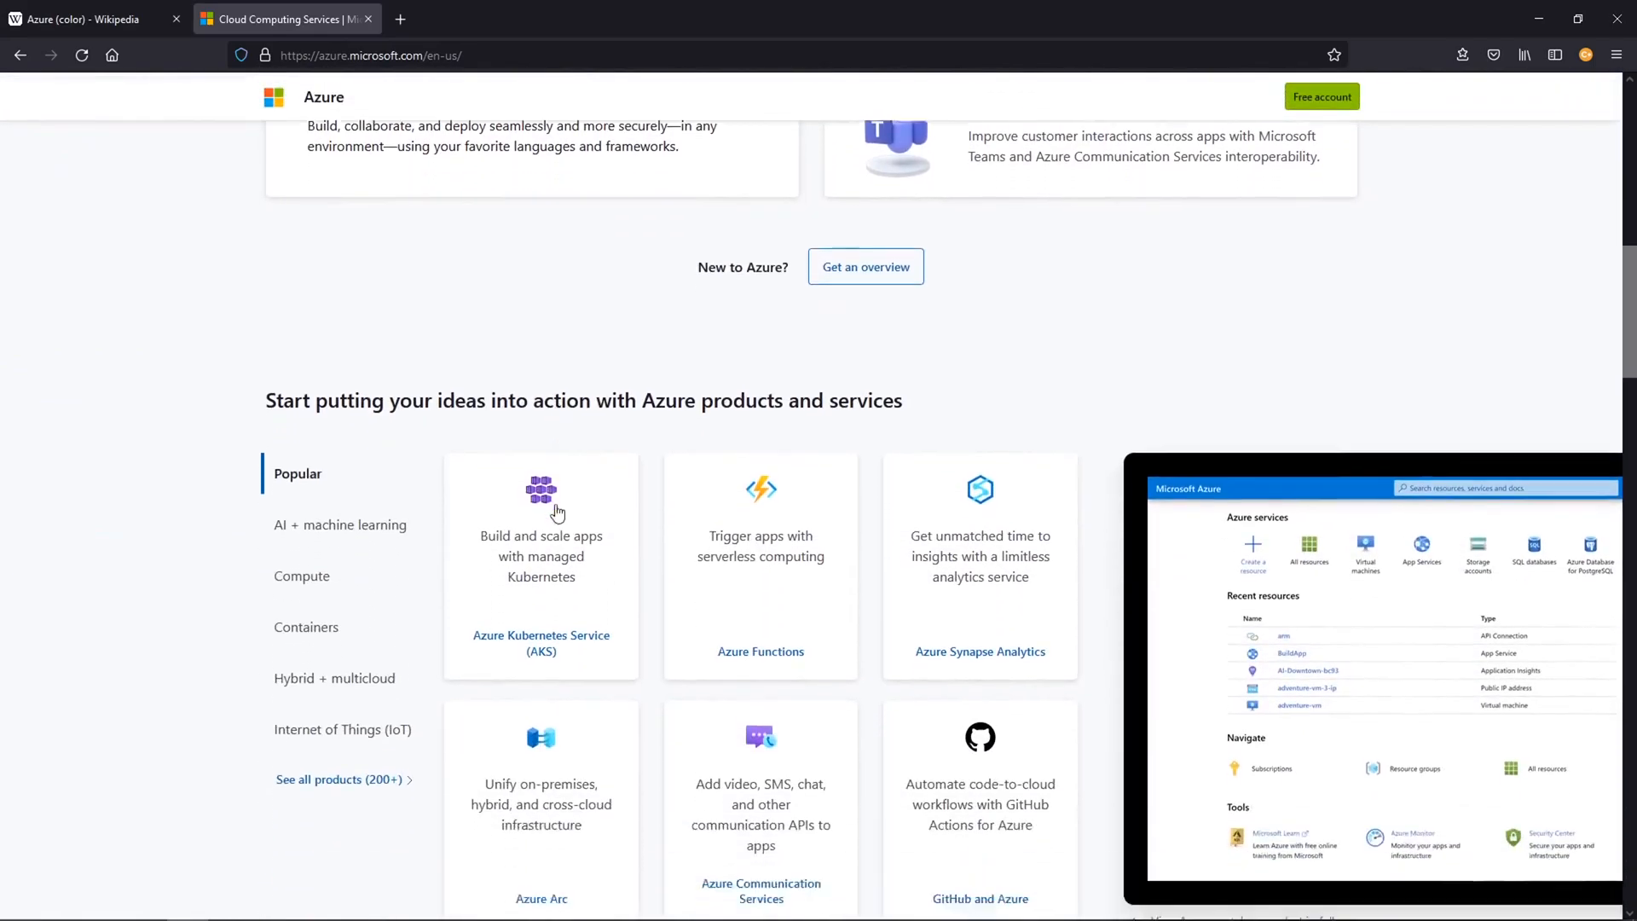
{"action": "scroll", "scroll_direction": "up", "scroll_amount": 3}
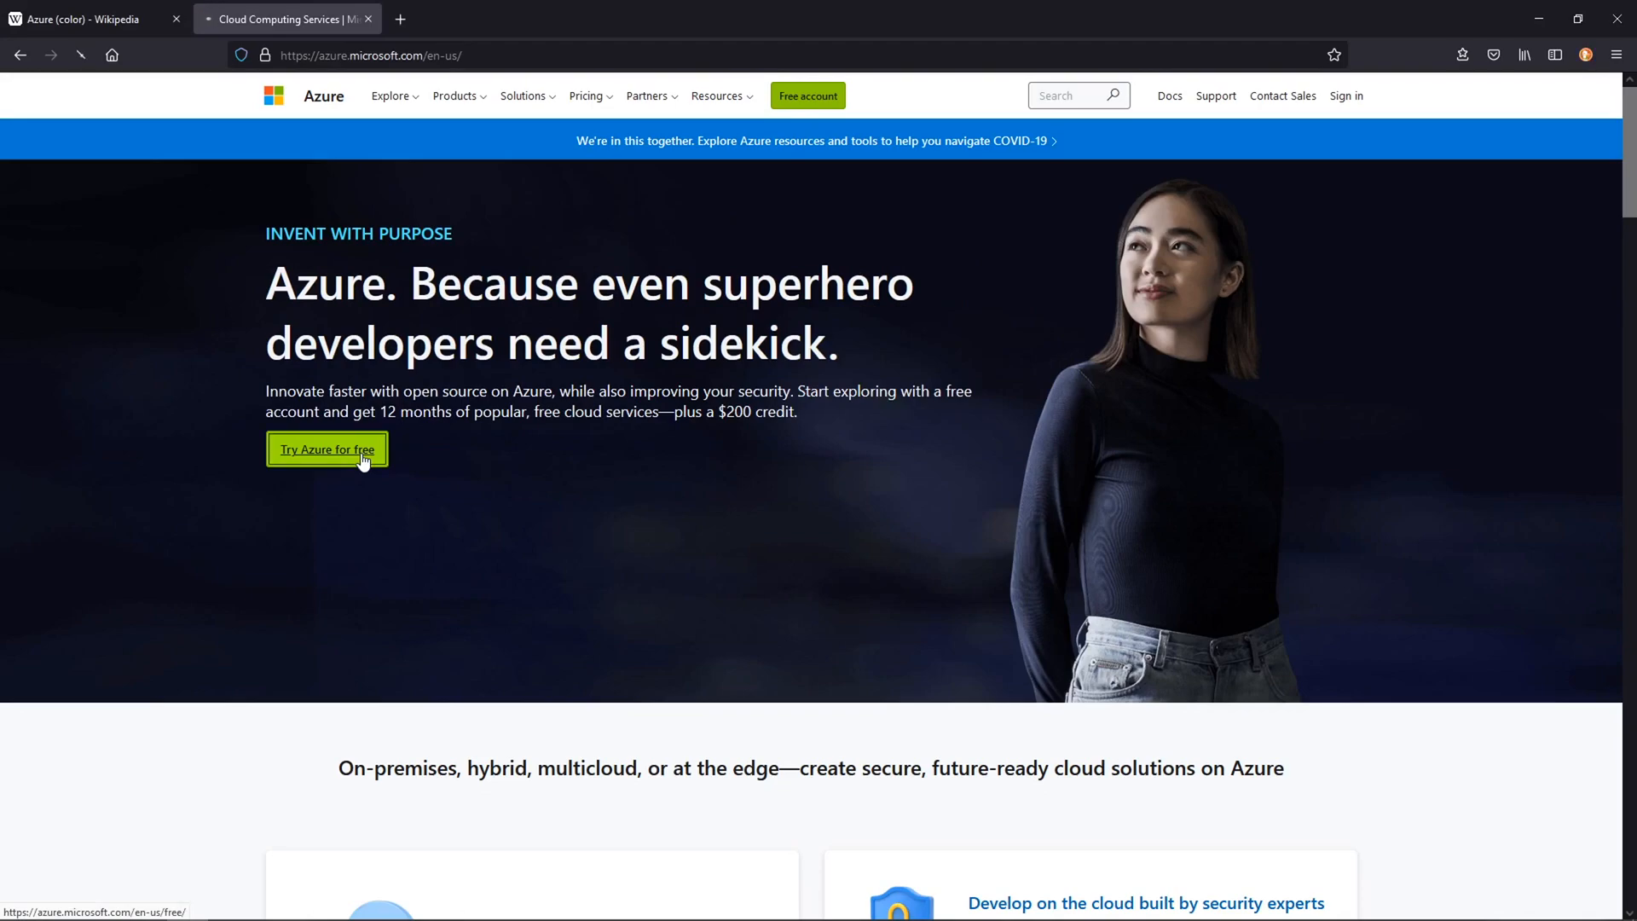
{"action": "left_click", "coordinate": [326, 449]}
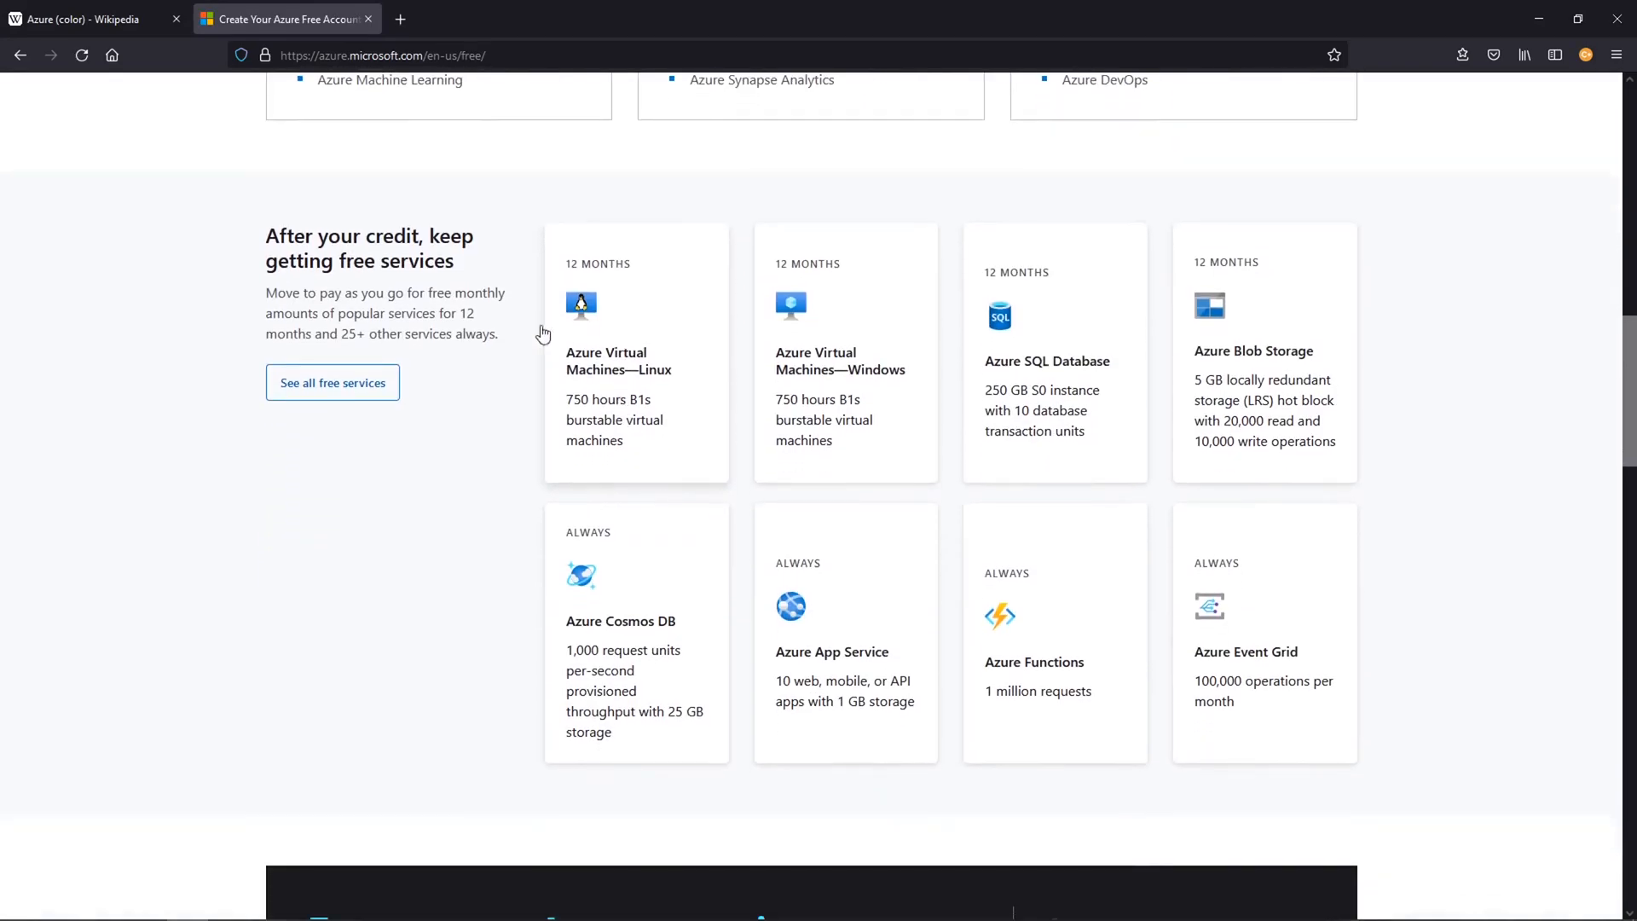
{"action": "mouse_move", "coordinate": [356, 289]}
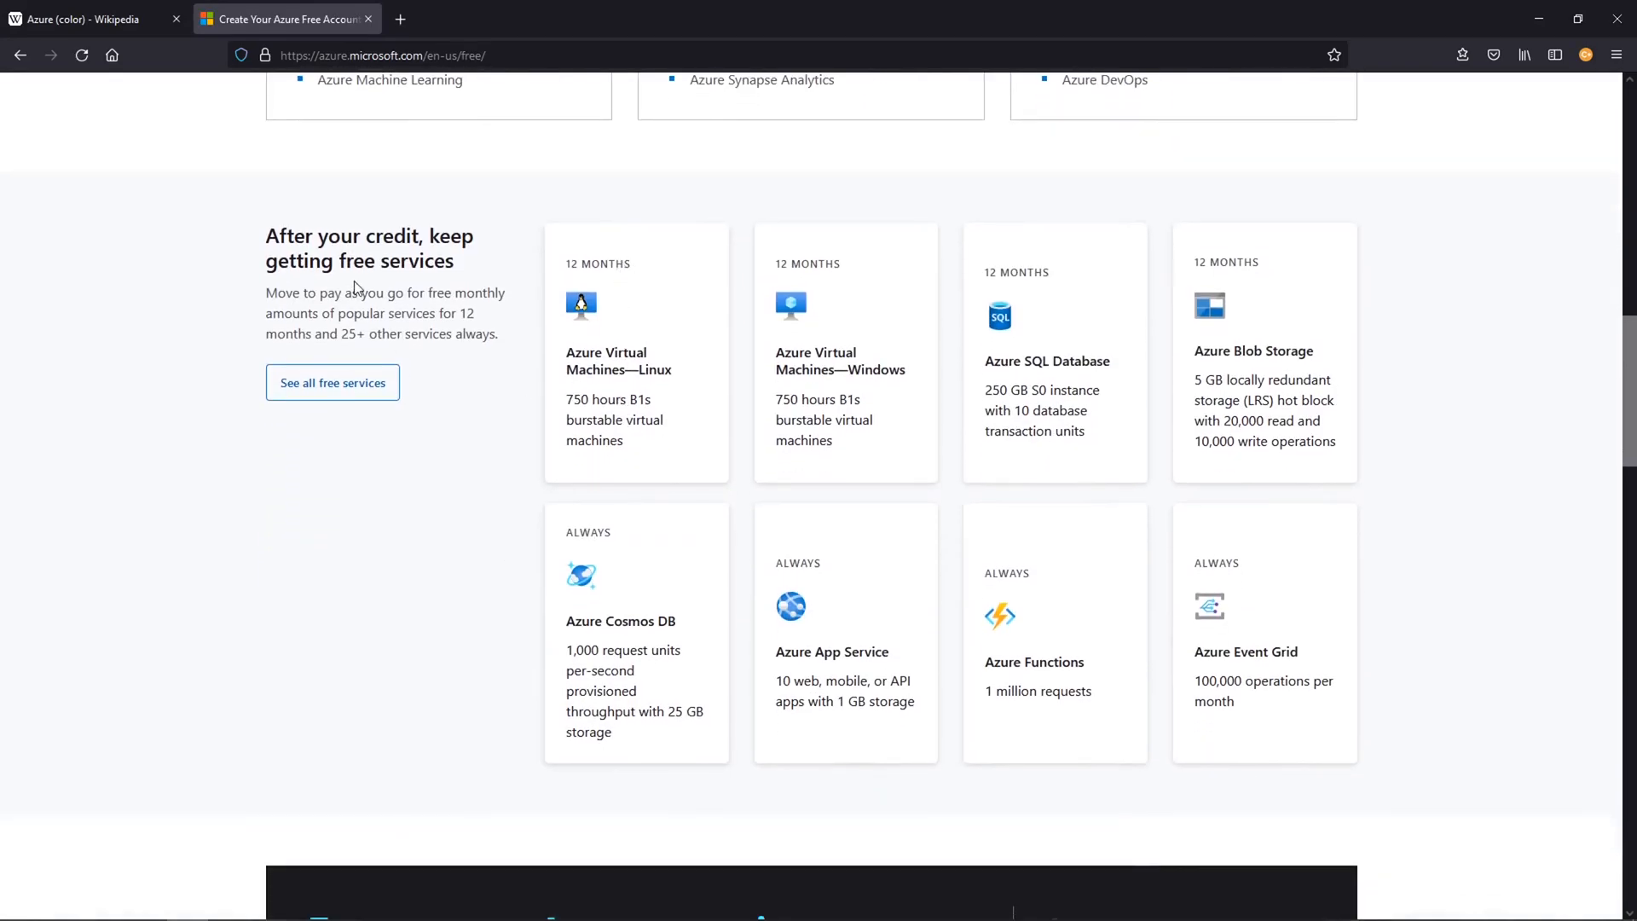
{"action": "mouse_move", "coordinate": [543, 279]}
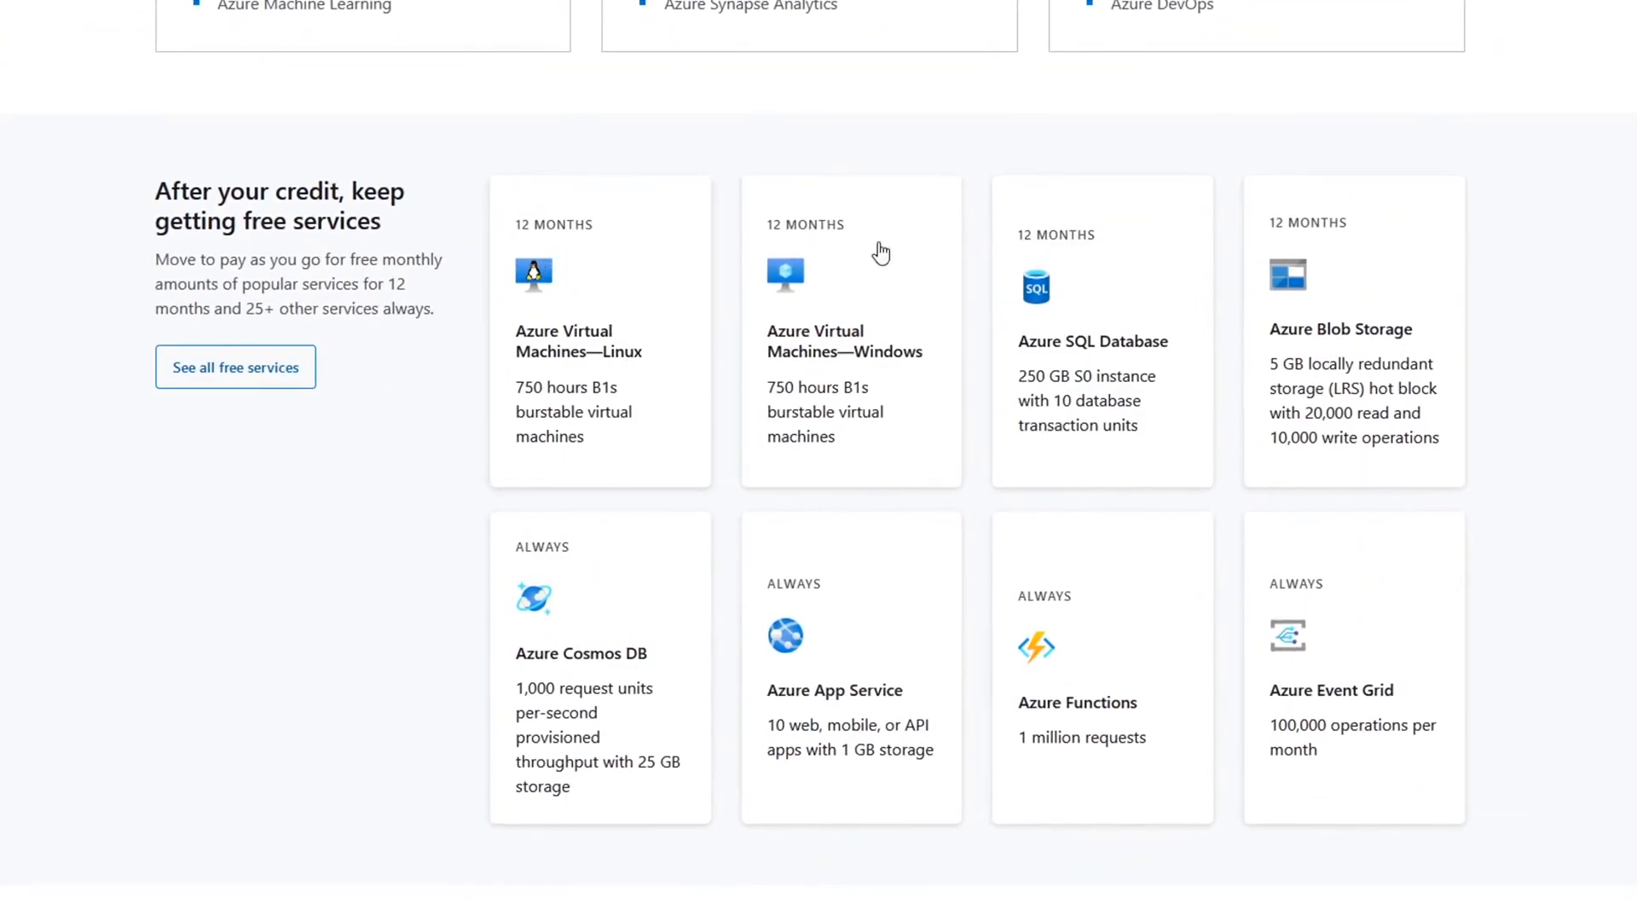
{"action": "mouse_move", "coordinate": [577, 391]}
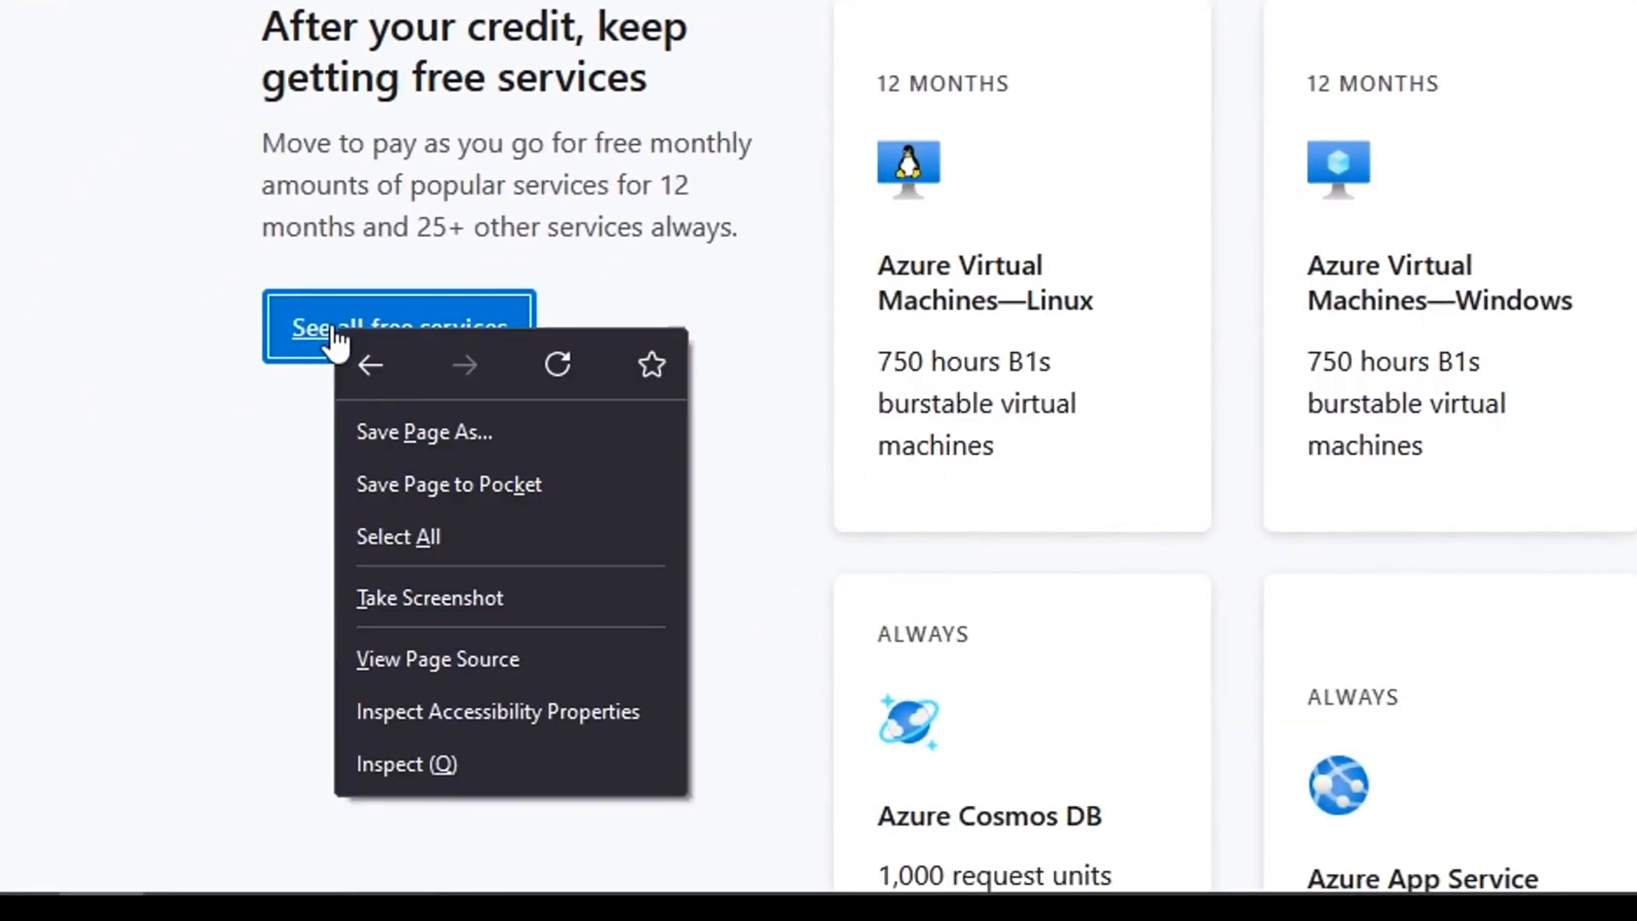
{"action": "left_click", "coordinate": [399, 327]}
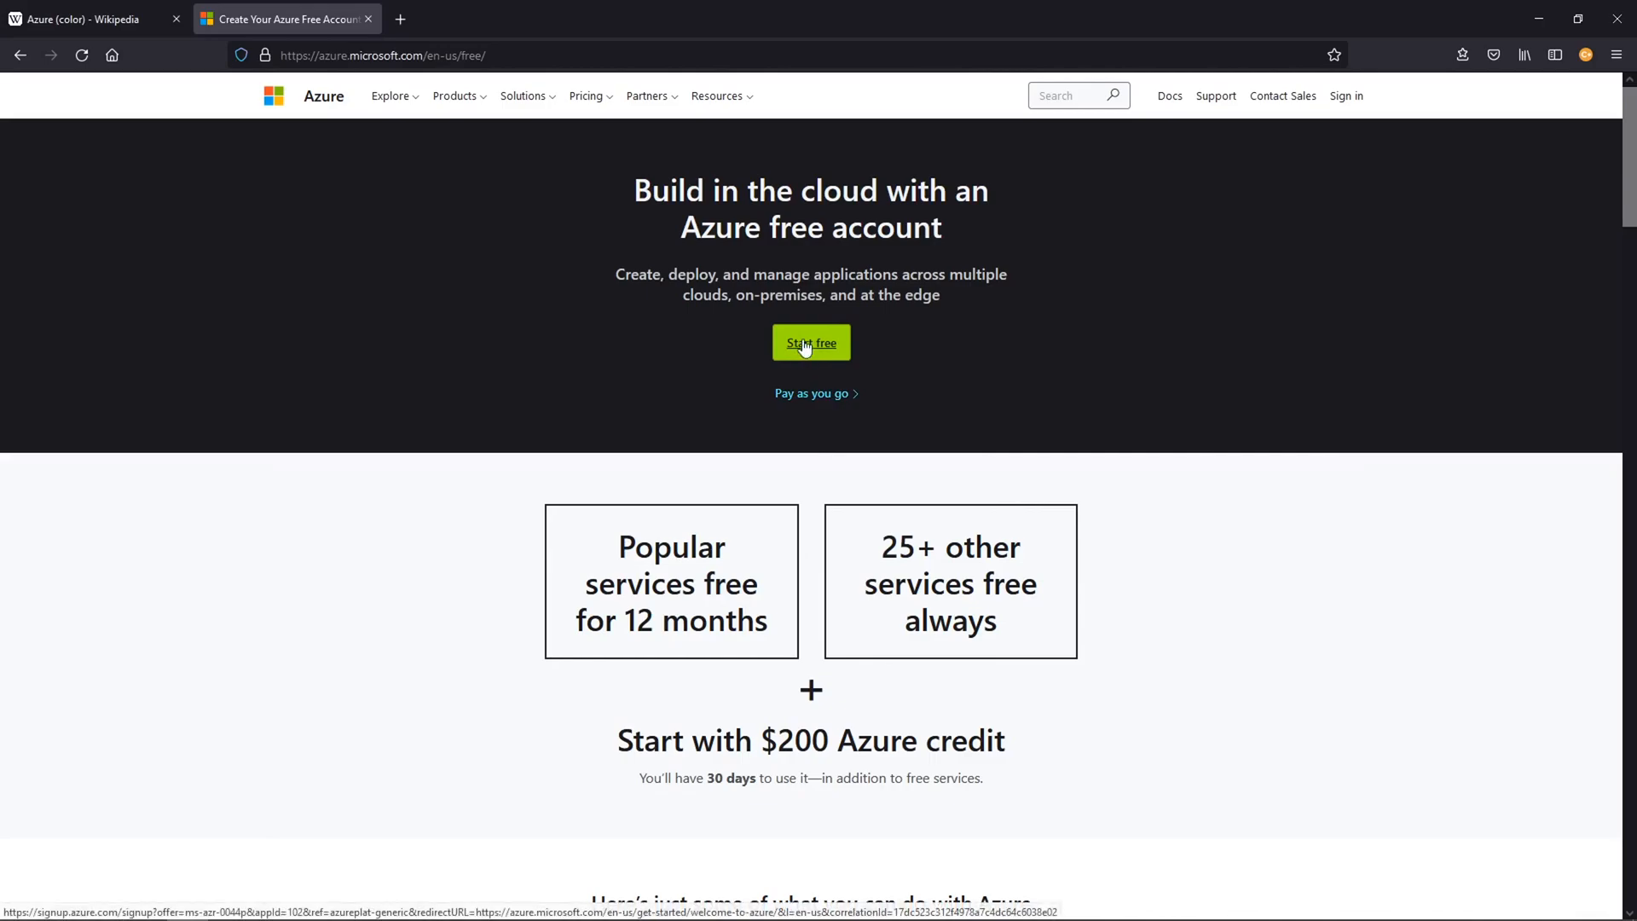
Step: Start the free sign-up and create a new Microsoft account using the 'hello@' email
{"action": "left_click", "coordinate": [811, 343]}
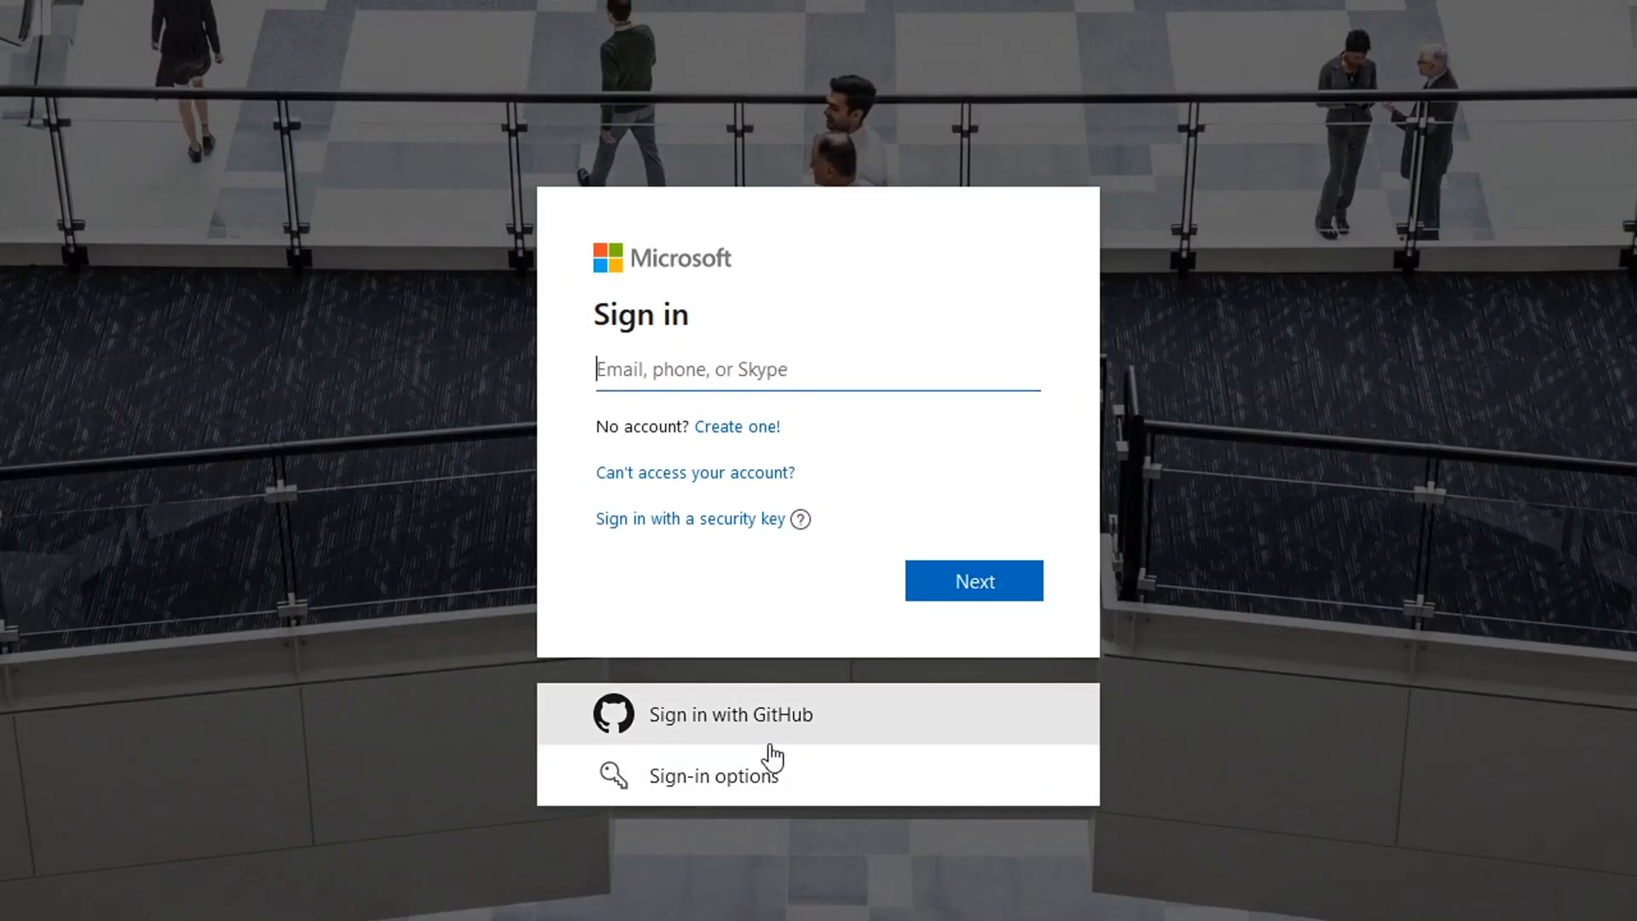
{"action": "left_click", "coordinate": [736, 426]}
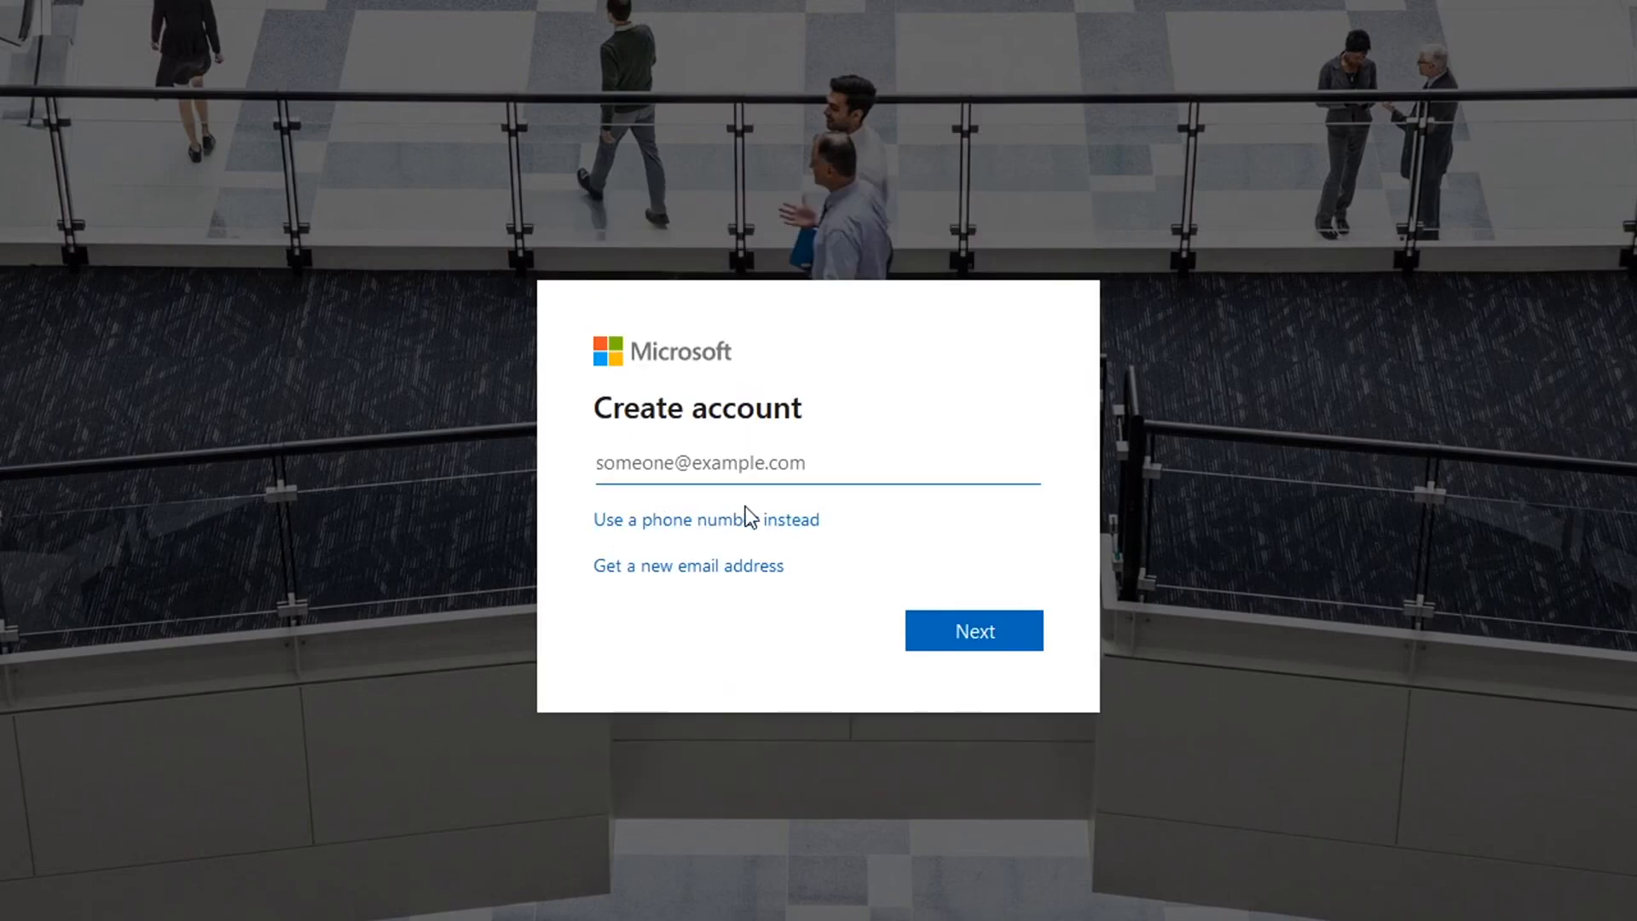
{"action": "type", "text": "hello@"}
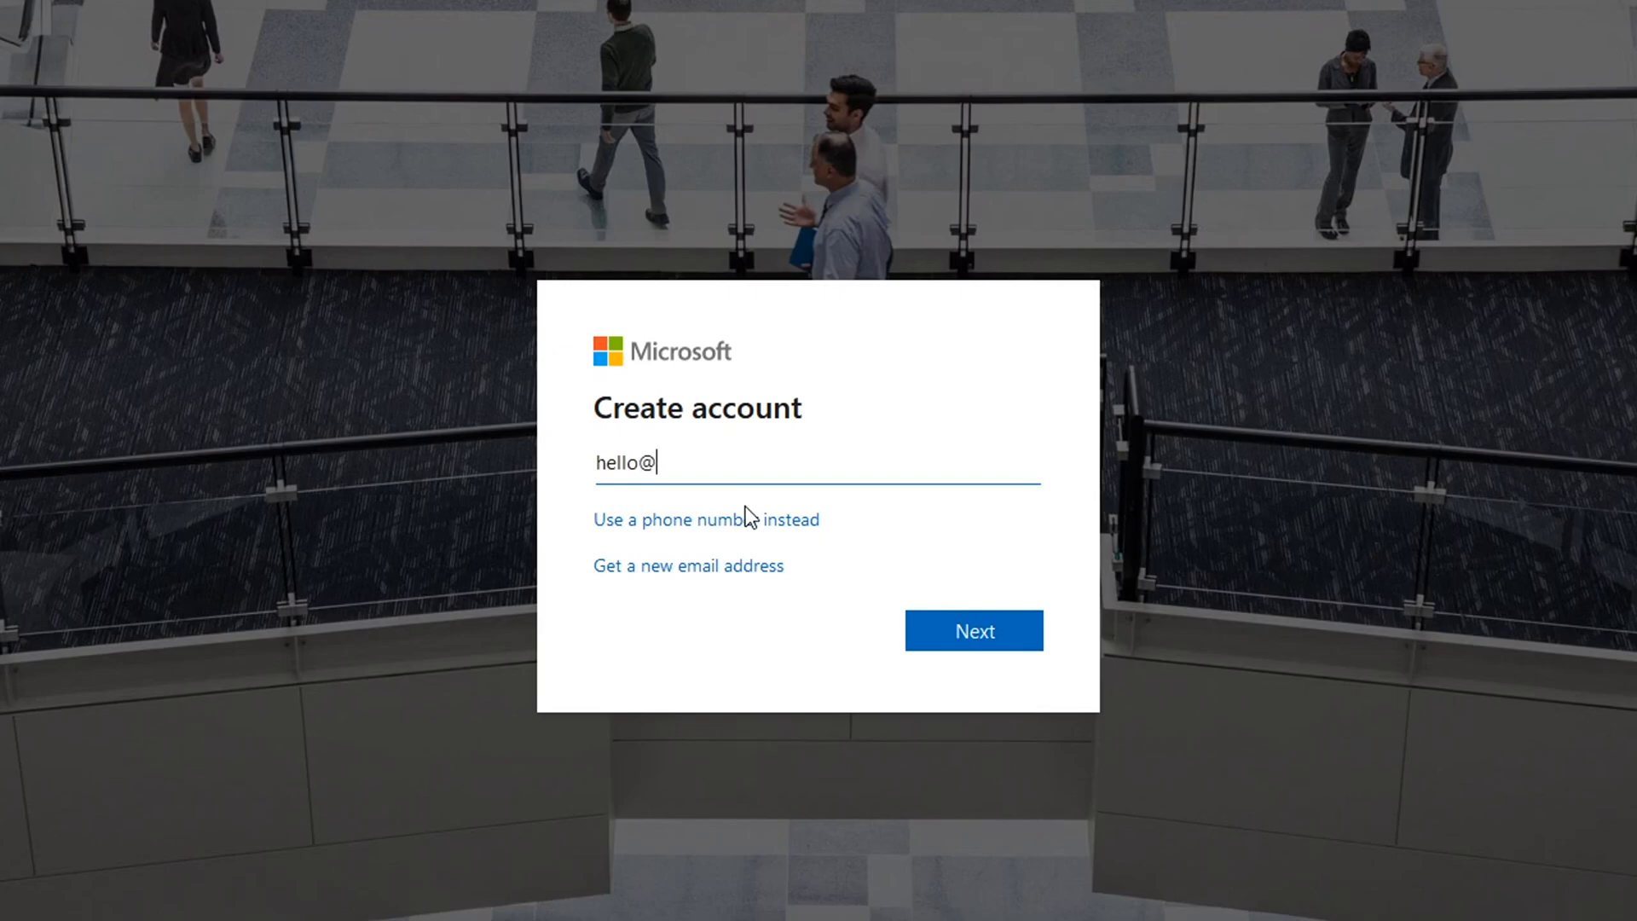
{"action": "left_click", "coordinate": [972, 631]}
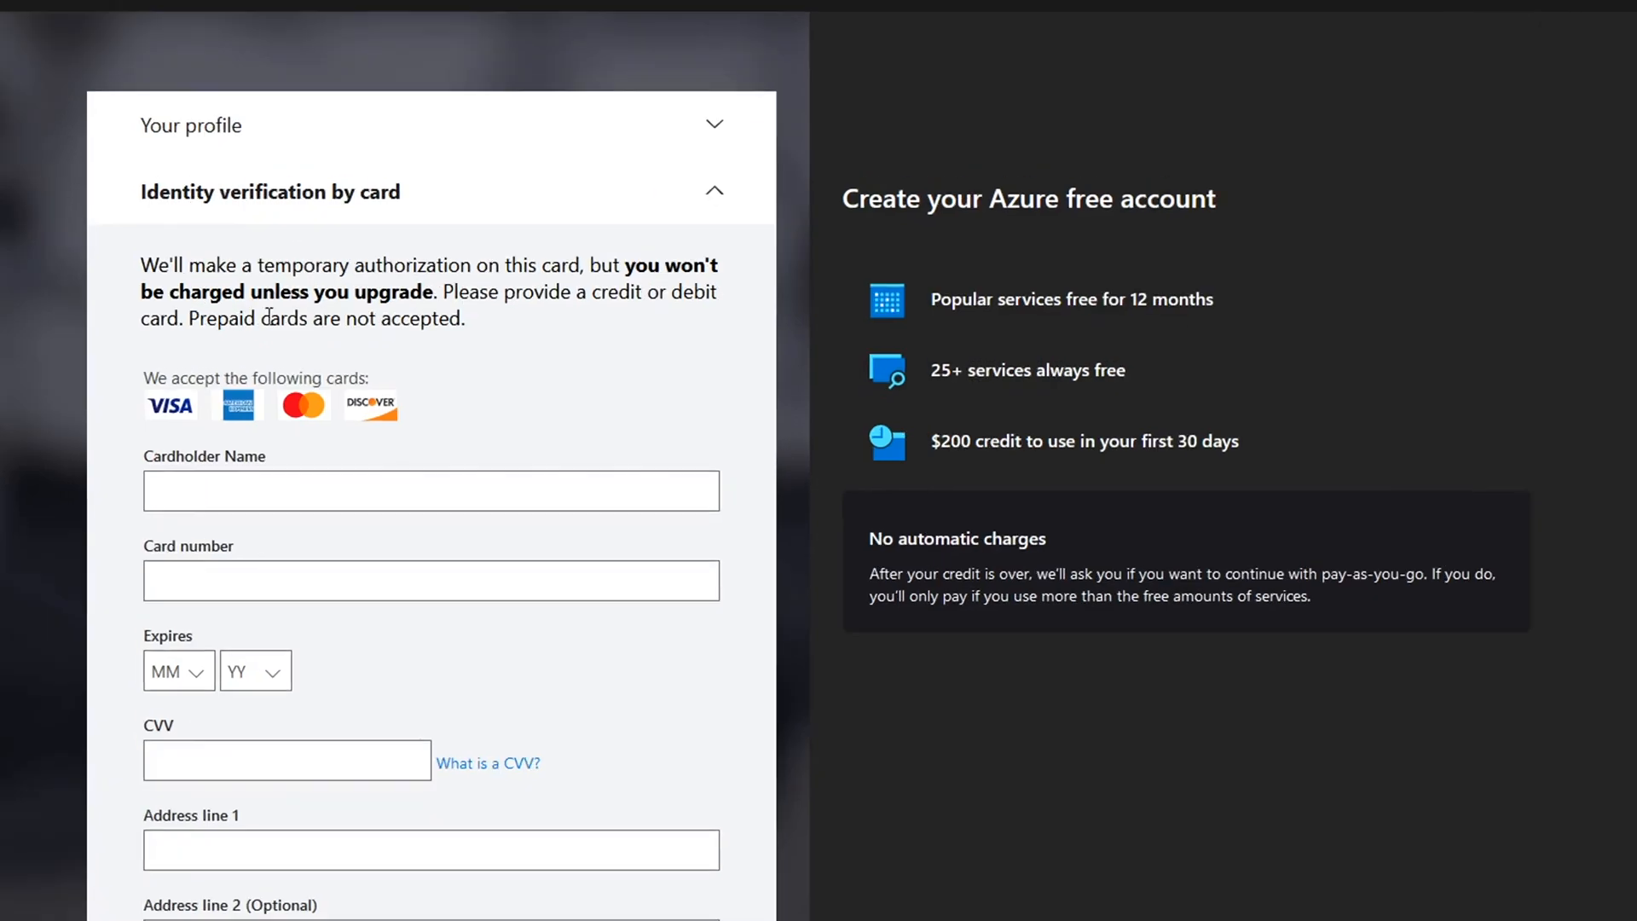
{"action": "mouse_move", "coordinate": [355, 290]}
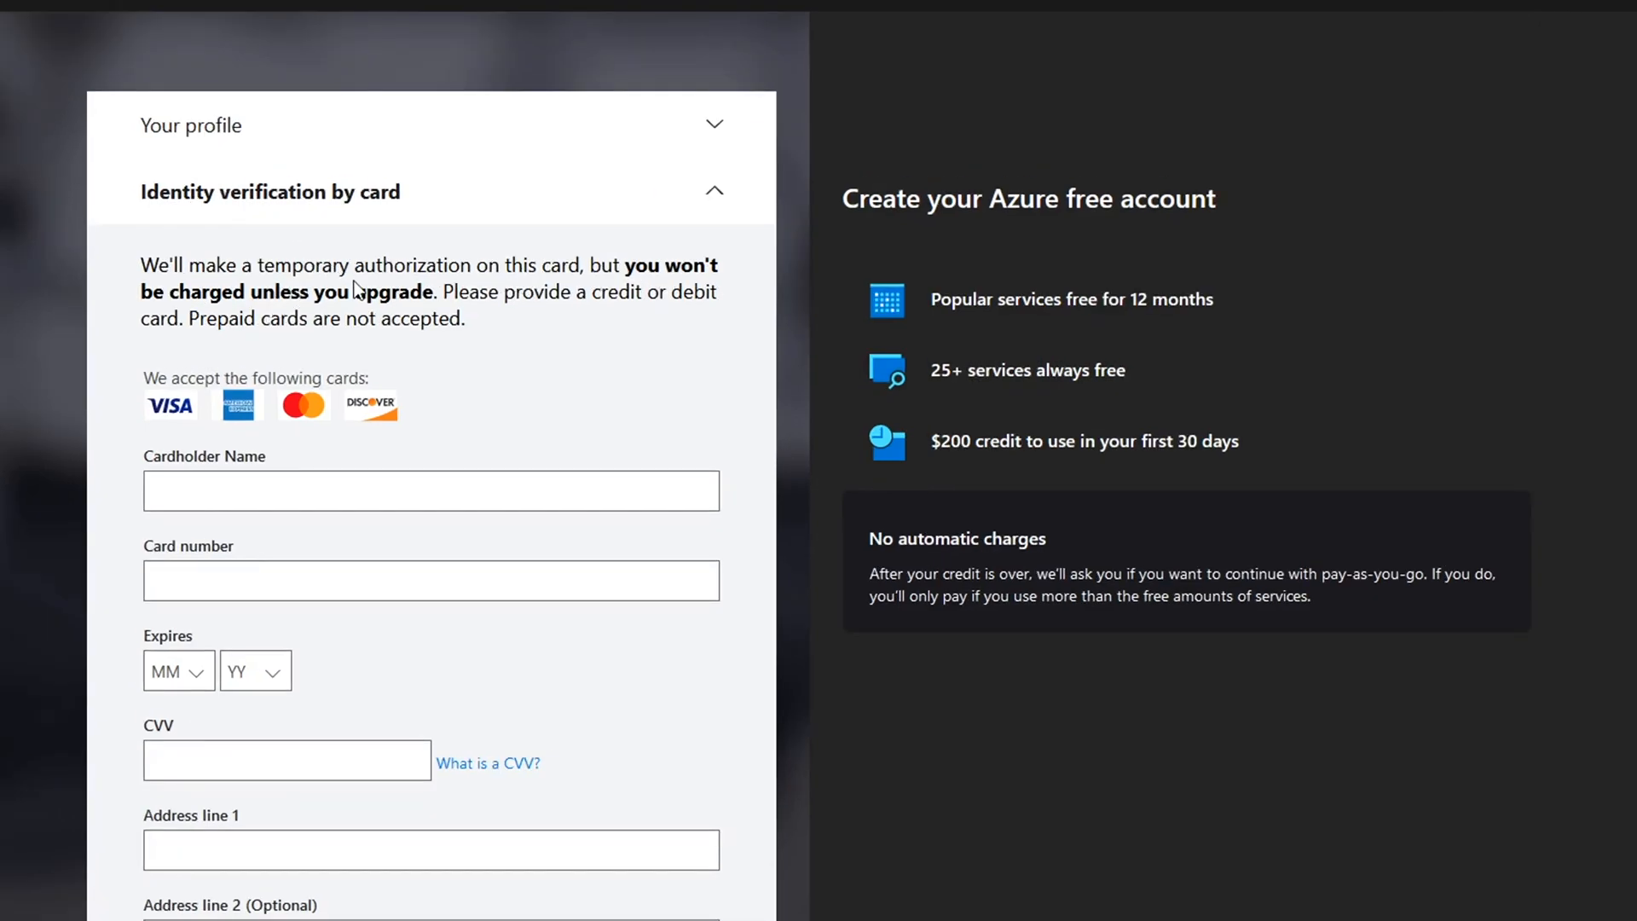
Step: Begin entering the cardholder name on the identity verification by card form
{"action": "left_click", "coordinate": [429, 491]}
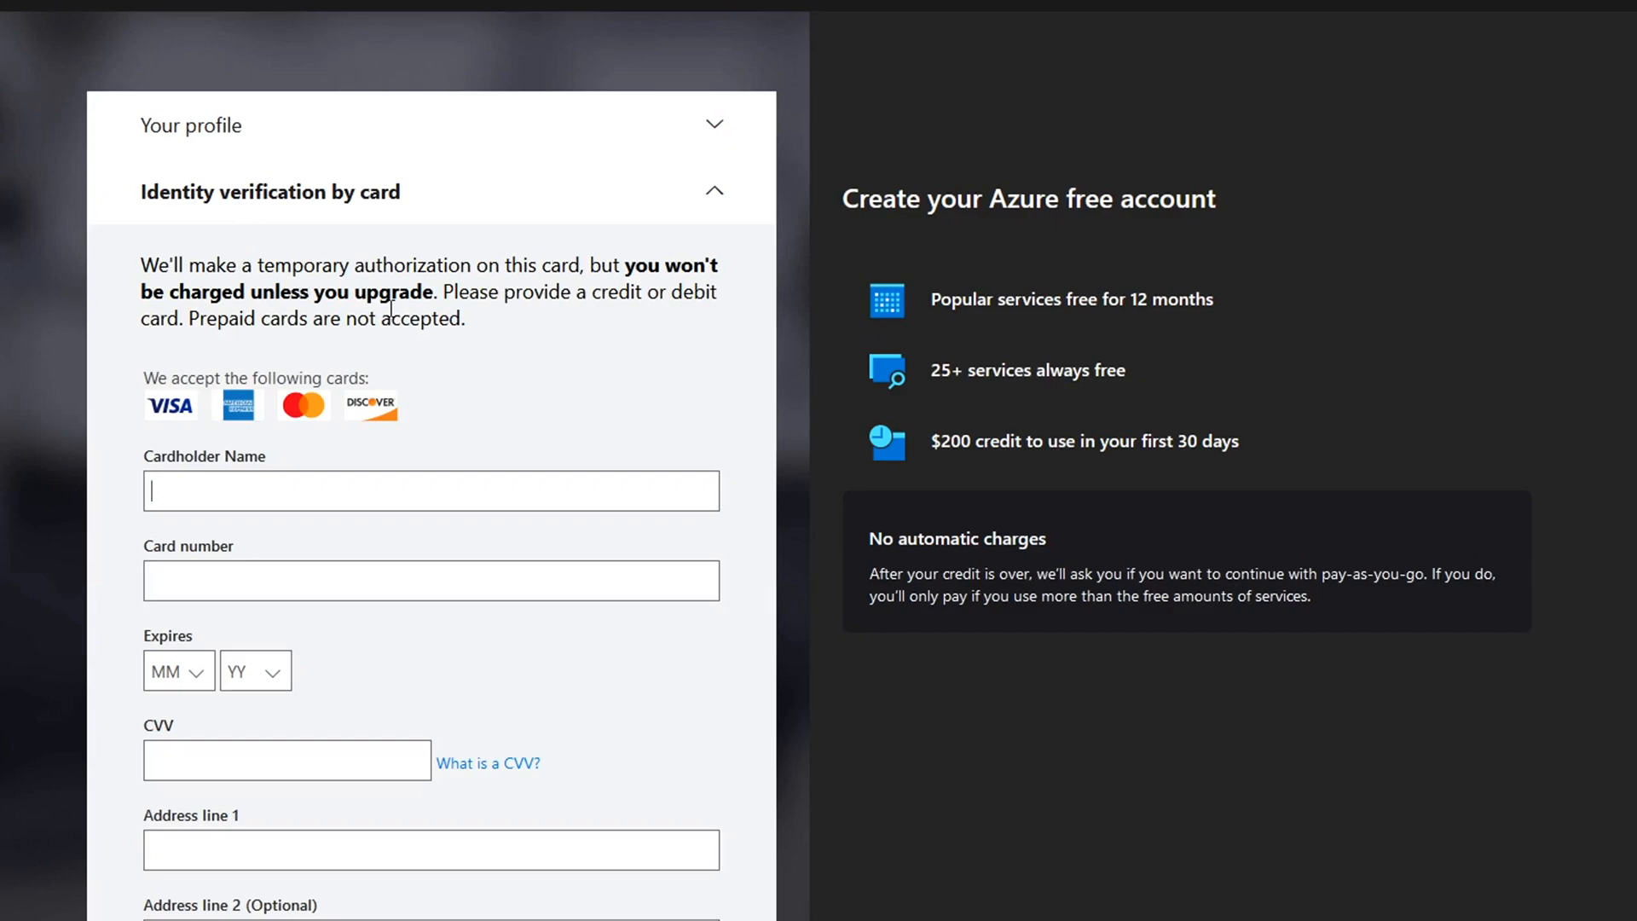
{"action": "mouse_move", "coordinate": [1022, 498]}
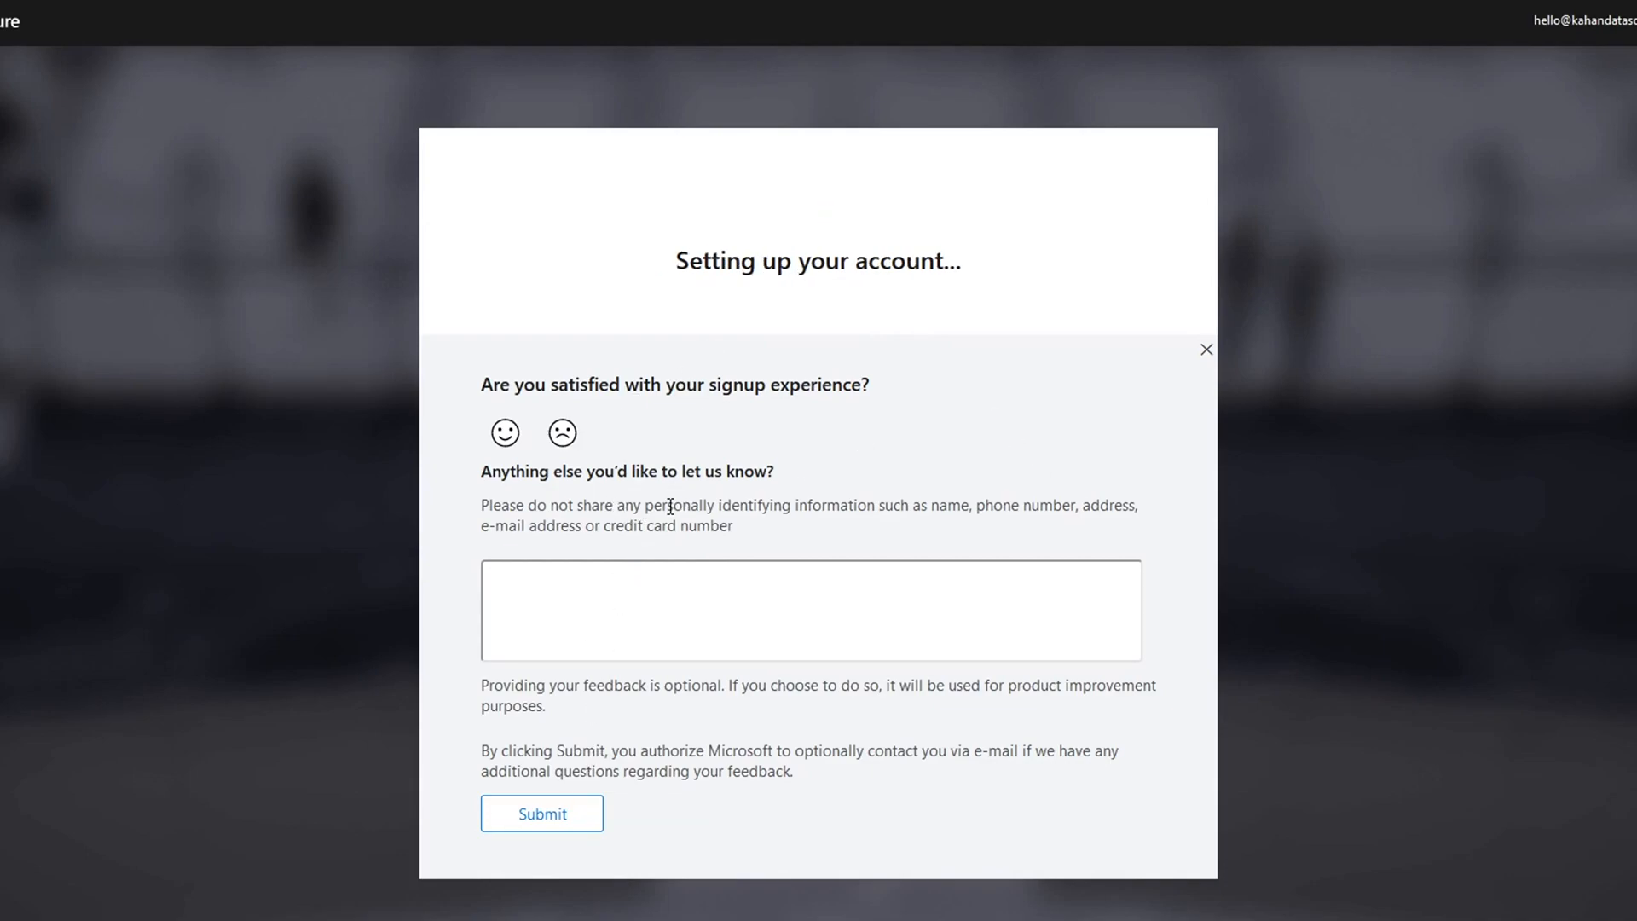
Step: Close the sign-up feedback survey and scroll through the Azure welcome page
{"action": "left_click", "coordinate": [1206, 349]}
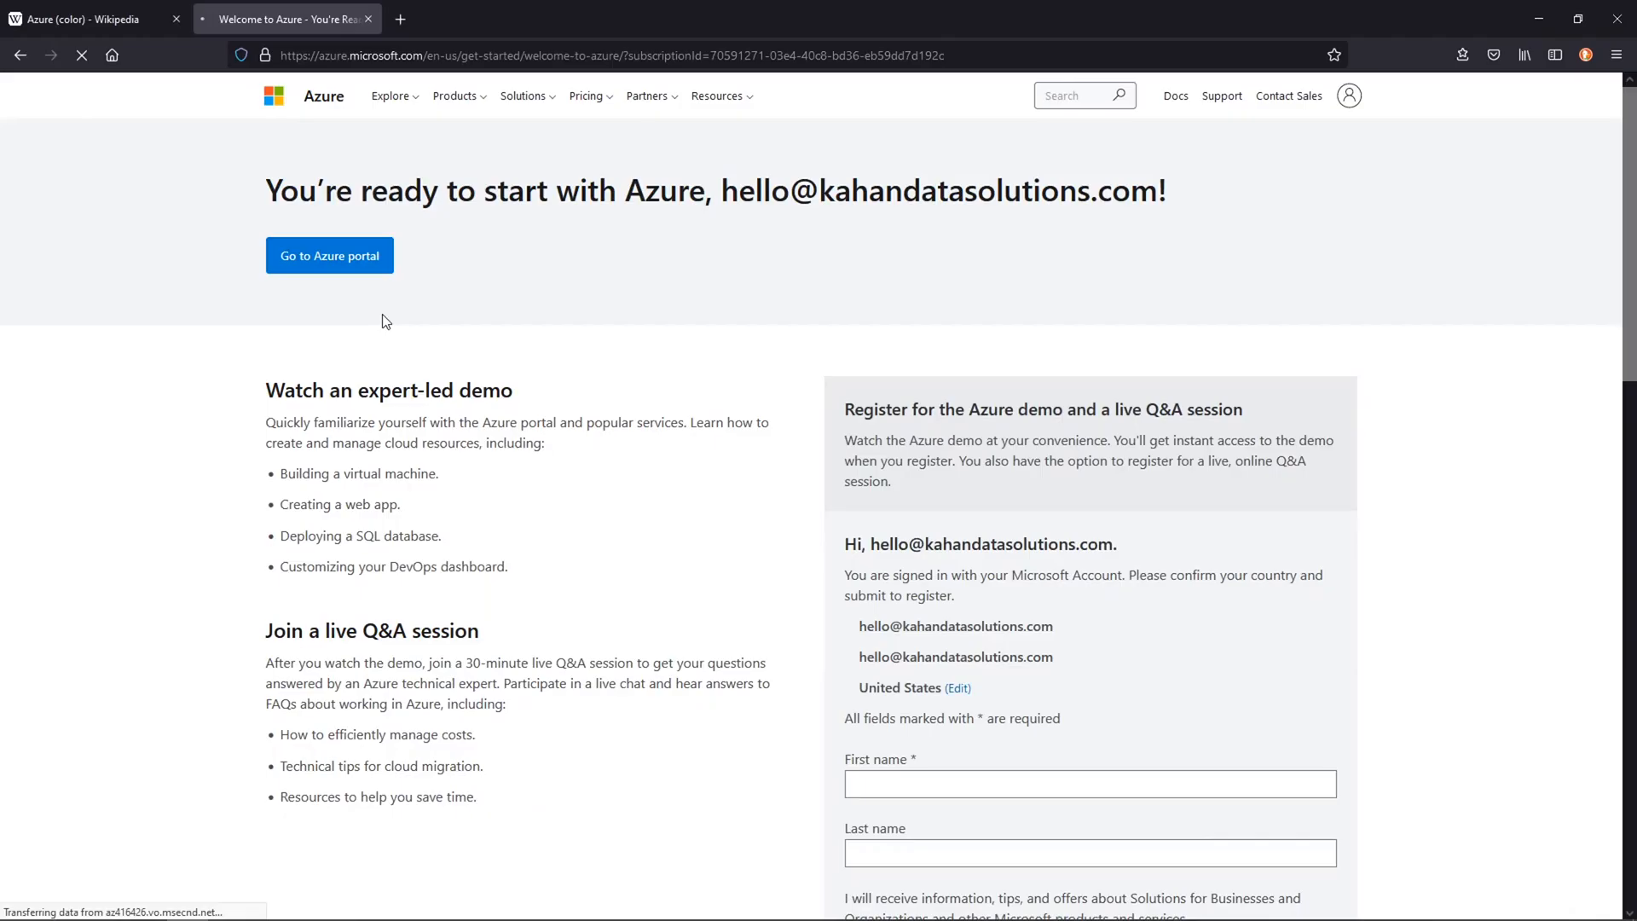
{"action": "mouse_move", "coordinate": [740, 173]}
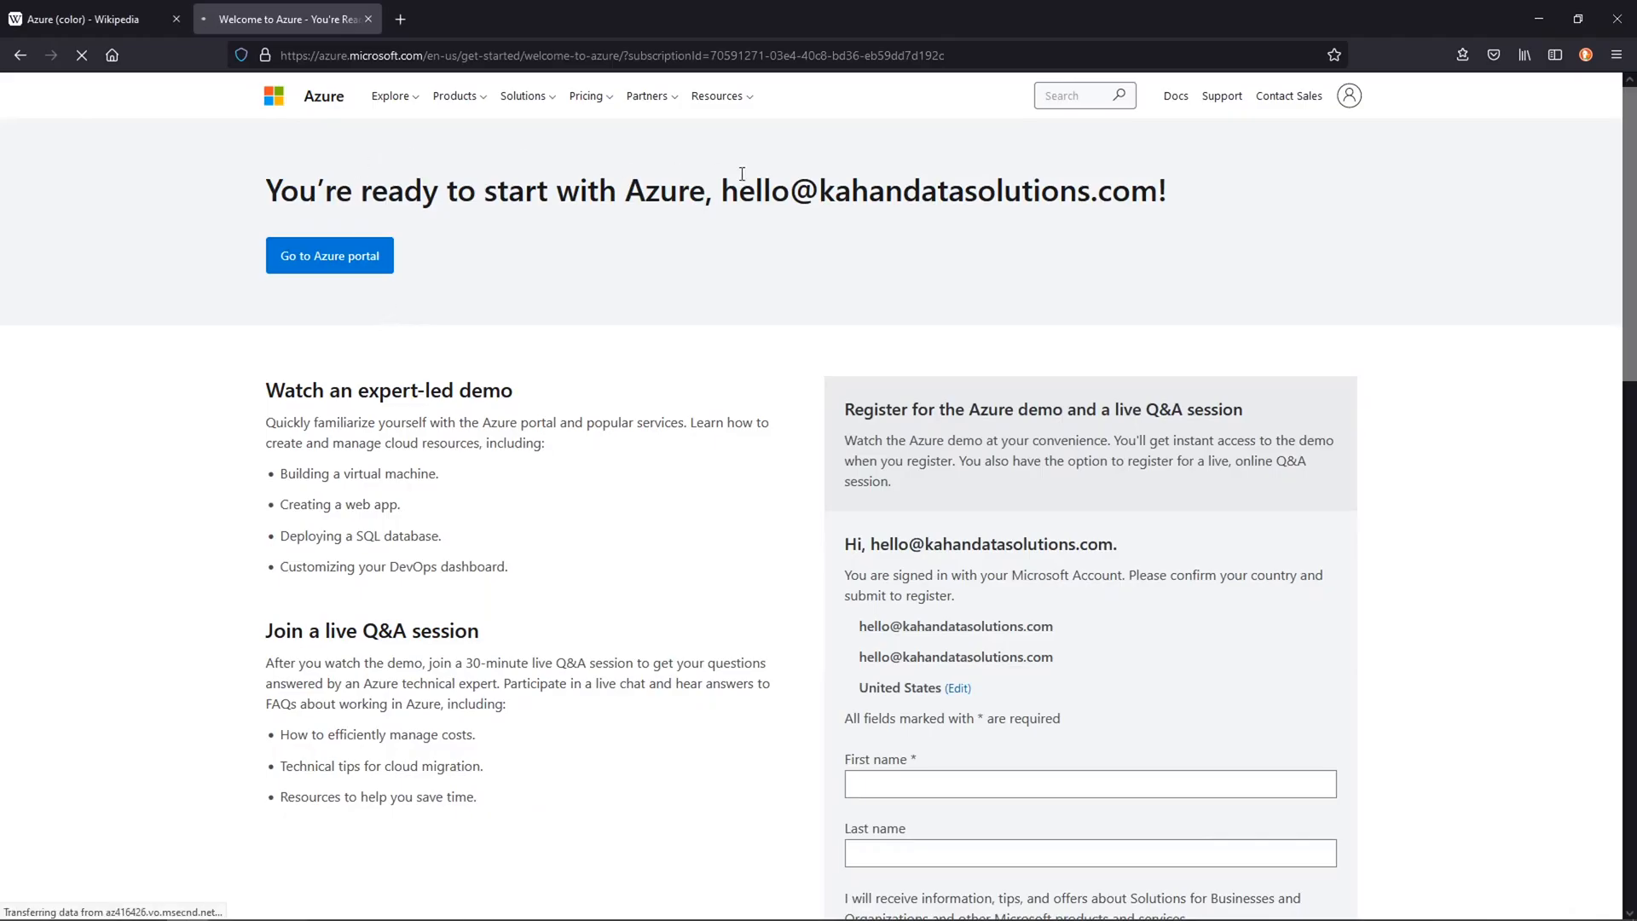
{"action": "mouse_move", "coordinate": [401, 460]}
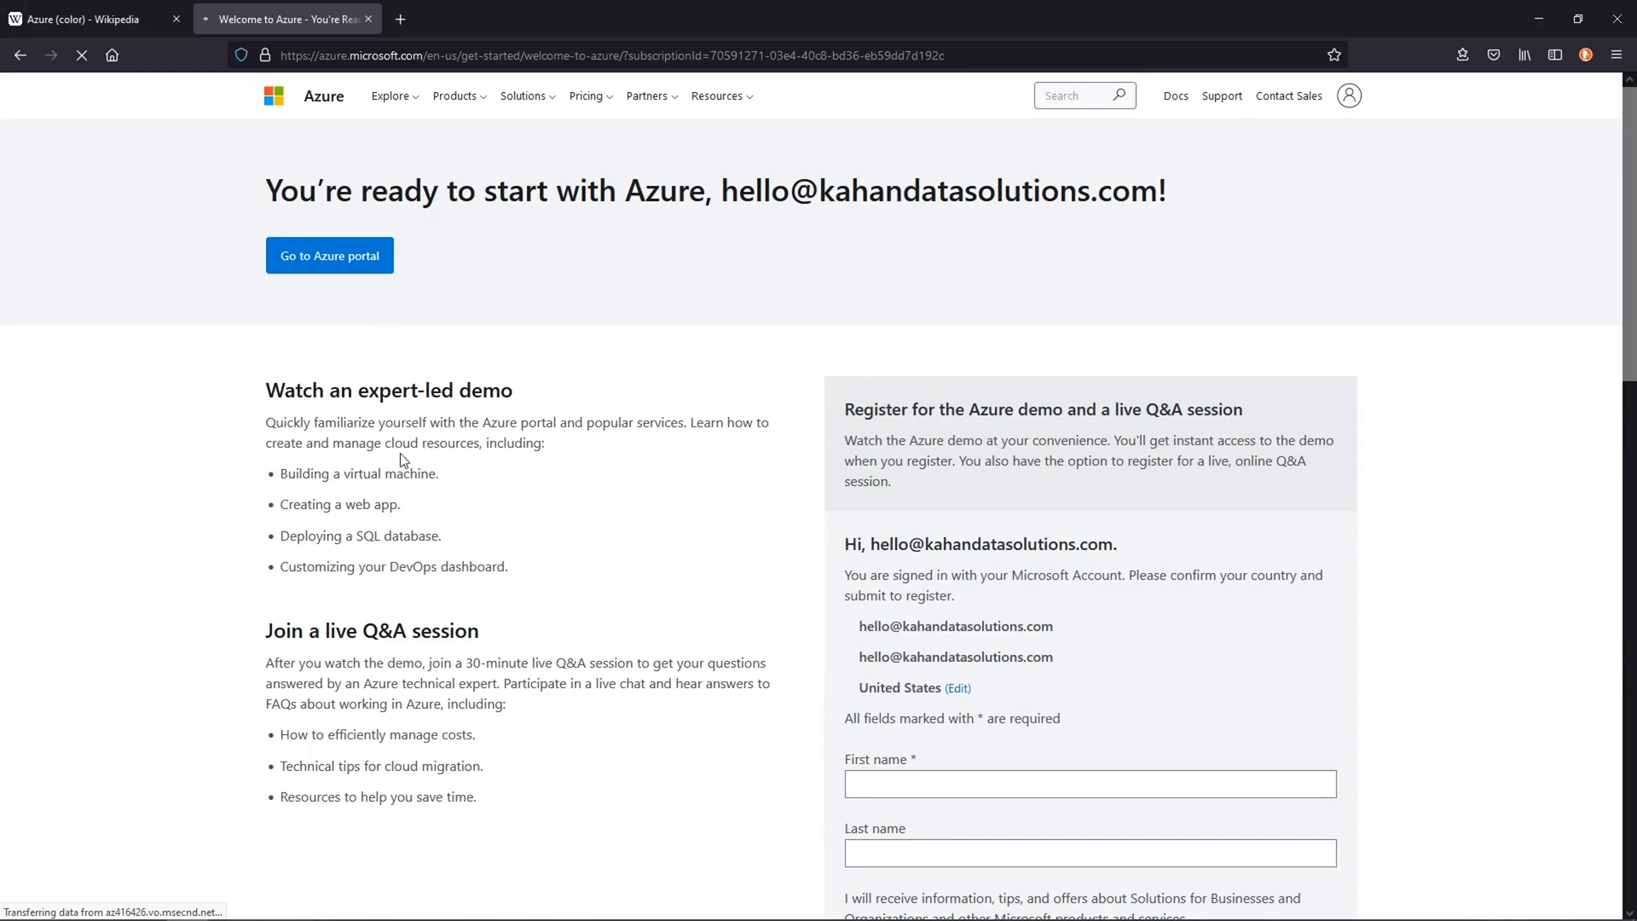
{"action": "scroll", "scroll_direction": "down", "scroll_amount": 3}
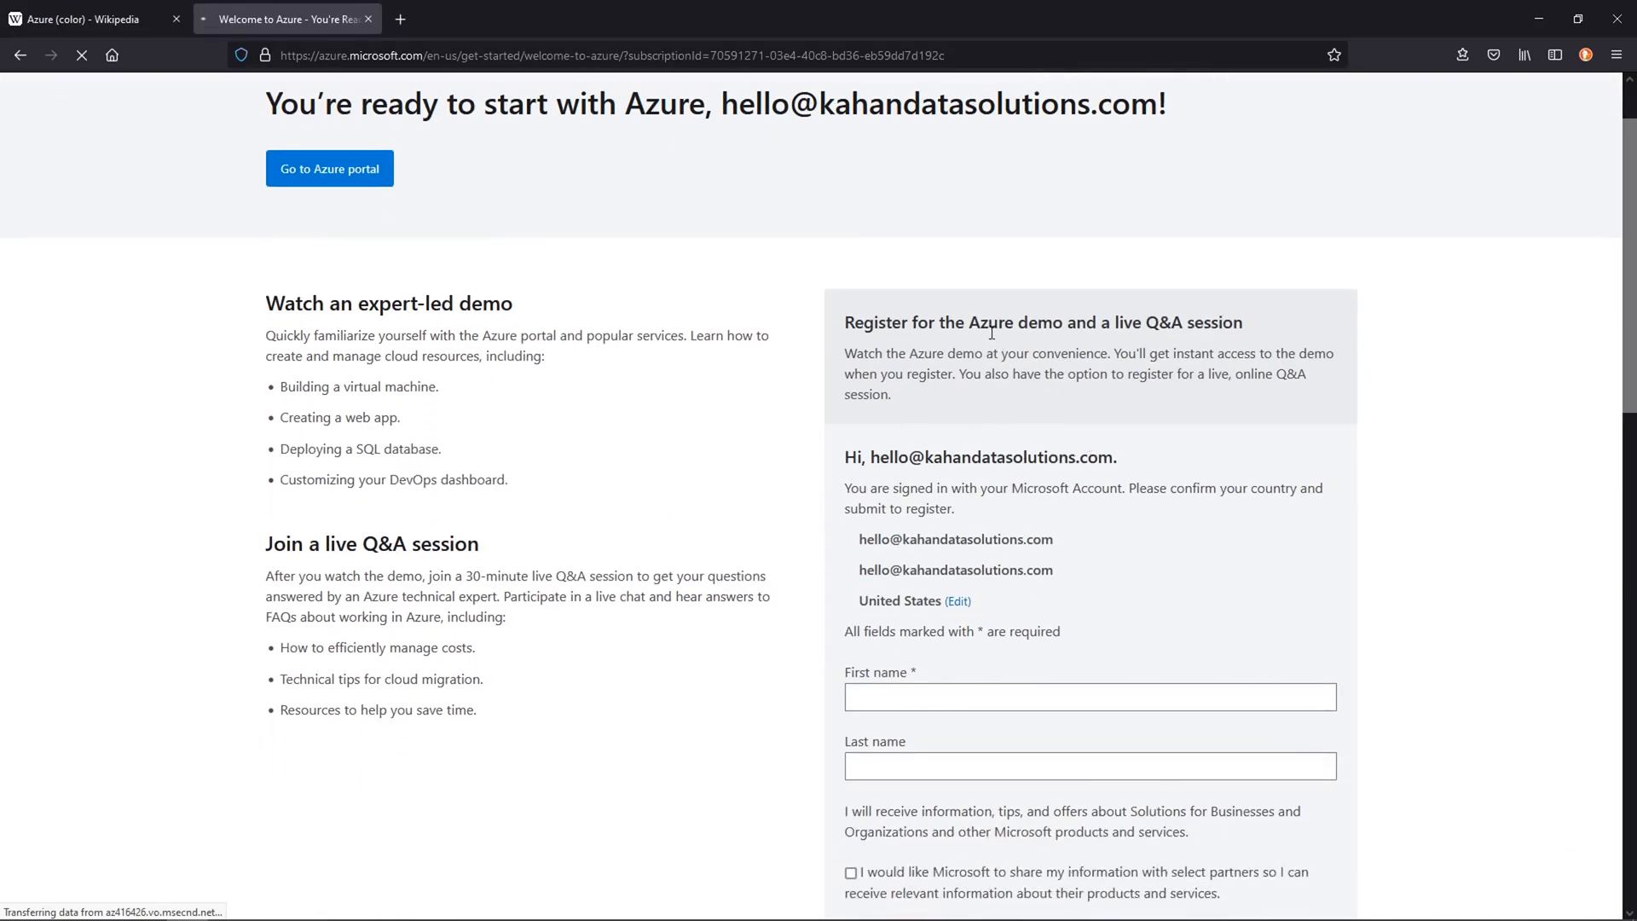
{"action": "scroll", "scroll_direction": "down", "scroll_amount": 3}
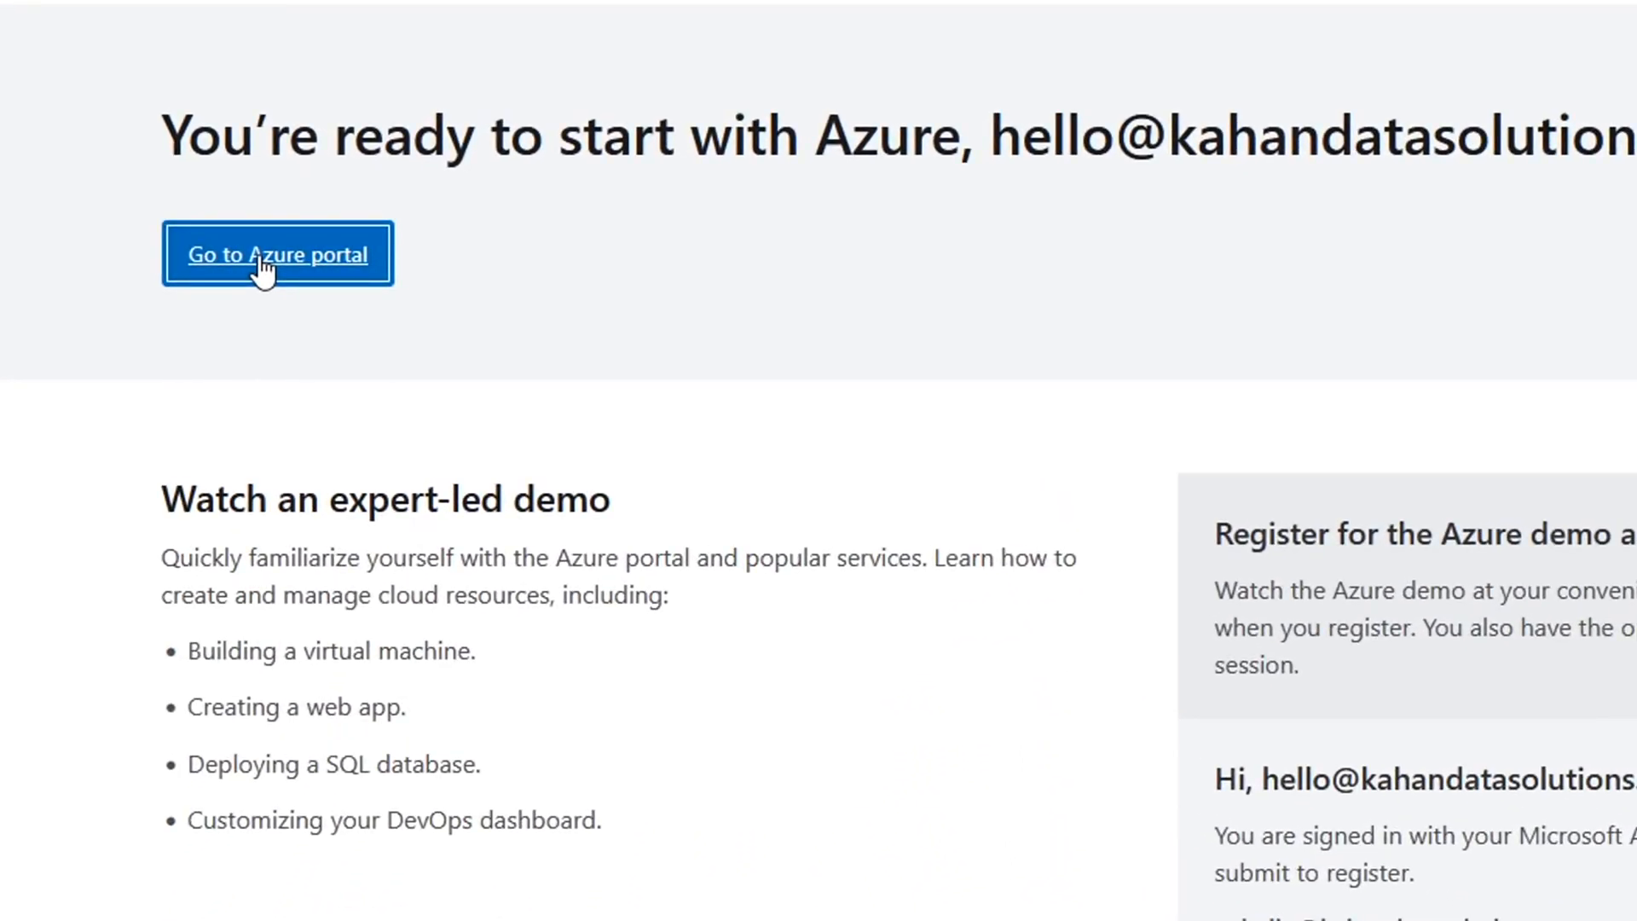
Step: Enter the portal's Quickstart Center, browse 'Take an online course', then return to 'Get started'
{"action": "left_click", "coordinate": [278, 254]}
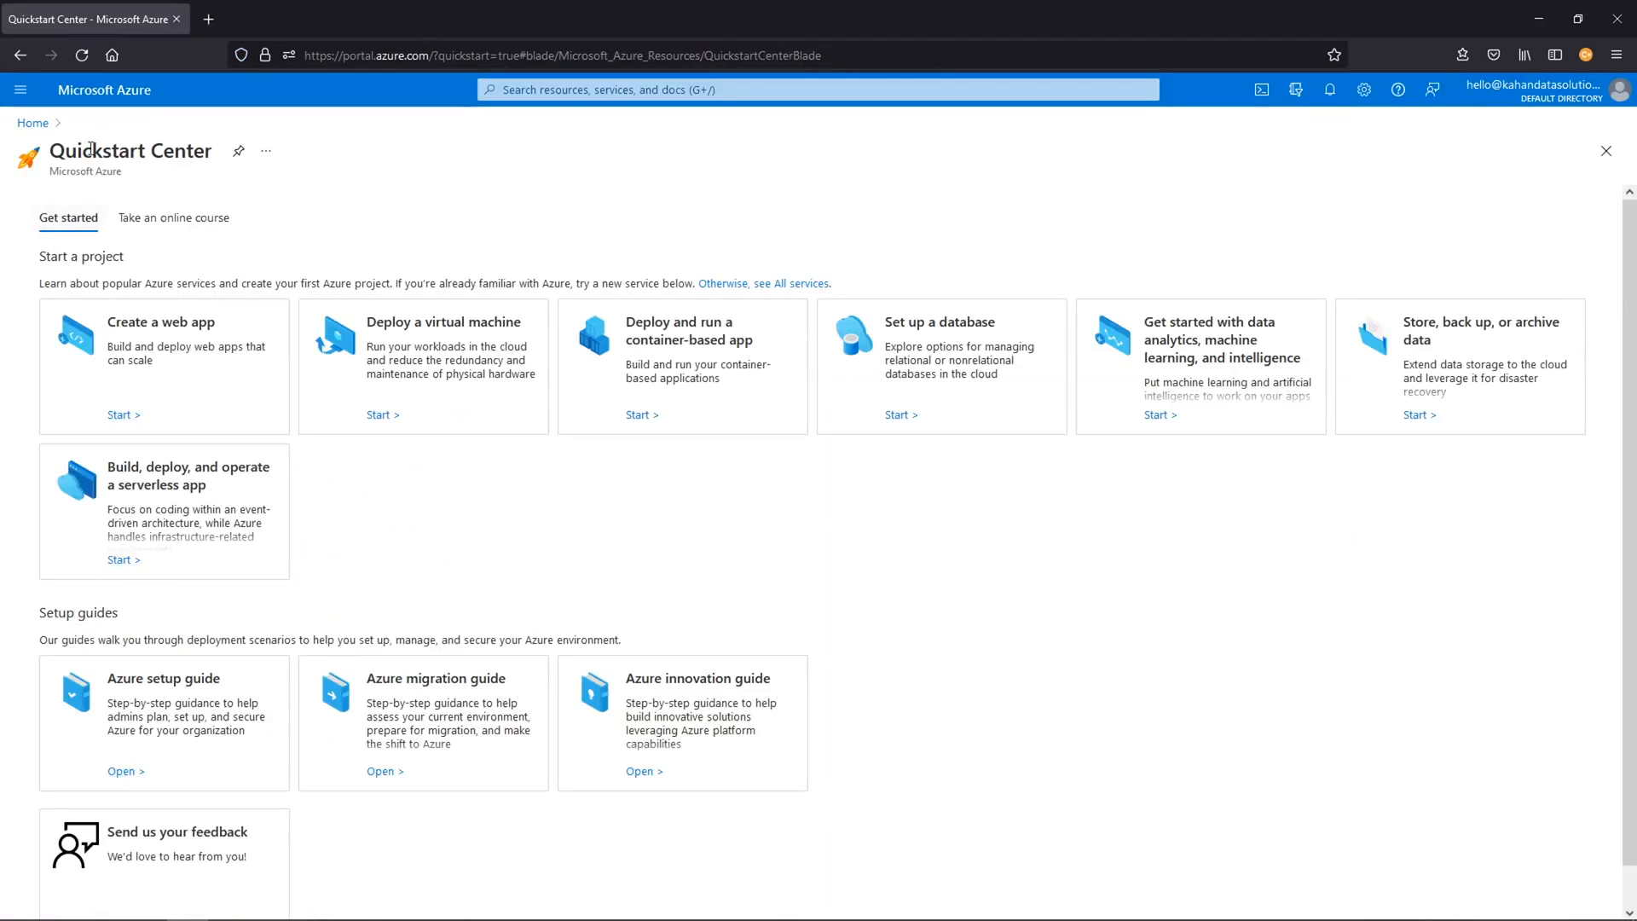
{"action": "mouse_move", "coordinate": [130, 185]}
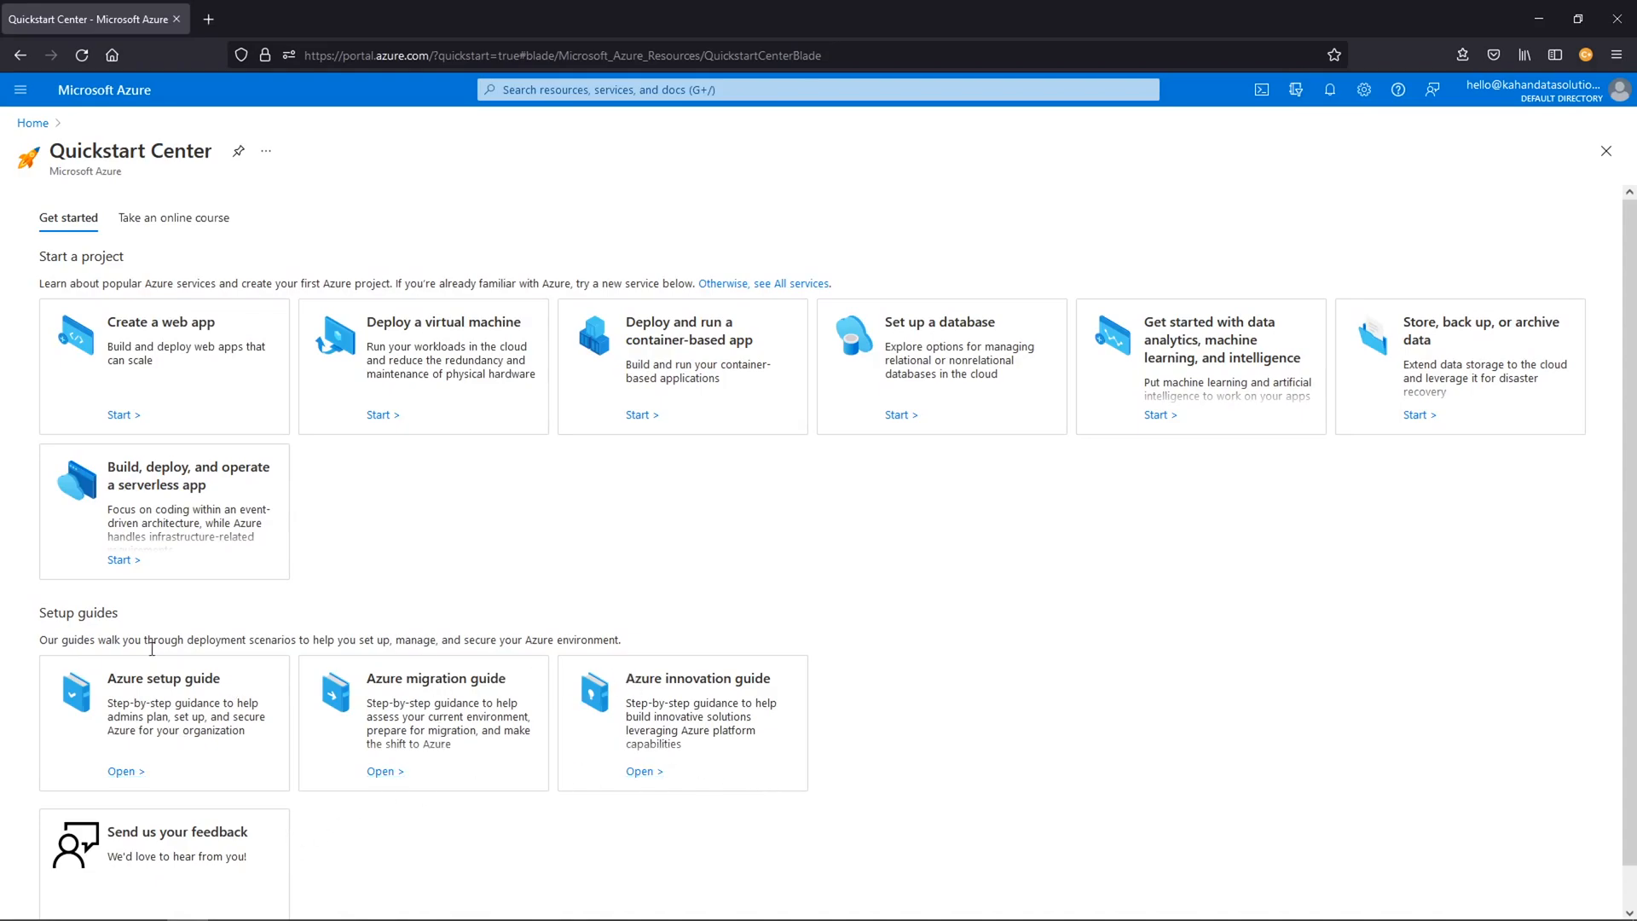
{"action": "left_click", "coordinate": [174, 217]}
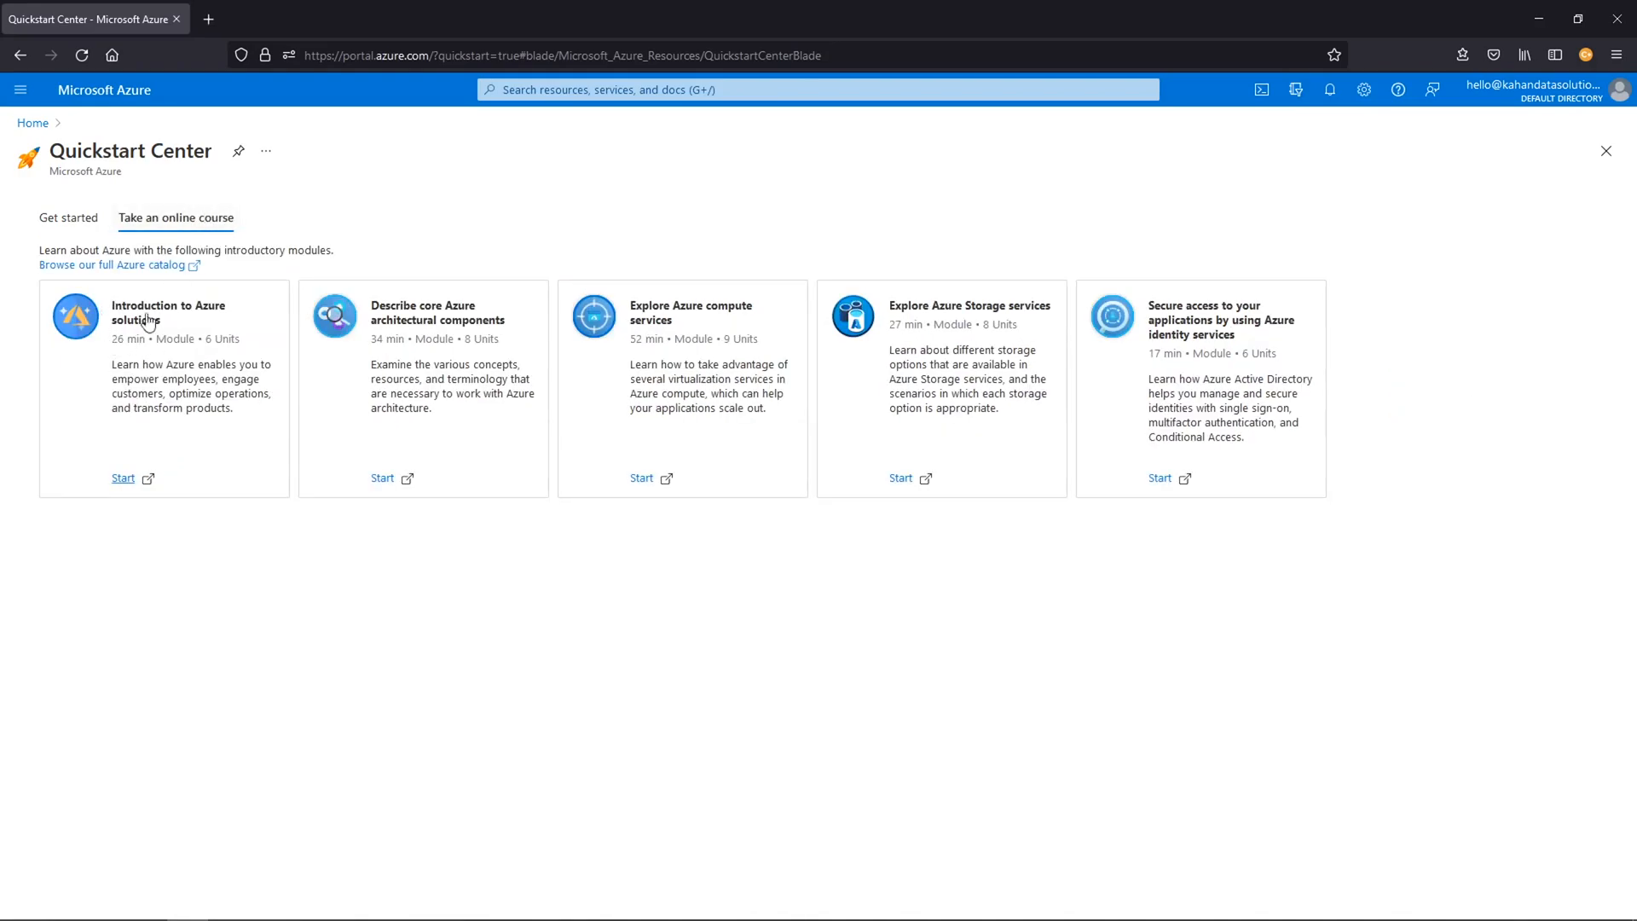
{"action": "mouse_move", "coordinate": [1103, 395]}
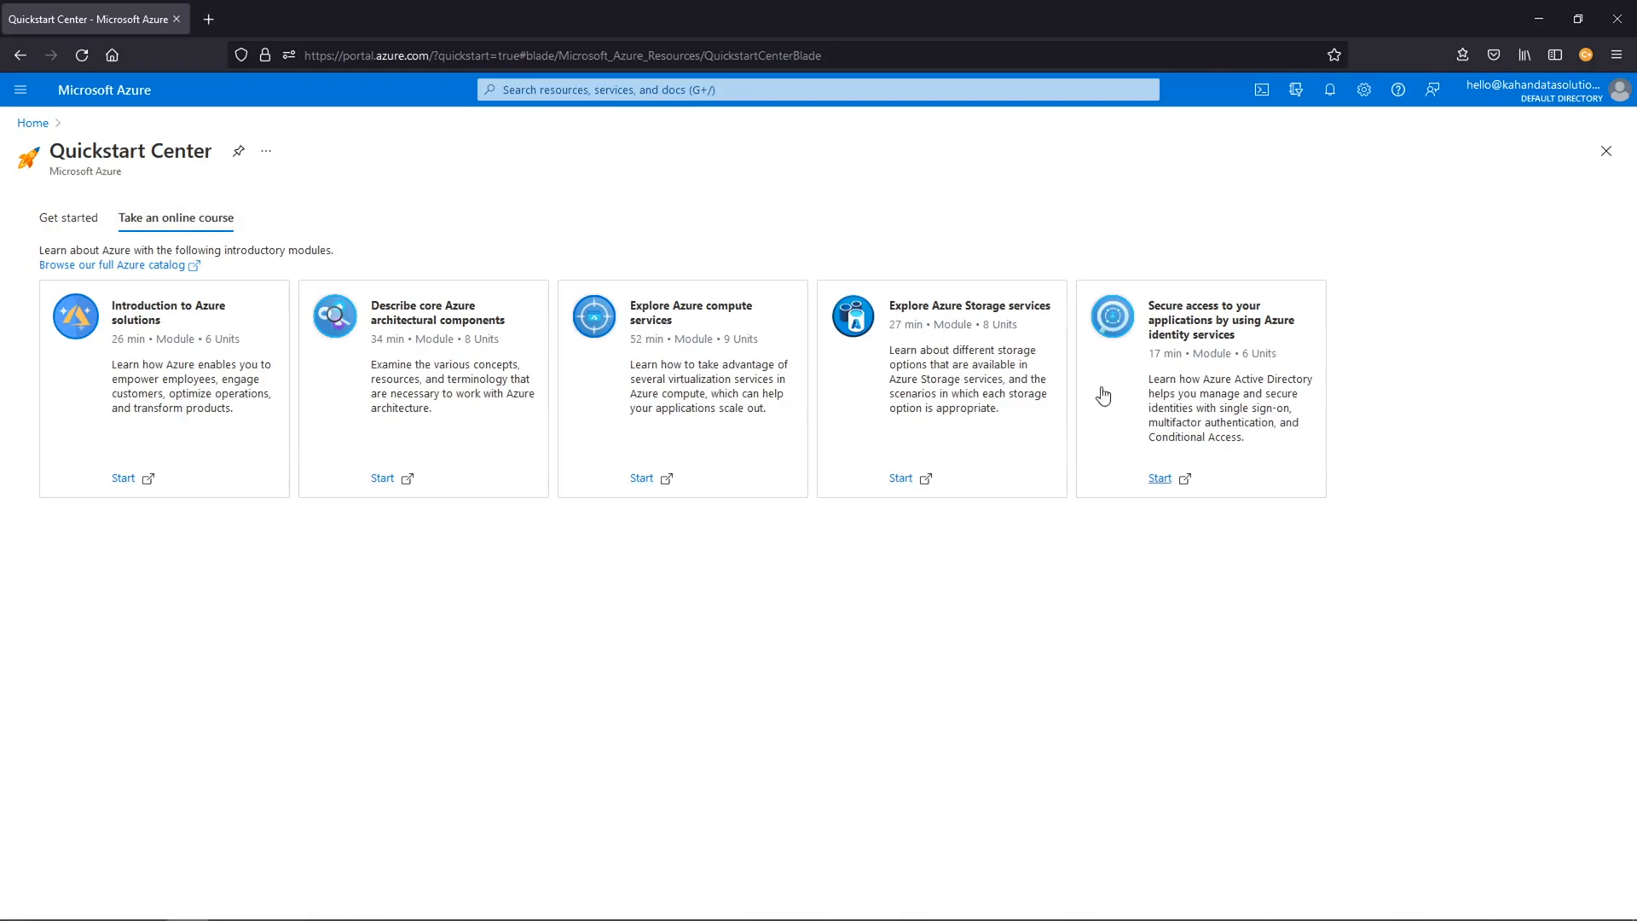
{"action": "mouse_move", "coordinate": [10, 595]}
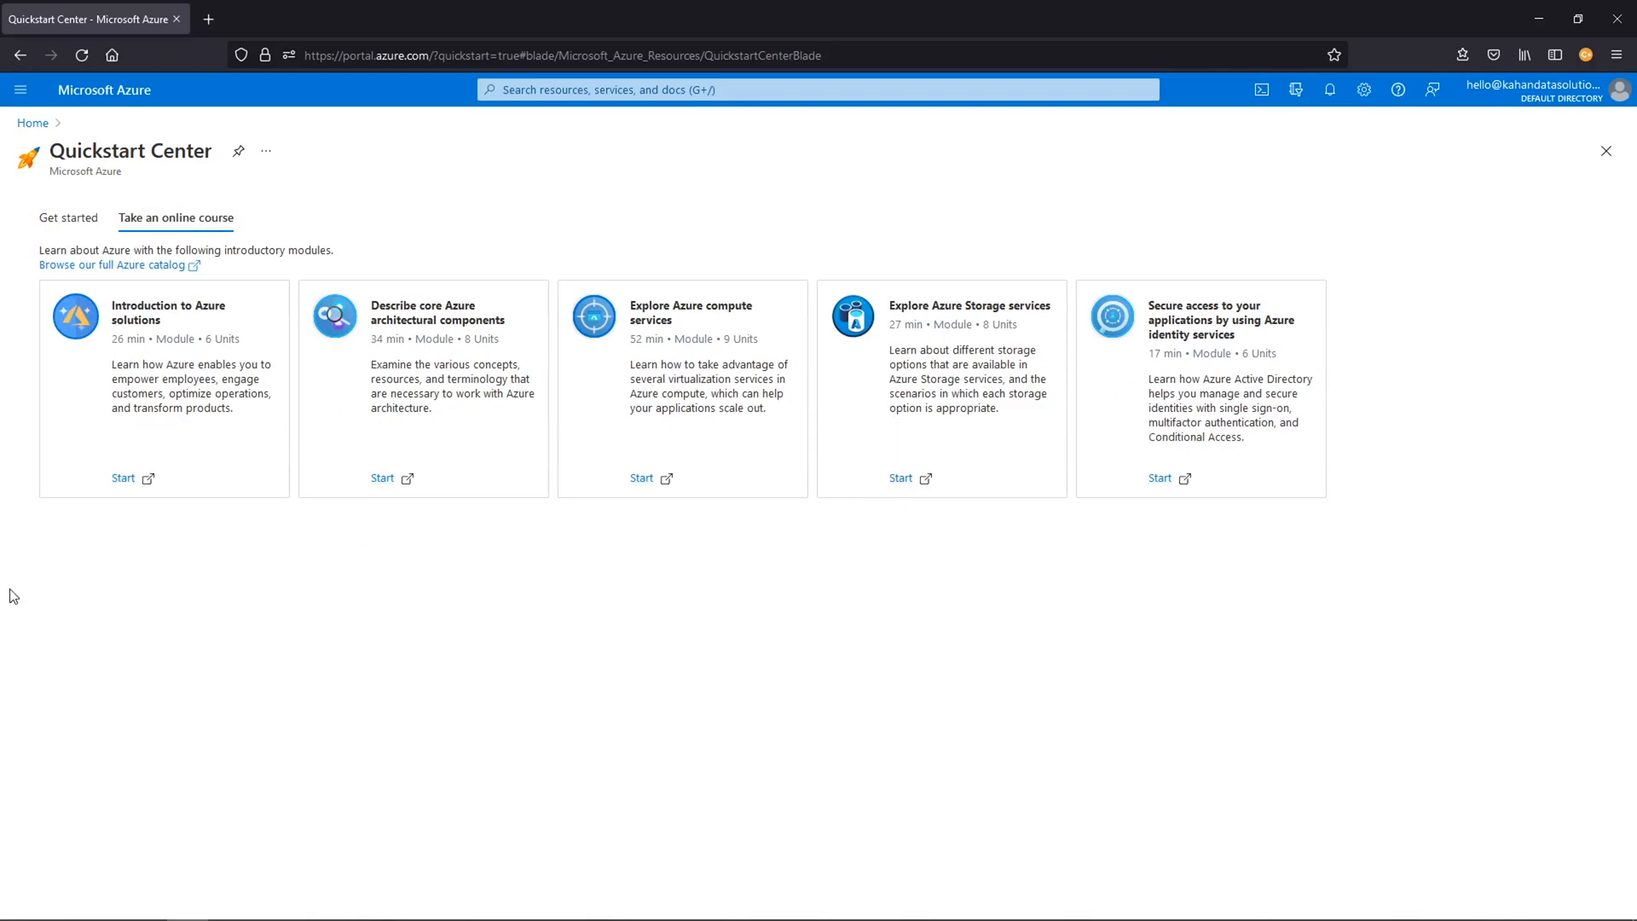
{"action": "mouse_move", "coordinate": [68, 217]}
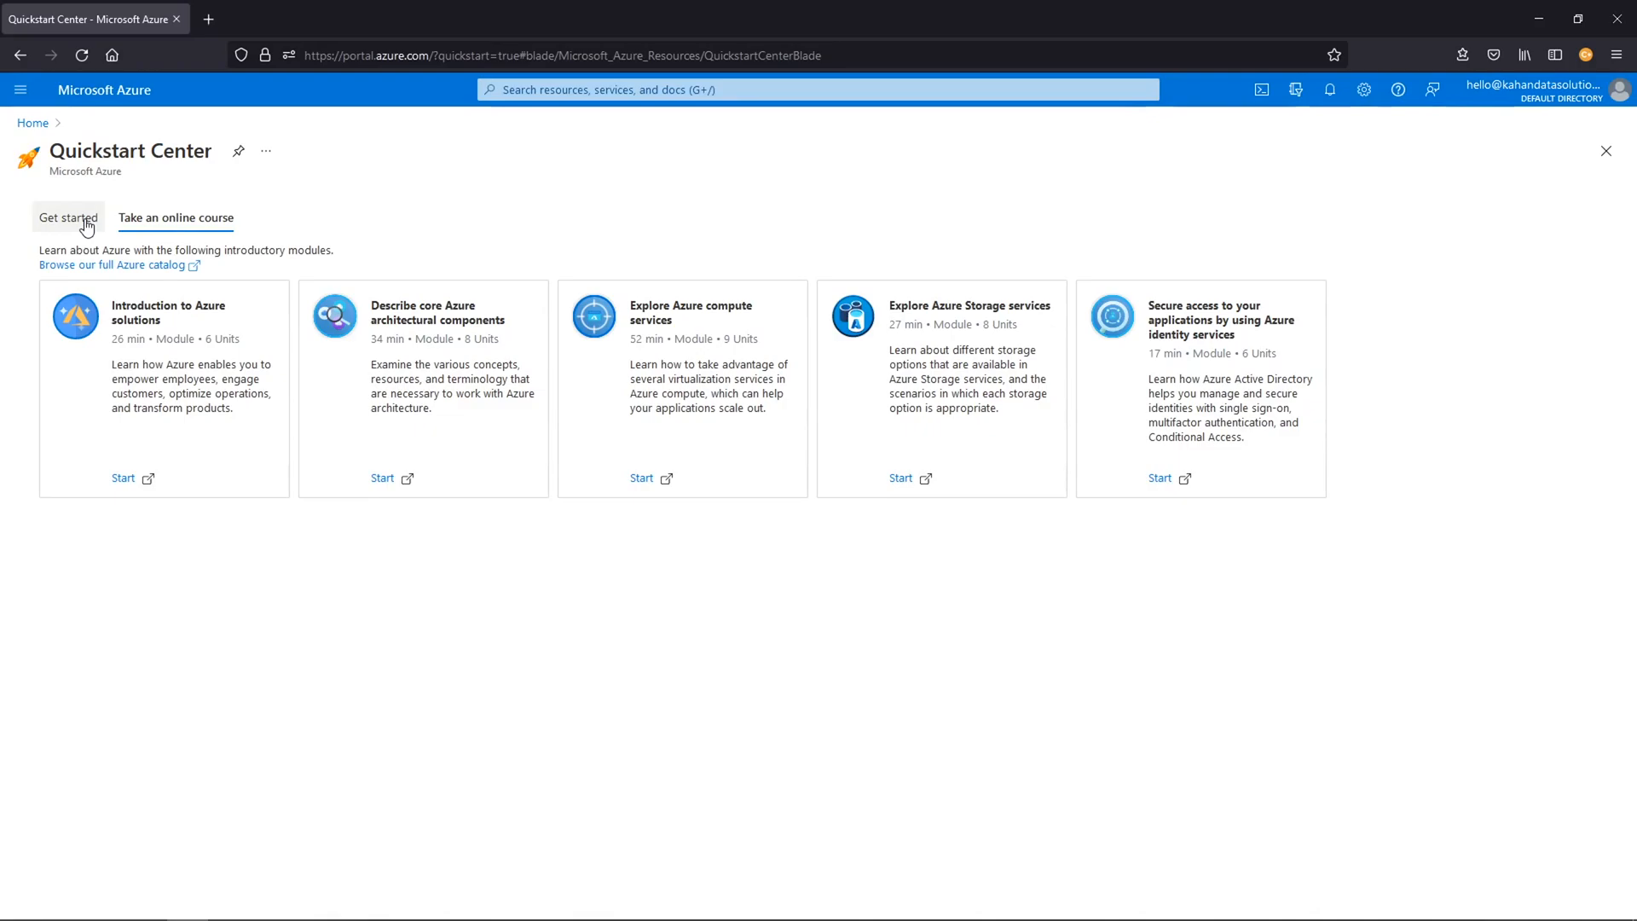
{"action": "left_click", "coordinate": [66, 217]}
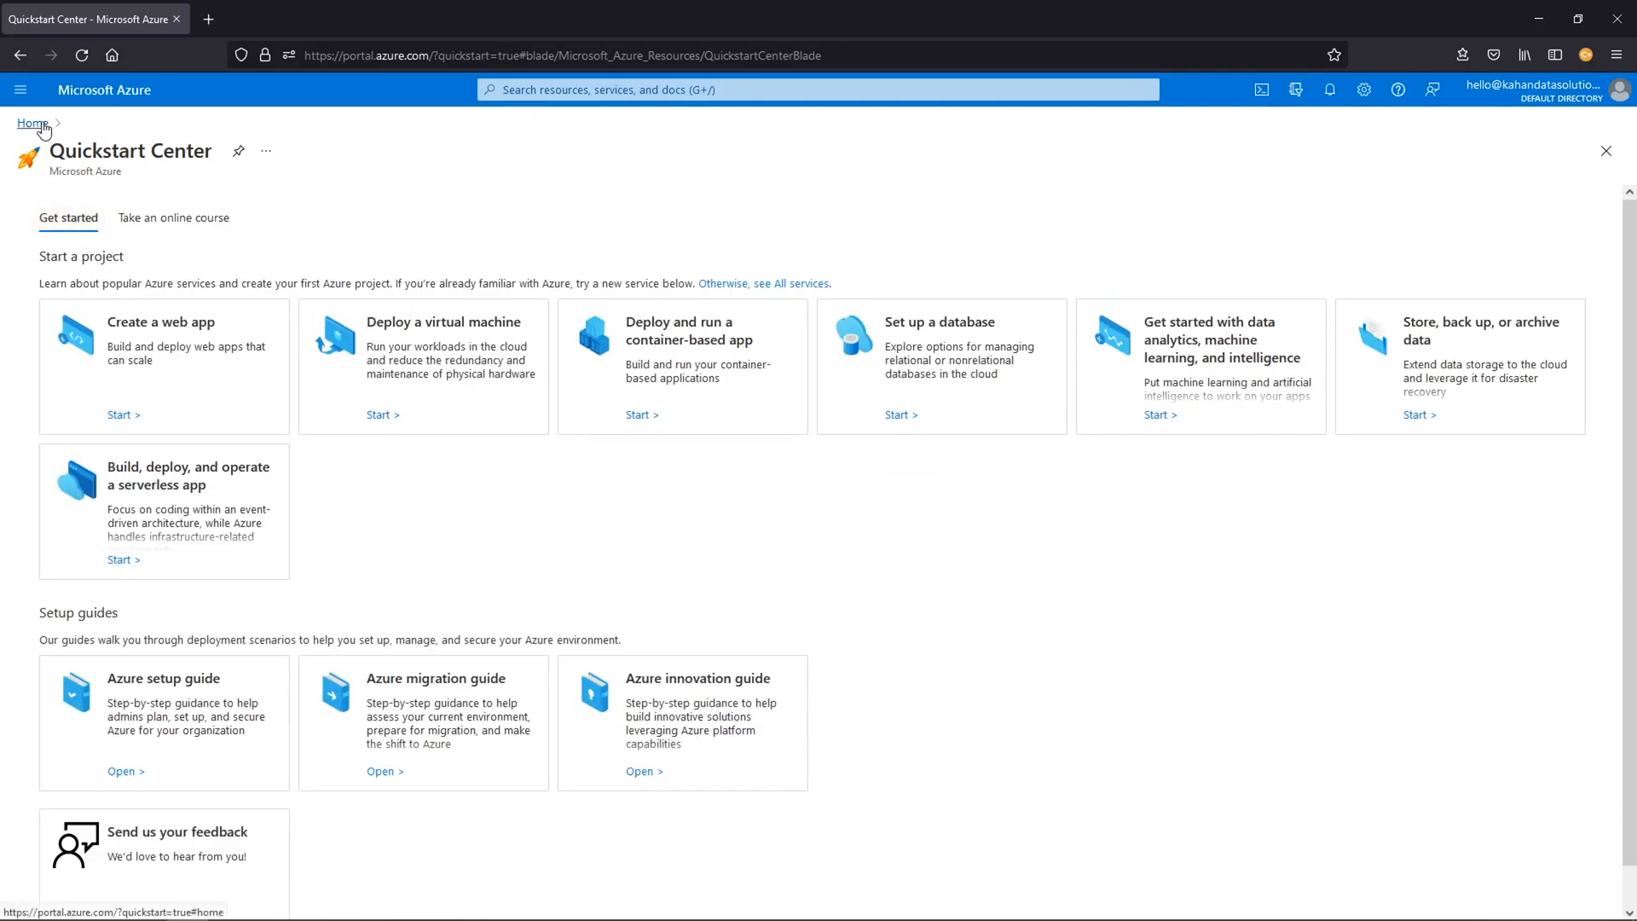
{"action": "left_click", "coordinate": [19, 90]}
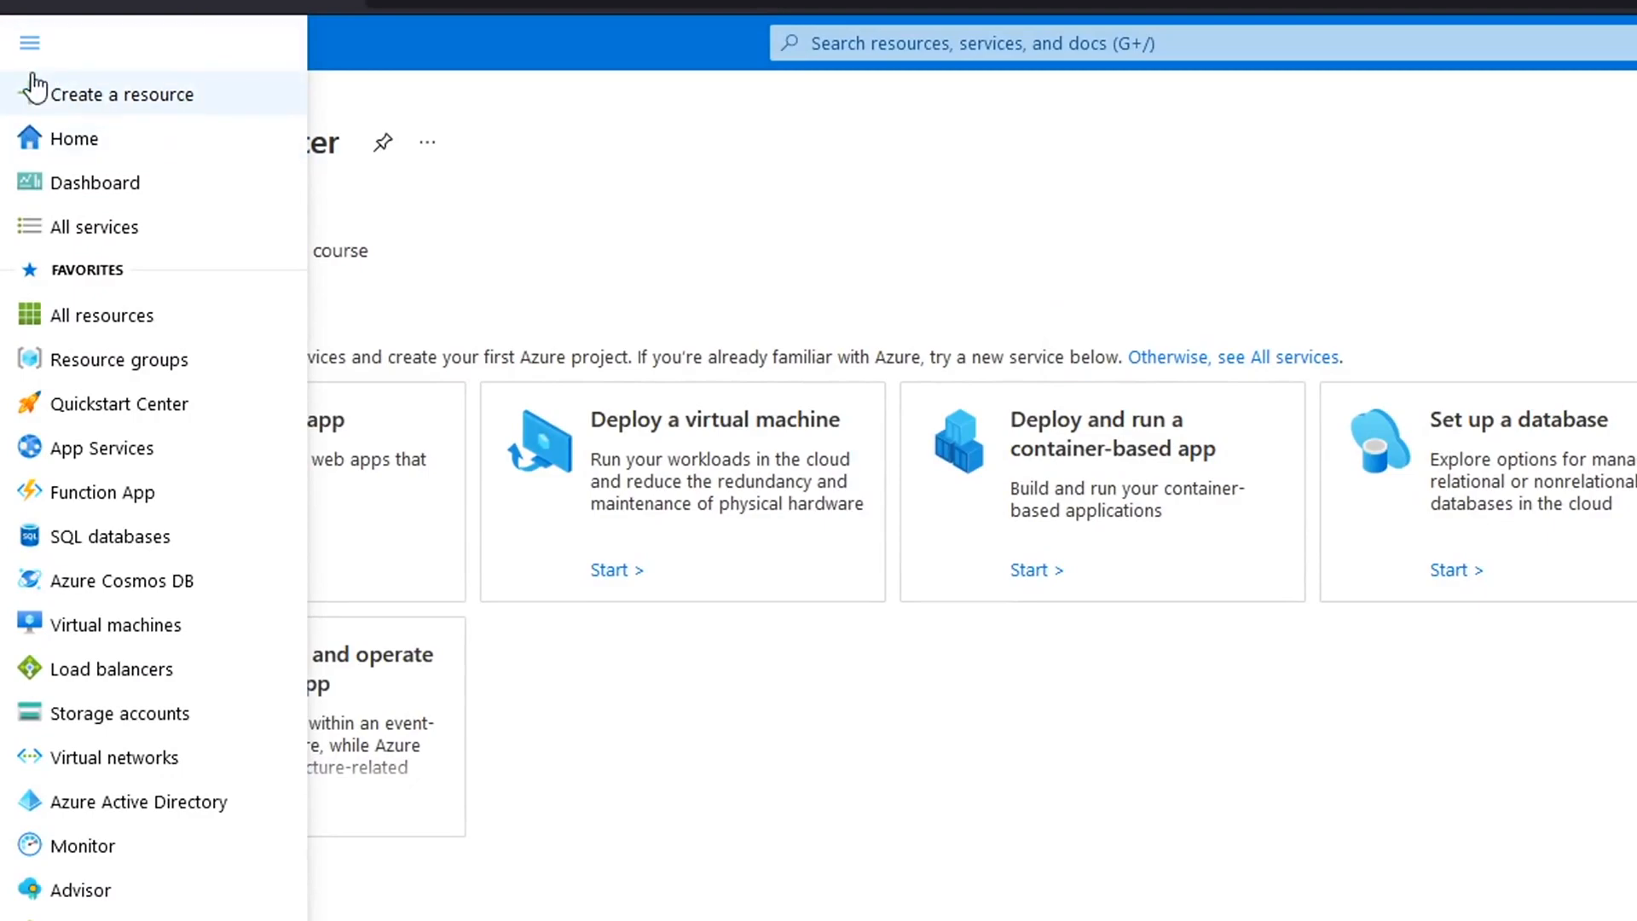
{"action": "mouse_move", "coordinate": [118, 757]}
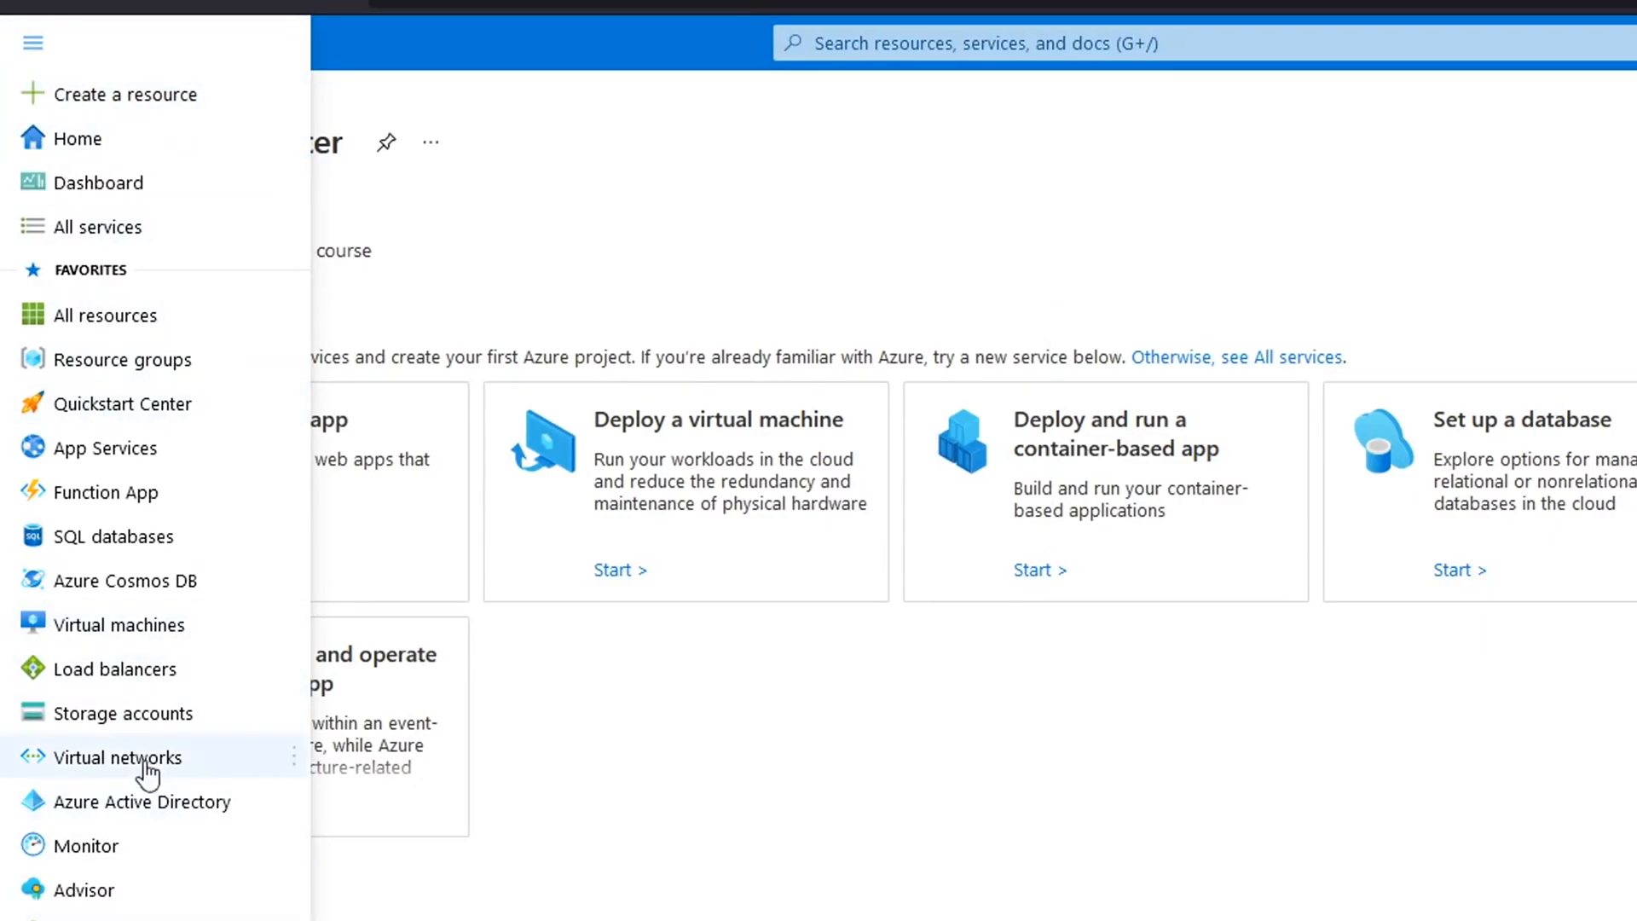
{"action": "mouse_move", "coordinate": [99, 191]}
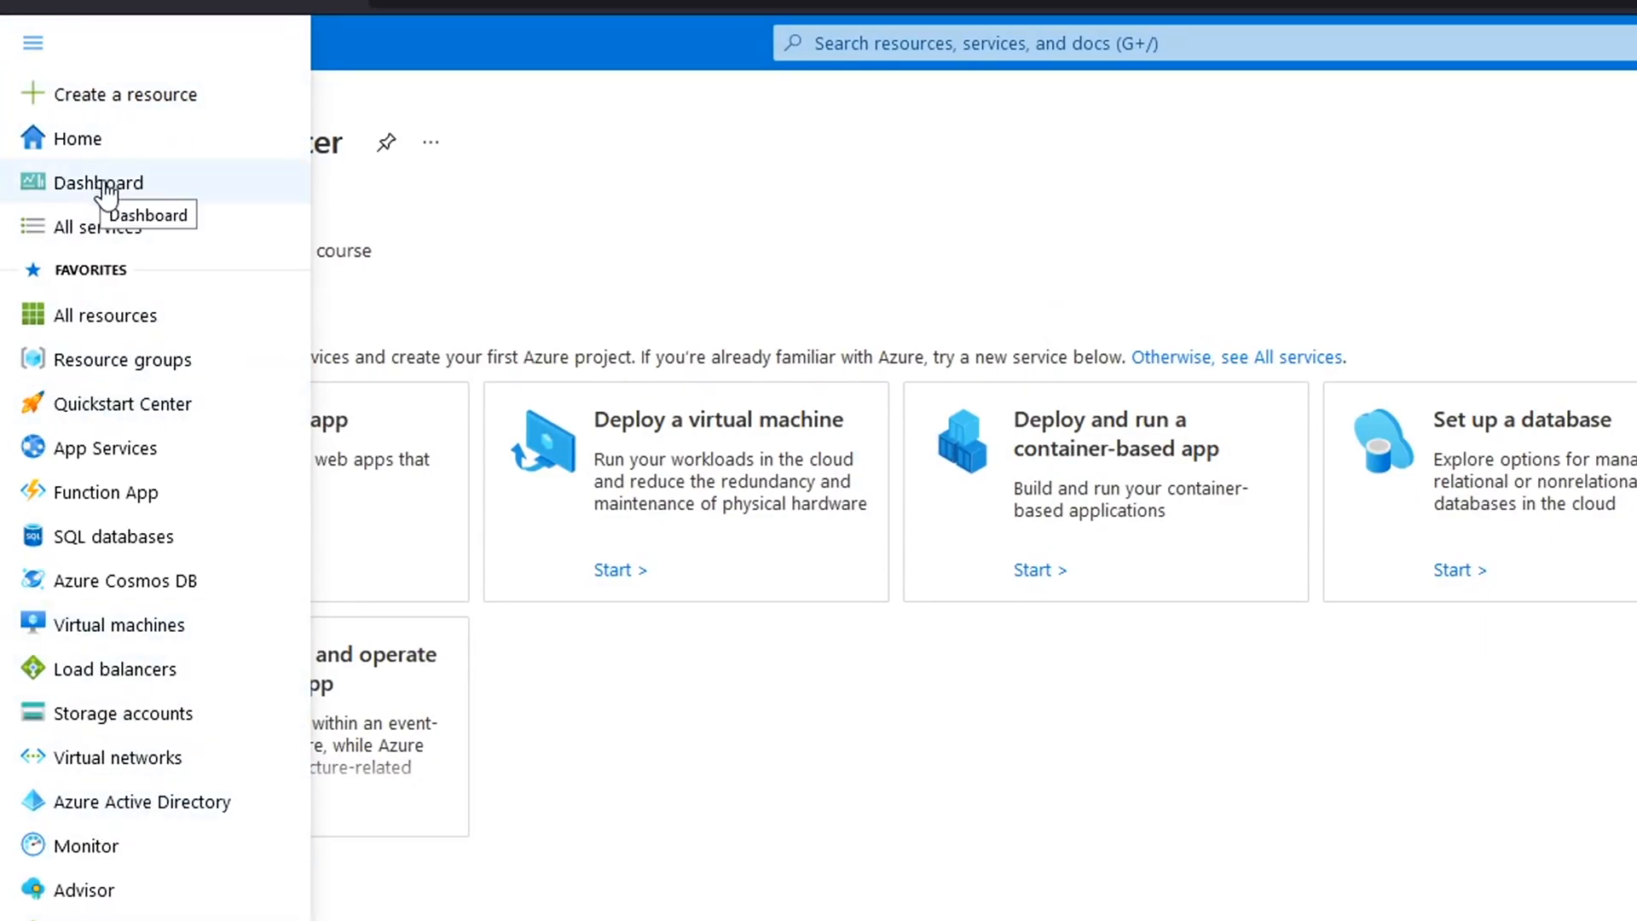
{"action": "left_click", "coordinate": [98, 181]}
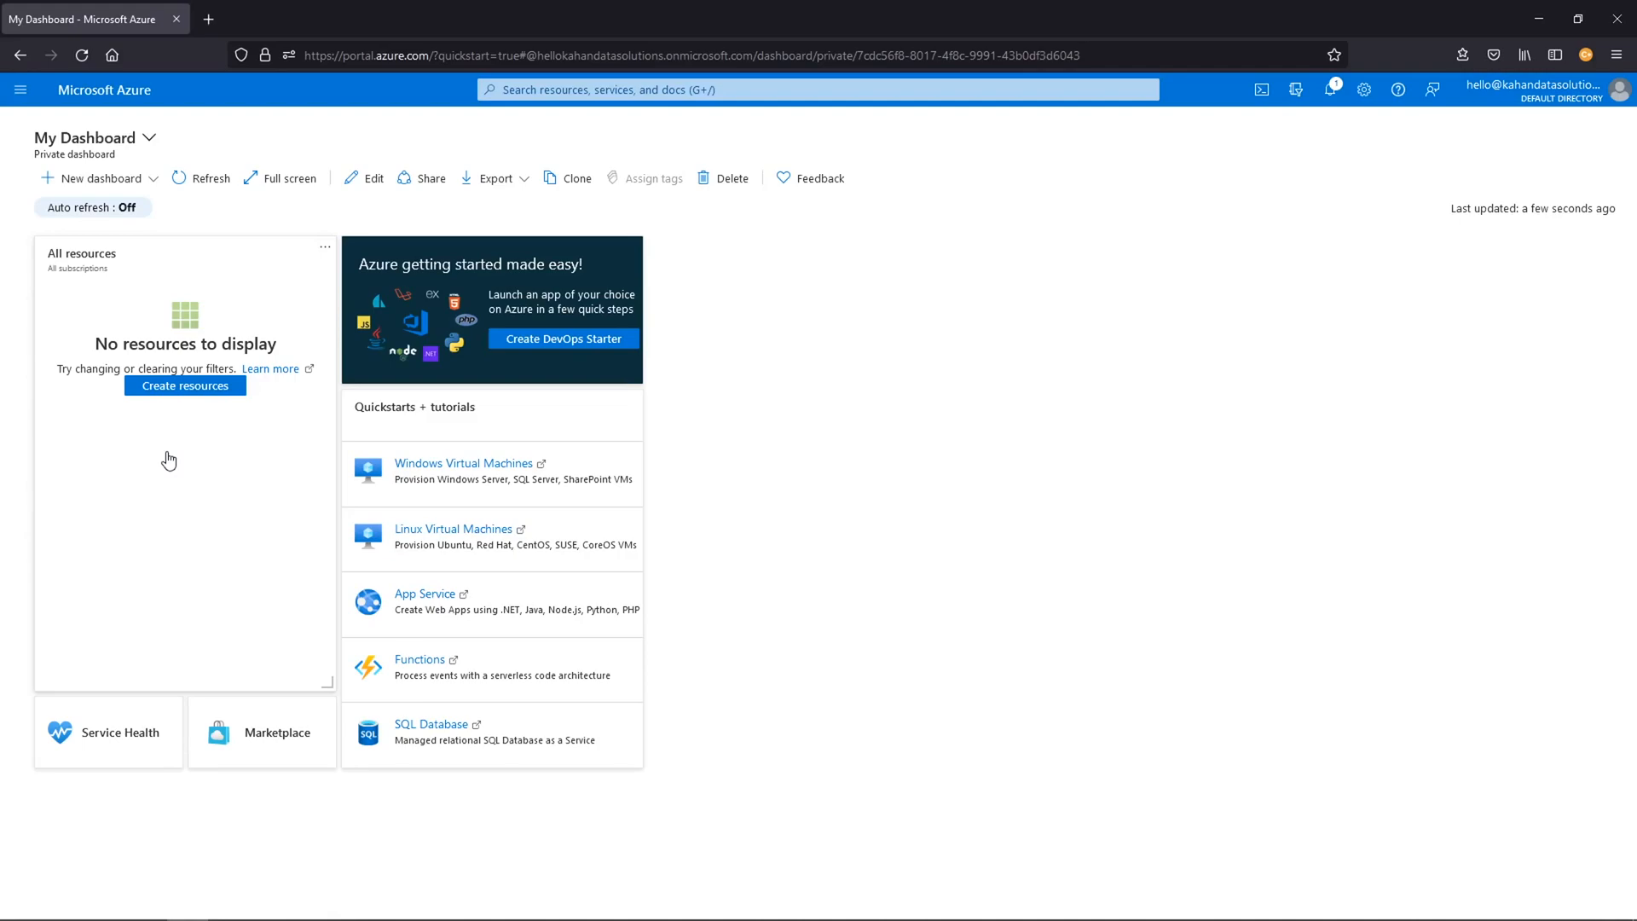
{"action": "mouse_move", "coordinate": [561, 311]}
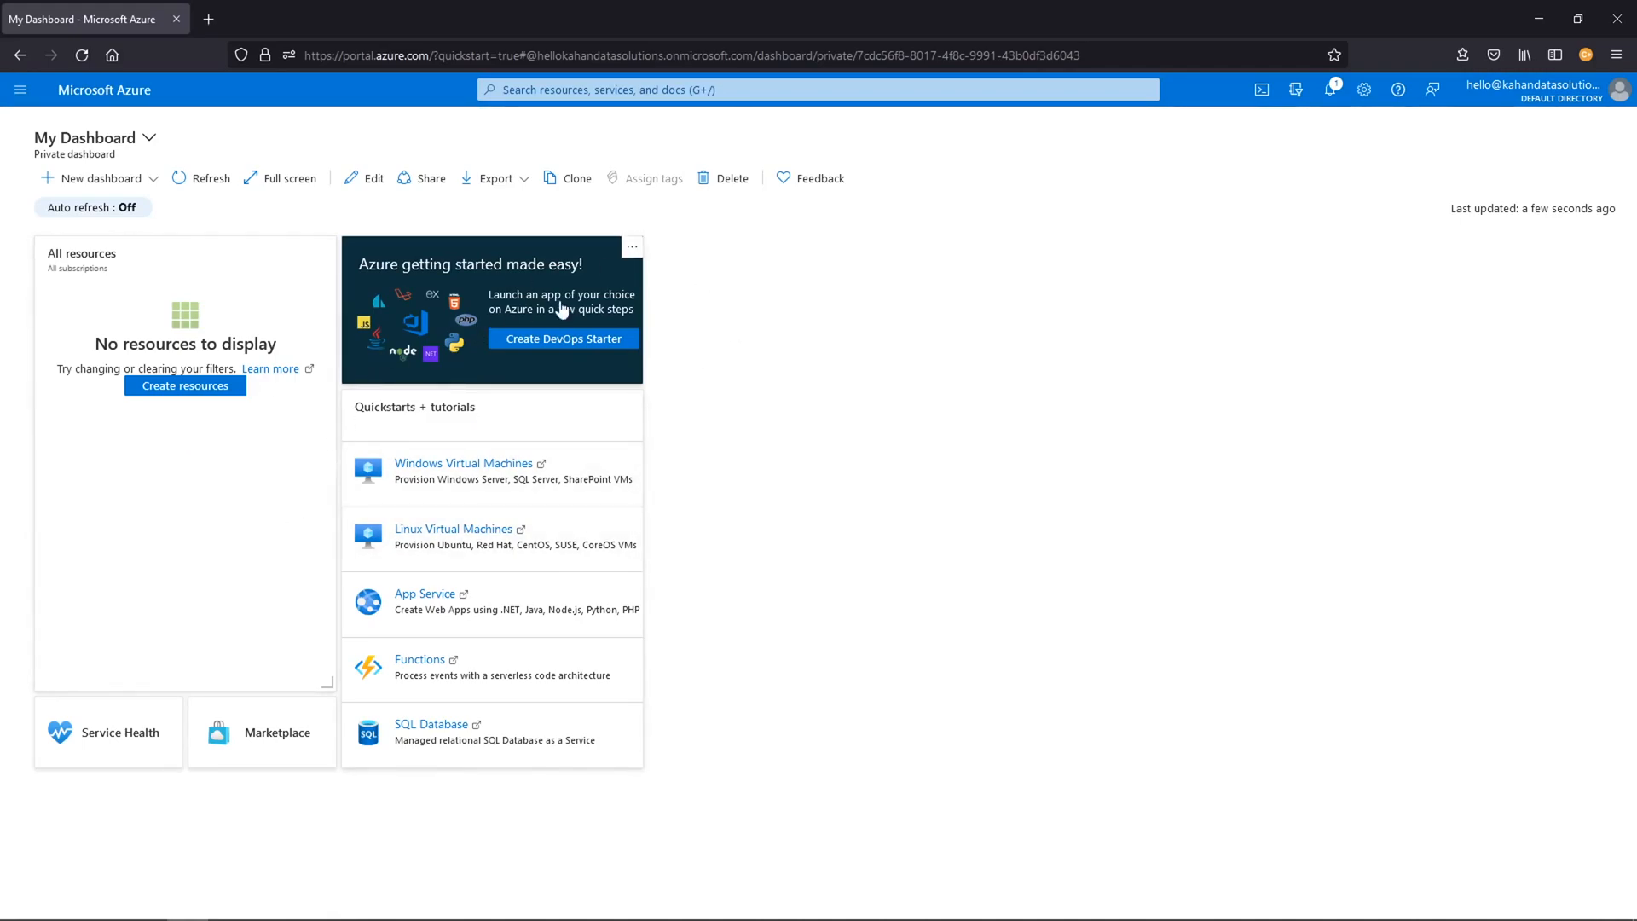
{"action": "mouse_move", "coordinate": [498, 485]}
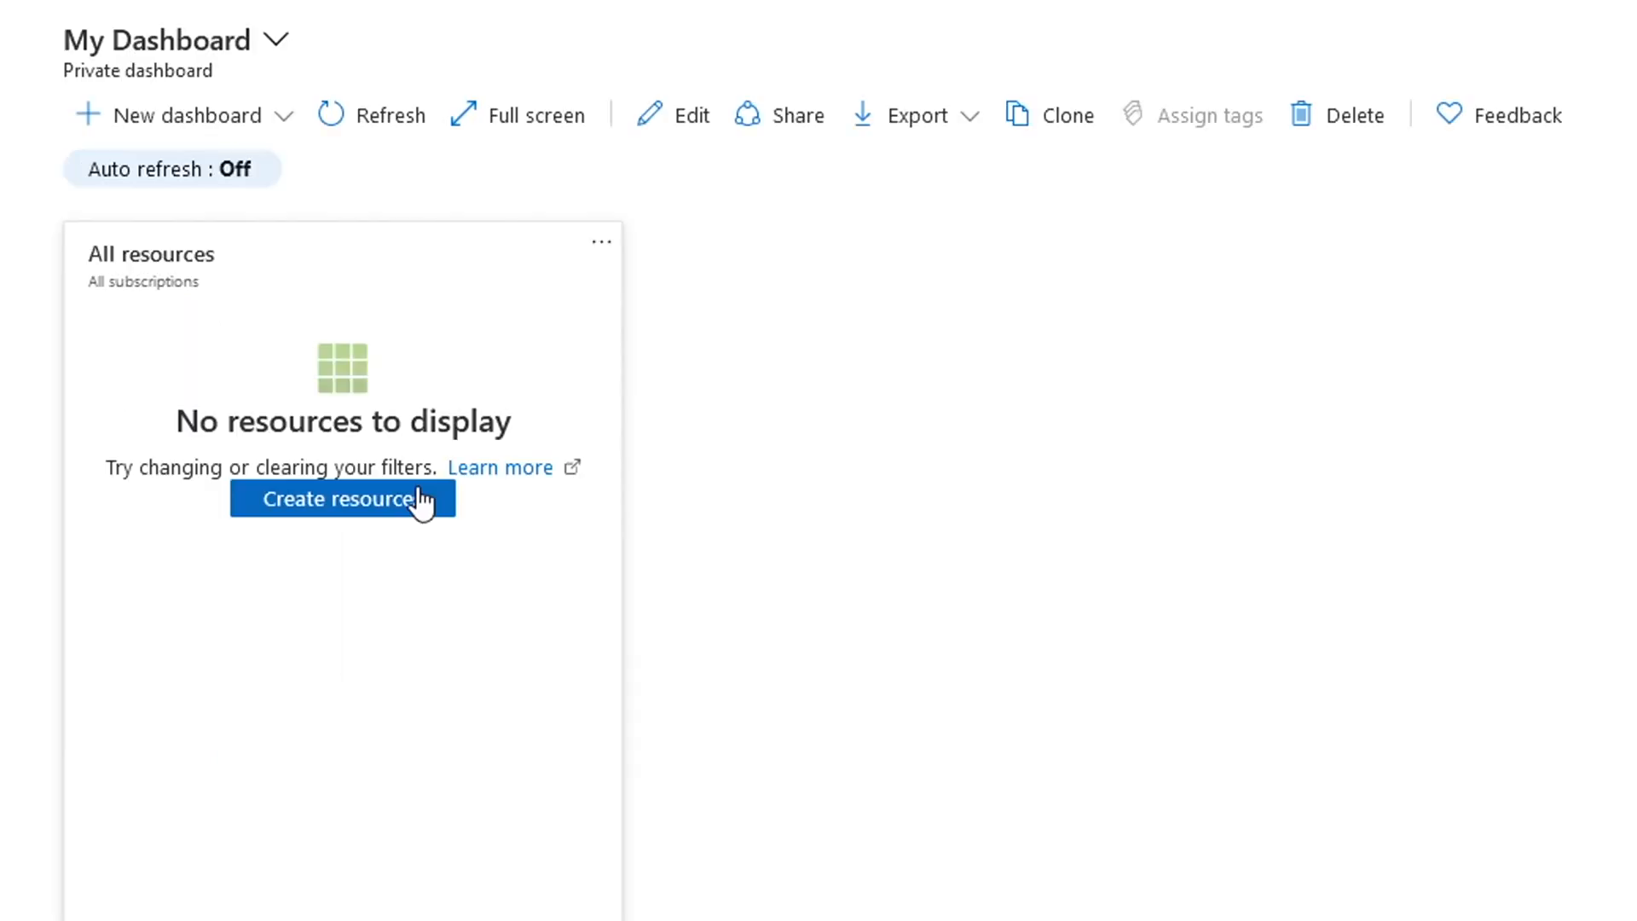
{"action": "mouse_move", "coordinate": [404, 536]}
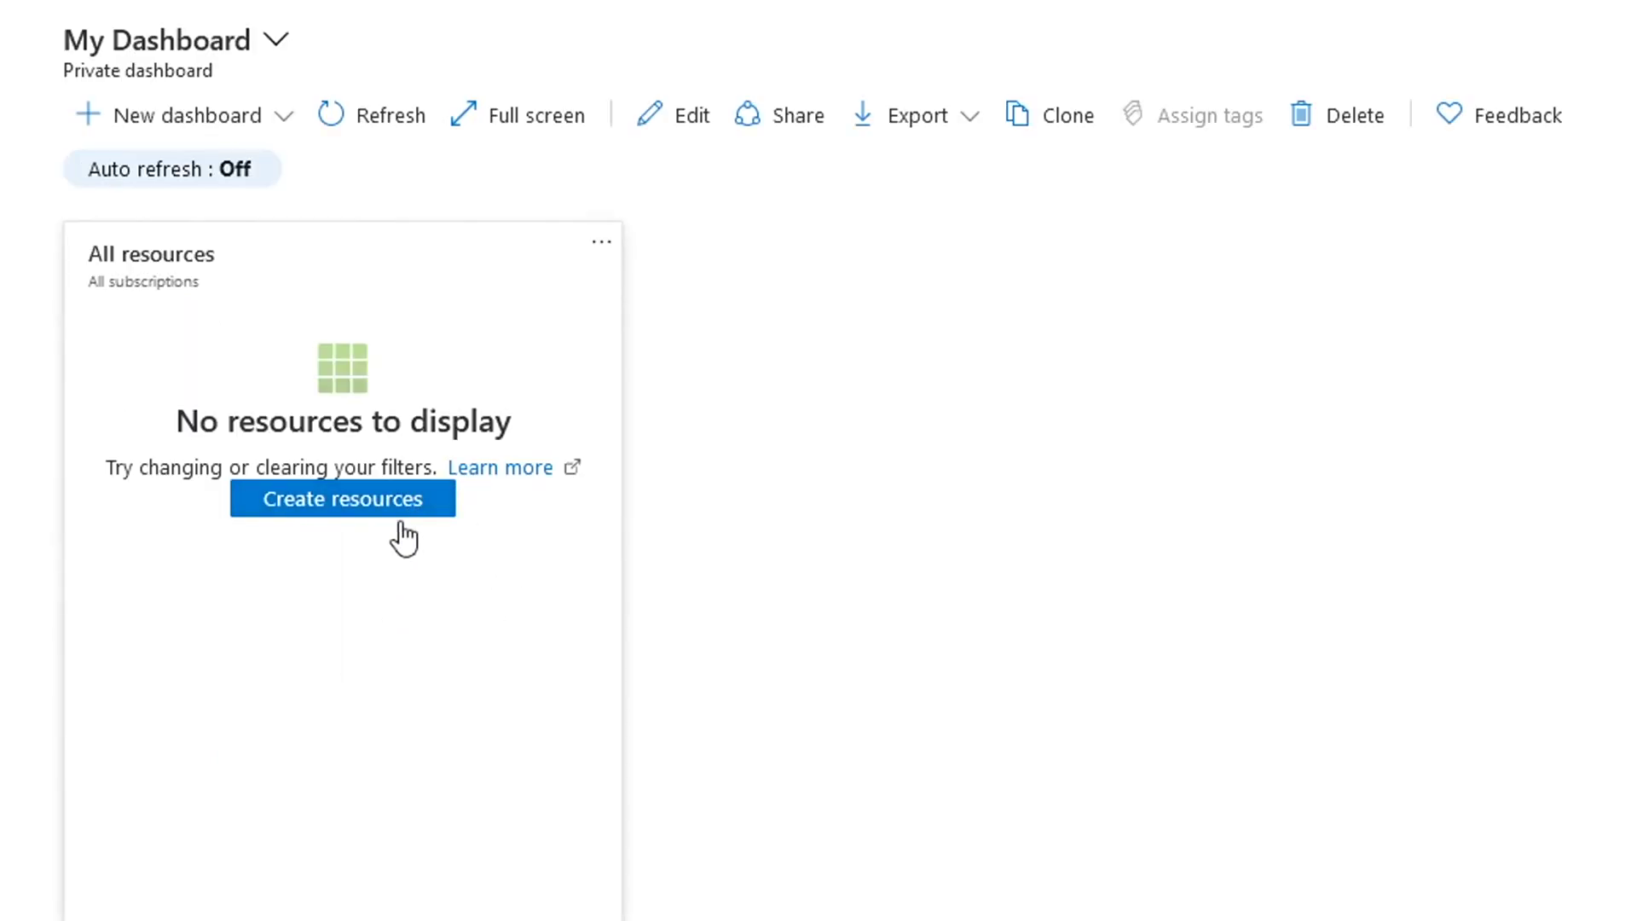
Step: Open Create a resource from the All resources tile and dismiss the authentication warning
{"action": "left_click", "coordinate": [341, 498]}
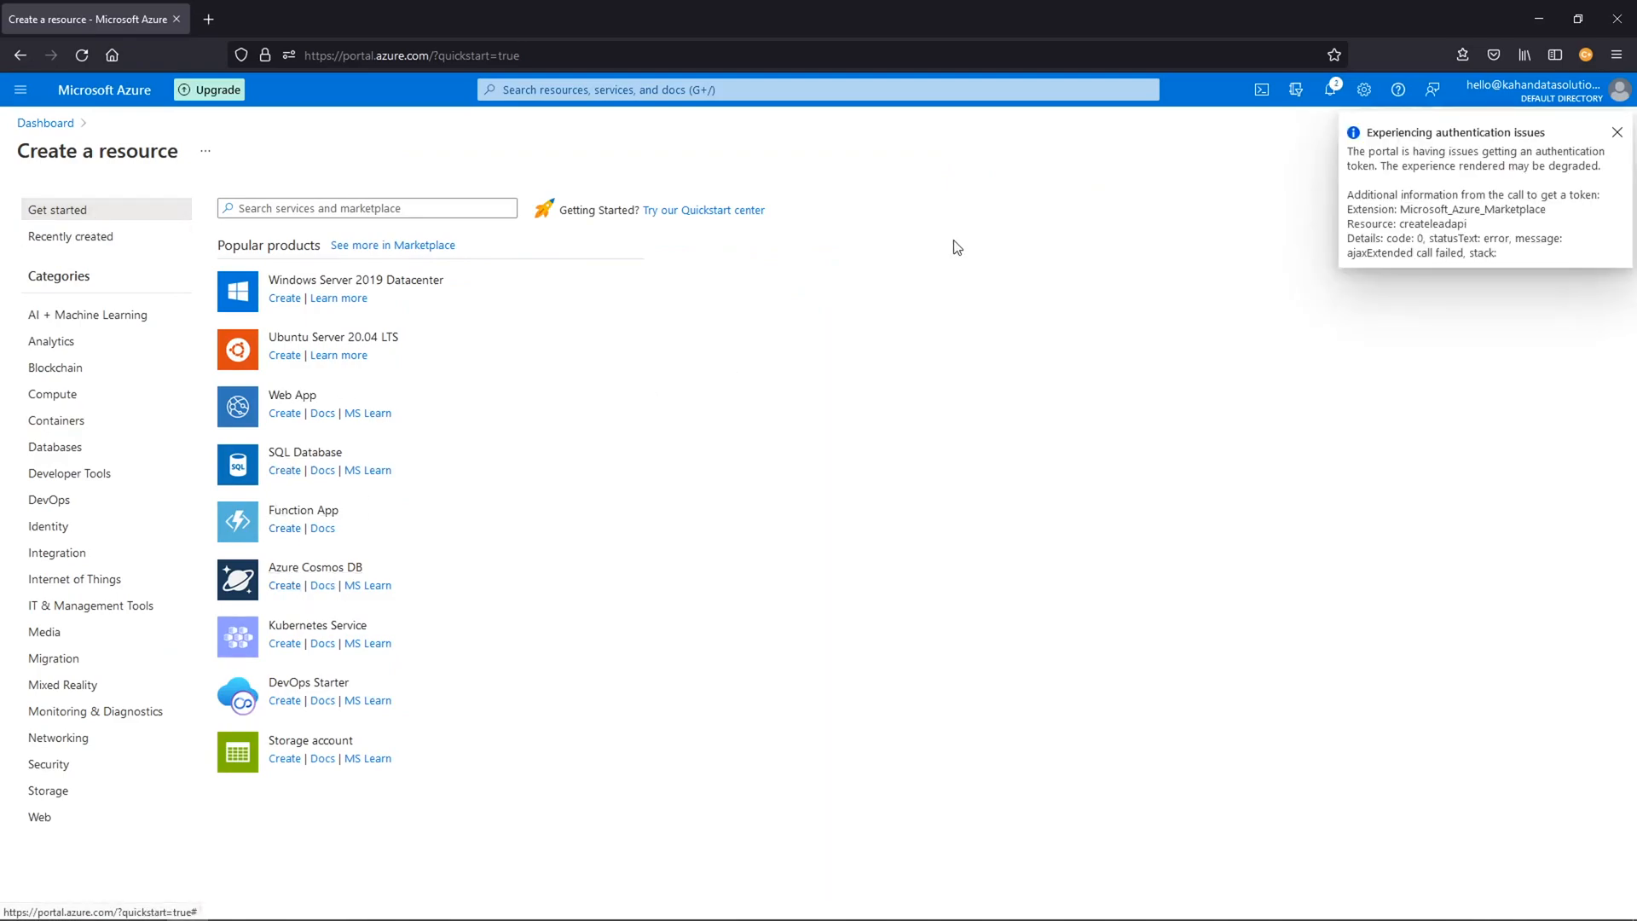
{"action": "left_click", "coordinate": [1617, 133]}
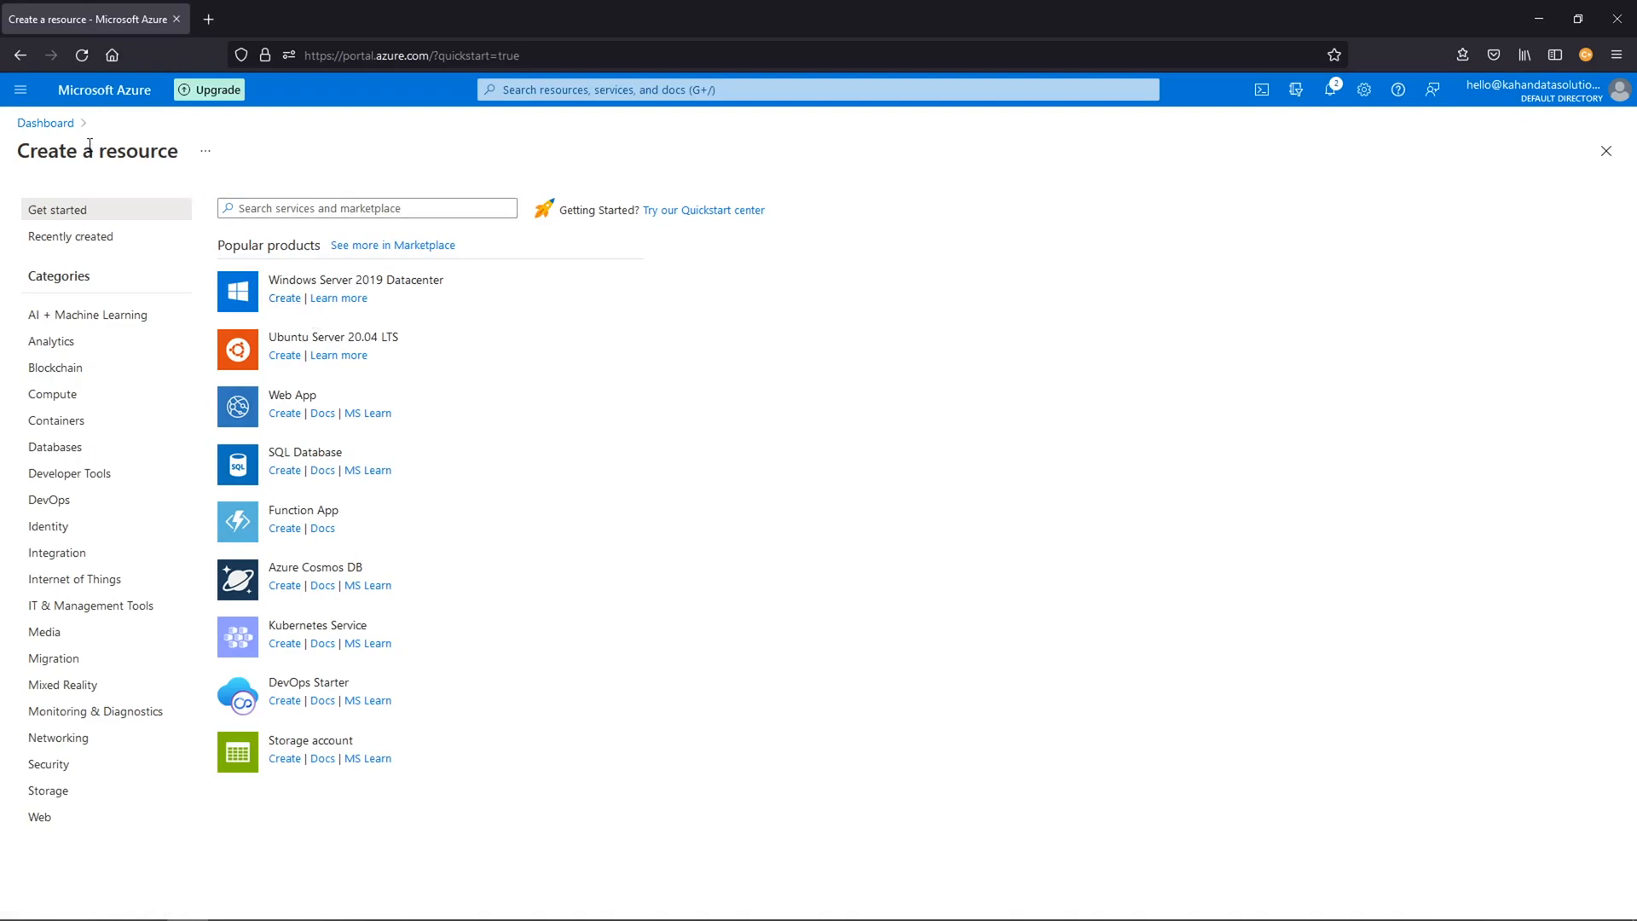
{"action": "mouse_move", "coordinate": [180, 330]}
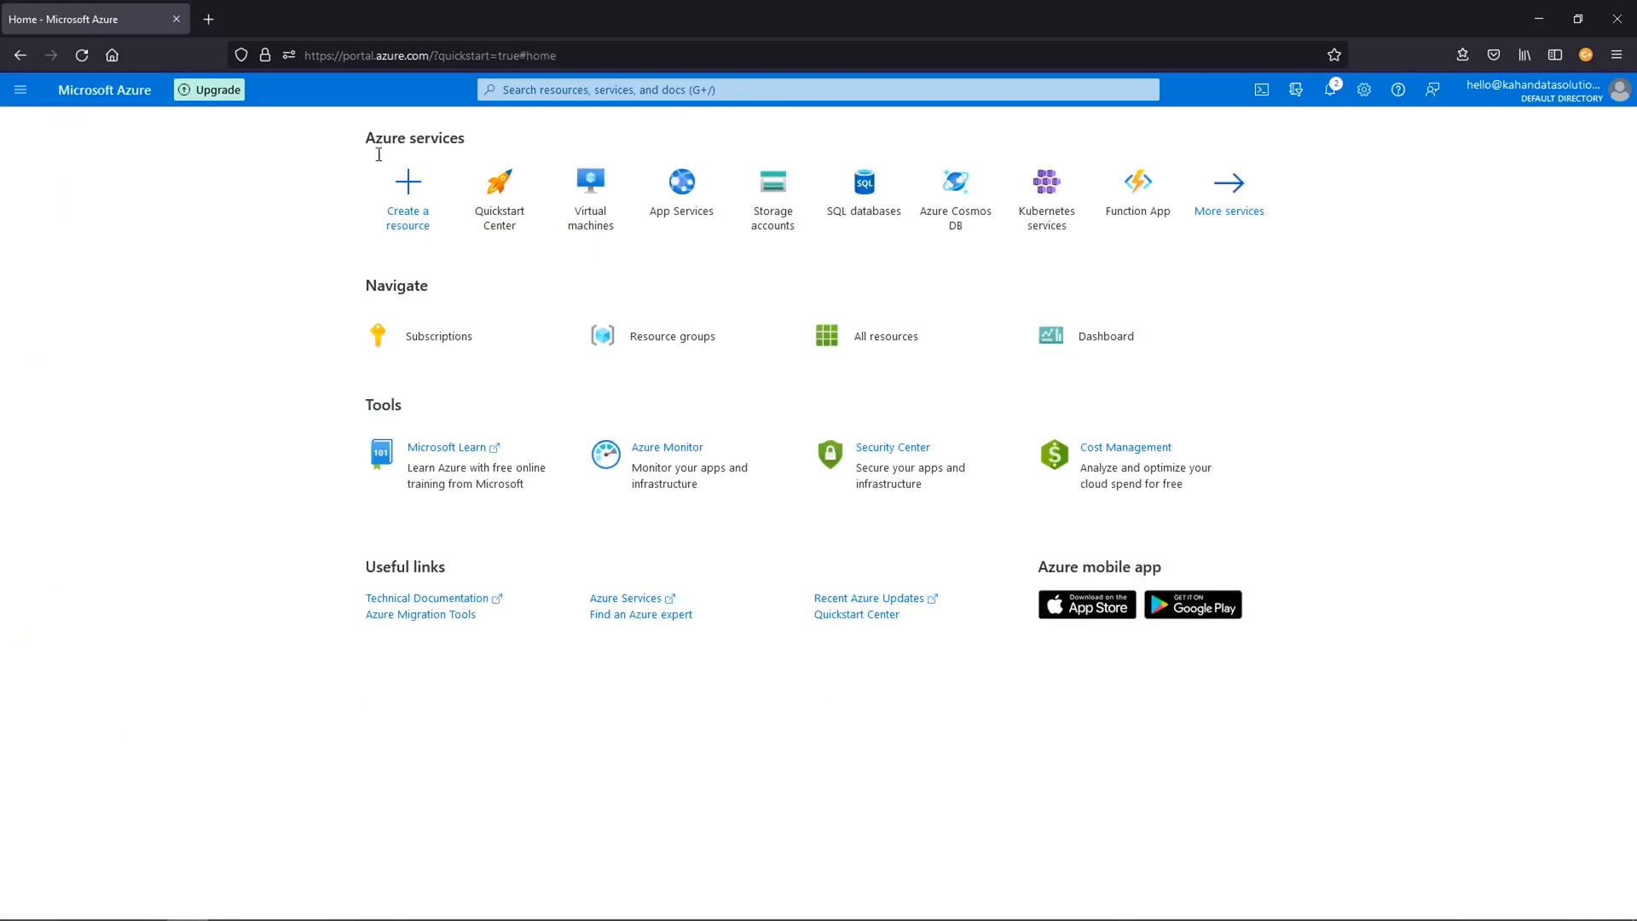
{"action": "mouse_move", "coordinate": [892, 687]}
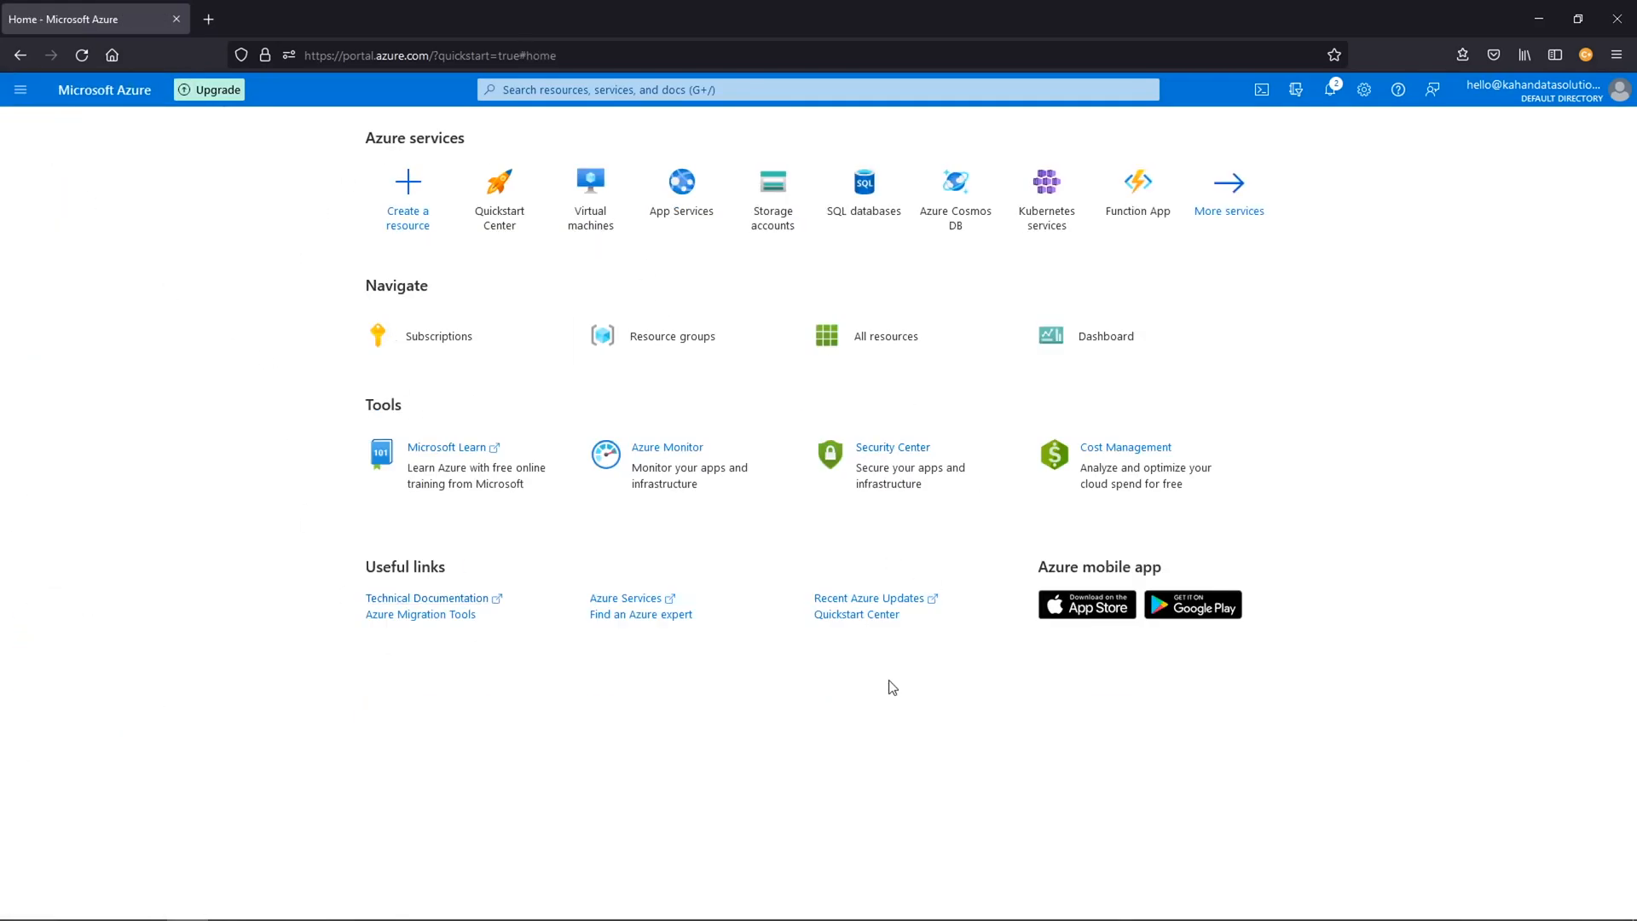
{"action": "mouse_move", "coordinate": [609, 264]}
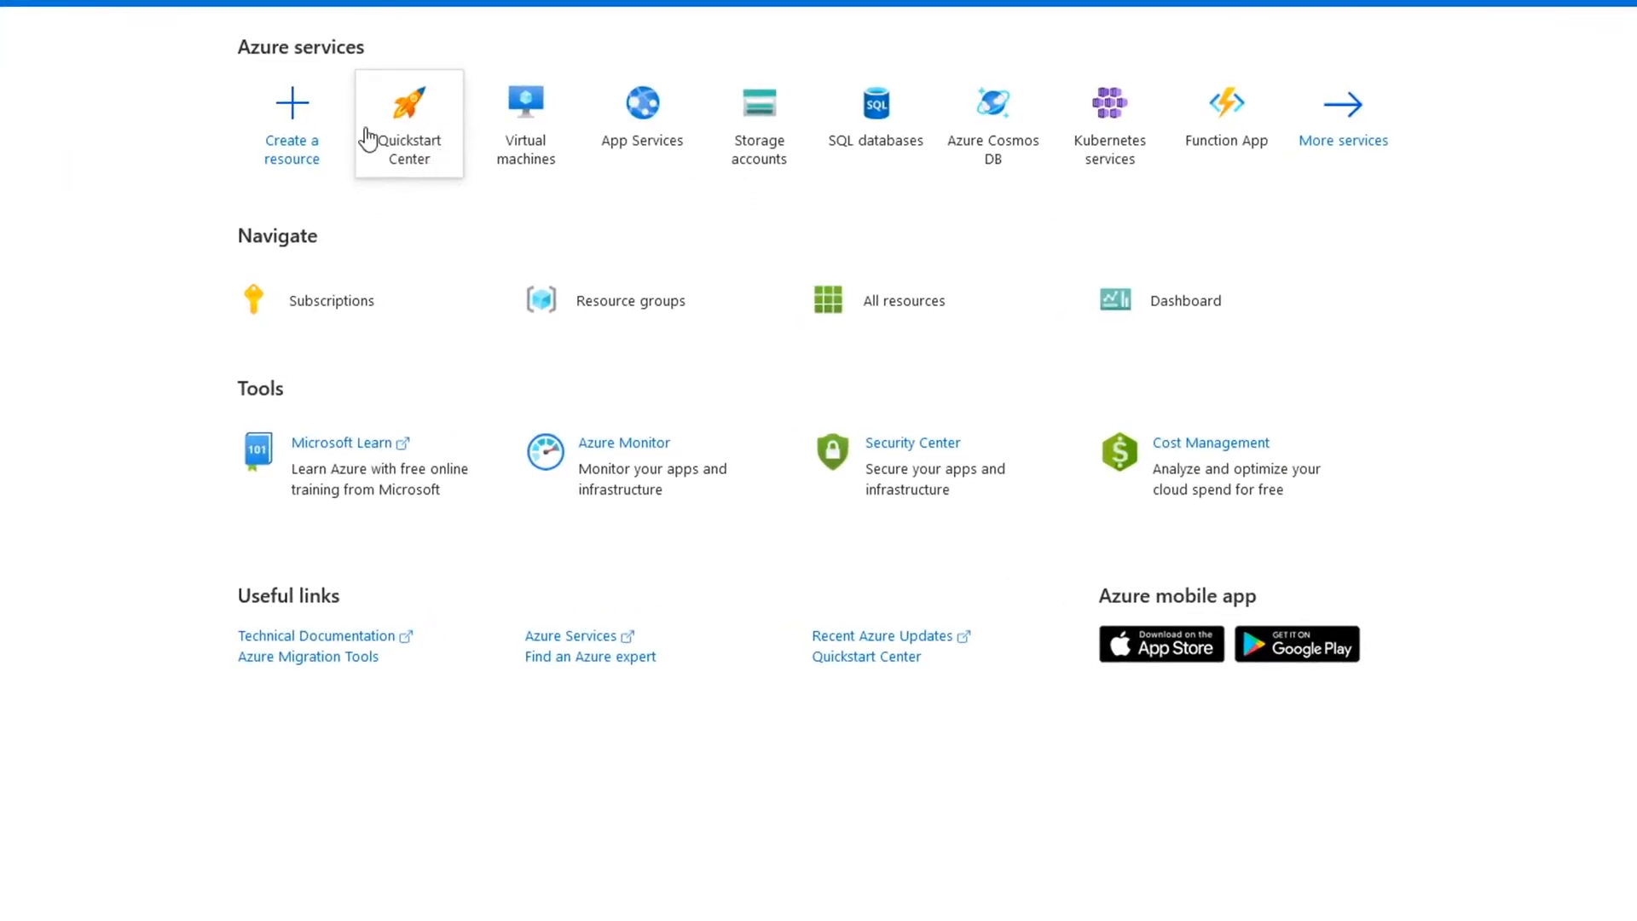
{"action": "mouse_move", "coordinate": [1197, 153]}
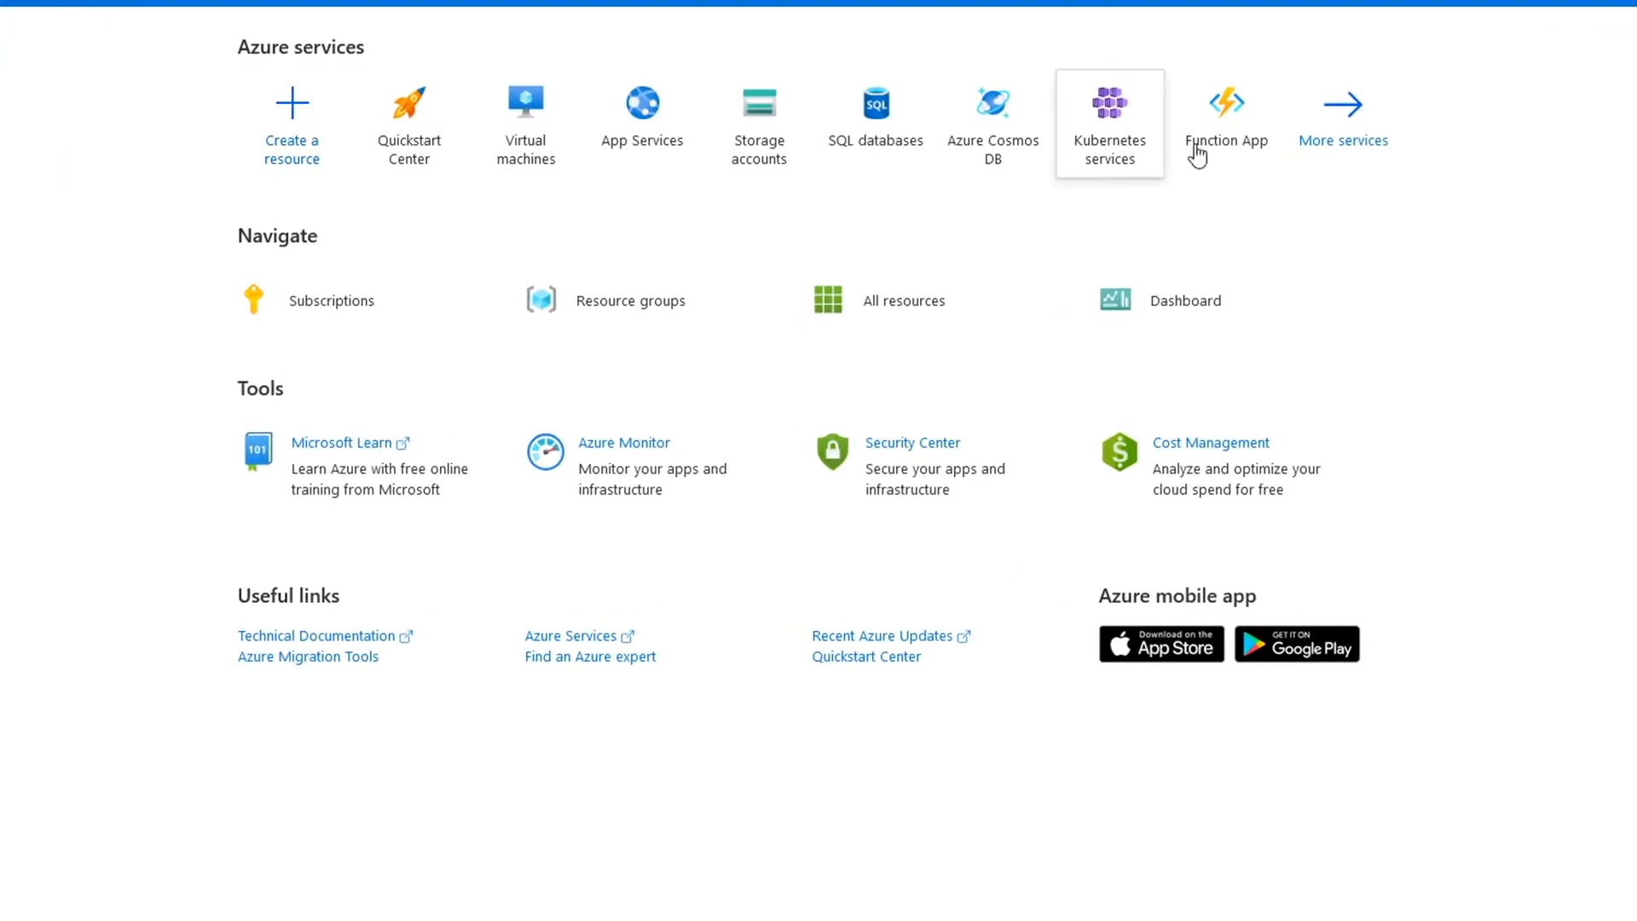
{"action": "mouse_move", "coordinate": [331, 301]}
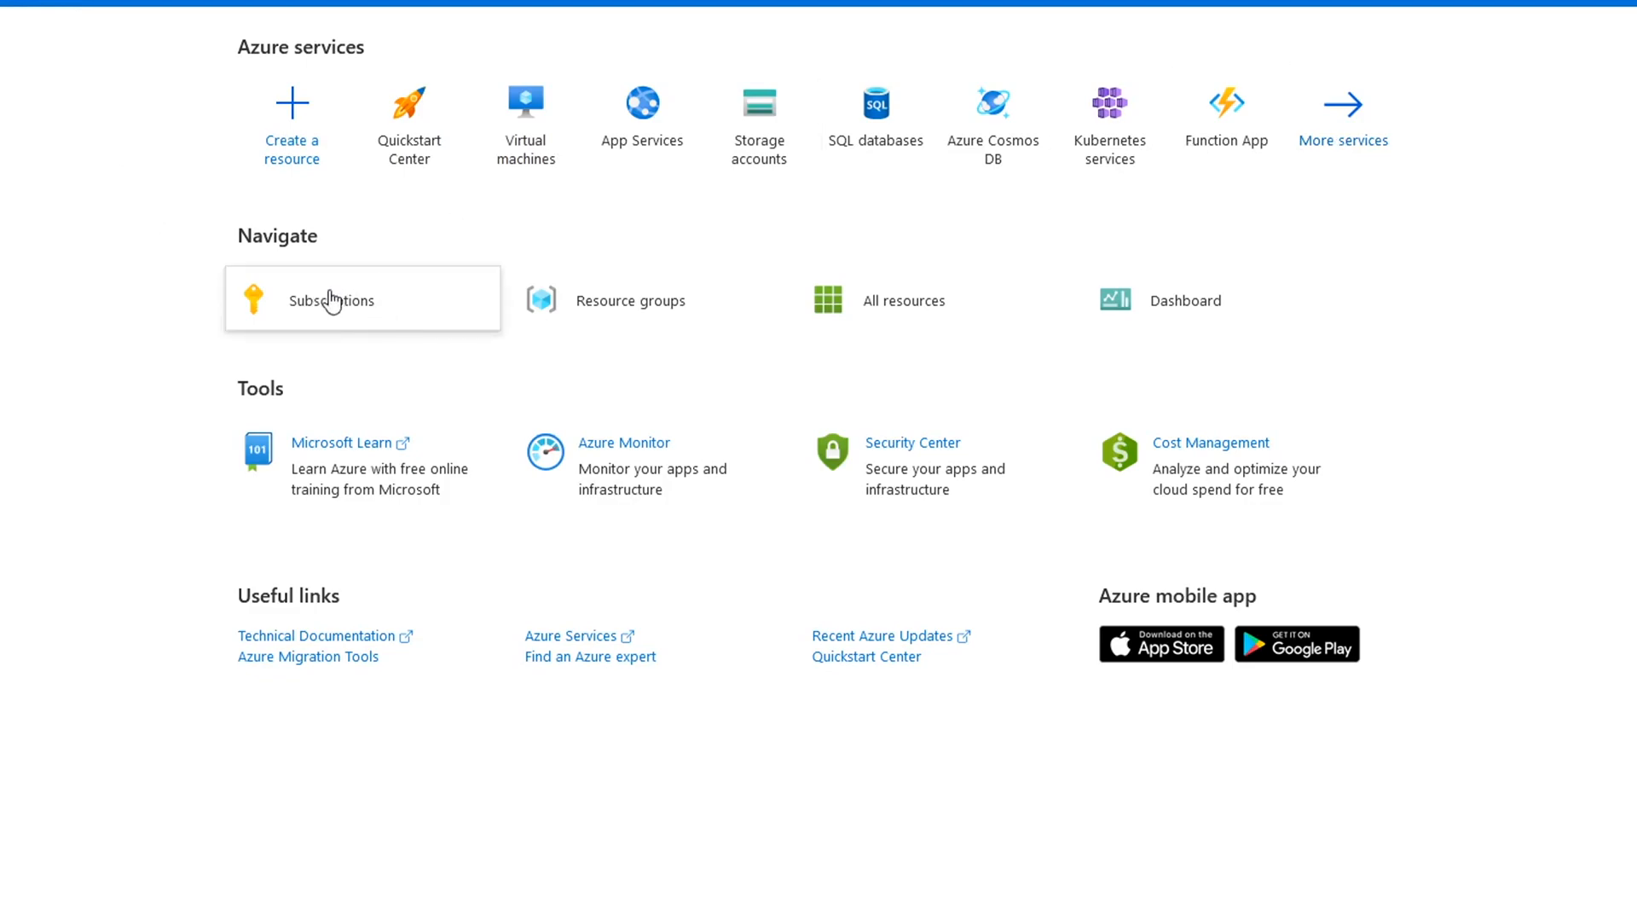
{"action": "mouse_move", "coordinate": [353, 318]}
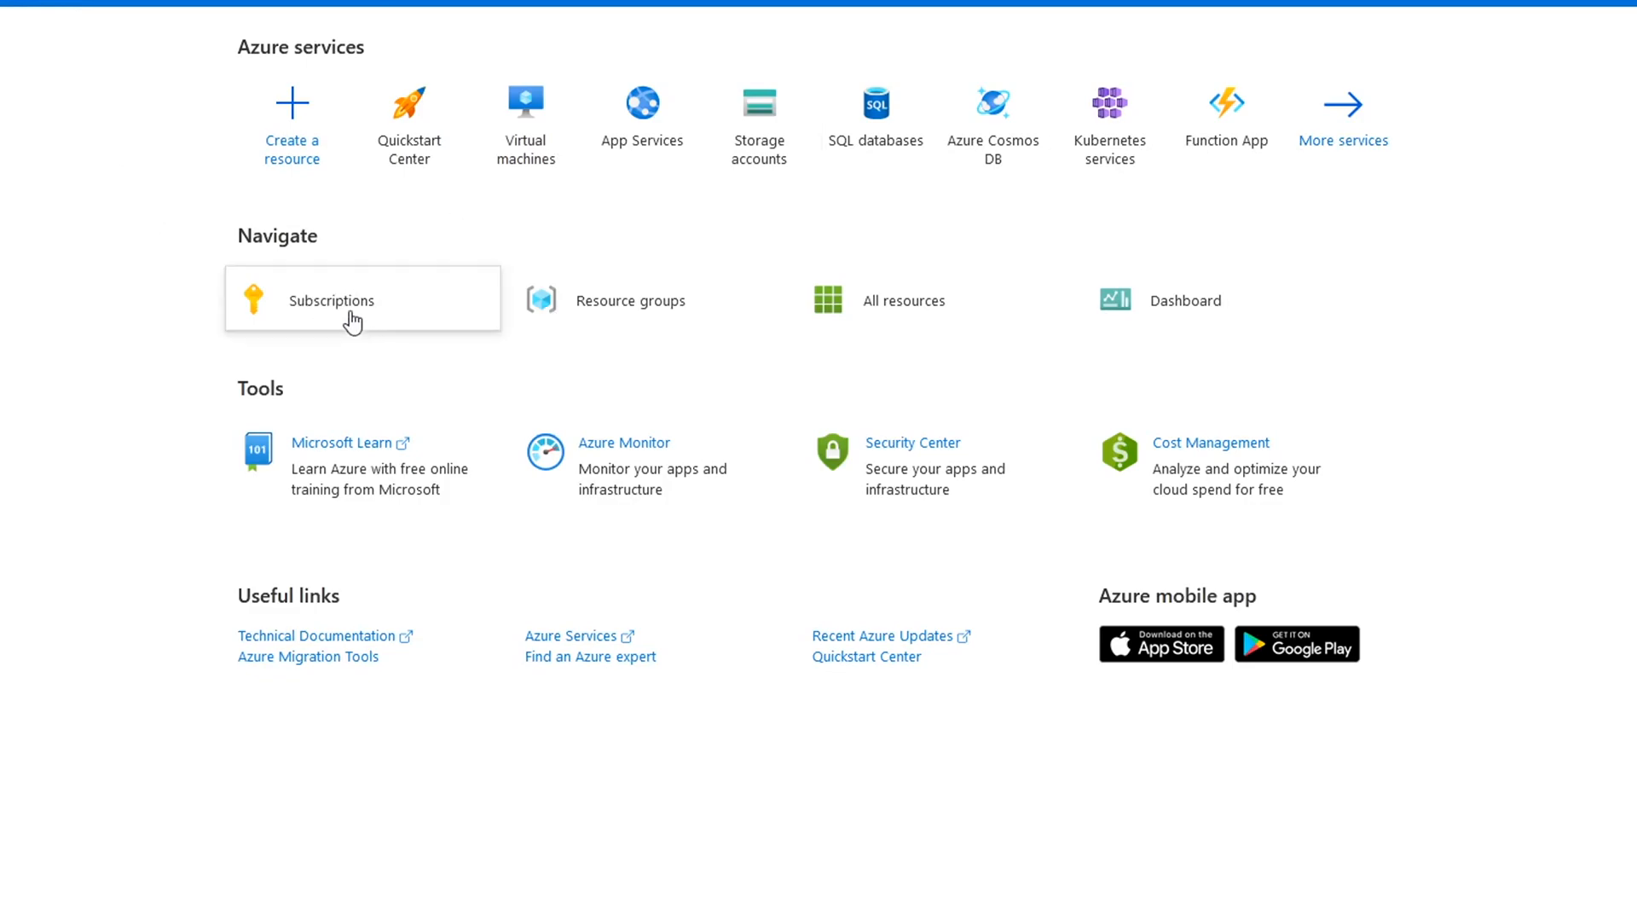
{"action": "mouse_move", "coordinate": [434, 478]}
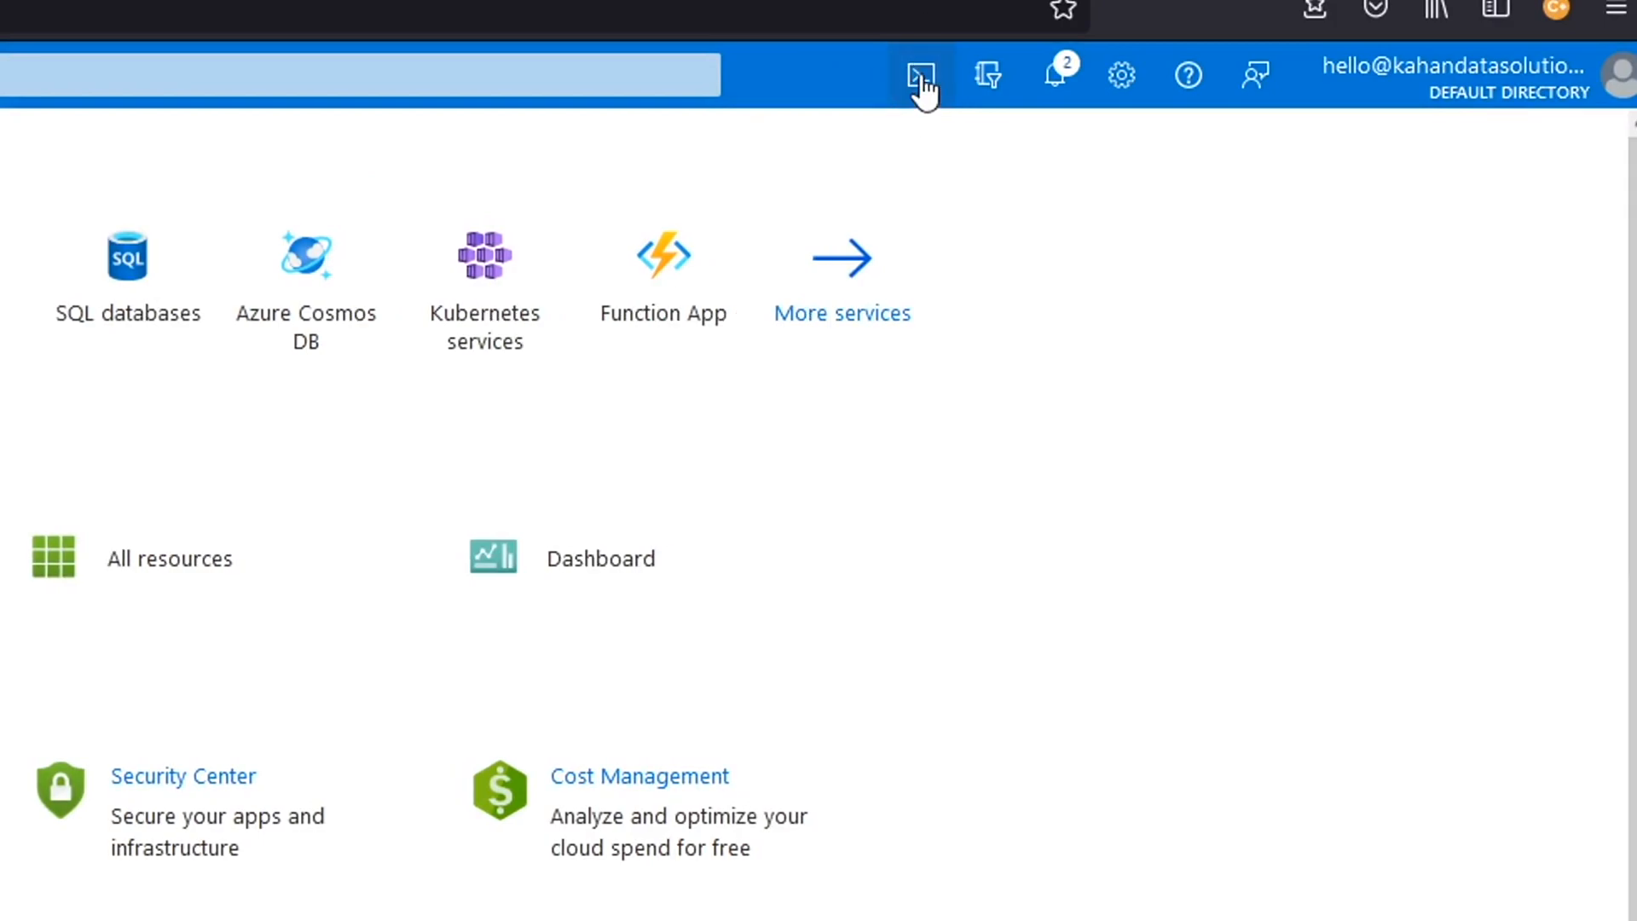
Step: Launch Azure Cloud Shell from the portal's top toolbar
{"action": "left_click", "coordinate": [919, 74]}
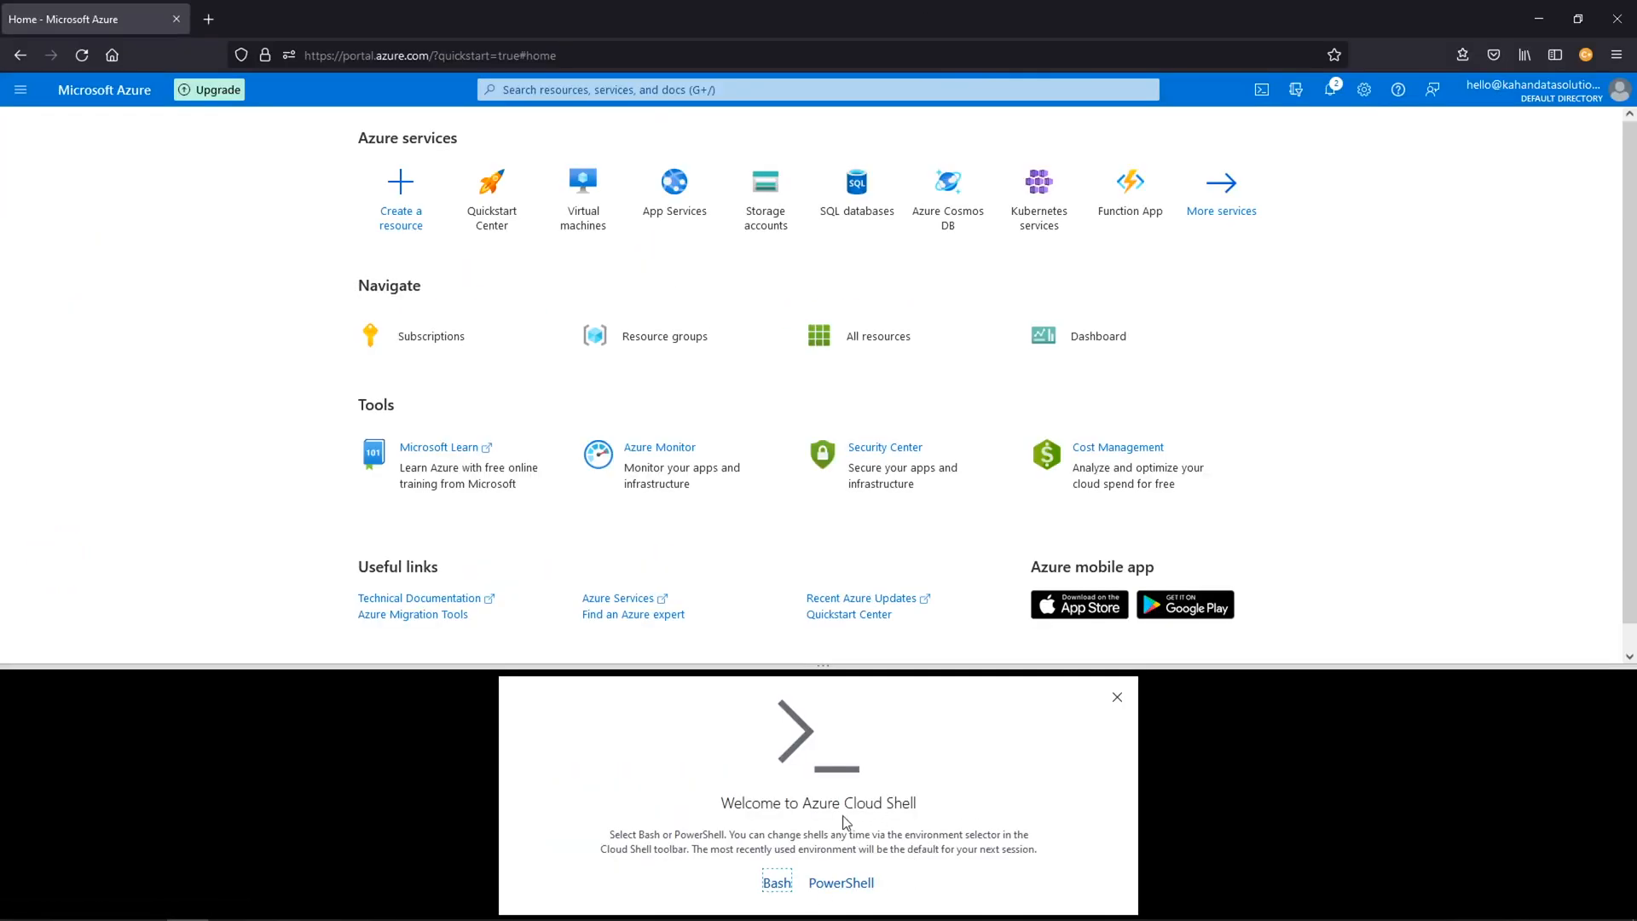
{"action": "mouse_move", "coordinate": [764, 910]}
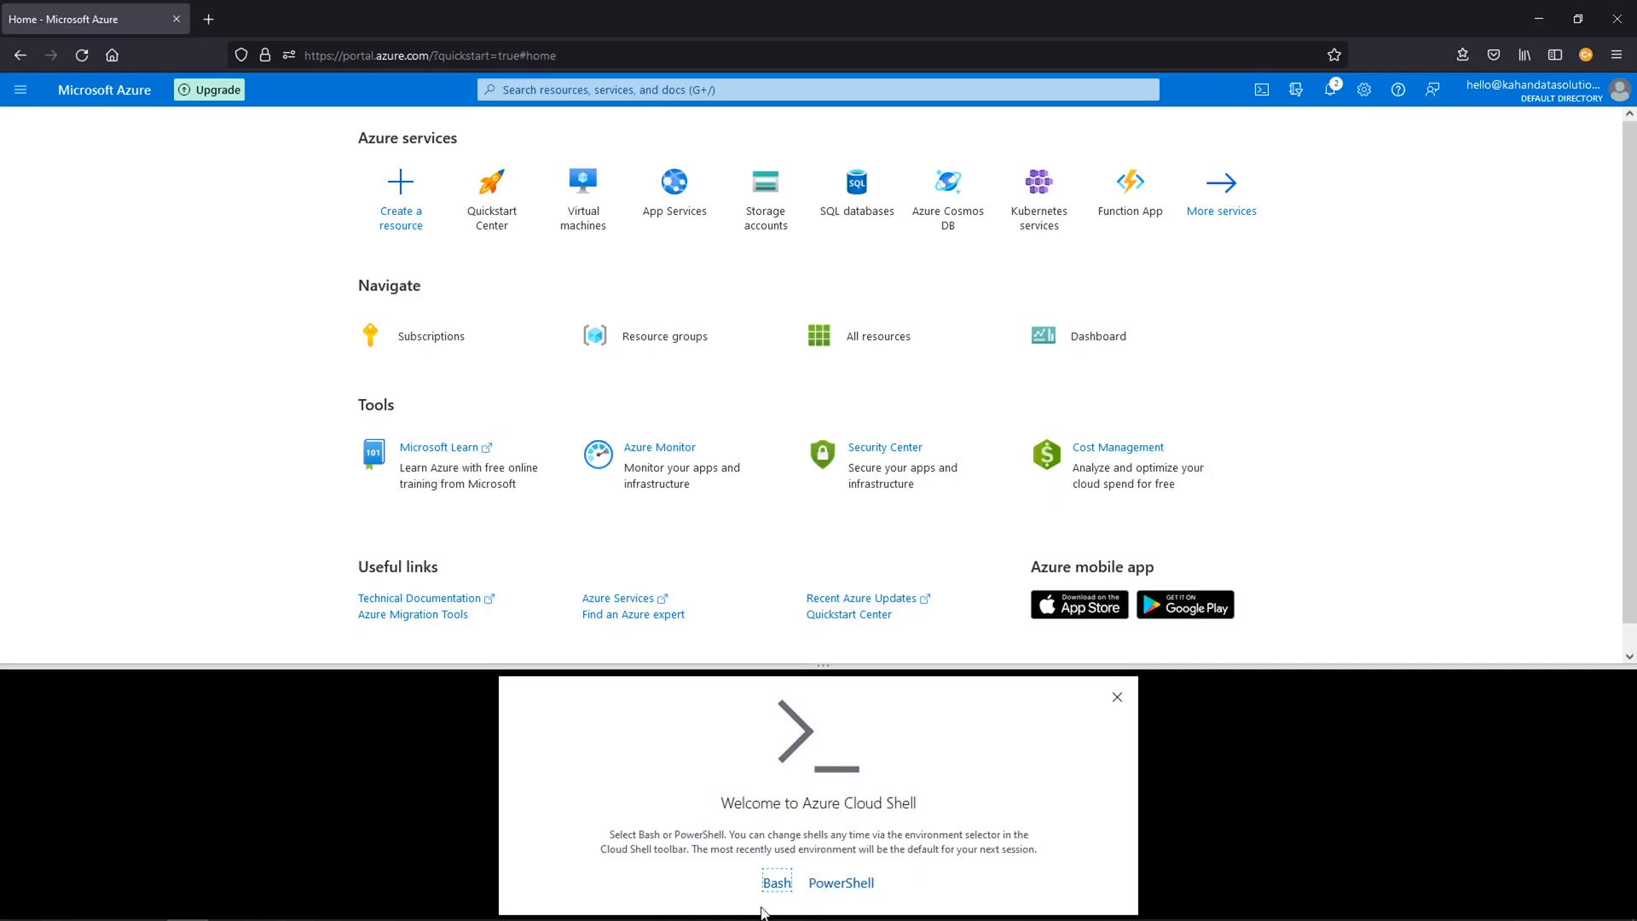
{"action": "mouse_move", "coordinate": [904, 847]}
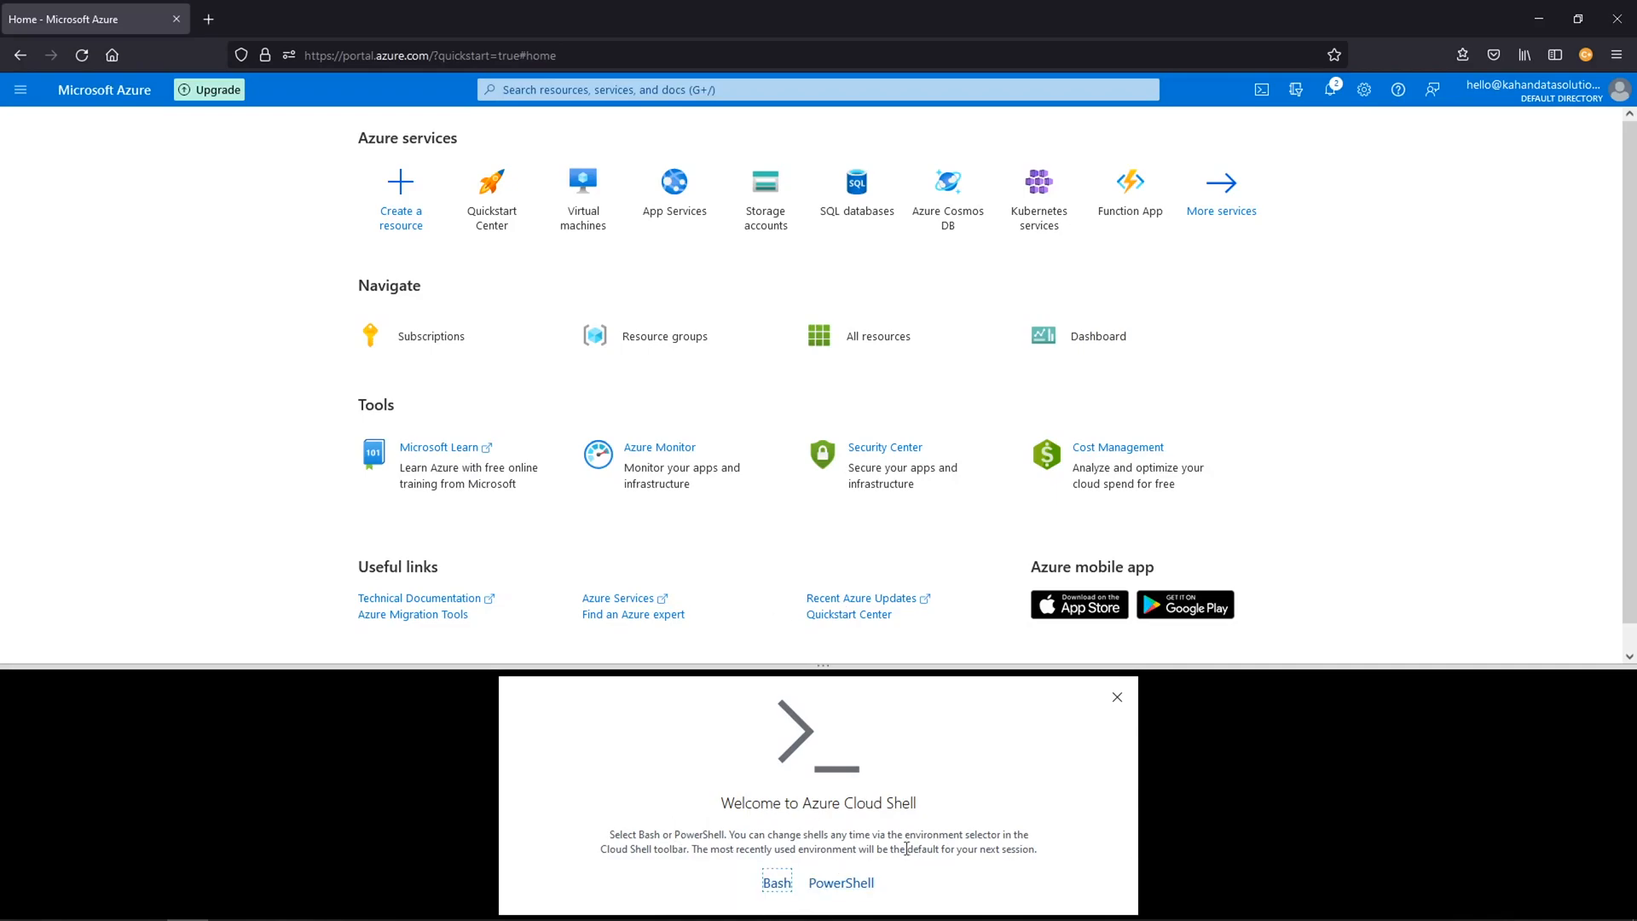
{"action": "mouse_move", "coordinate": [1241, 103]}
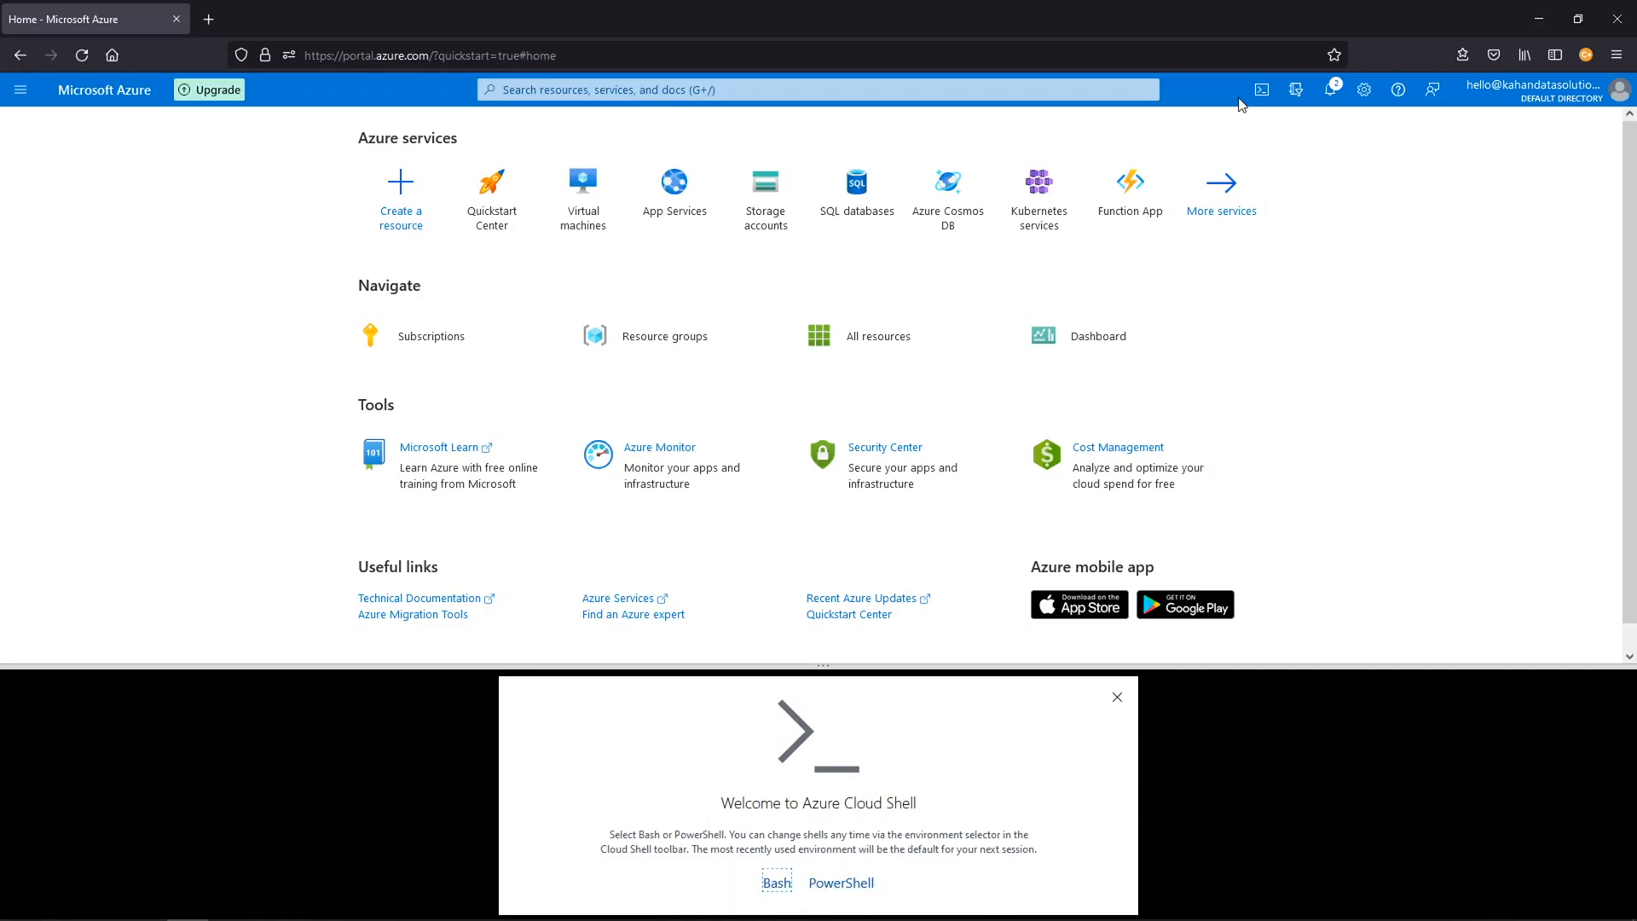
{"action": "mouse_move", "coordinate": [1072, 776]}
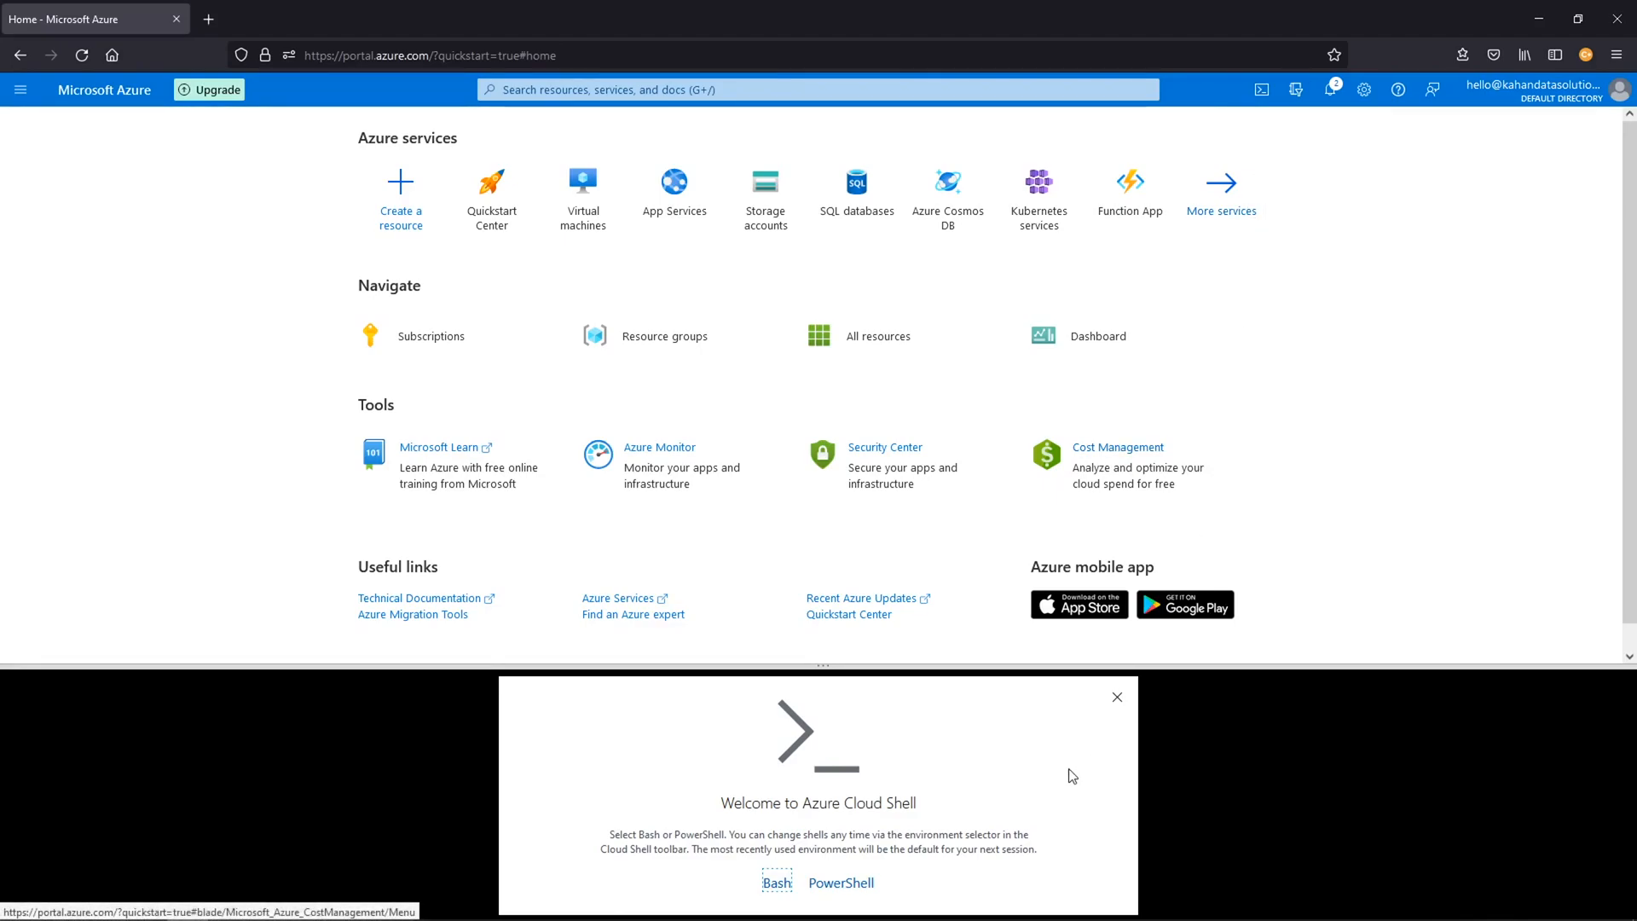
{"action": "mouse_move", "coordinate": [965, 638]}
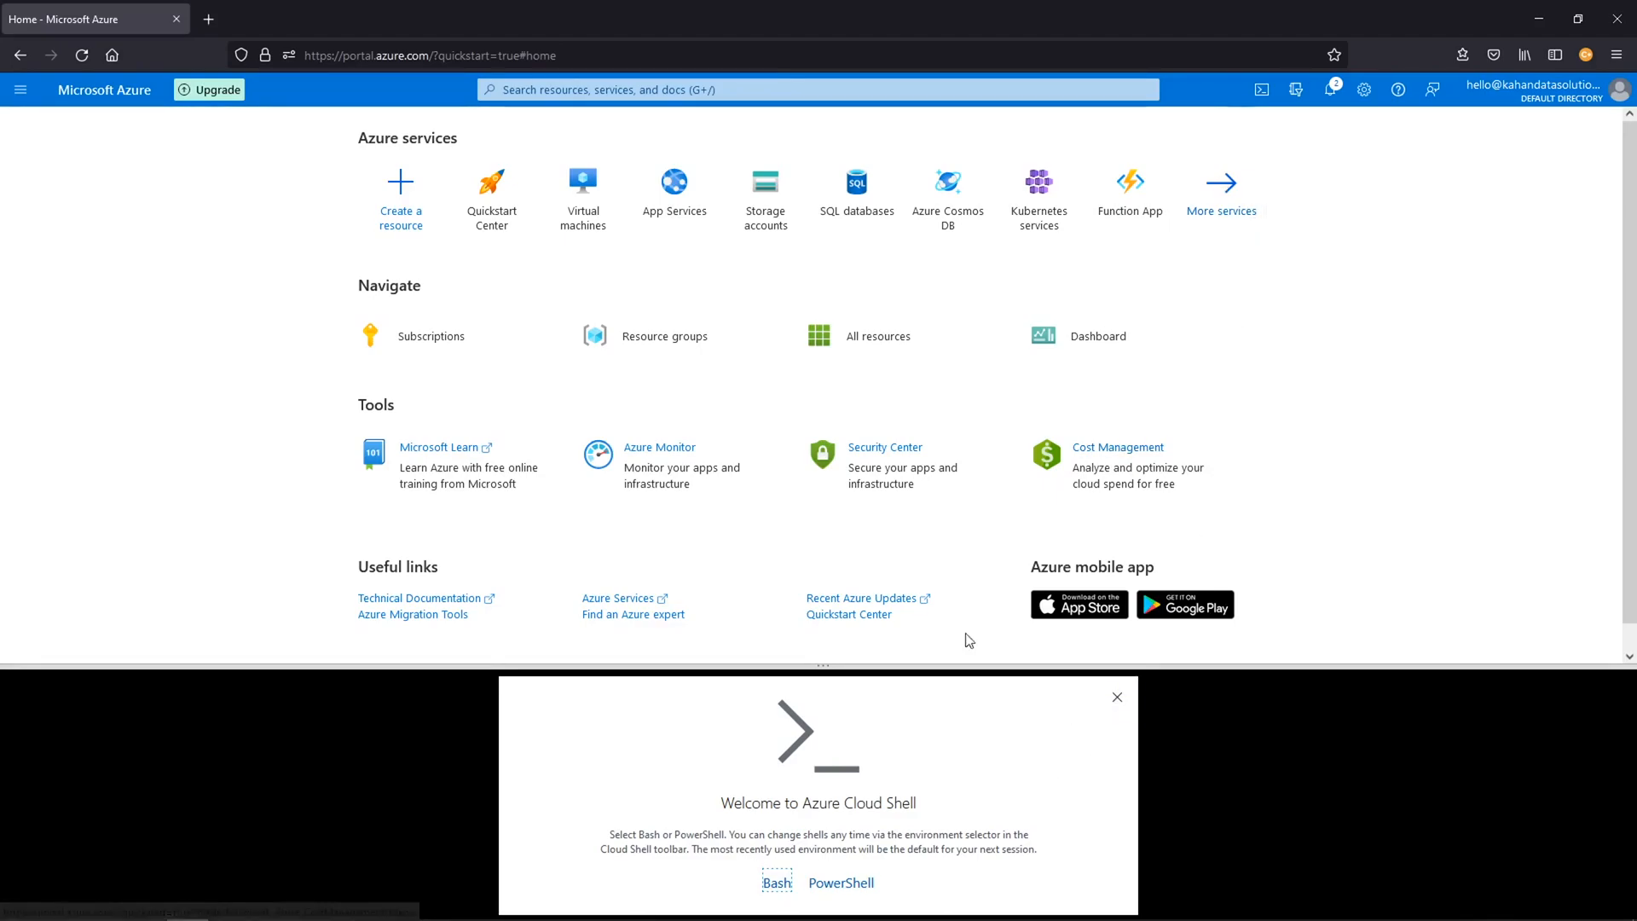
{"action": "mouse_move", "coordinate": [1296, 90]}
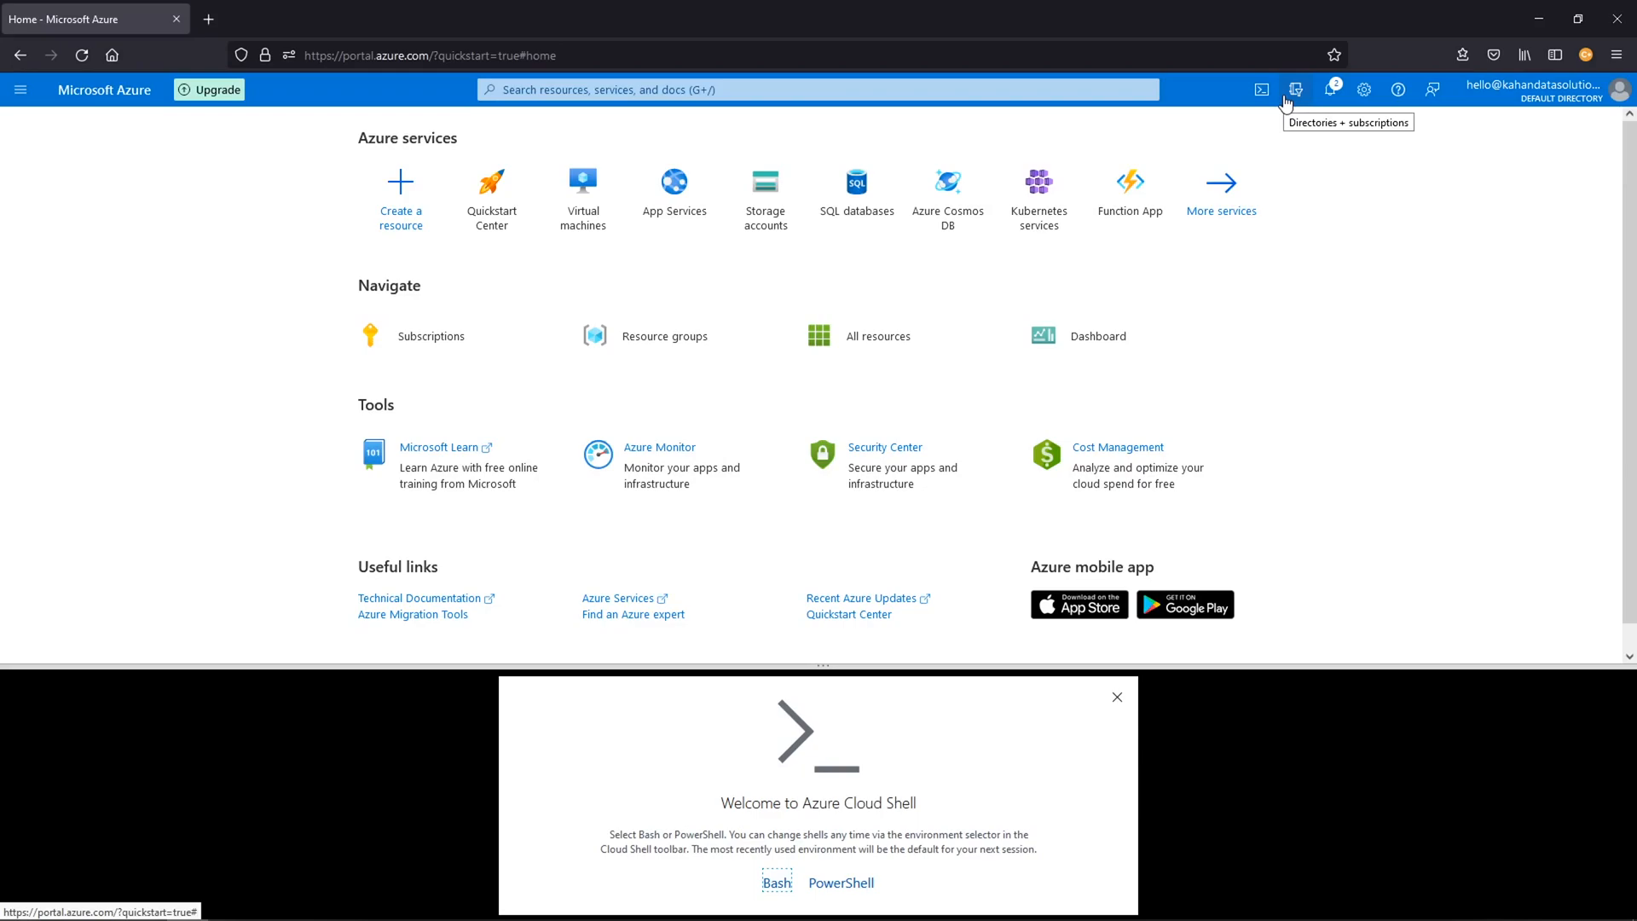
Step: Close Cloud Shell, open portal settings, and view Appearance + startup views
{"action": "left_click", "coordinate": [1295, 89]}
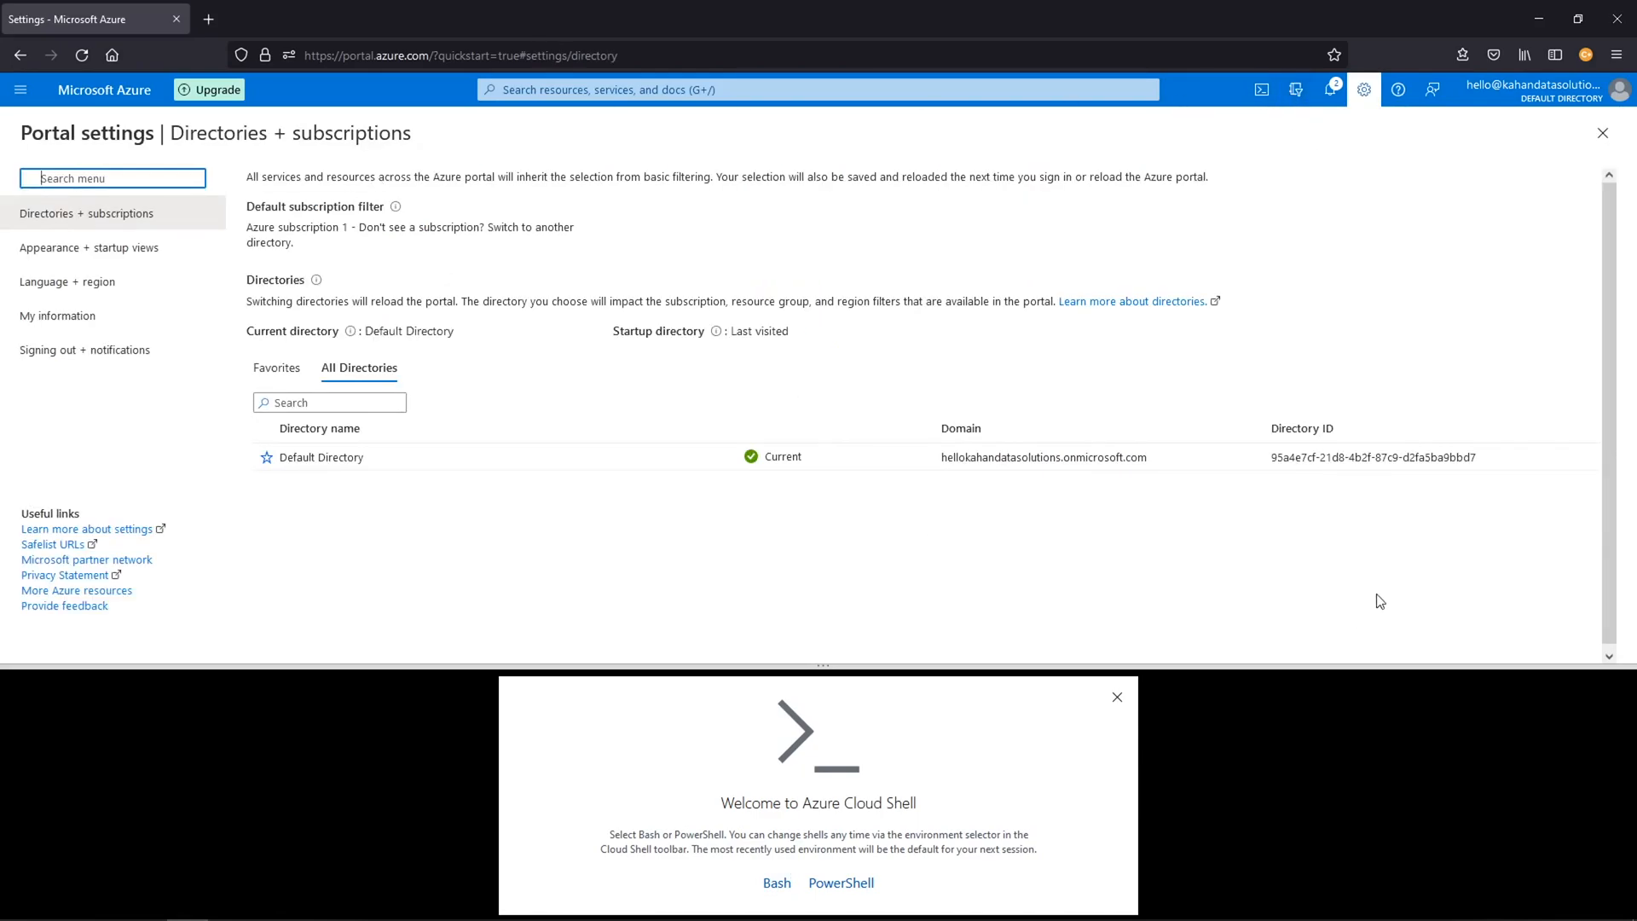
{"action": "left_click", "coordinate": [1116, 697]}
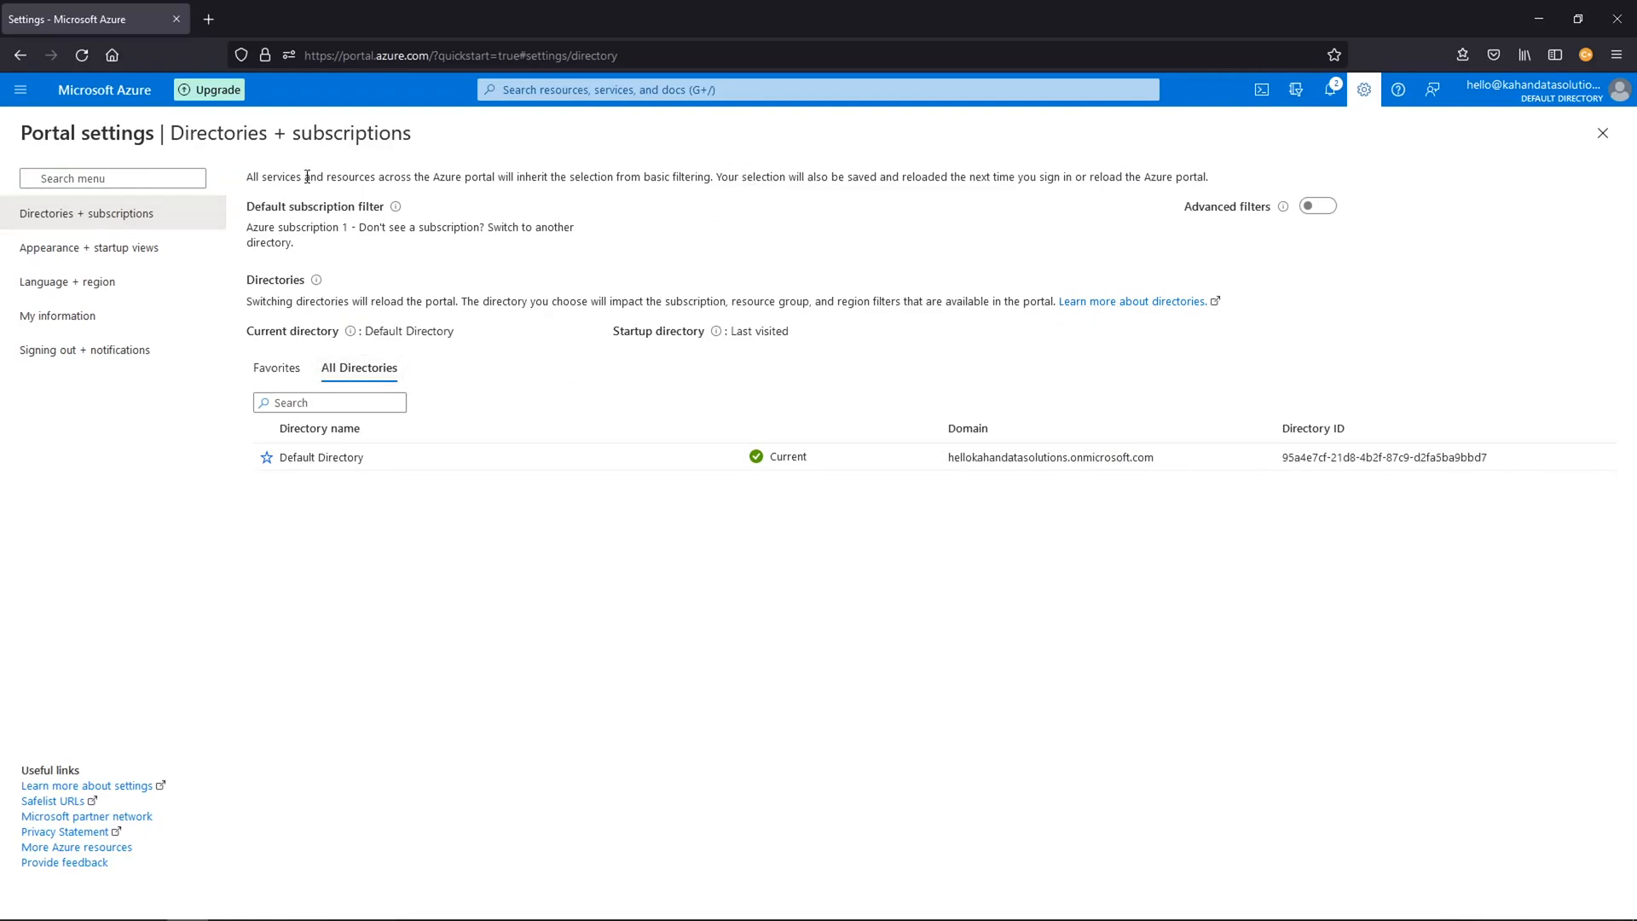
{"action": "left_click", "coordinate": [90, 247]}
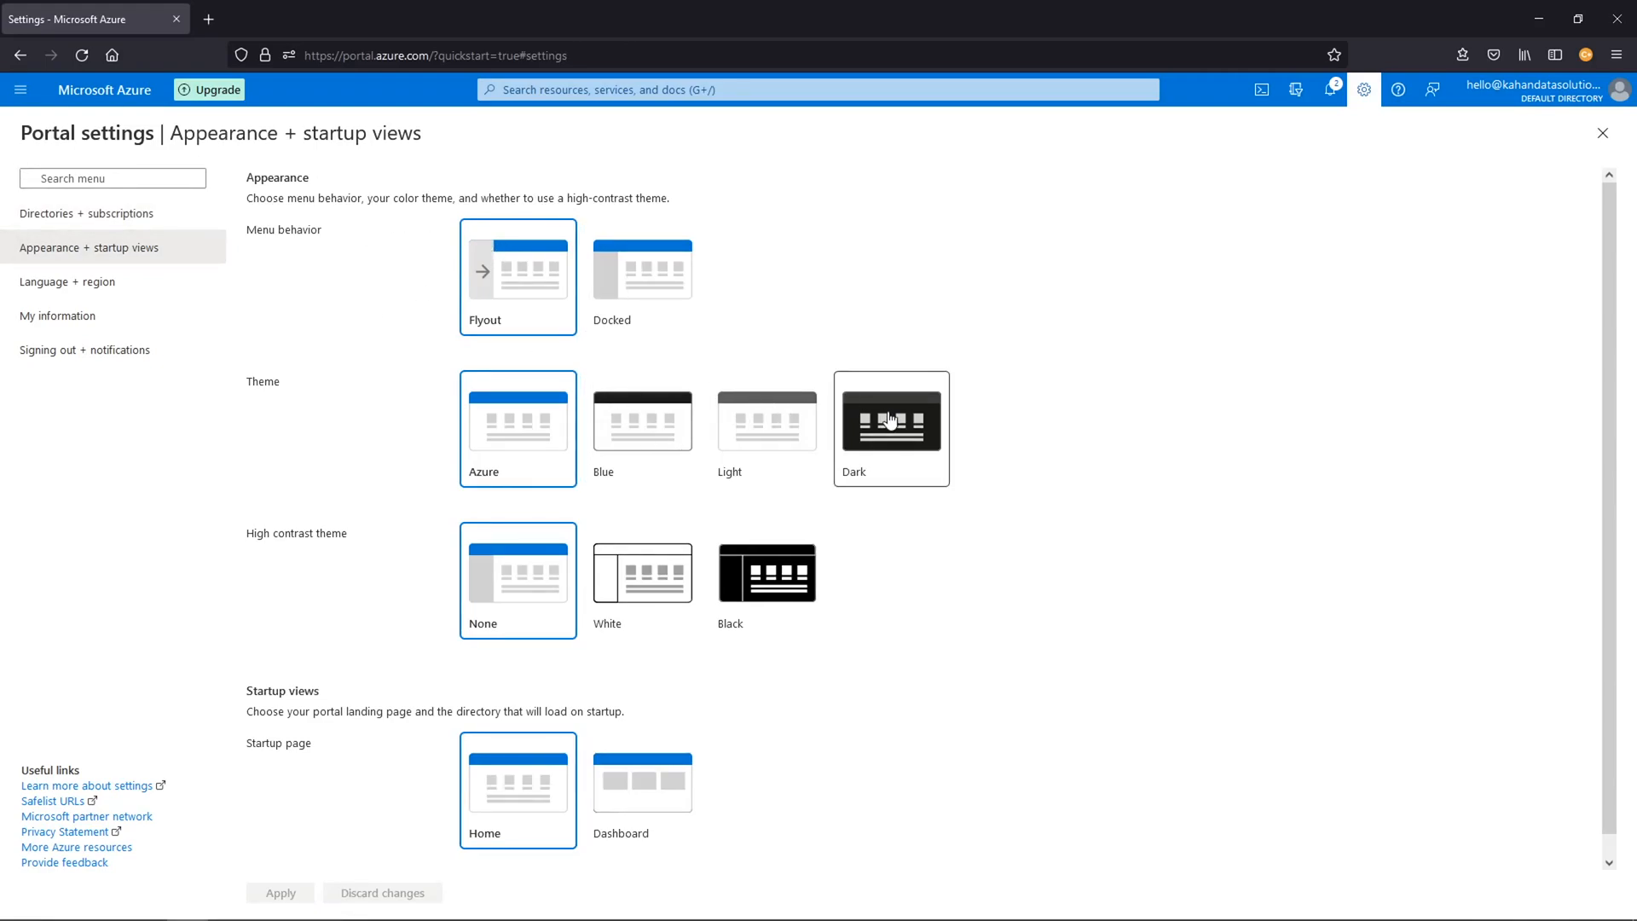
{"action": "scroll", "scroll_direction": "up", "scroll_amount": 3}
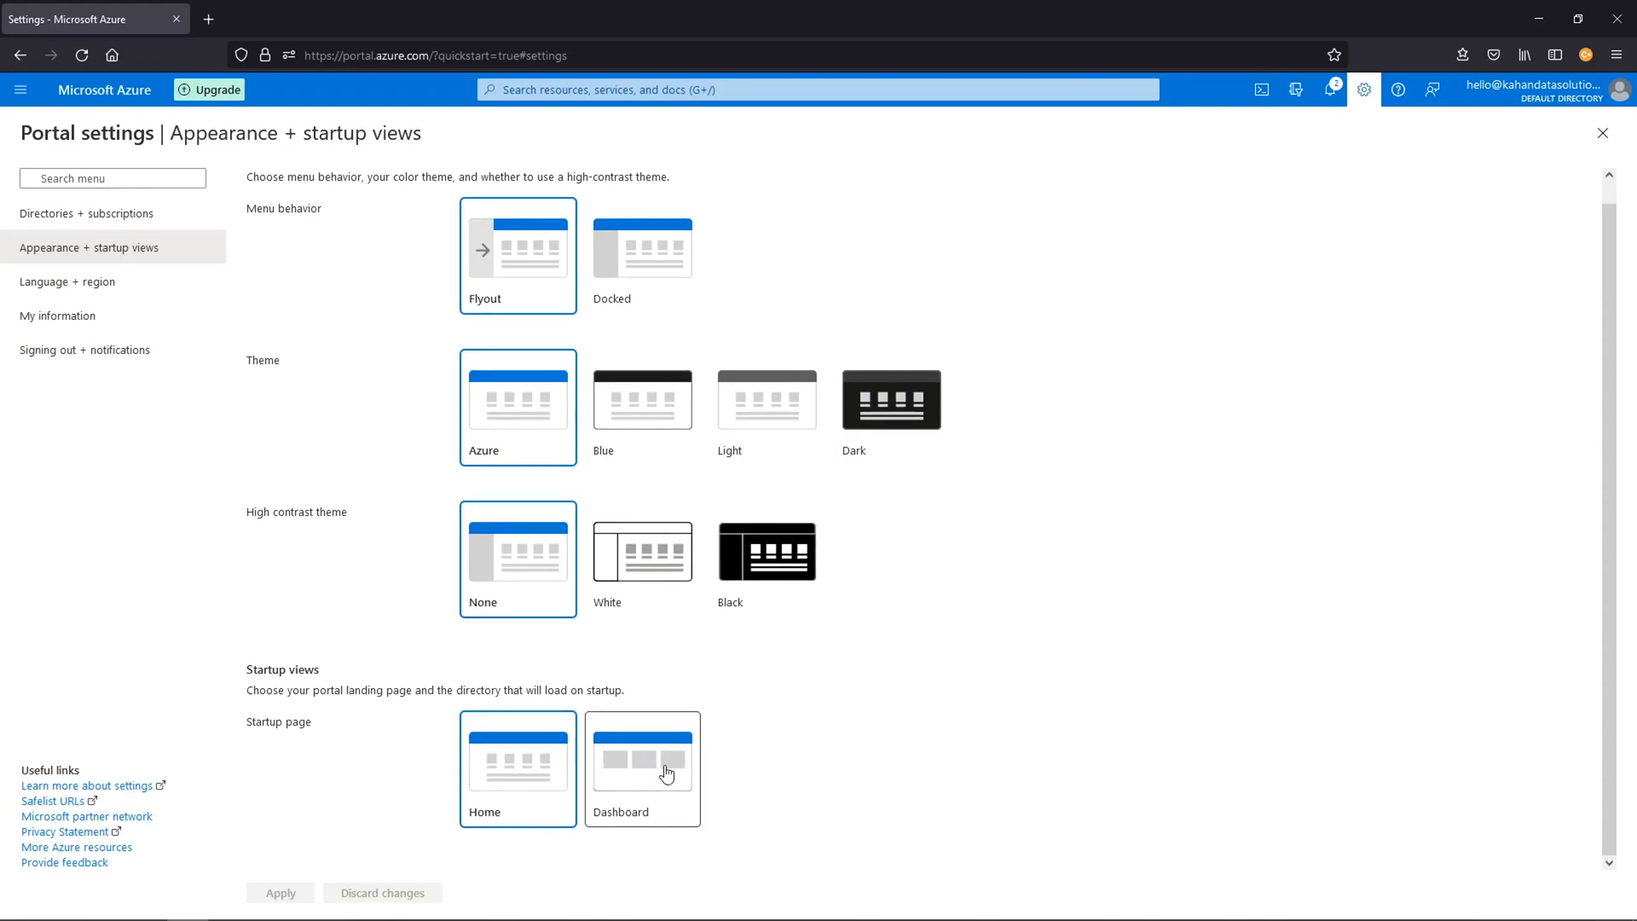
{"action": "mouse_move", "coordinate": [641, 787]}
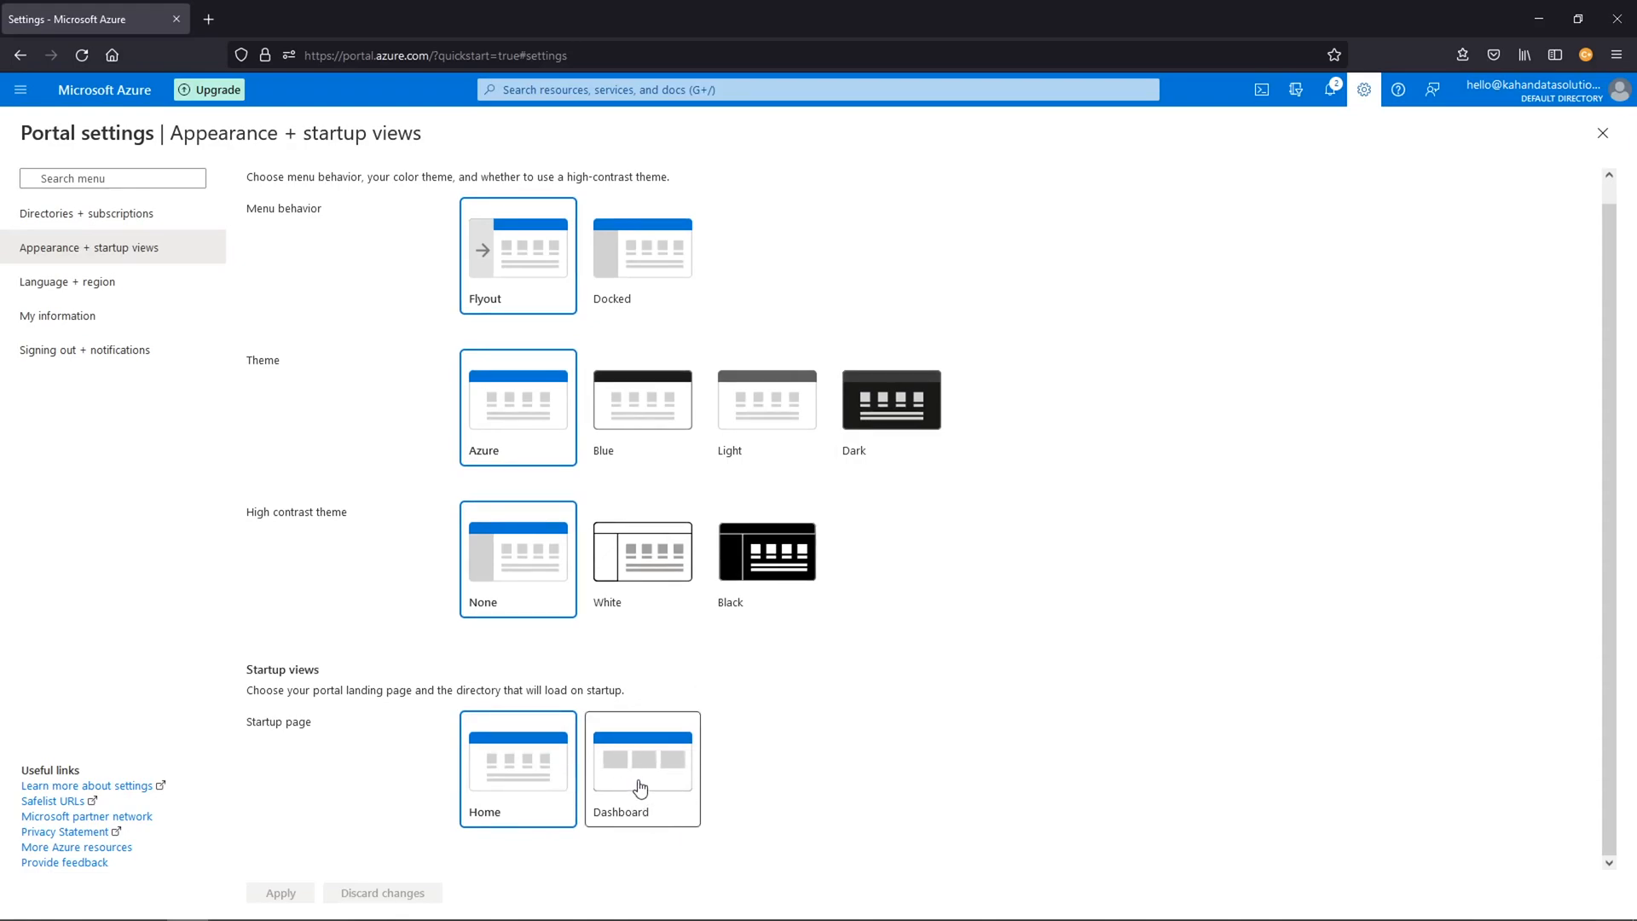
Step: Browse Language + region and My information, then reopen Directories + subscriptions
{"action": "left_click", "coordinate": [66, 280]}
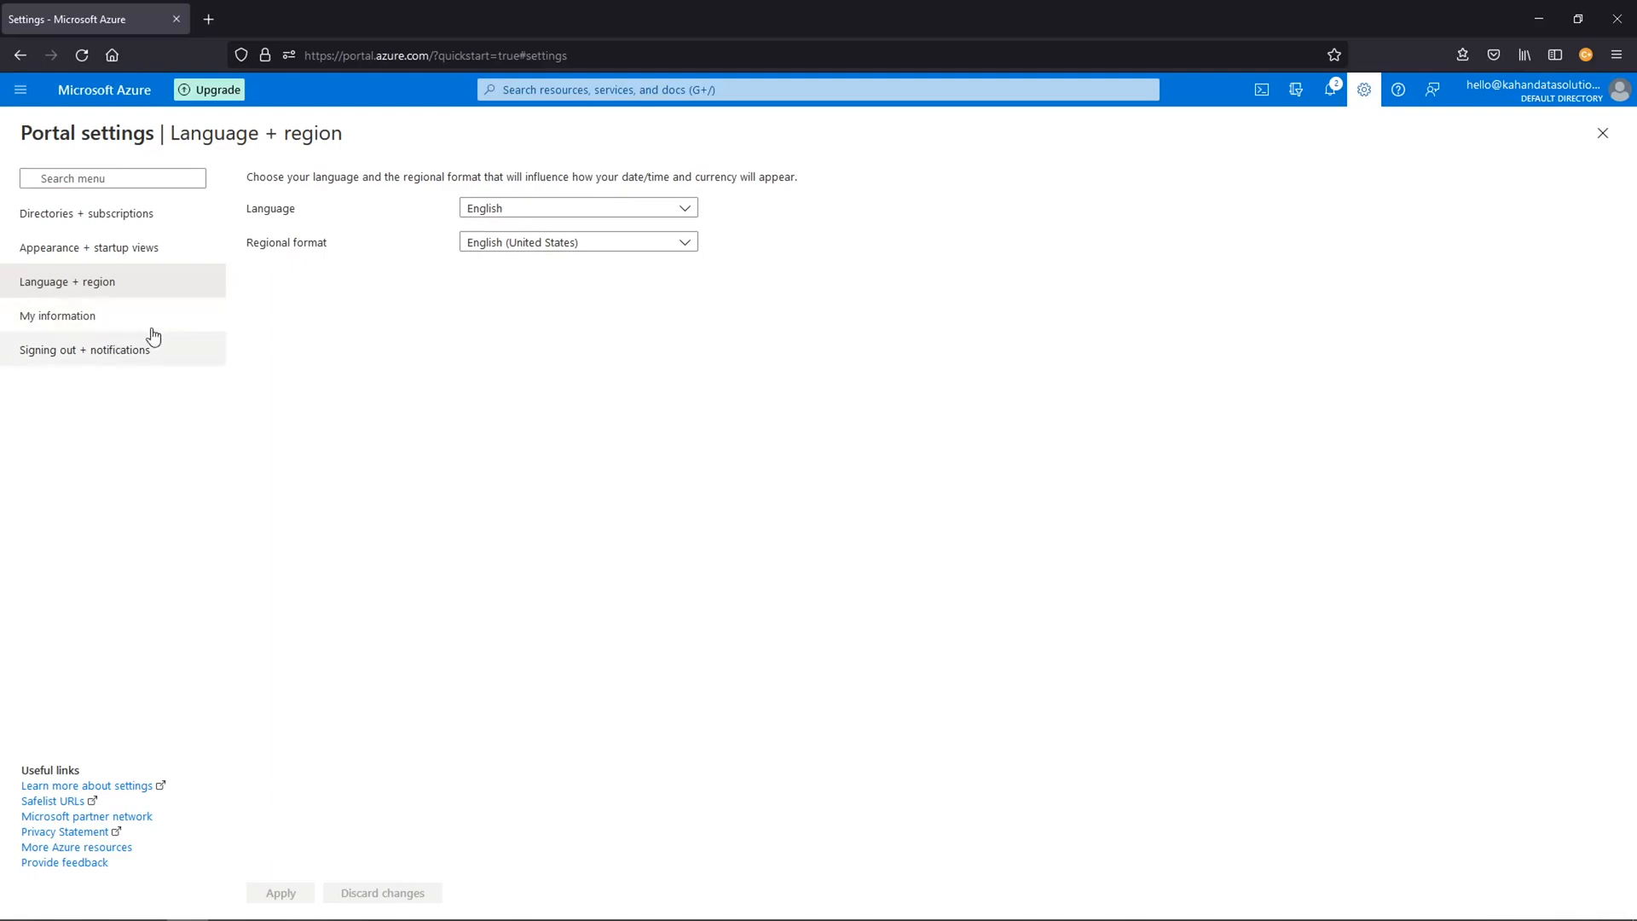
{"action": "left_click", "coordinate": [57, 315]}
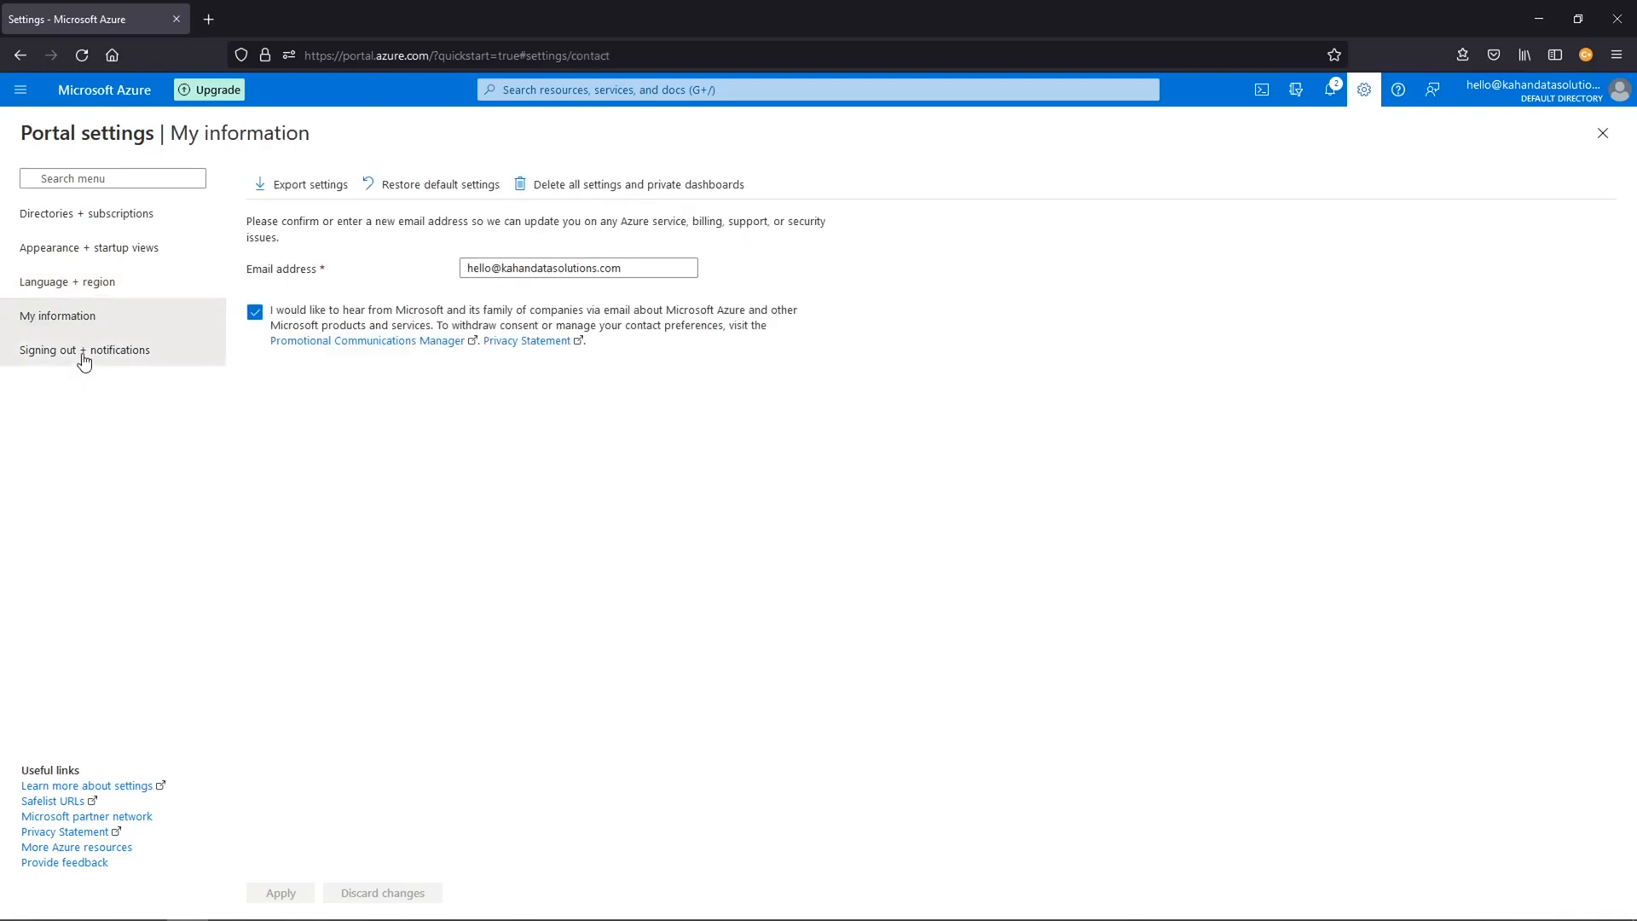
{"action": "left_click", "coordinate": [1604, 133]}
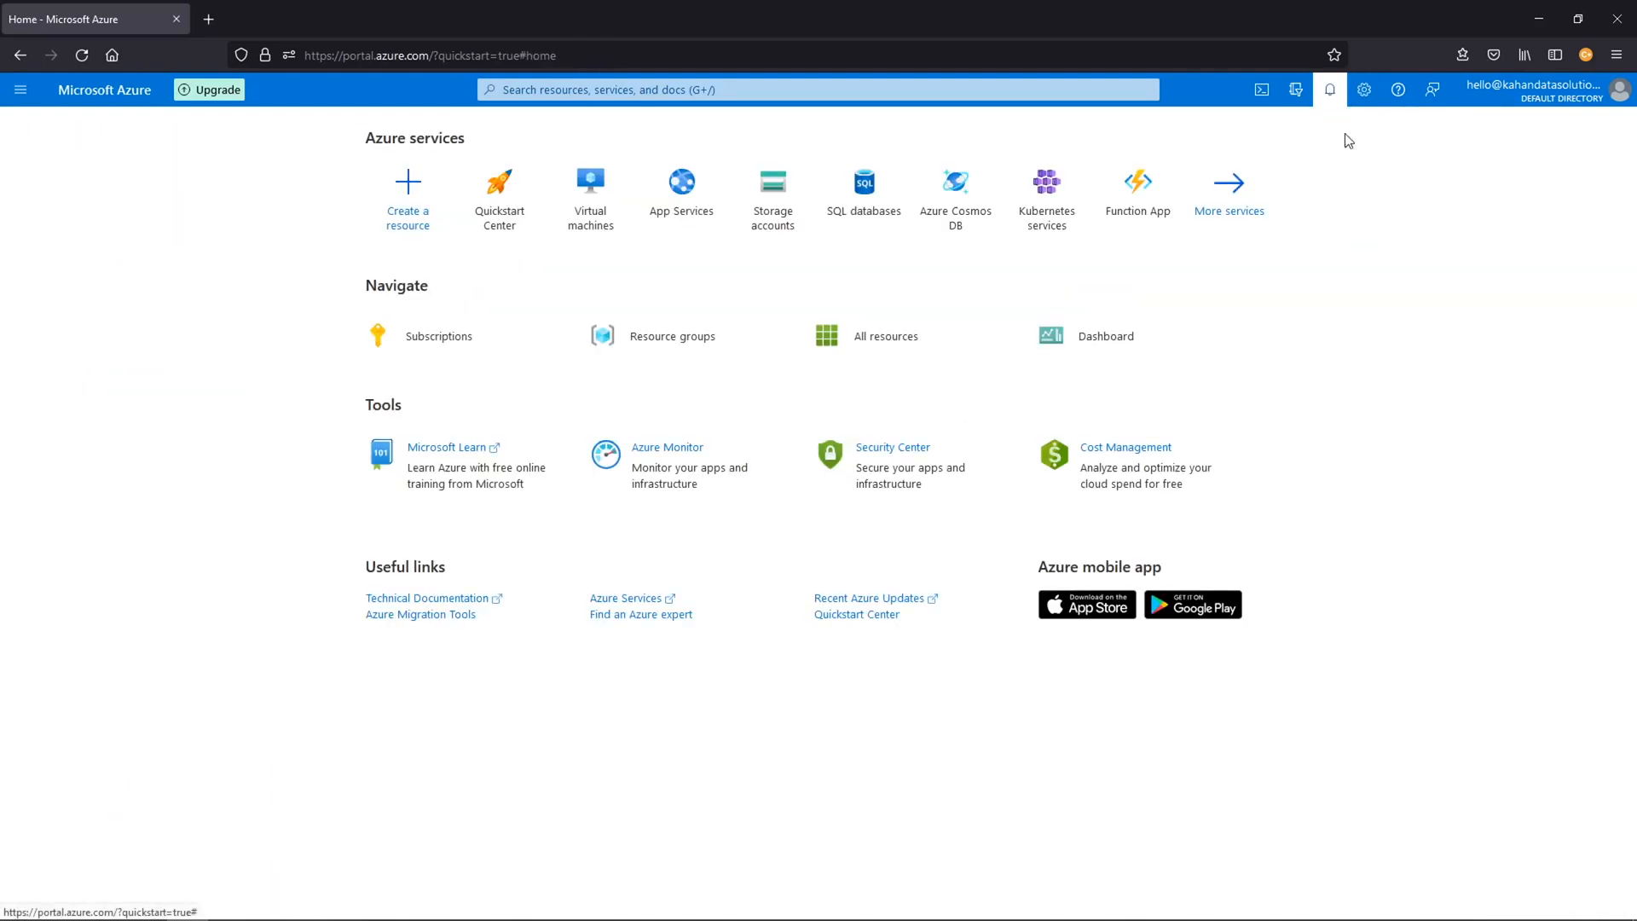
{"action": "left_click", "coordinate": [1363, 88]}
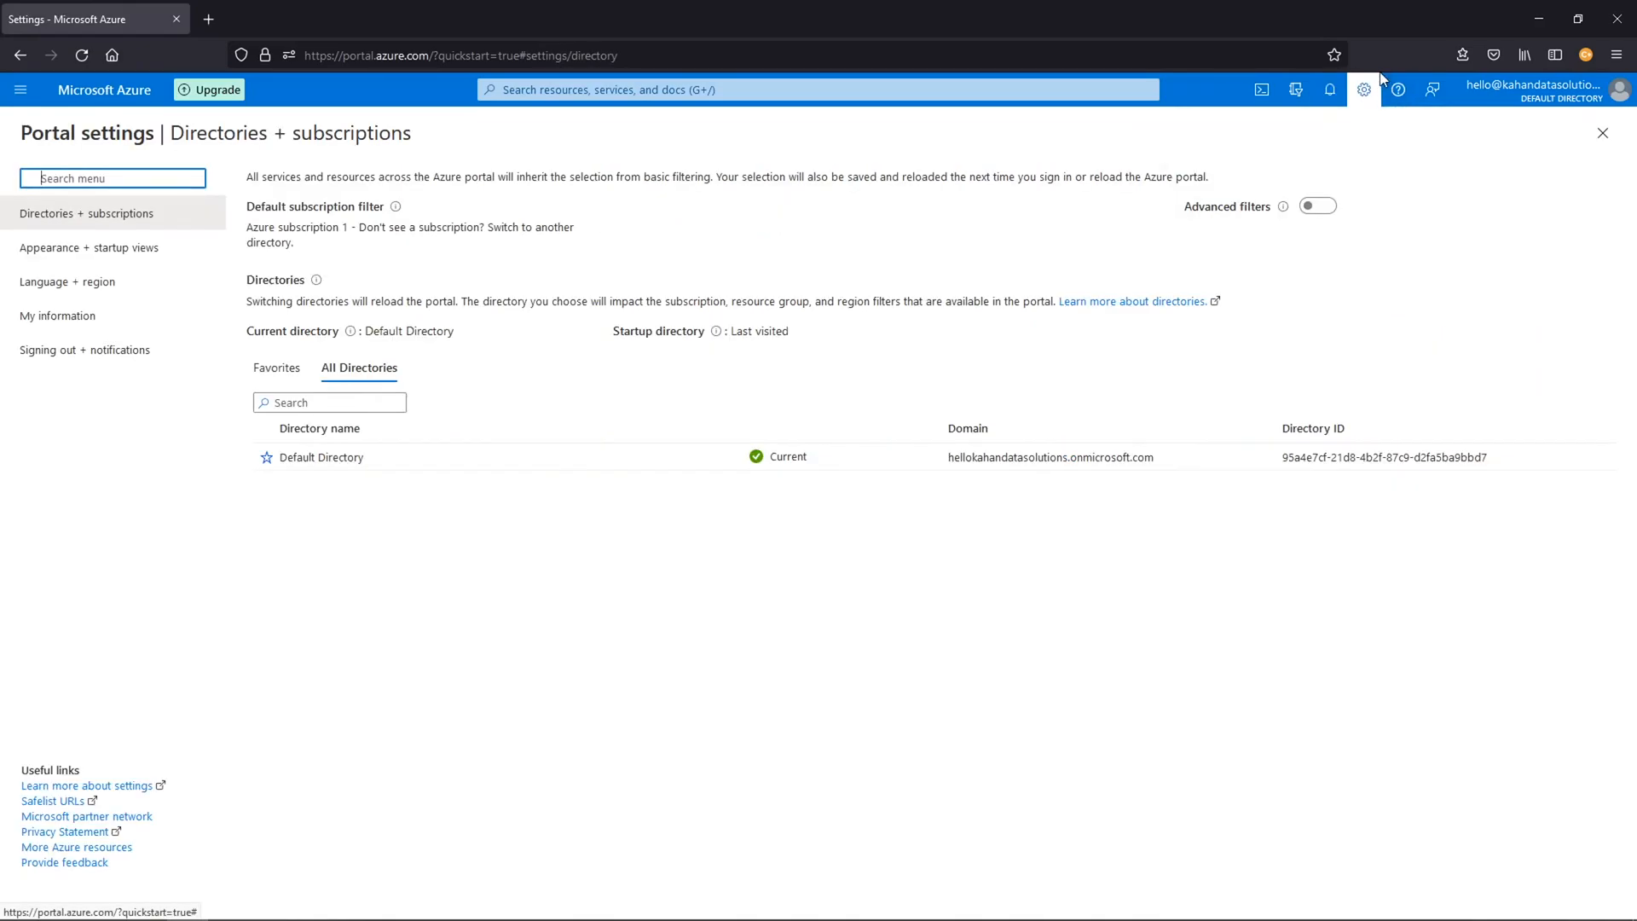
Step: Look at Support + troubleshooting, then bring up the Send feedback to Microsoft pane
{"action": "left_click", "coordinate": [1399, 88]}
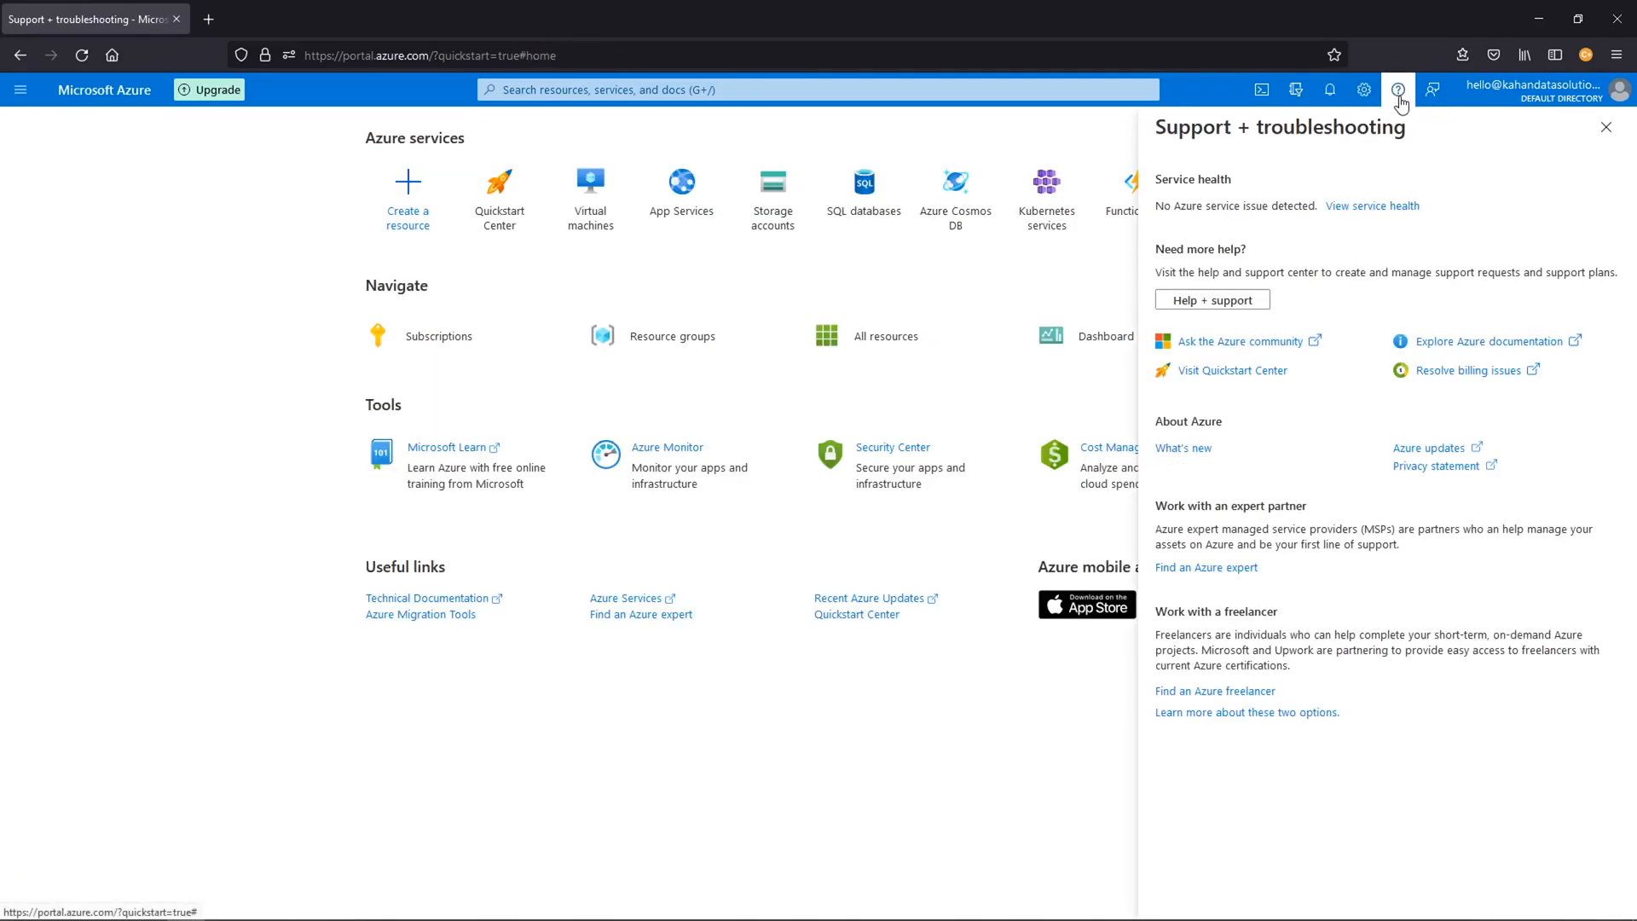
{"action": "mouse_move", "coordinate": [1238, 341]}
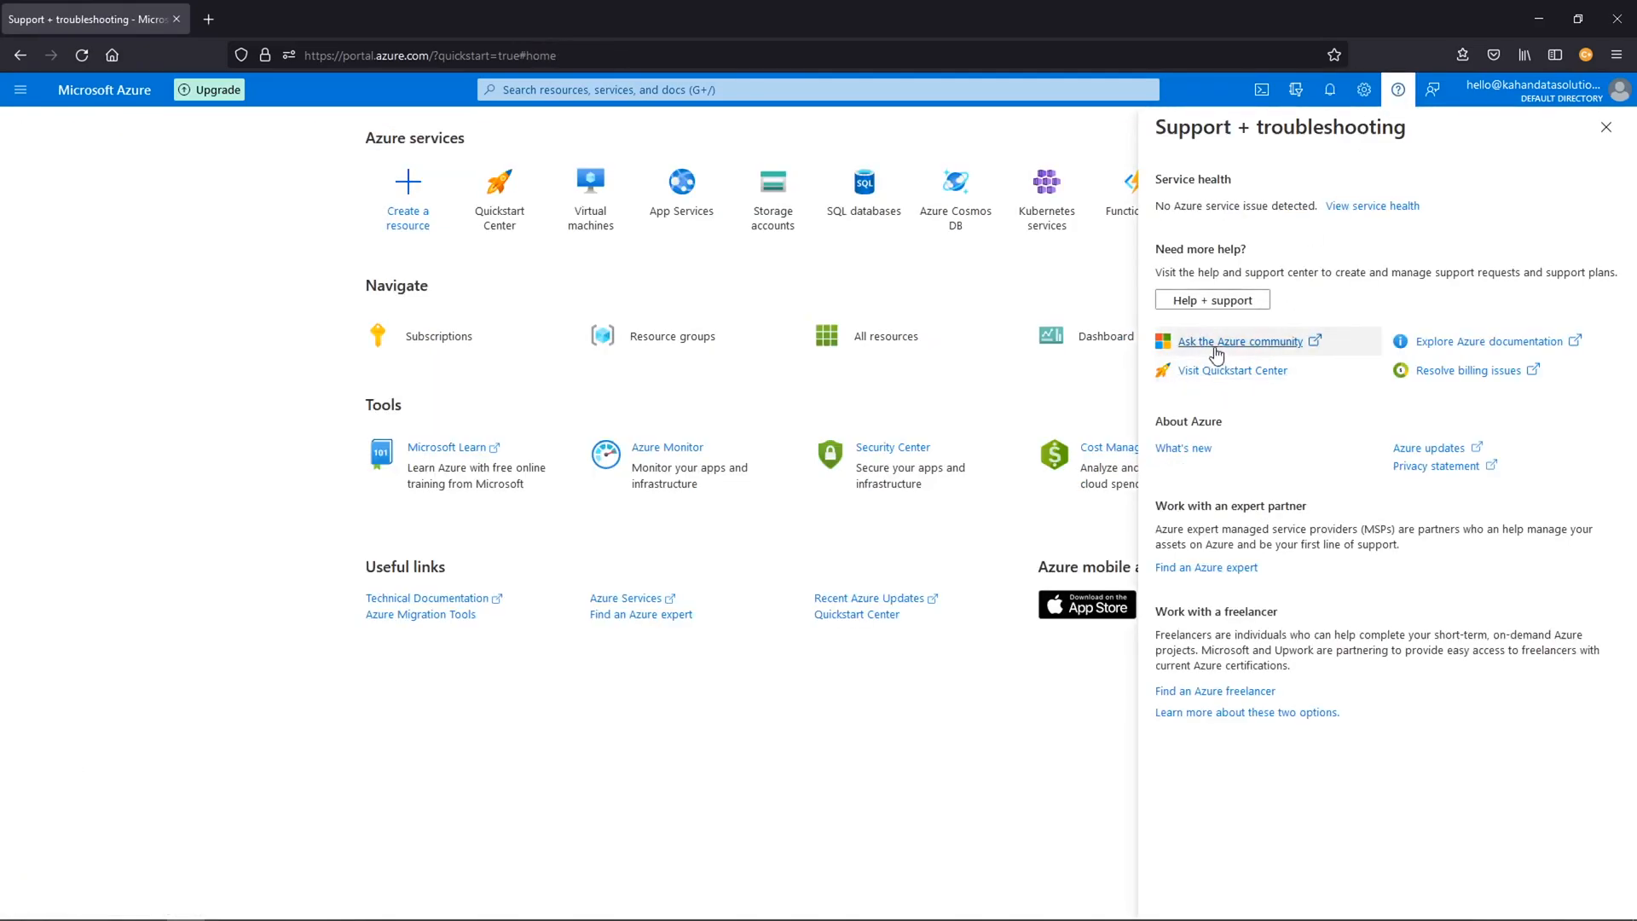
{"action": "mouse_move", "coordinate": [1494, 341]}
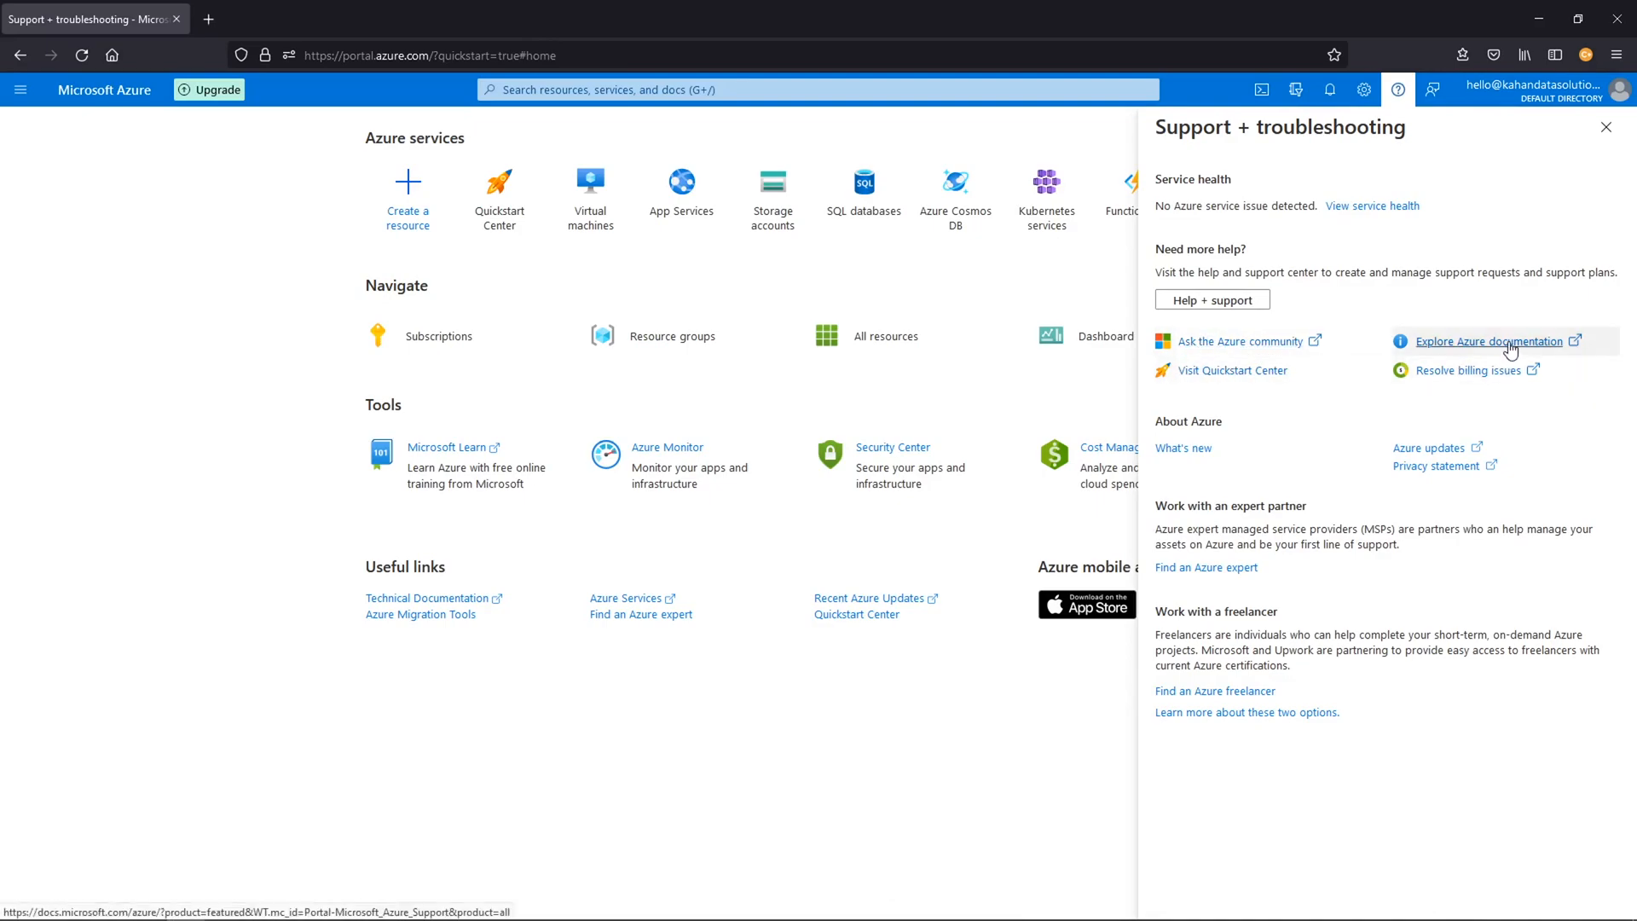
{"action": "mouse_move", "coordinate": [1321, 529]}
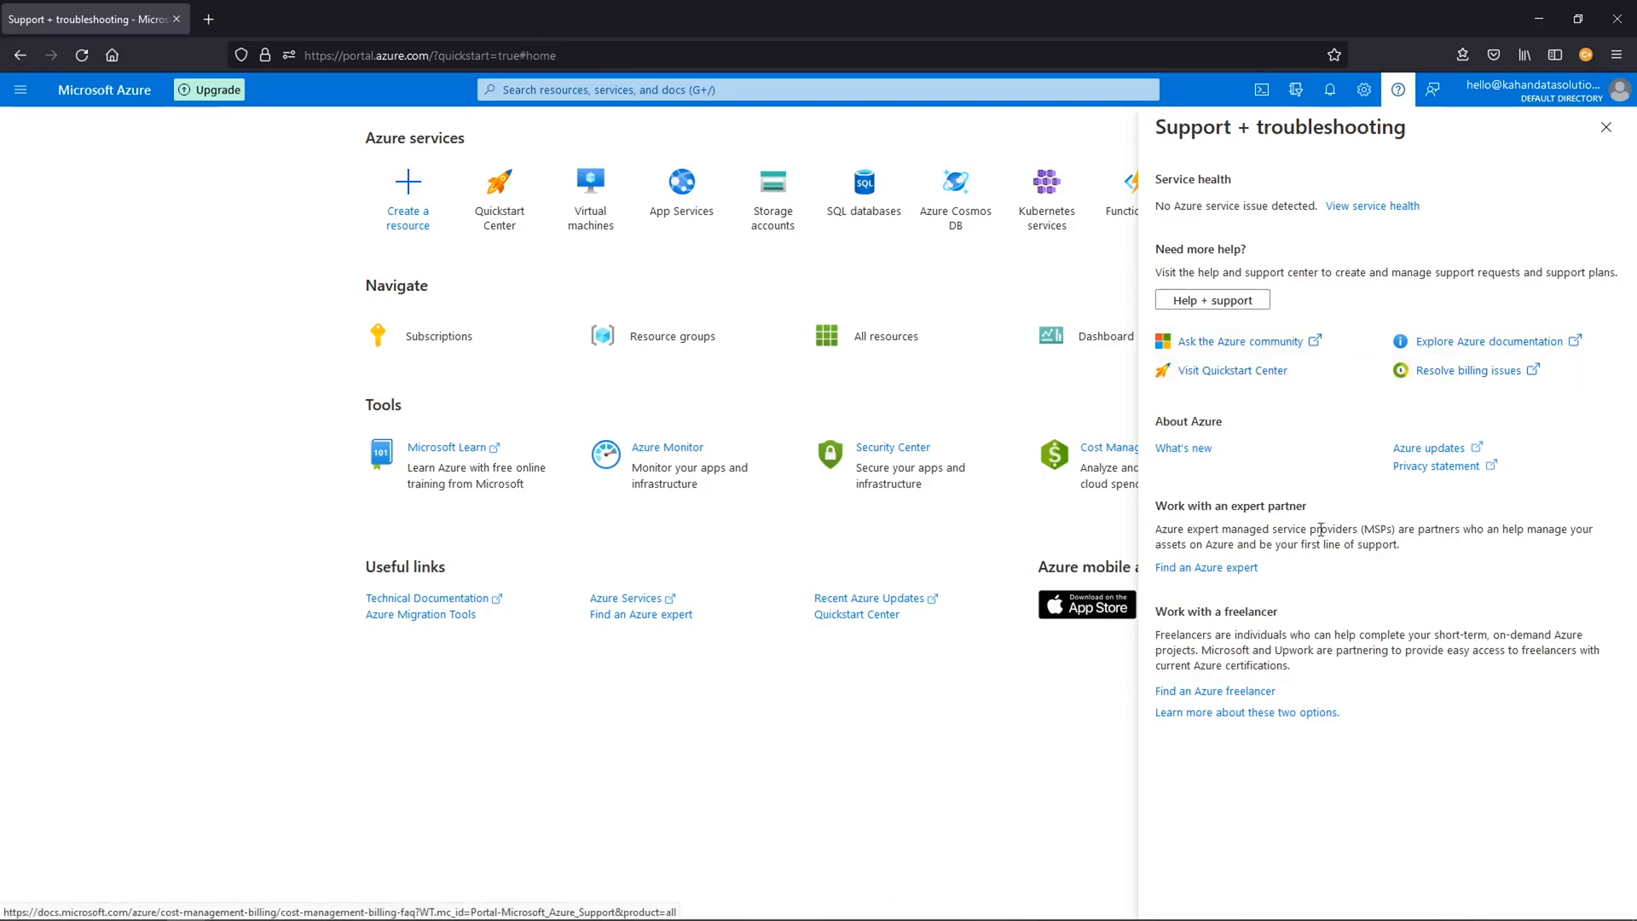
{"action": "mouse_move", "coordinate": [1262, 750]}
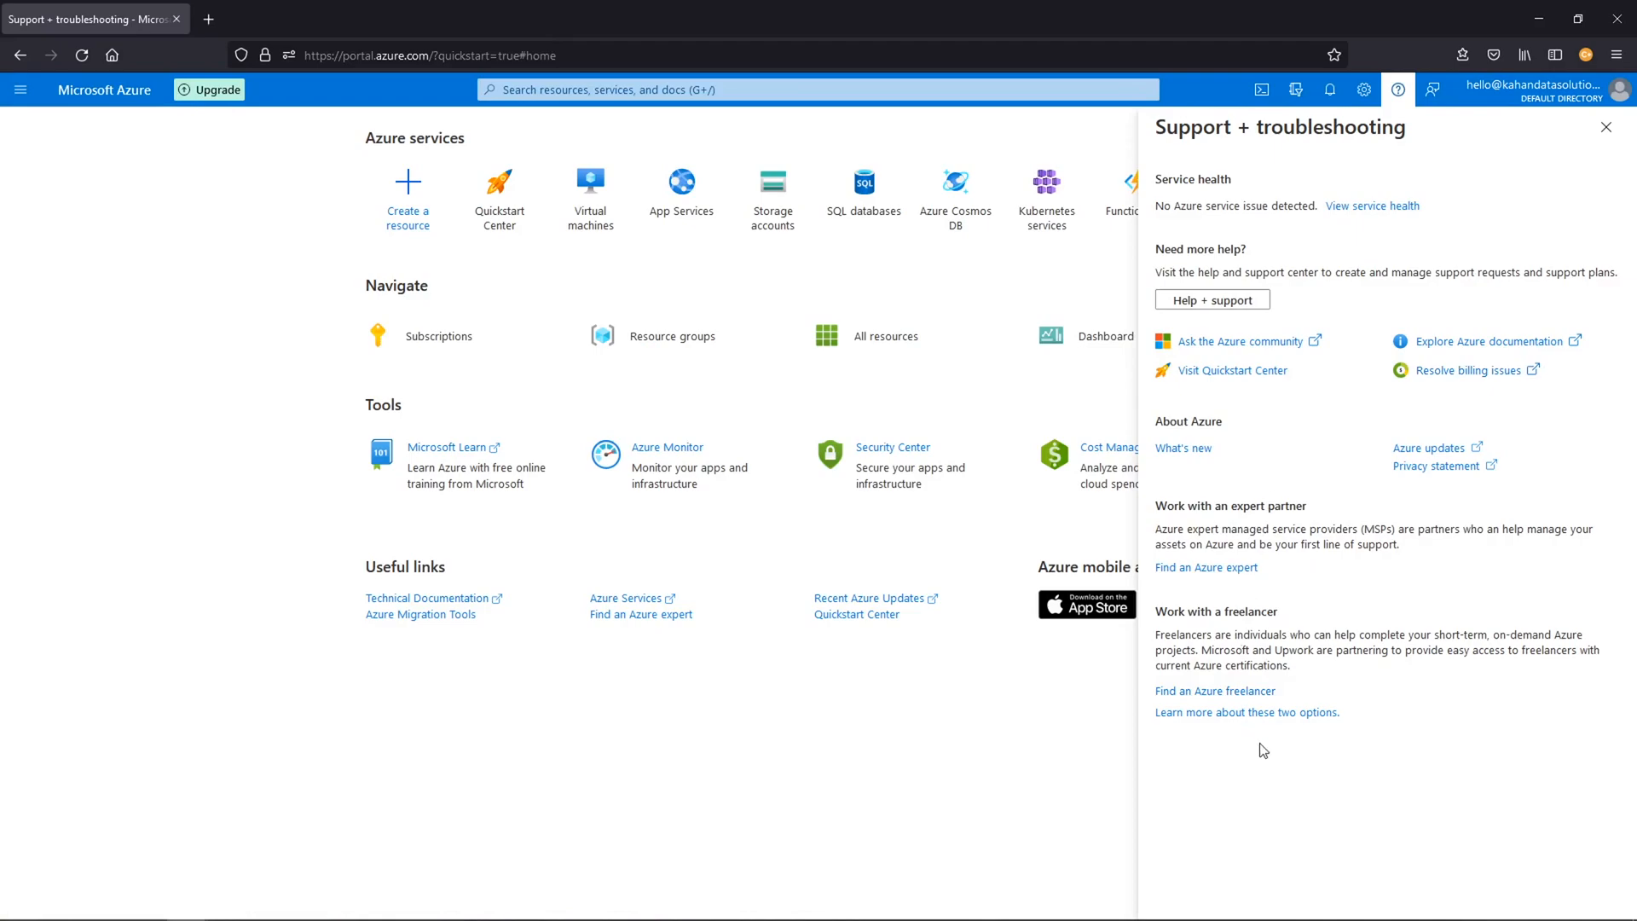
{"action": "mouse_move", "coordinate": [1433, 100]}
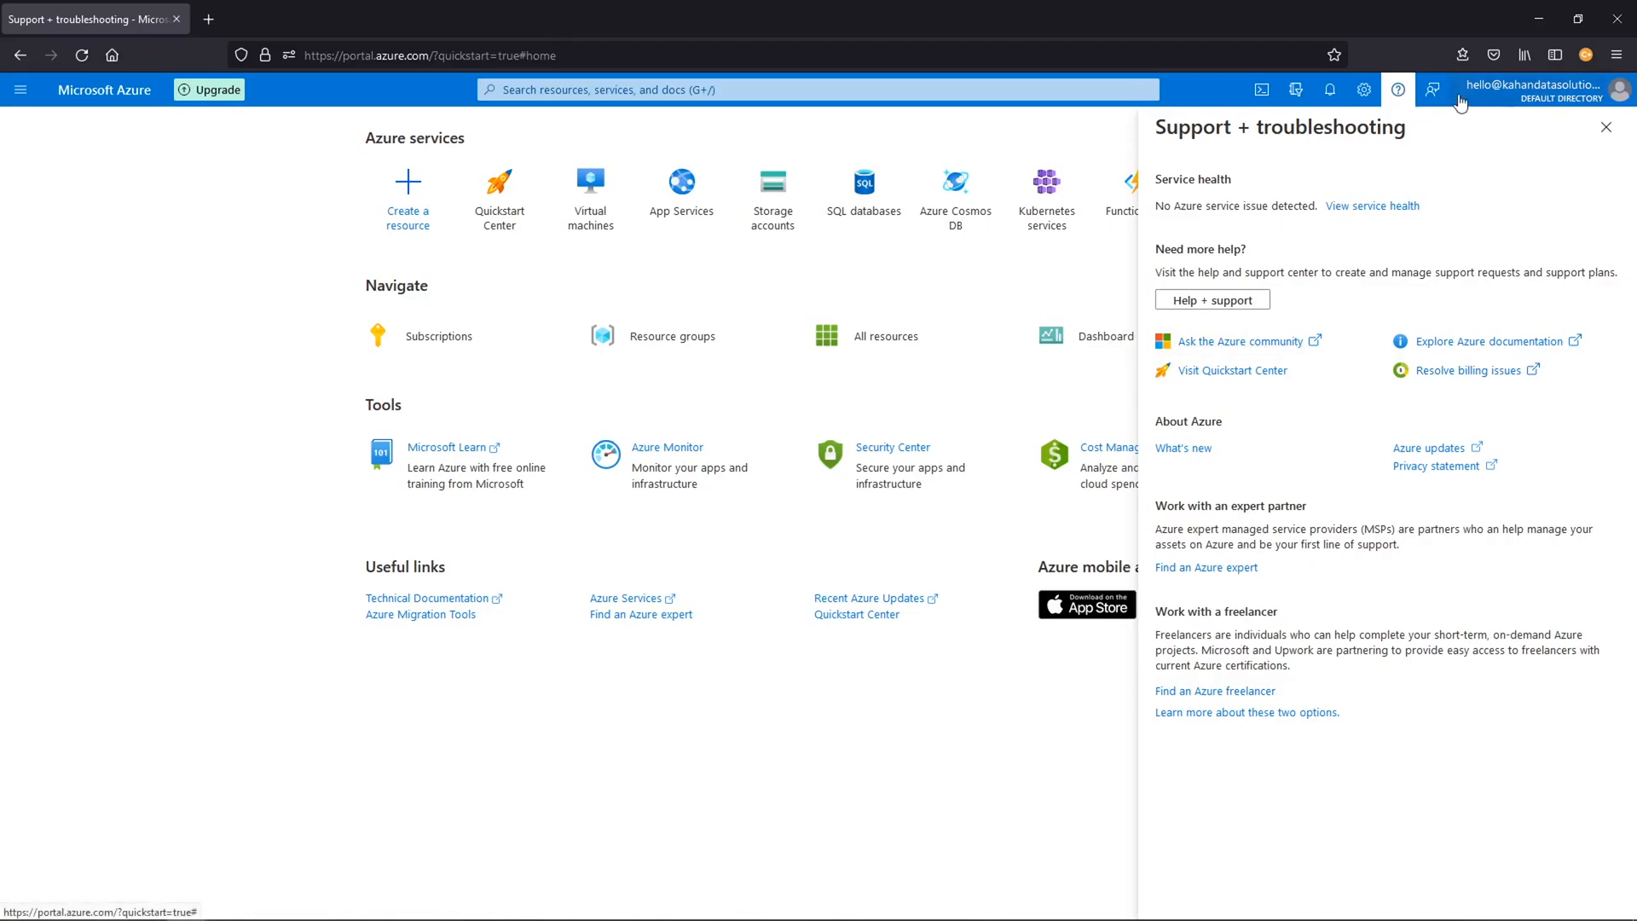
{"action": "left_click", "coordinate": [1431, 90]}
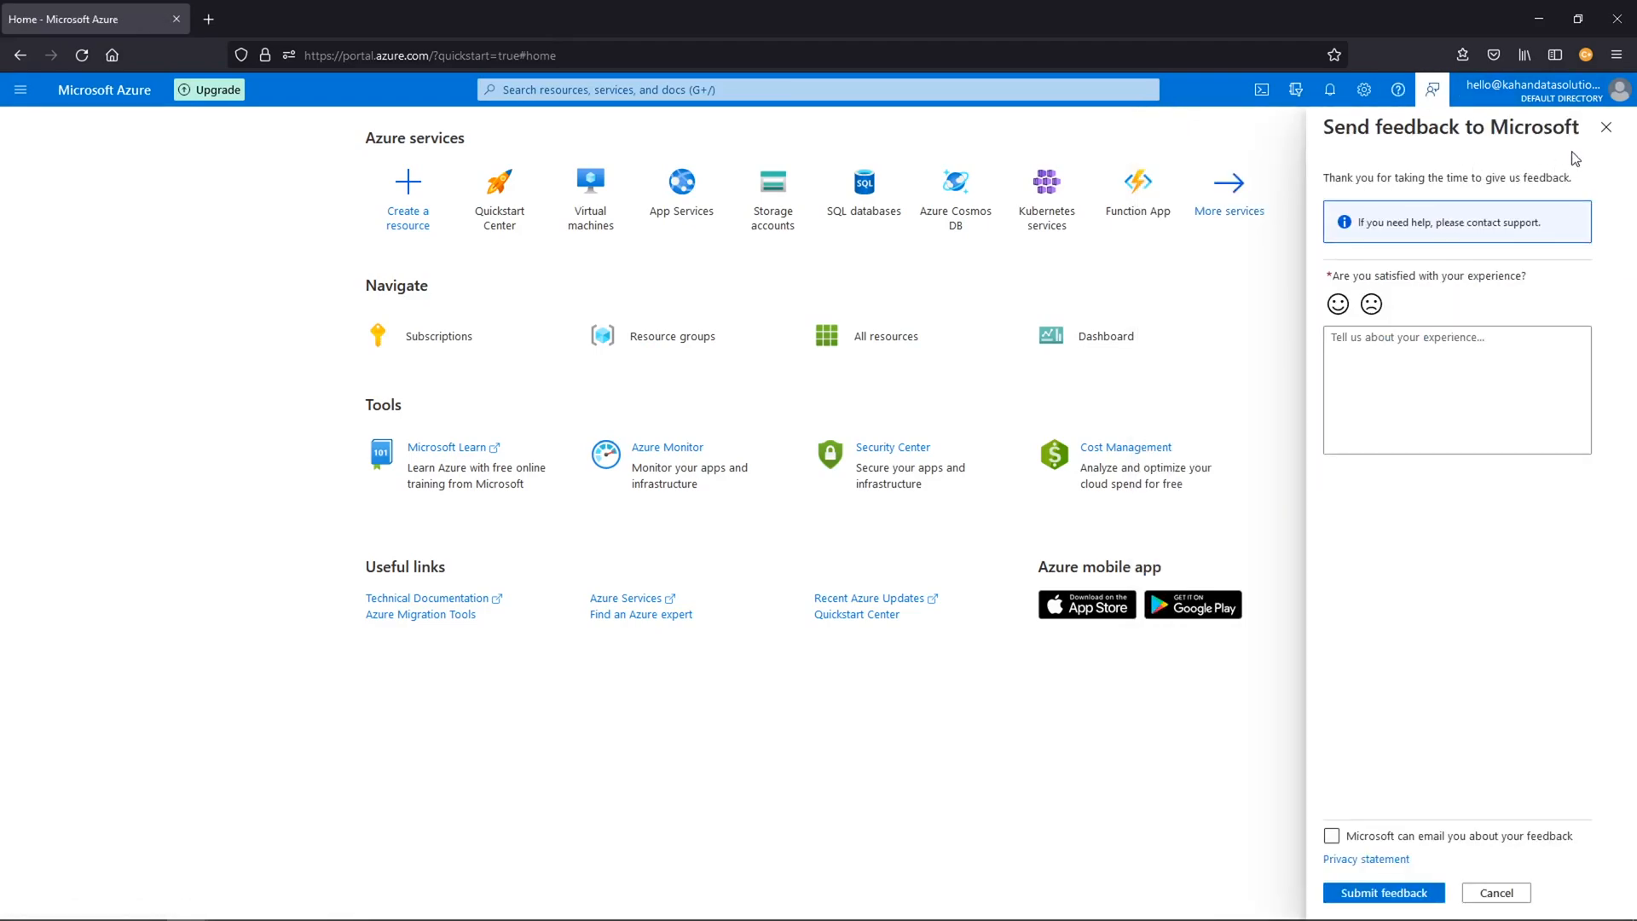
{"action": "mouse_move", "coordinate": [1472, 191]}
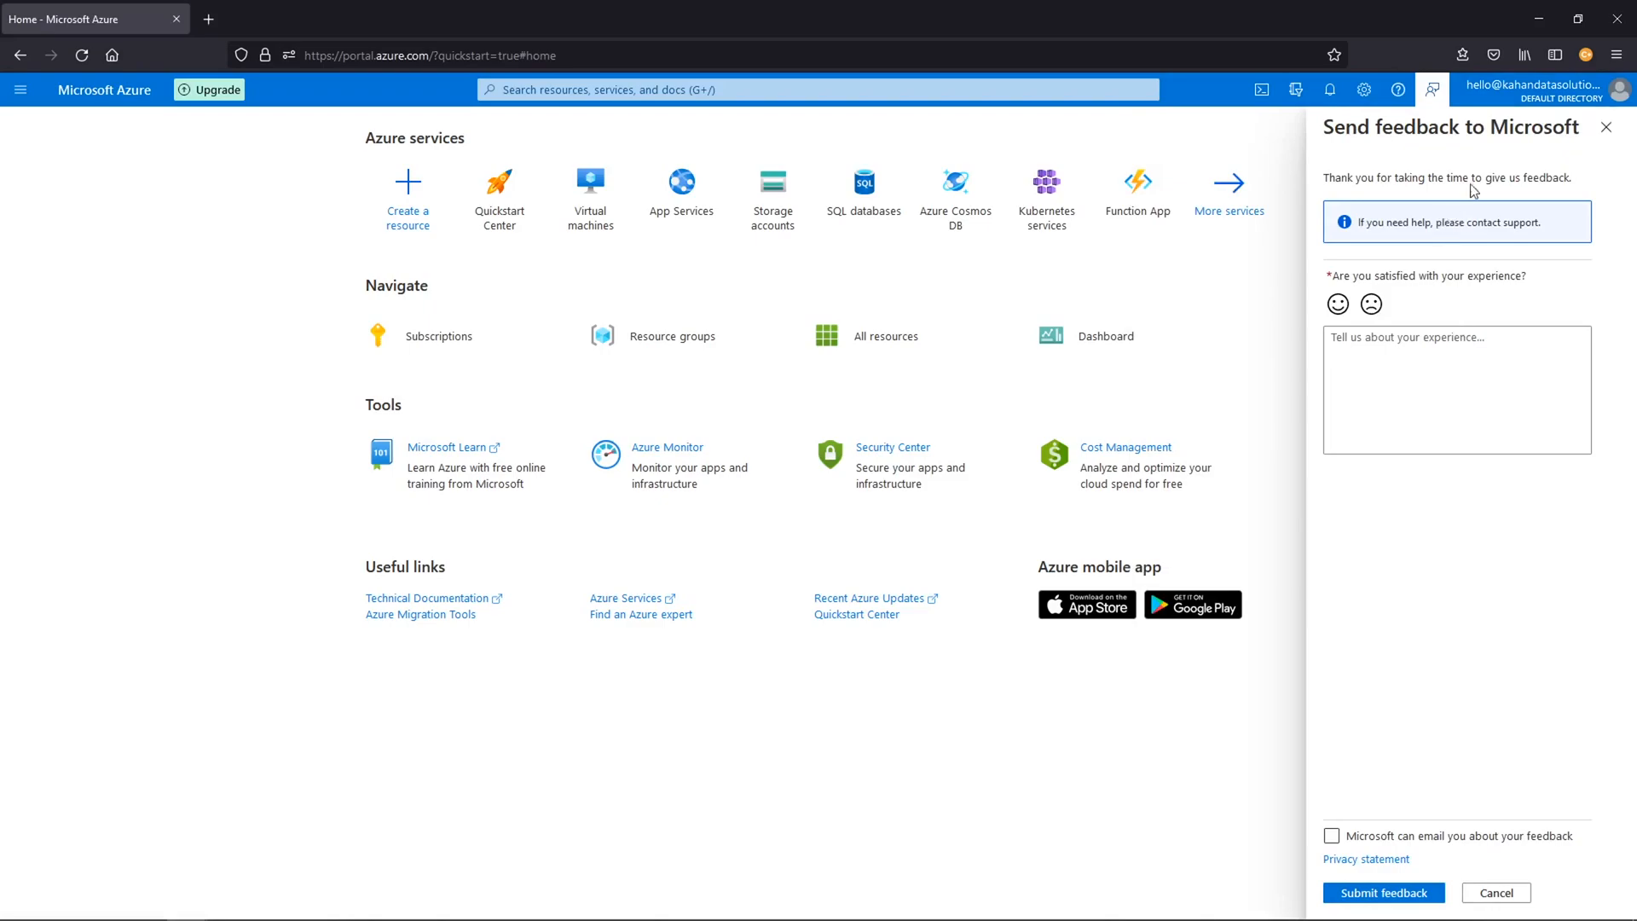
{"action": "mouse_move", "coordinate": [1608, 127]}
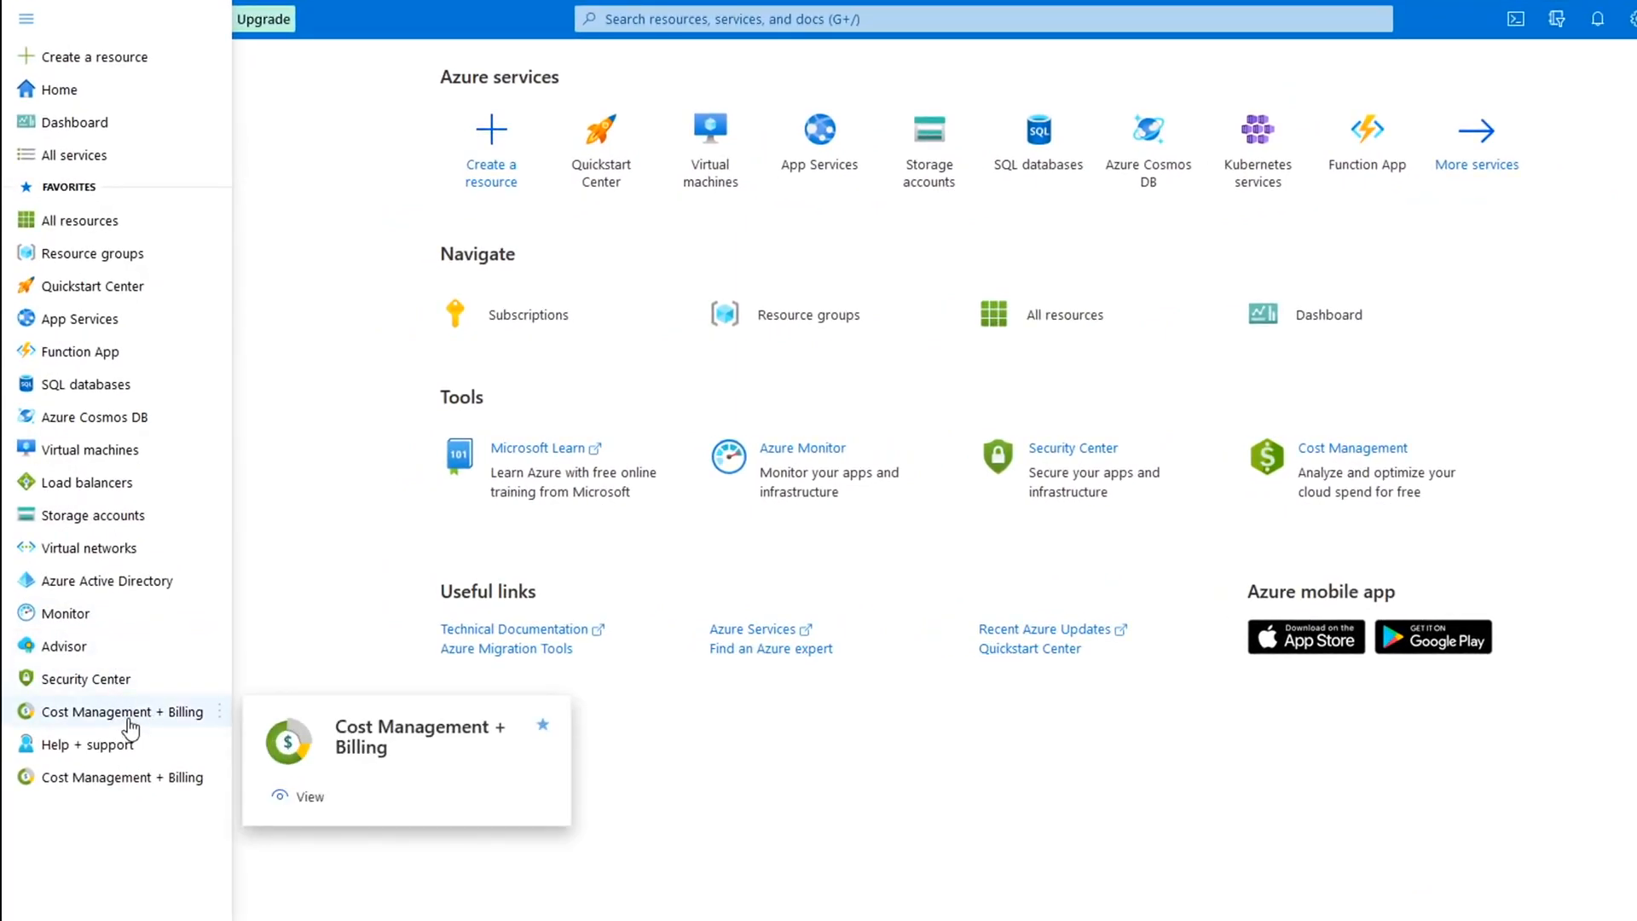
Step: Enter the billing account from Cost Management + Billing, review IAM owners, and start Cost analysis
{"action": "left_click", "coordinate": [123, 717]}
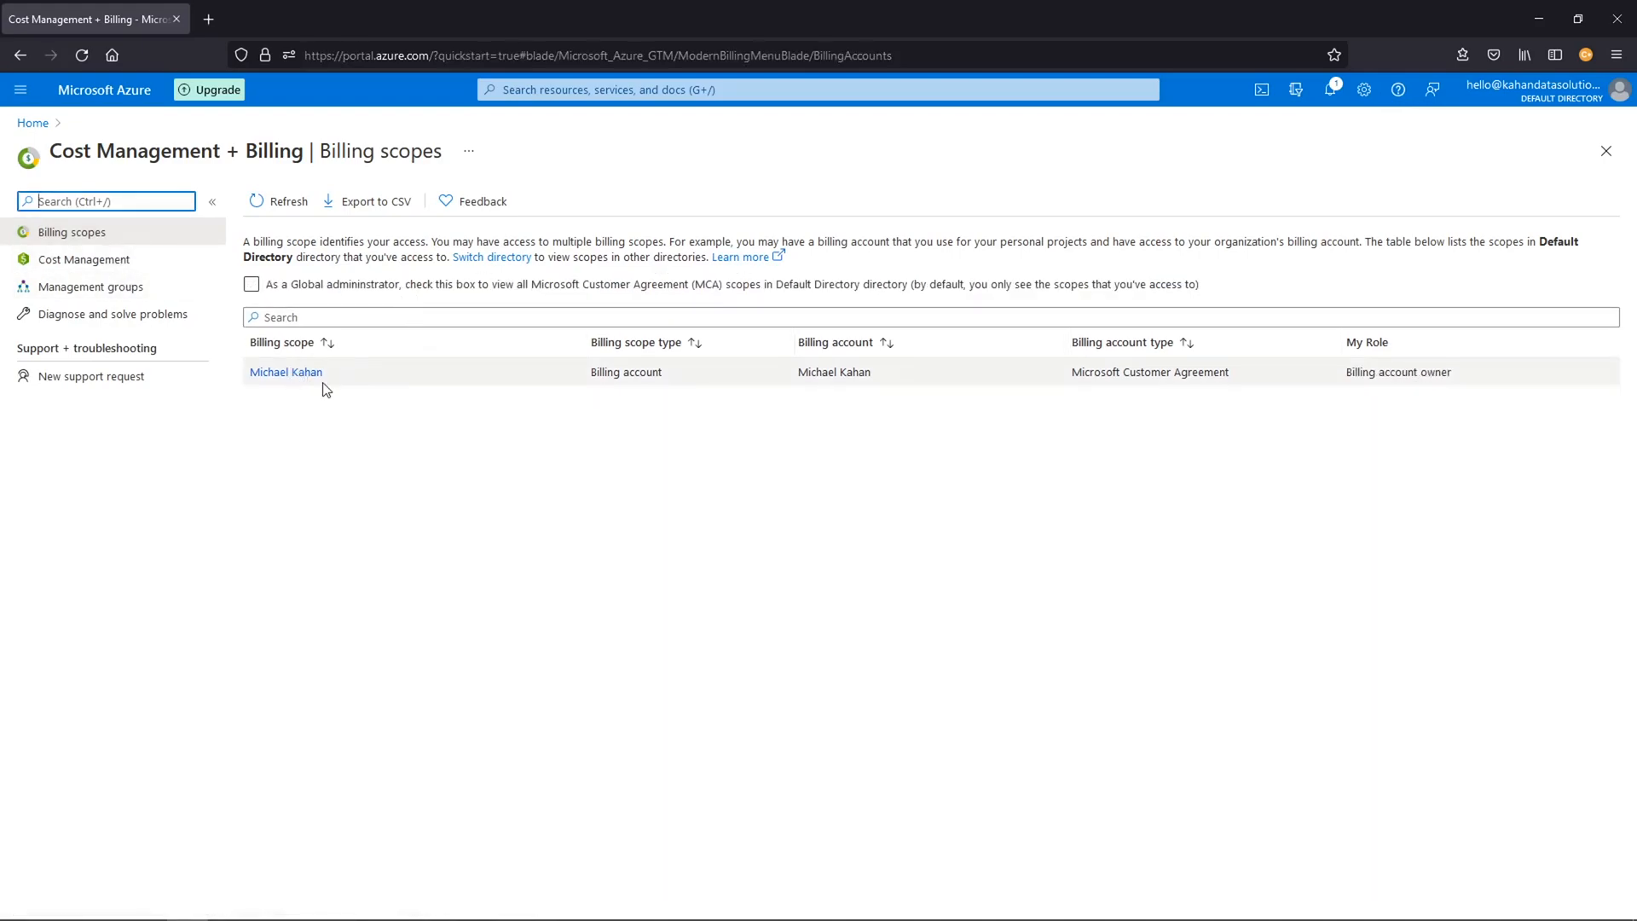
{"action": "left_click", "coordinate": [287, 372]}
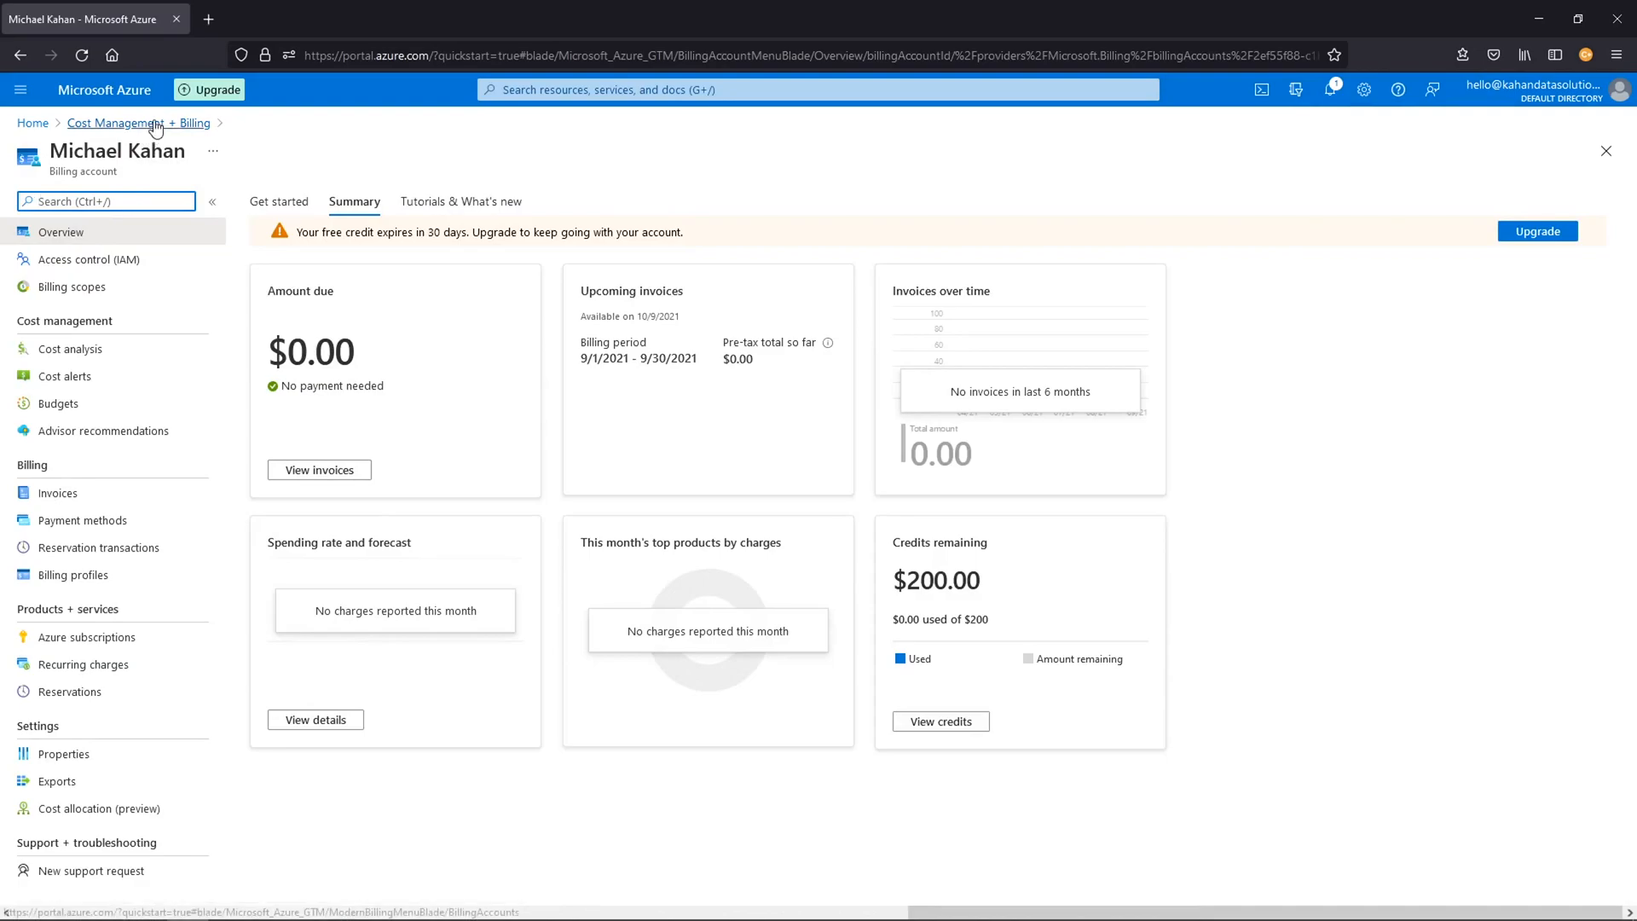
{"action": "left_click", "coordinate": [139, 122]}
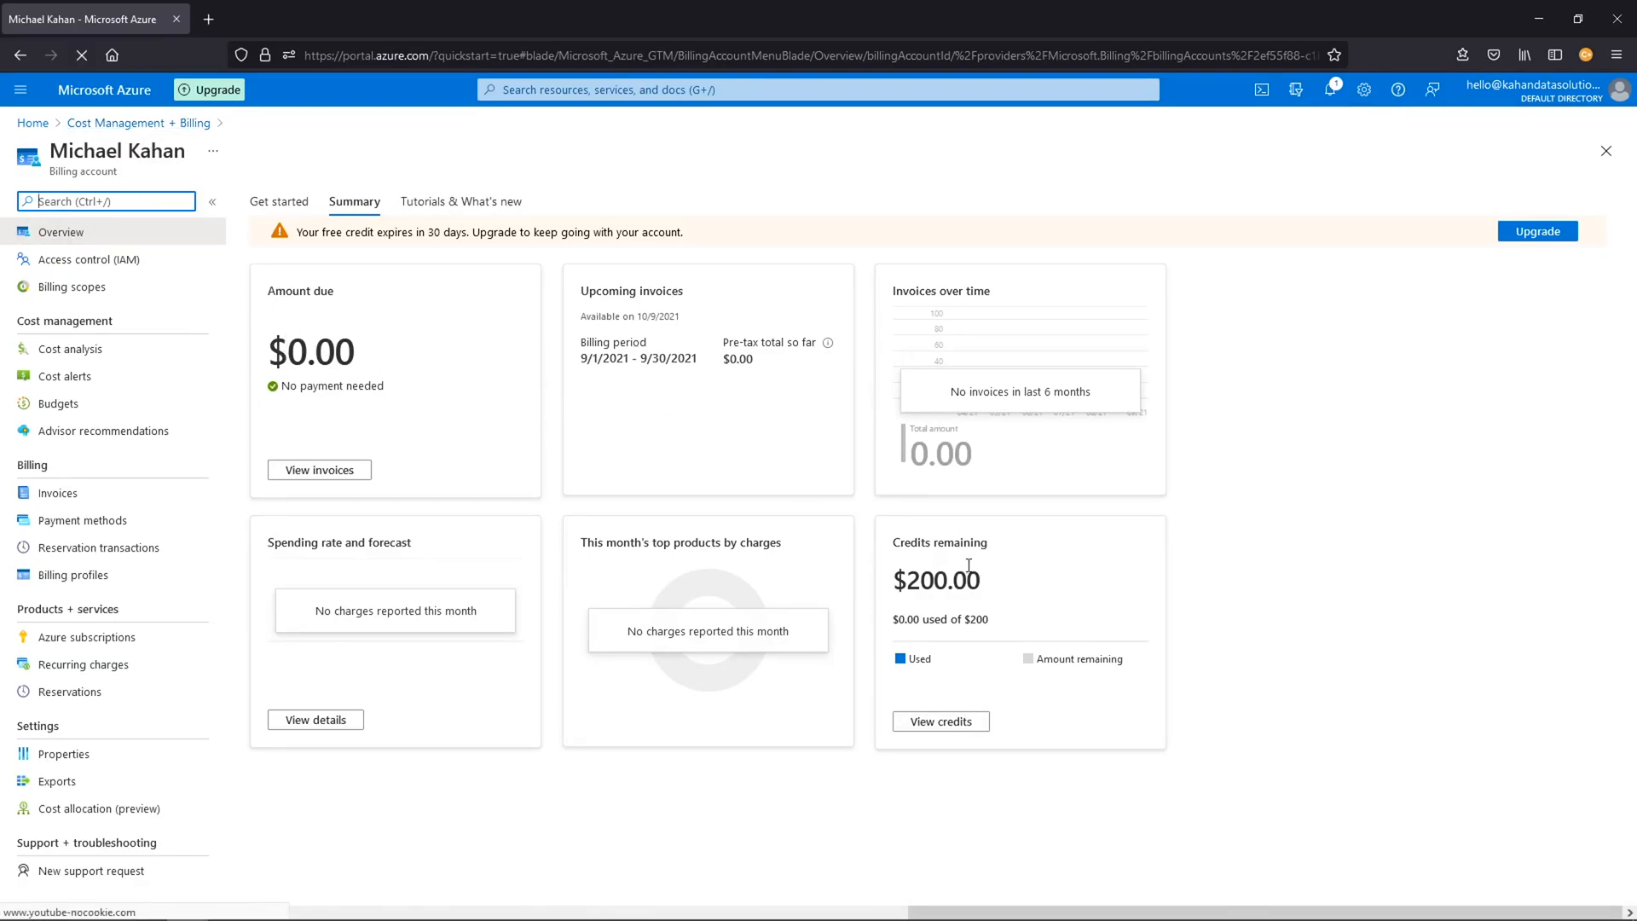
{"action": "left_click", "coordinate": [88, 259]}
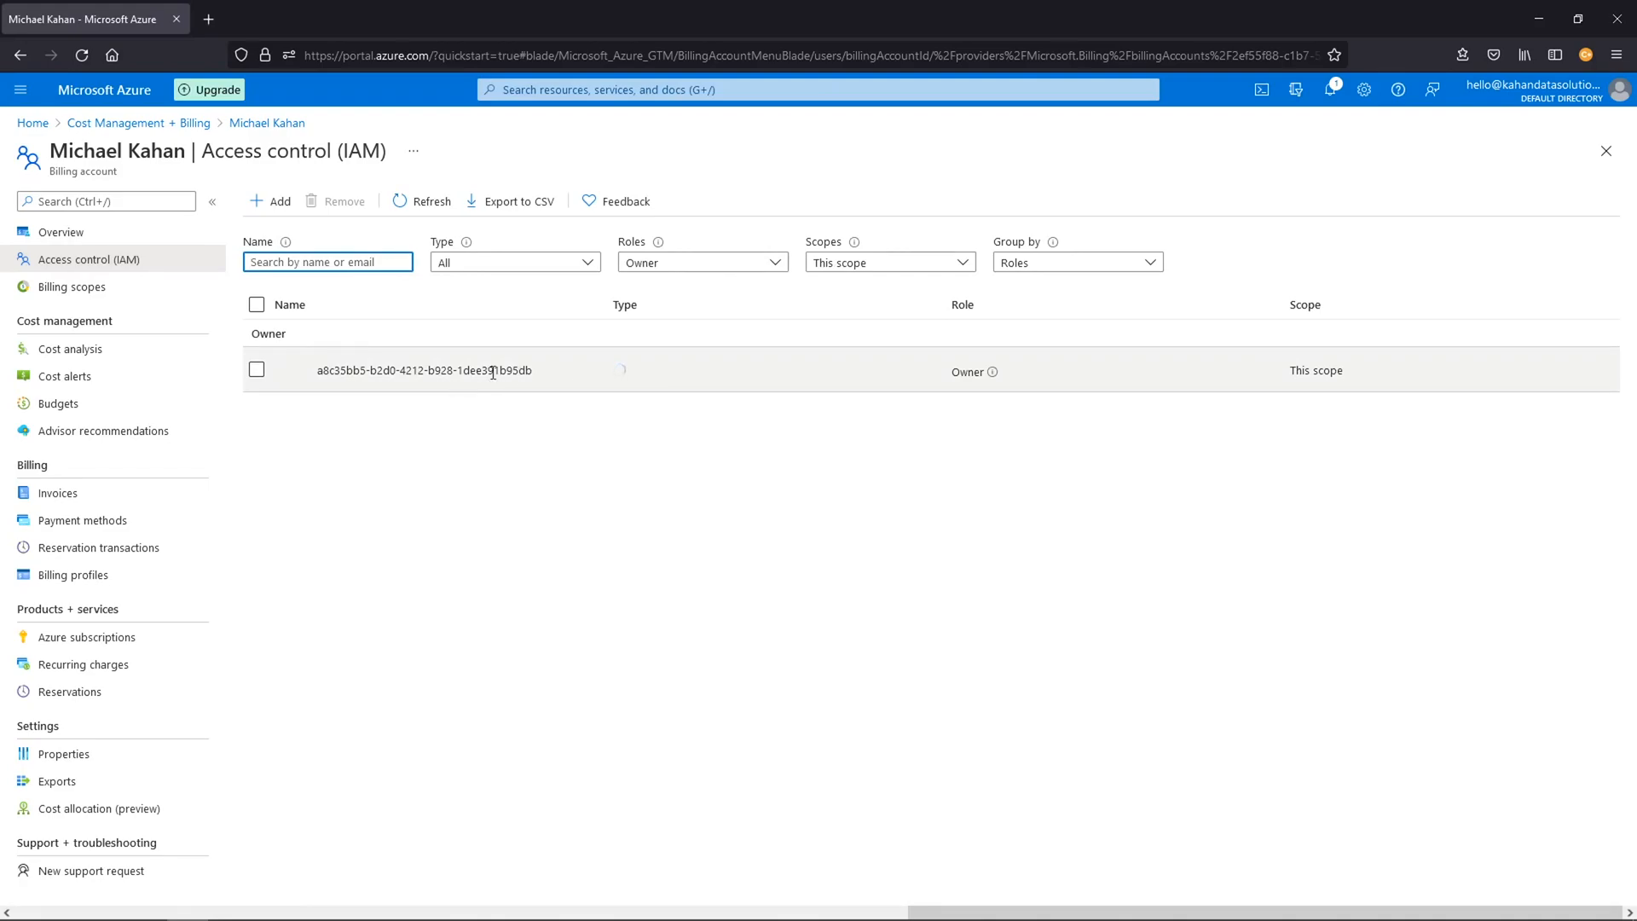
{"action": "mouse_move", "coordinate": [986, 285]}
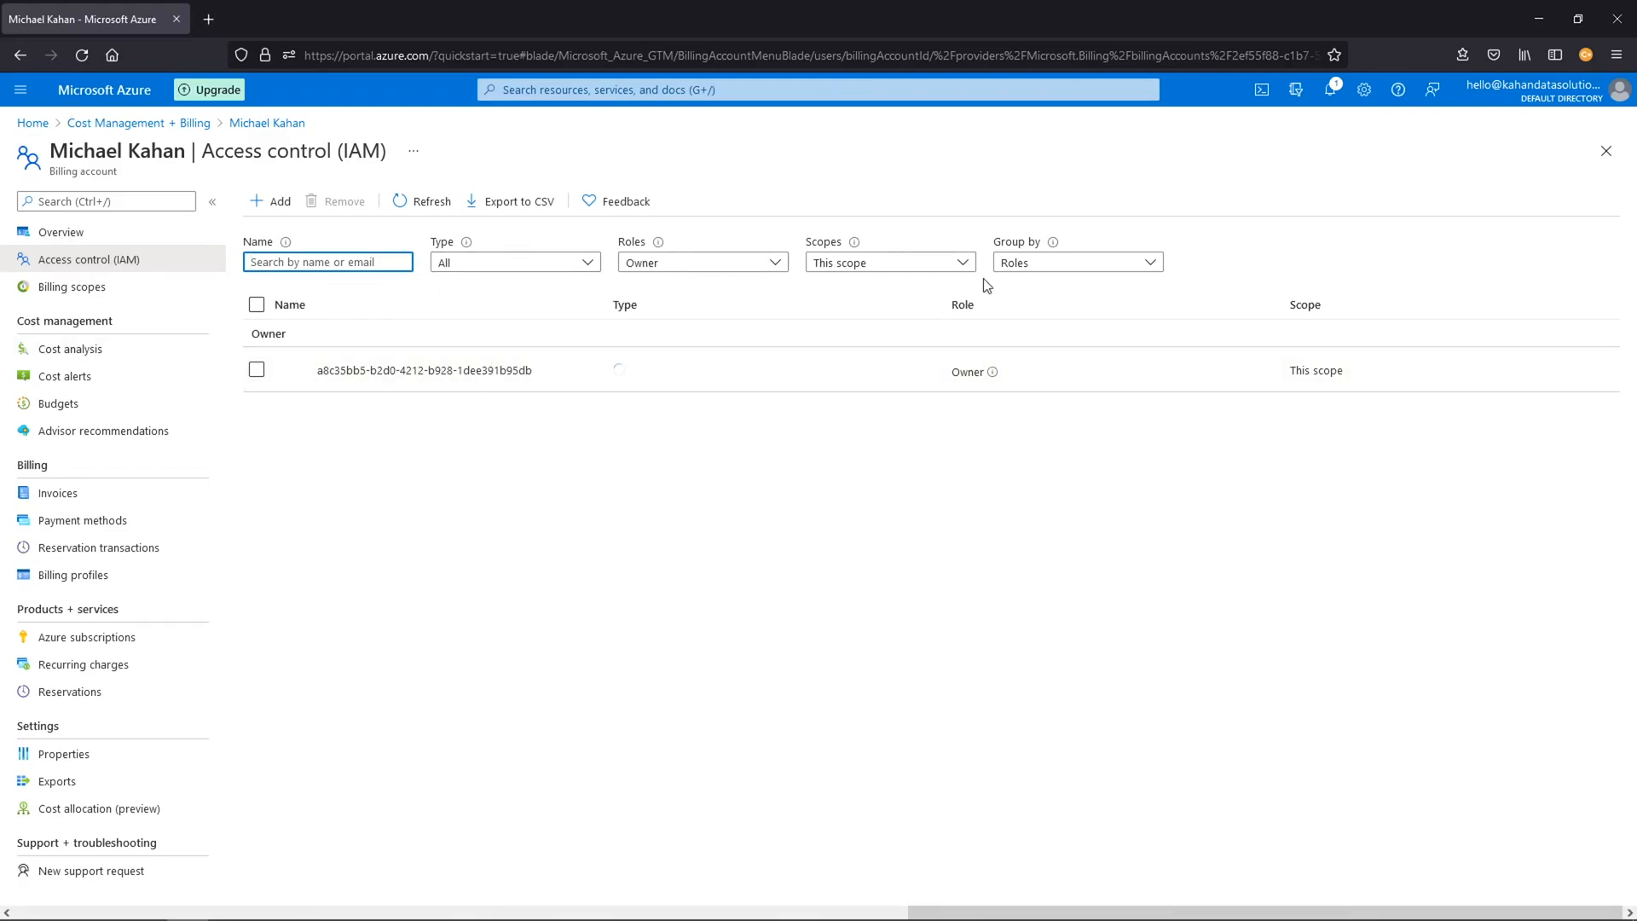
{"action": "mouse_move", "coordinate": [981, 278]}
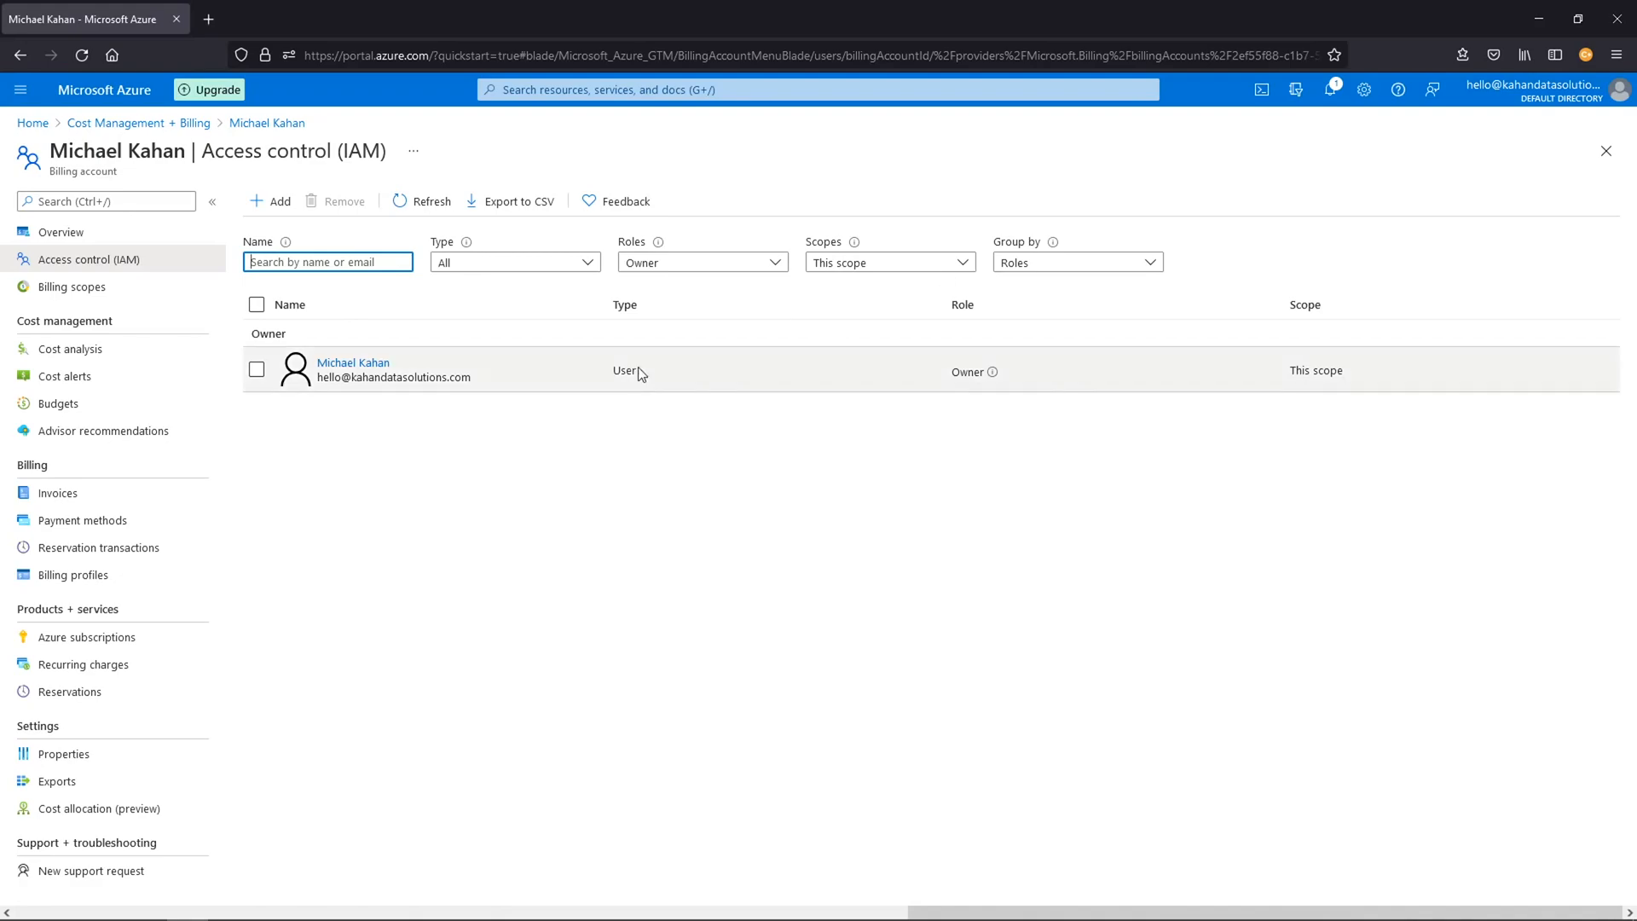
{"action": "left_click", "coordinate": [69, 349]}
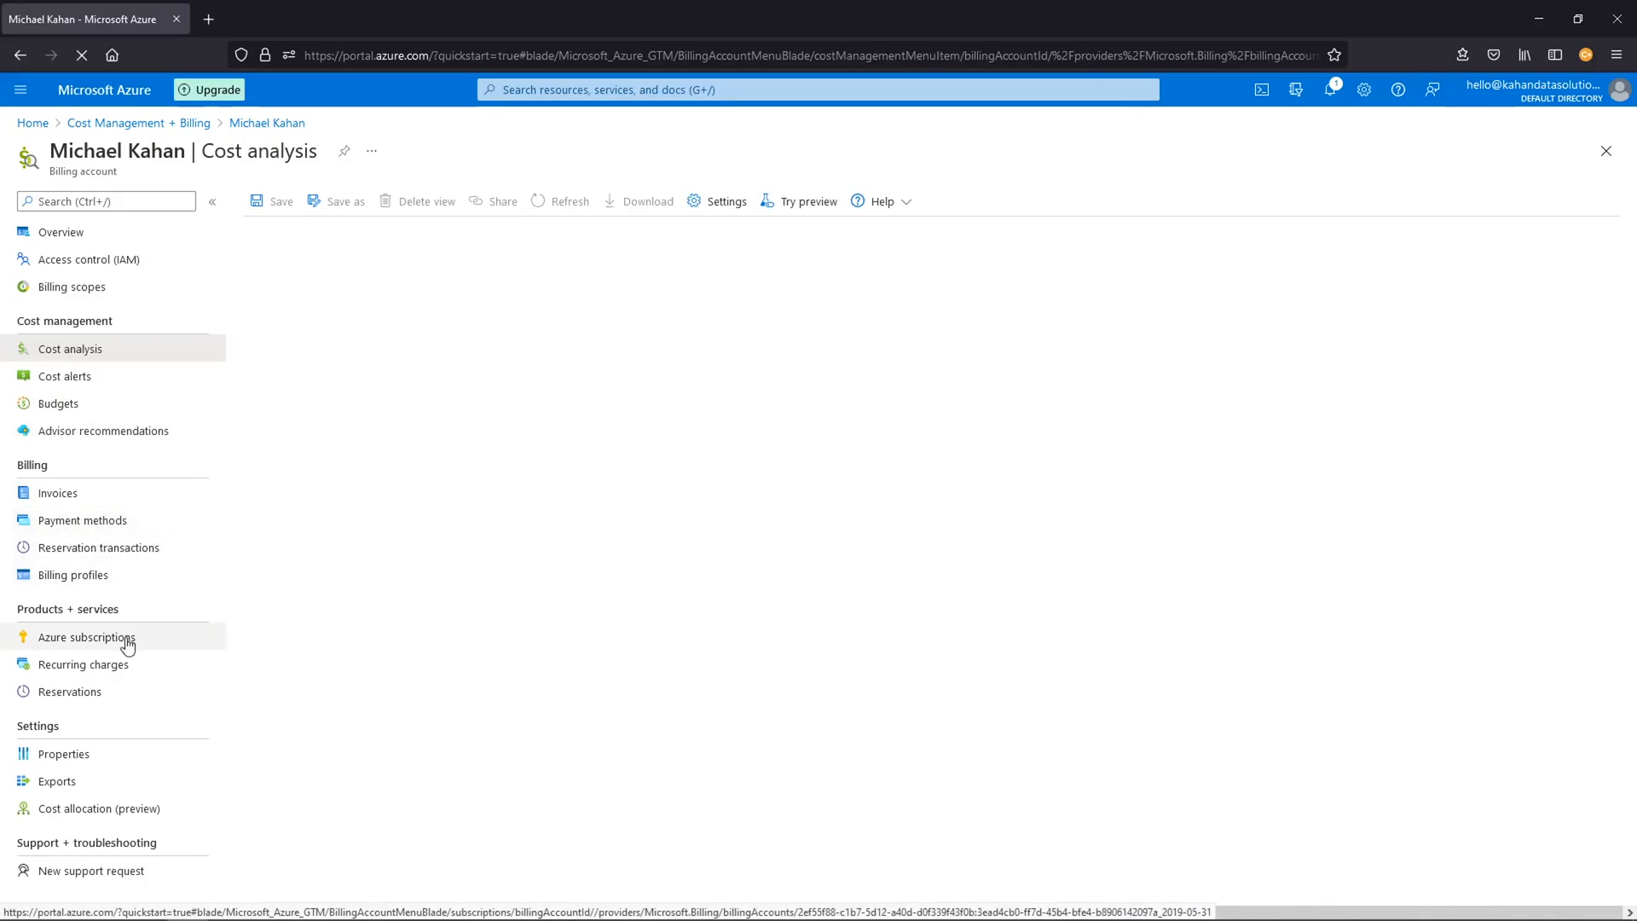
Step: Open Azure subscription 1 from the subscriptions list, scroll its overview, and return Home
{"action": "left_click", "coordinate": [87, 637]}
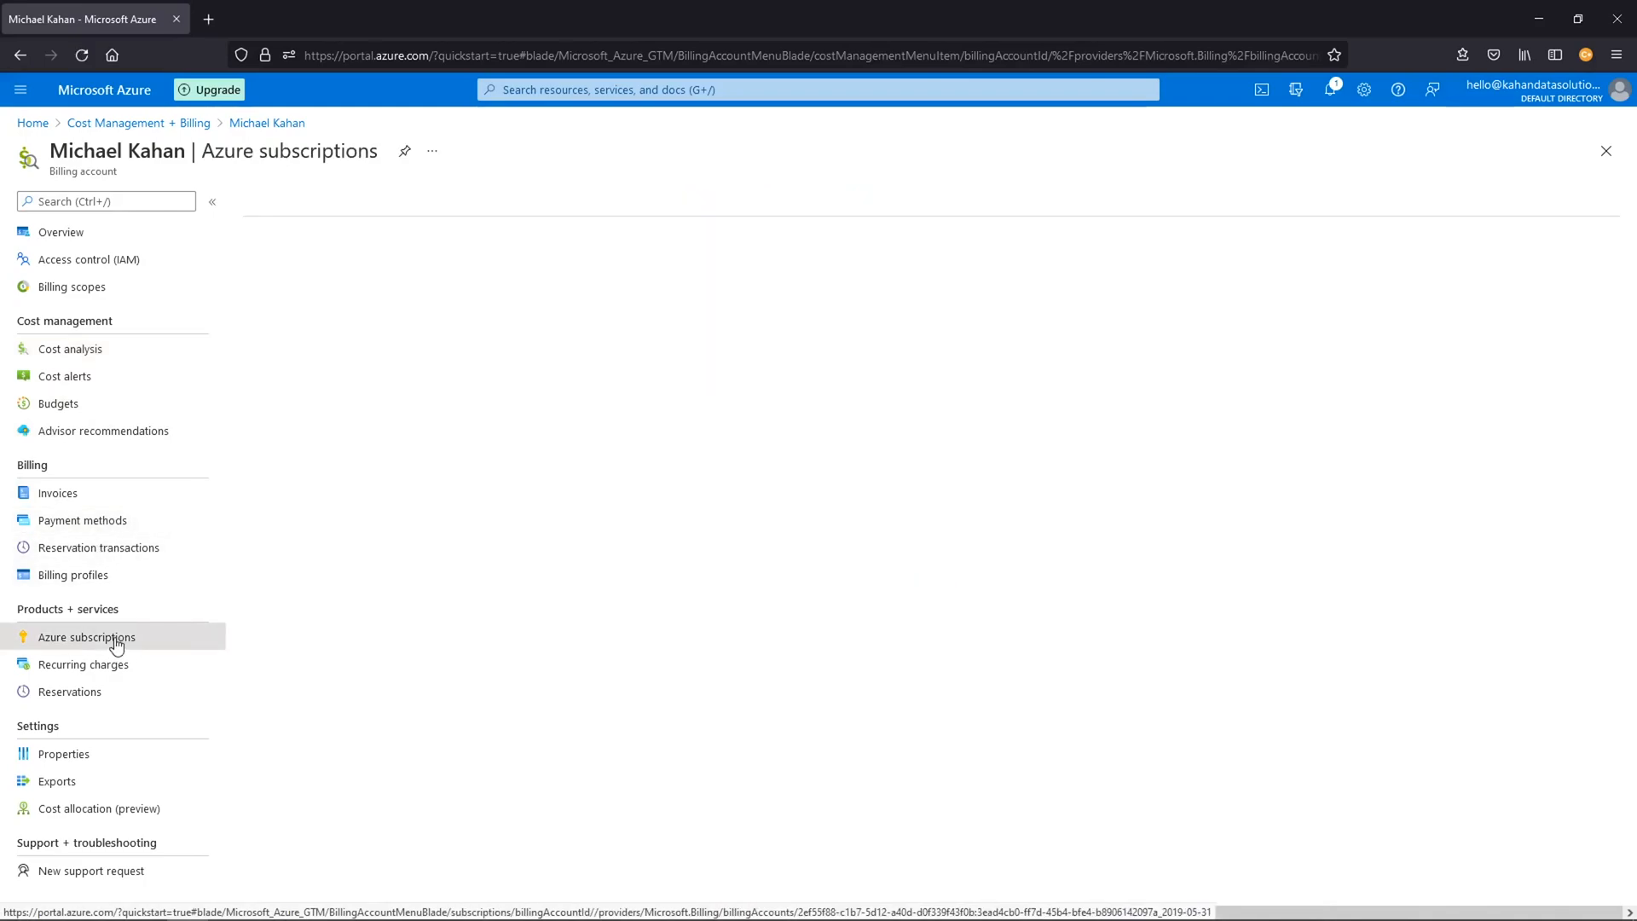
{"action": "left_click", "coordinate": [87, 637]}
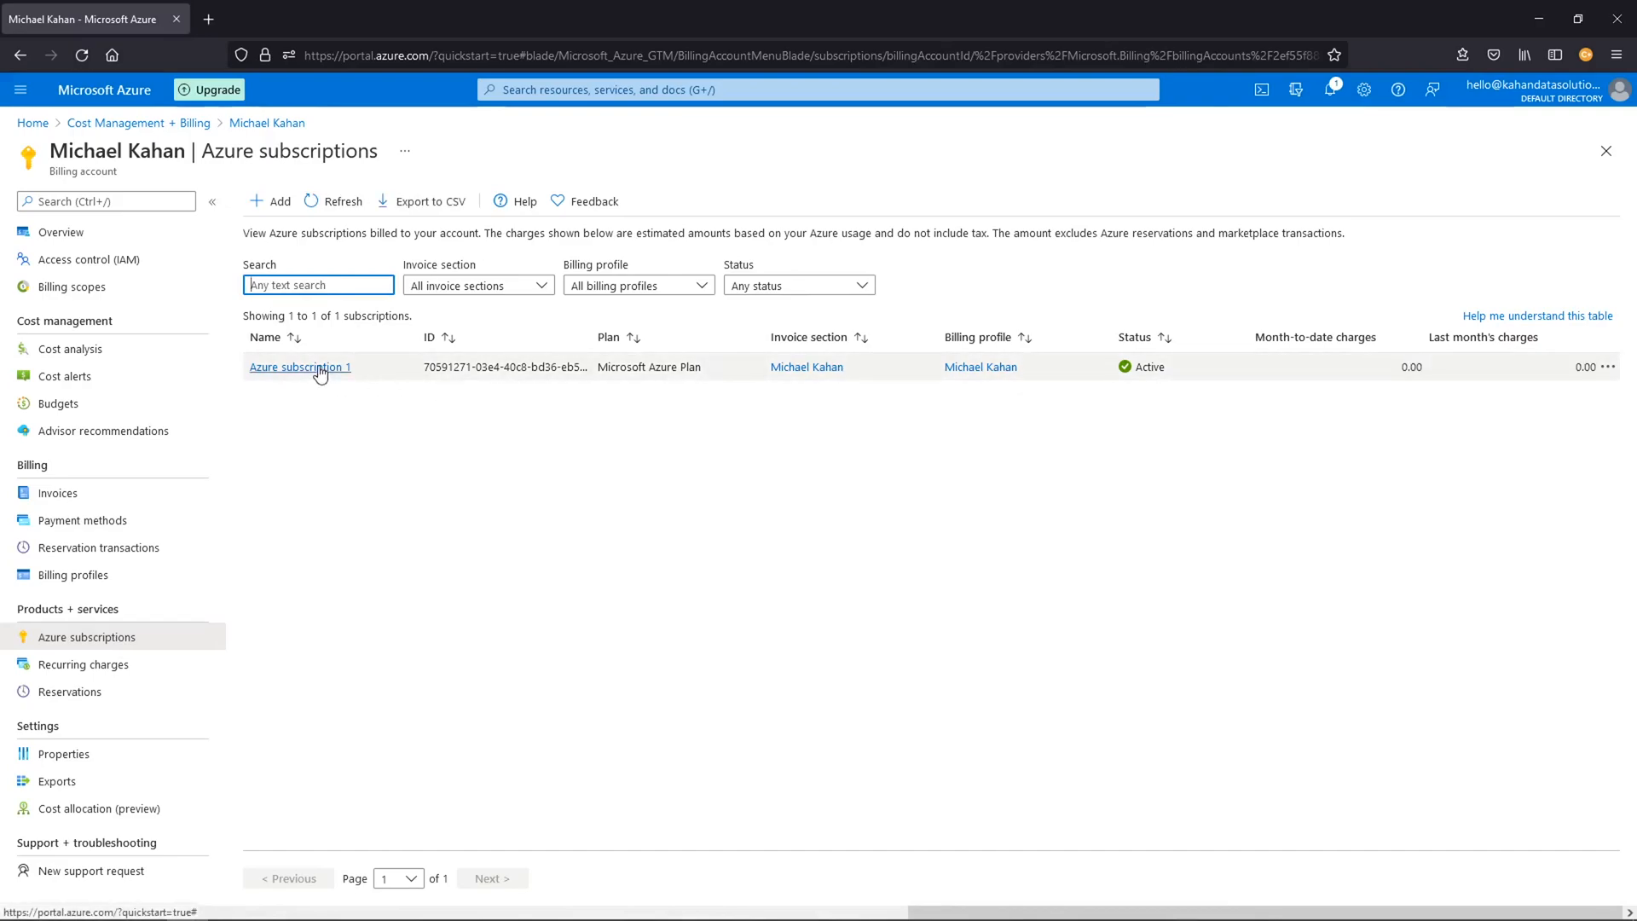
{"action": "left_click", "coordinate": [299, 367]}
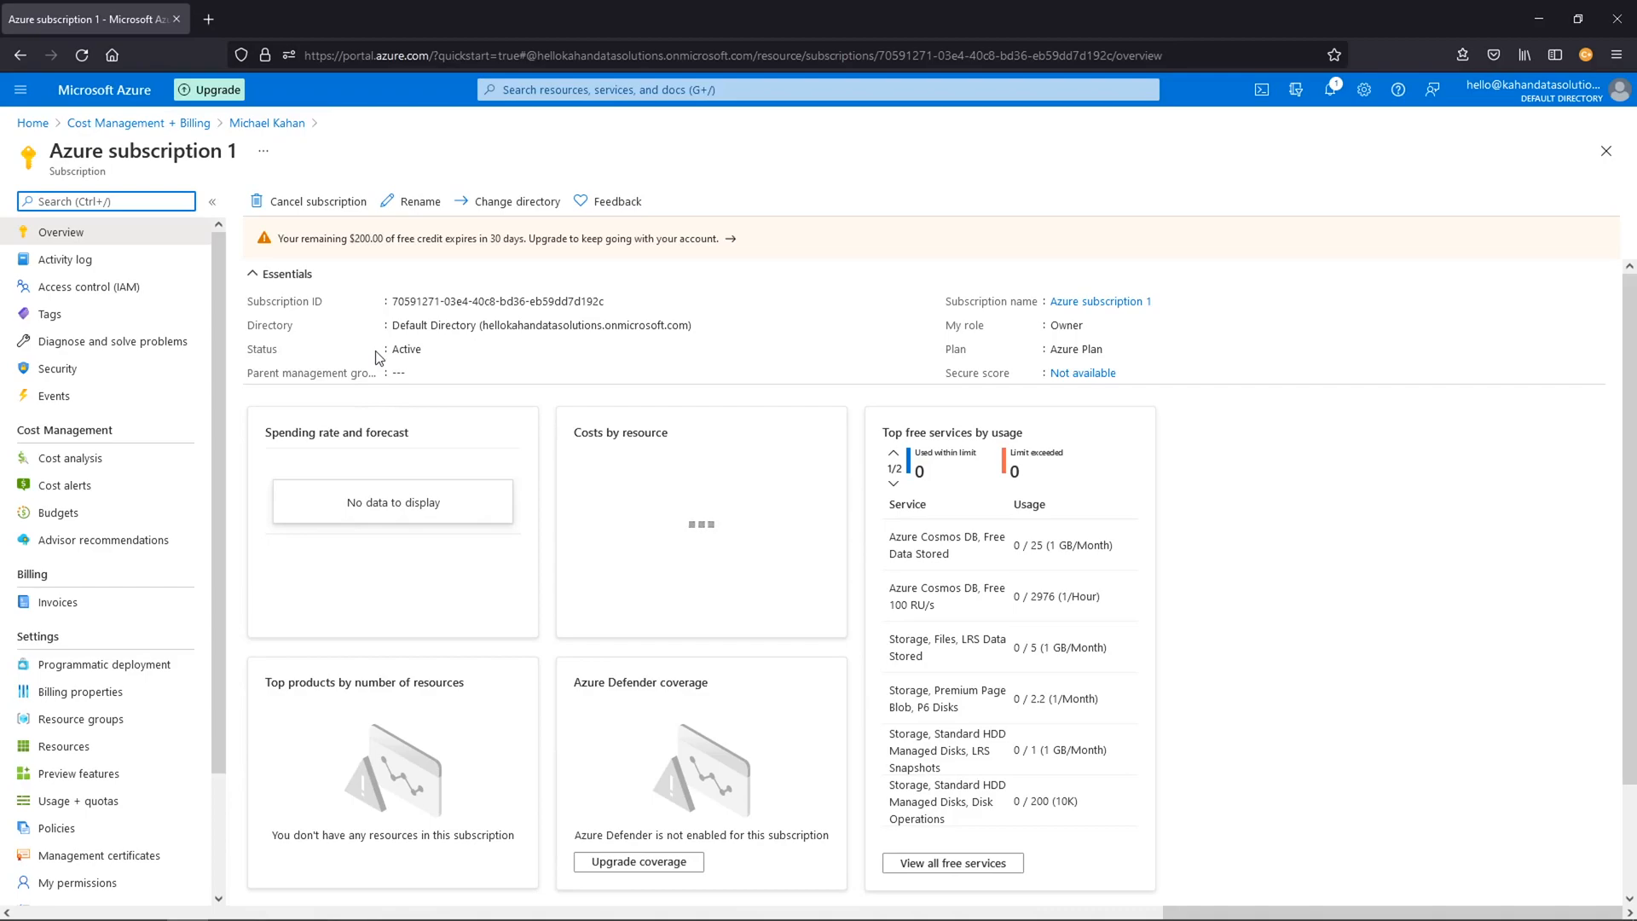
{"action": "scroll", "scroll_direction": "down", "scroll_amount": 3}
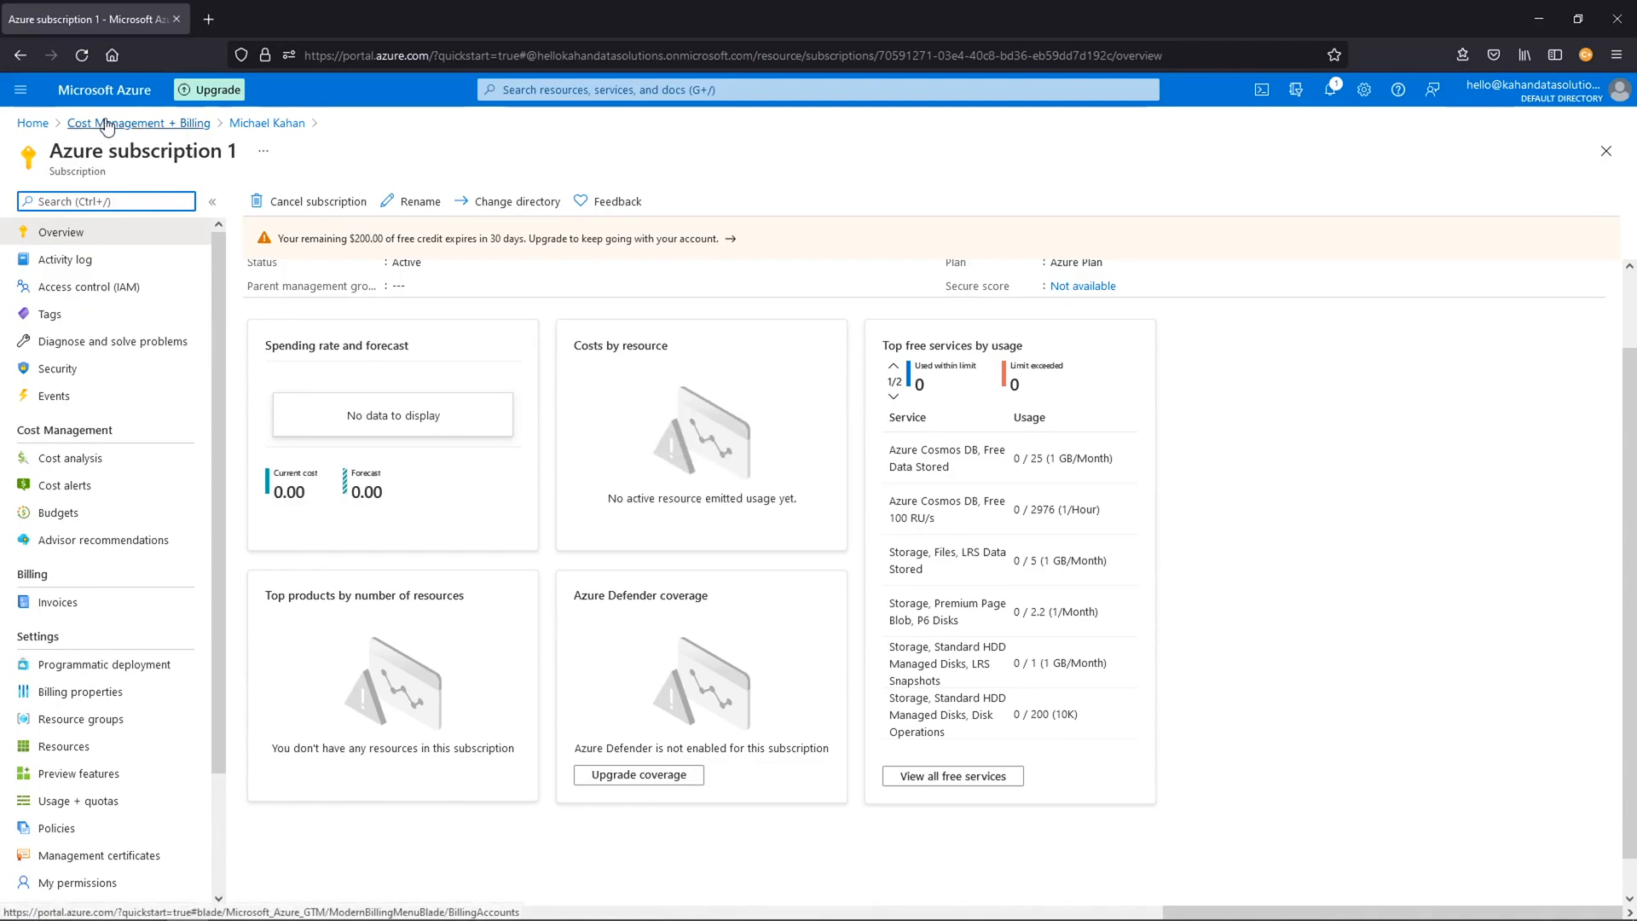
{"action": "mouse_move", "coordinate": [107, 117]}
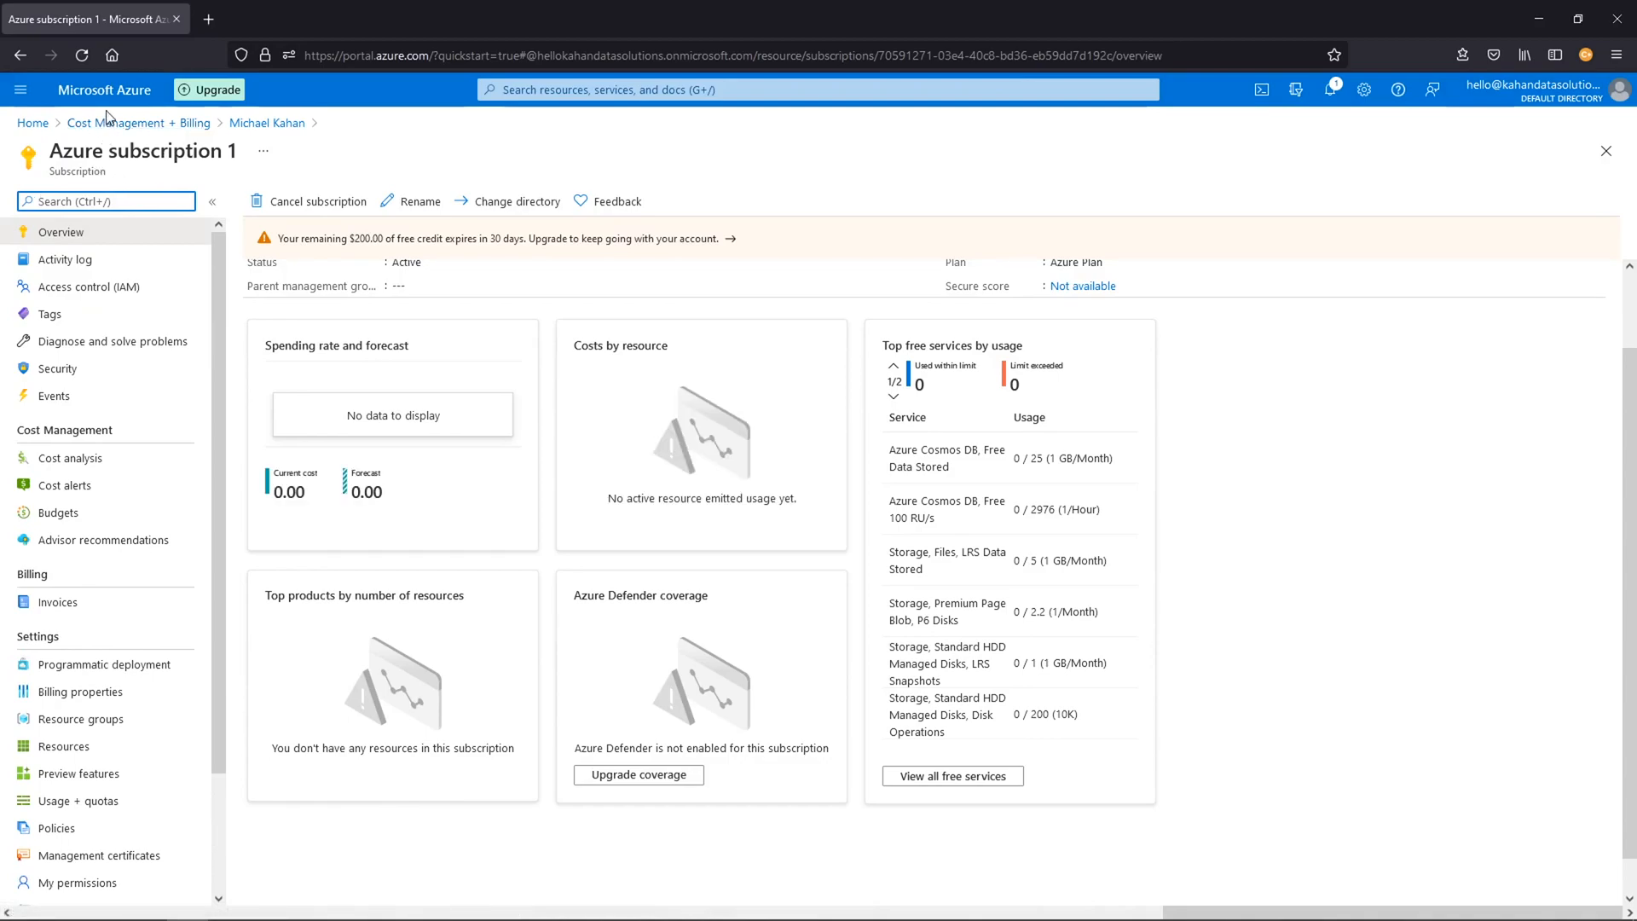
{"action": "left_click", "coordinate": [138, 122]}
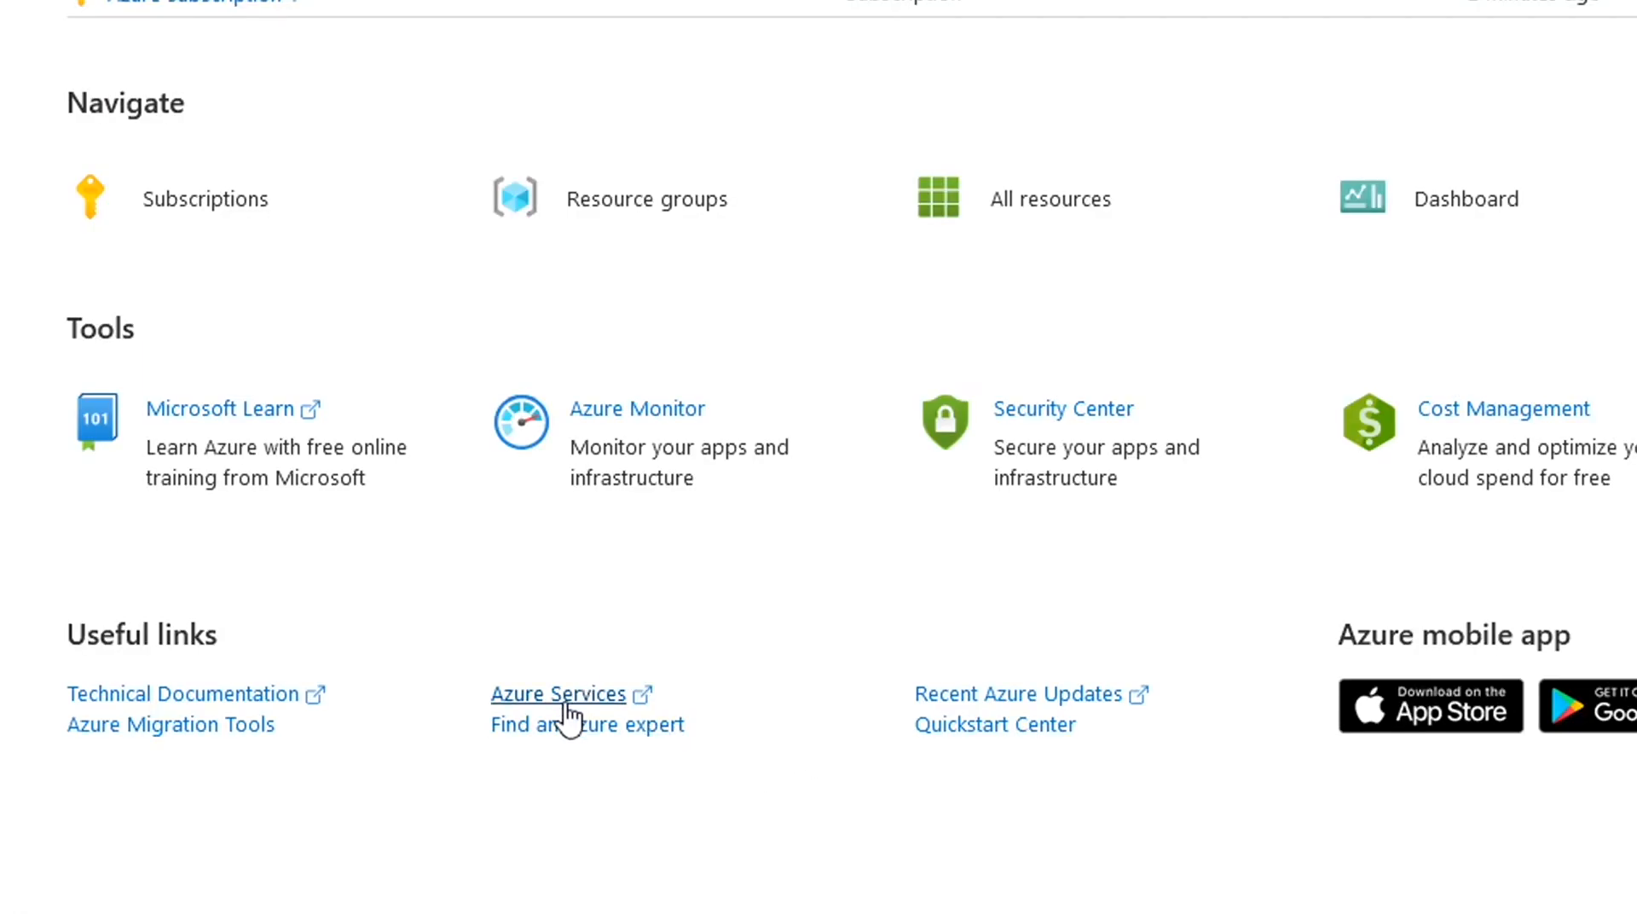
Step: Open the Azure Services directory and browse its Compute and Databases categories
{"action": "left_click", "coordinate": [558, 693]}
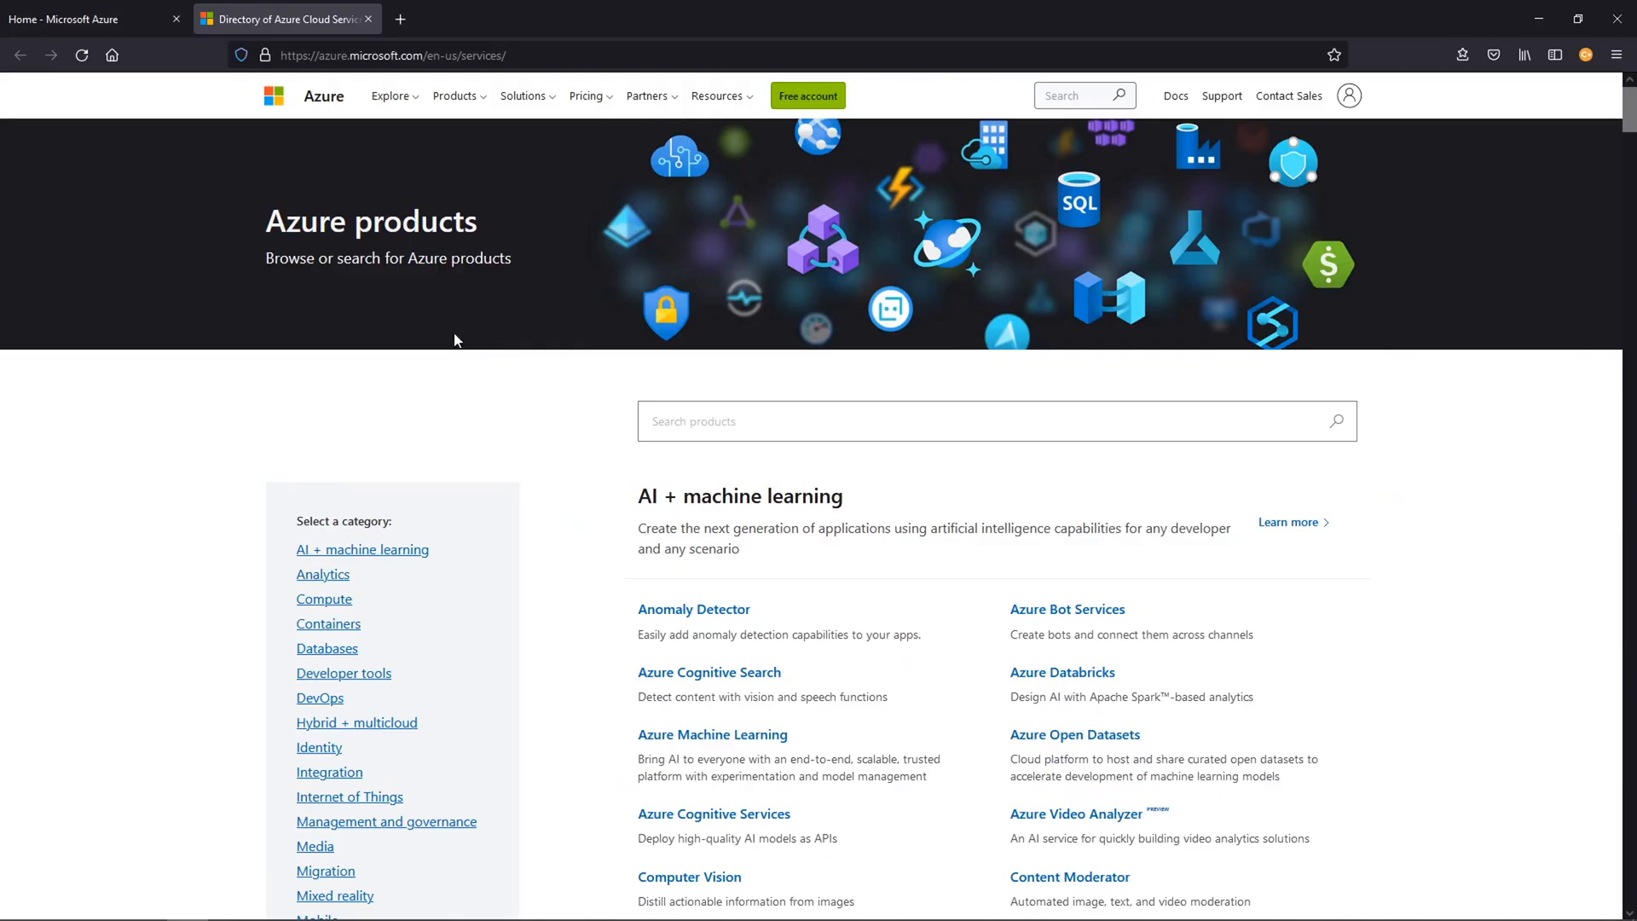
{"action": "mouse_move", "coordinate": [311, 324]}
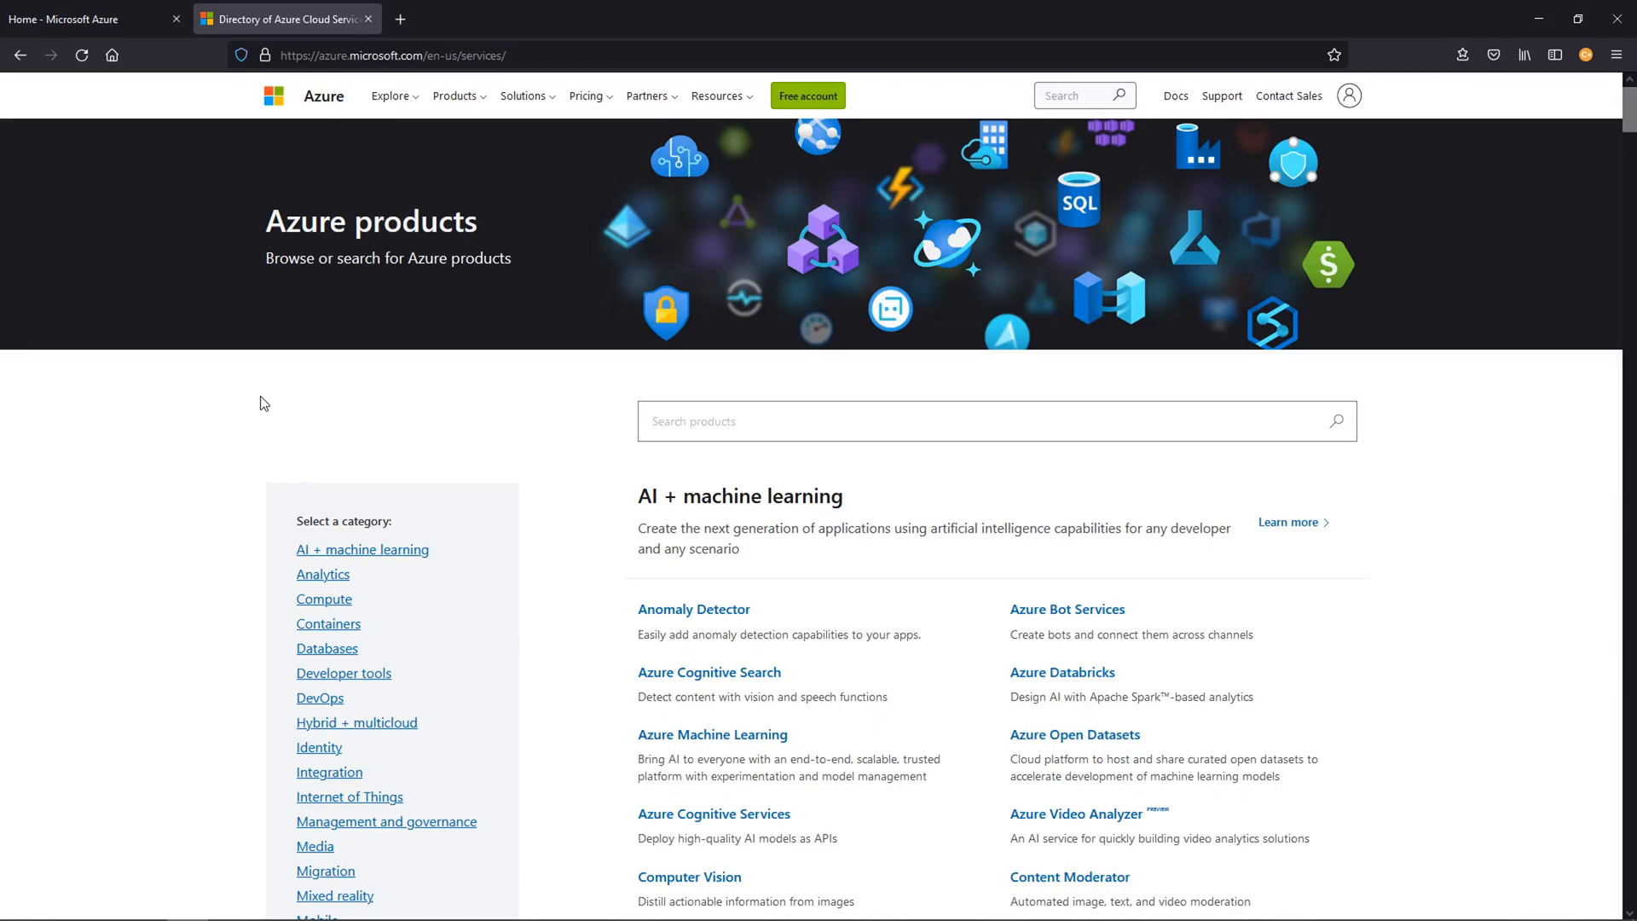
{"action": "scroll", "scroll_direction": "down", "scroll_amount": 3}
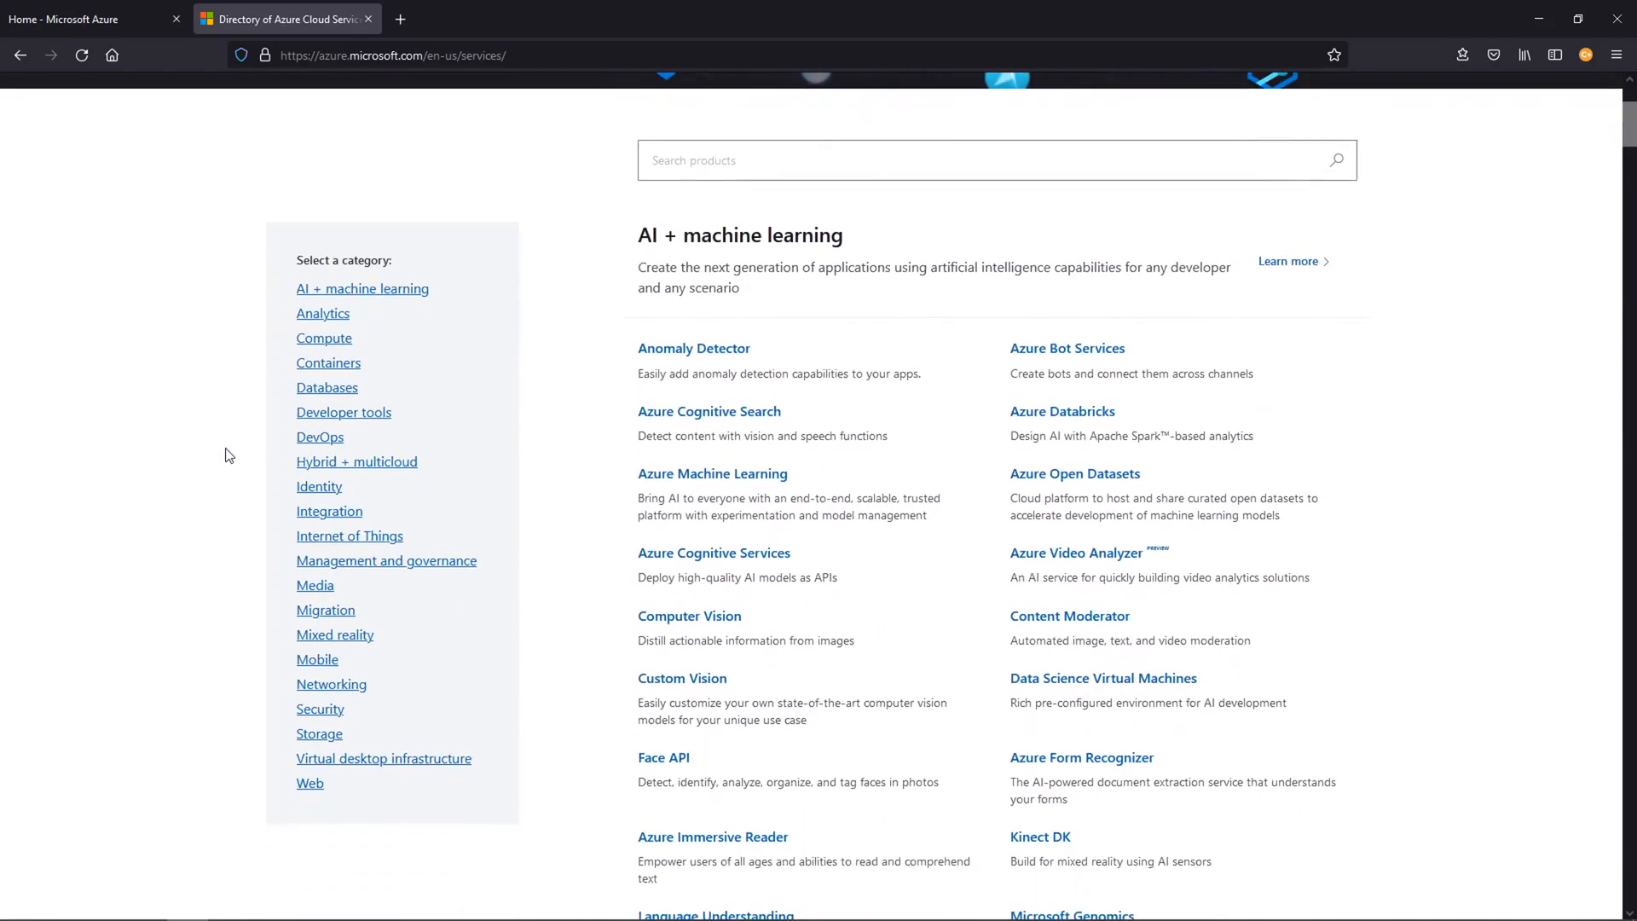
{"action": "mouse_move", "coordinate": [324, 337]}
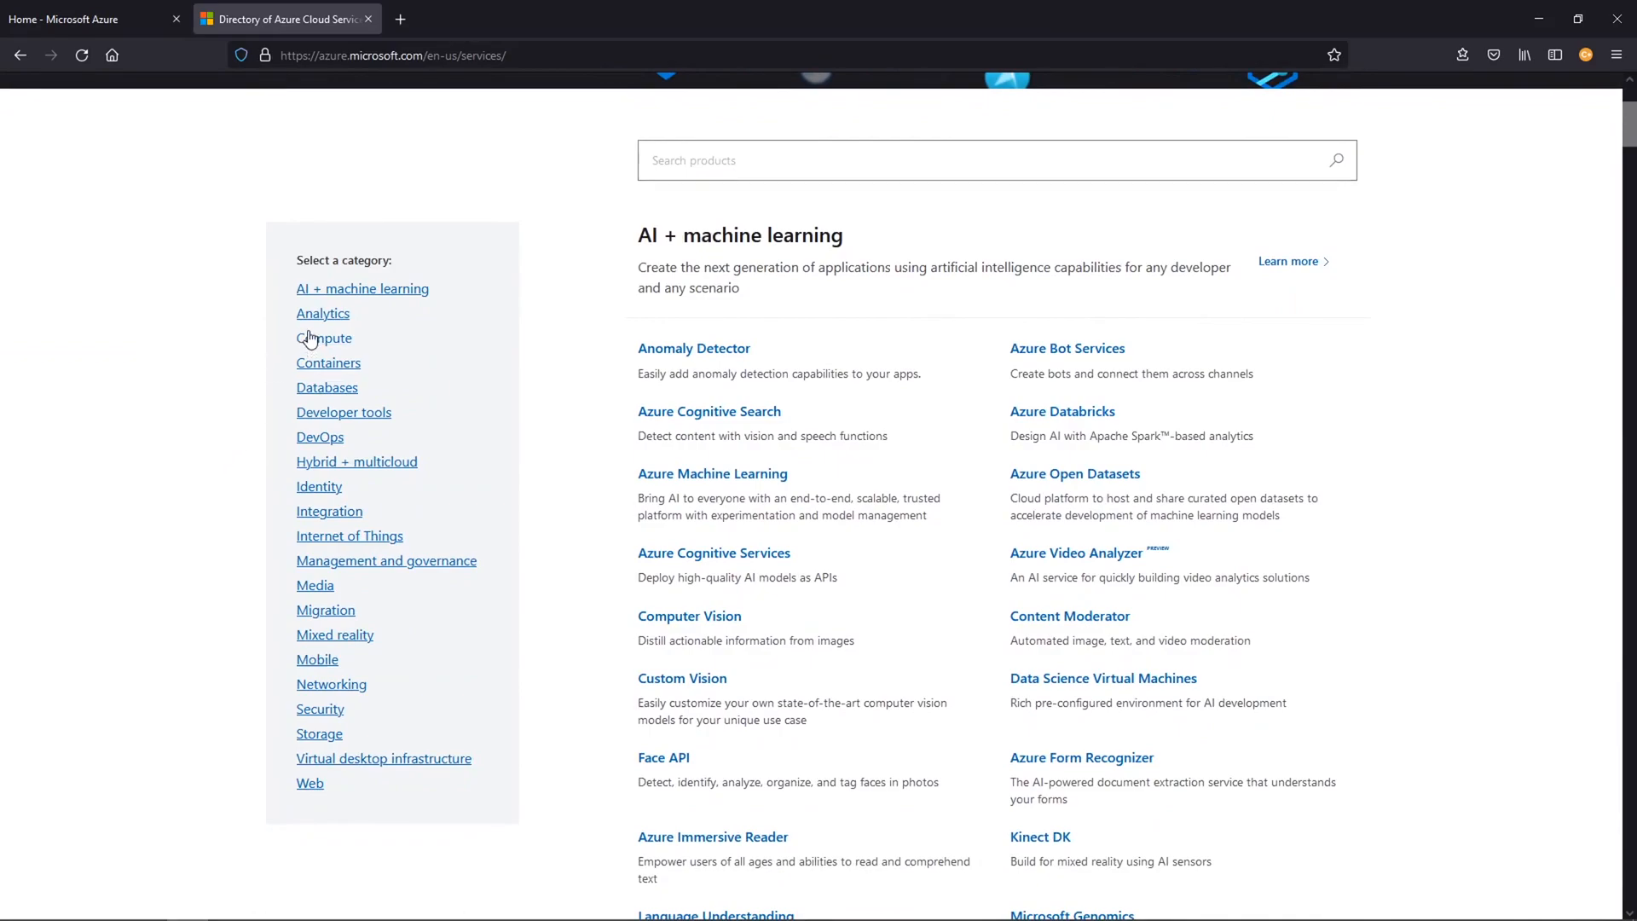
{"action": "left_click", "coordinate": [324, 337]}
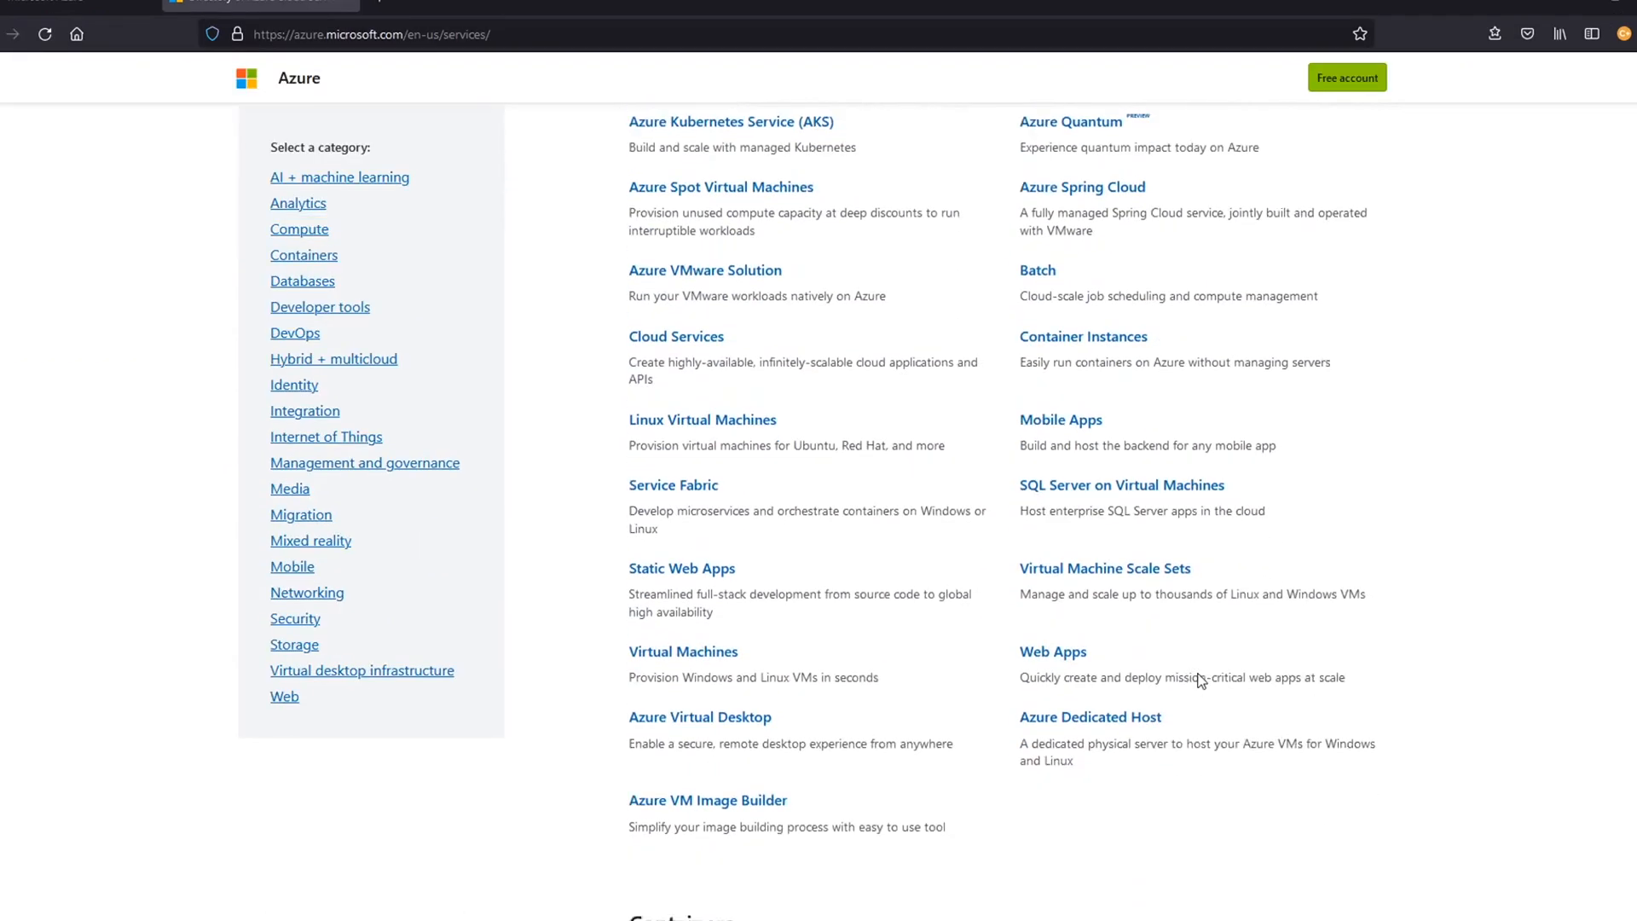
{"action": "scroll", "scroll_direction": "down", "scroll_amount": 3}
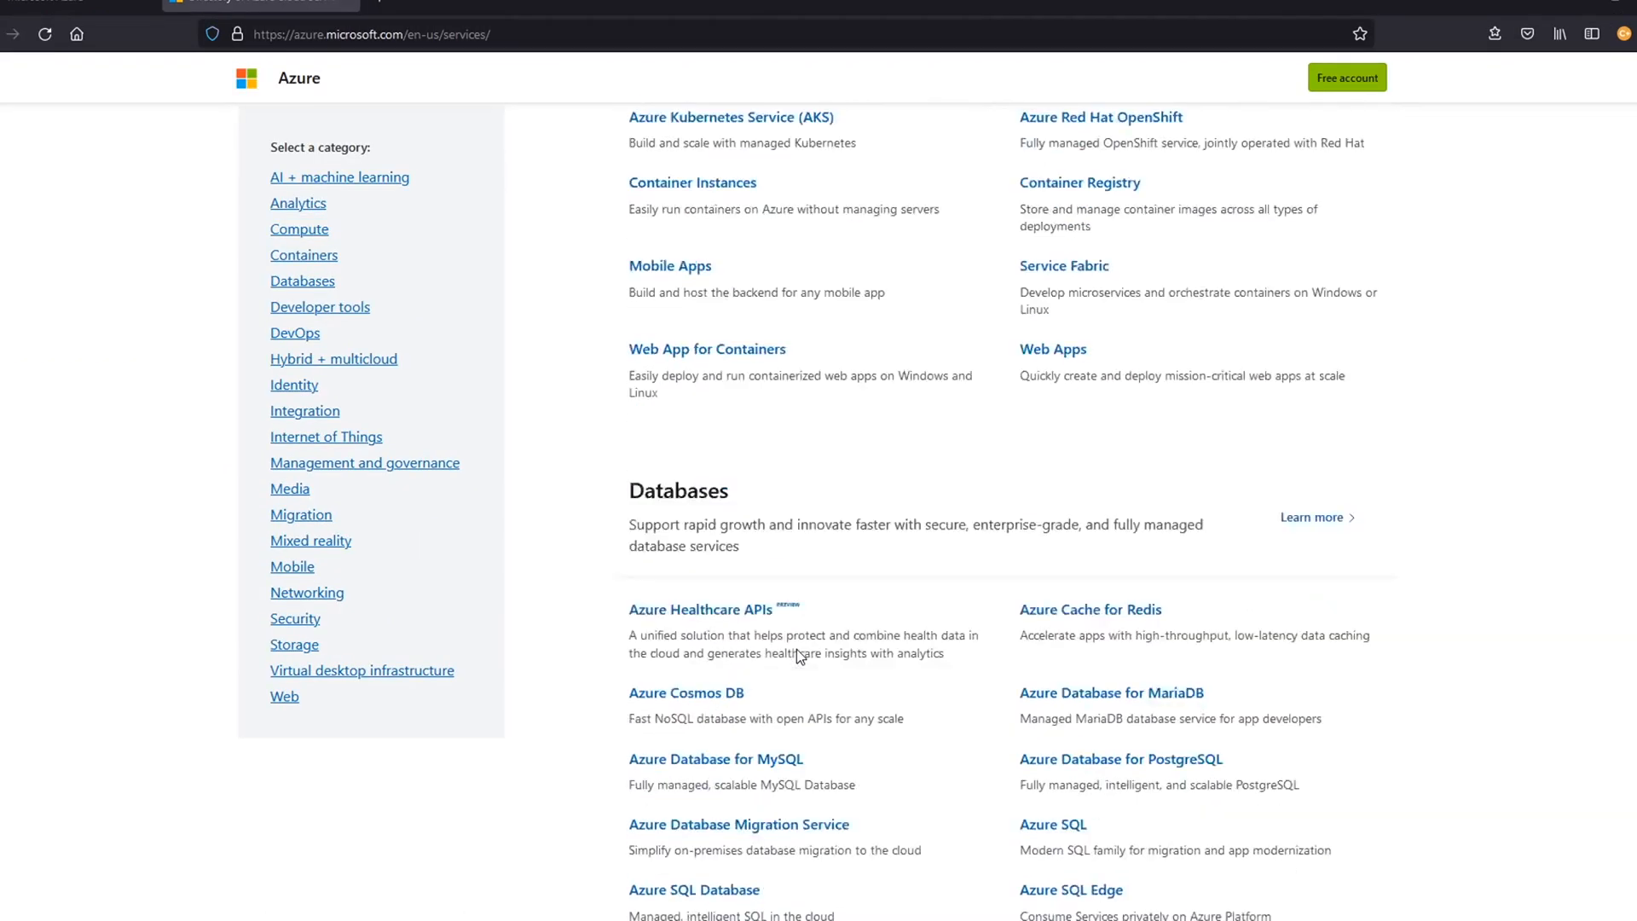
{"action": "scroll", "scroll_direction": "down", "scroll_amount": 3}
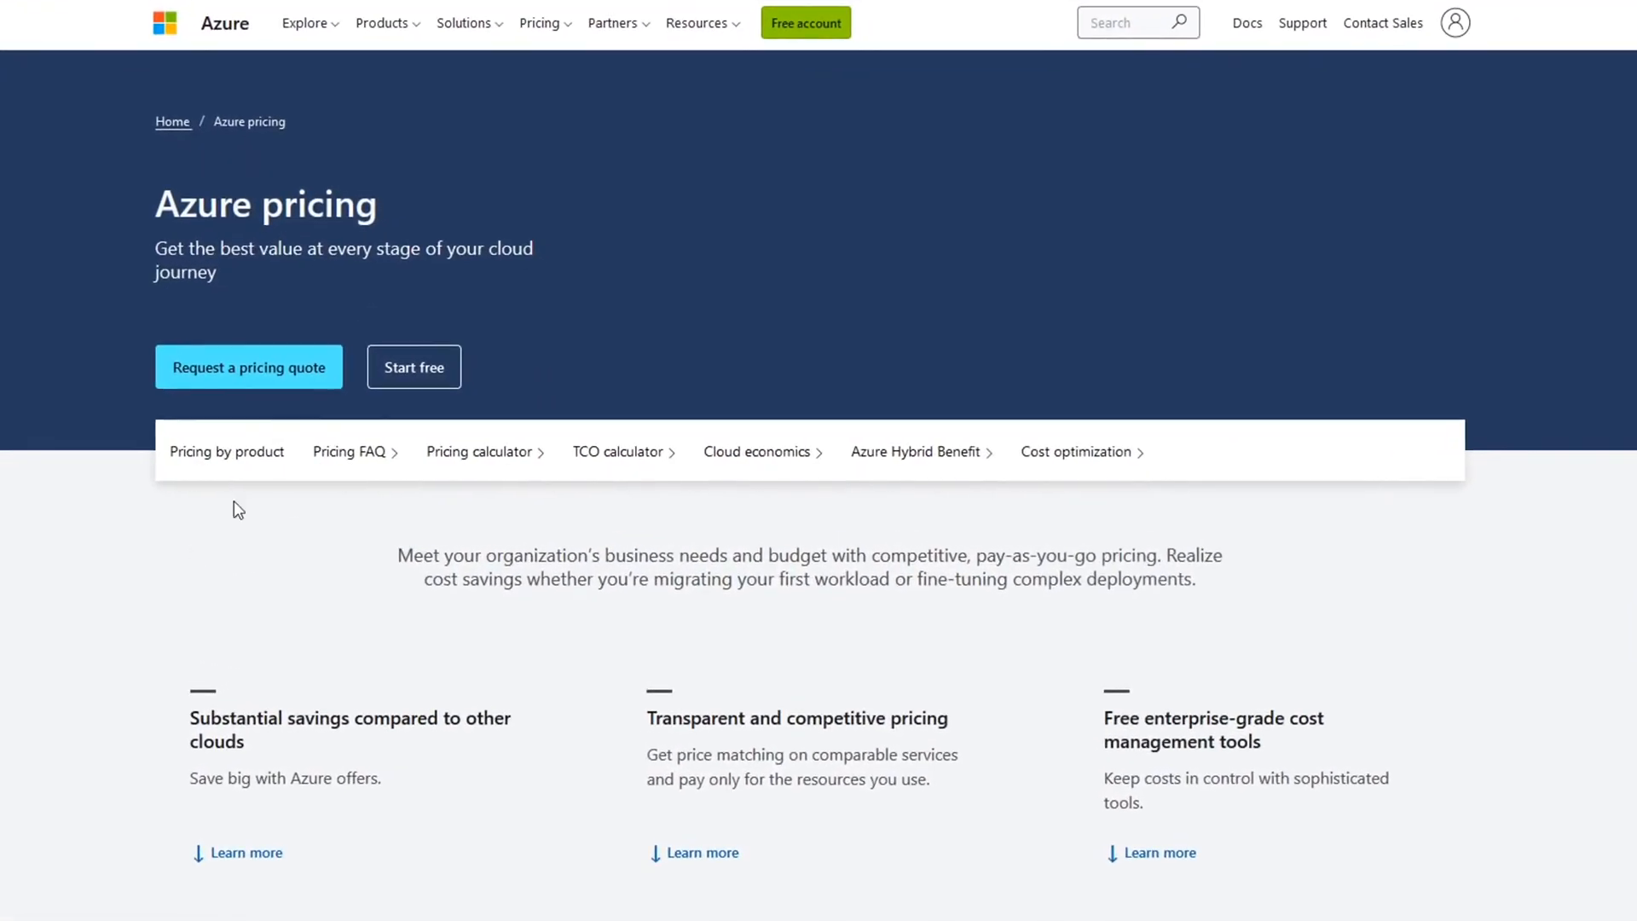
Step: Scroll through the Linux Virtual Machines example prices and expand the OS/Software dropdown
{"action": "scroll", "scroll_direction": "down", "scroll_amount": 3}
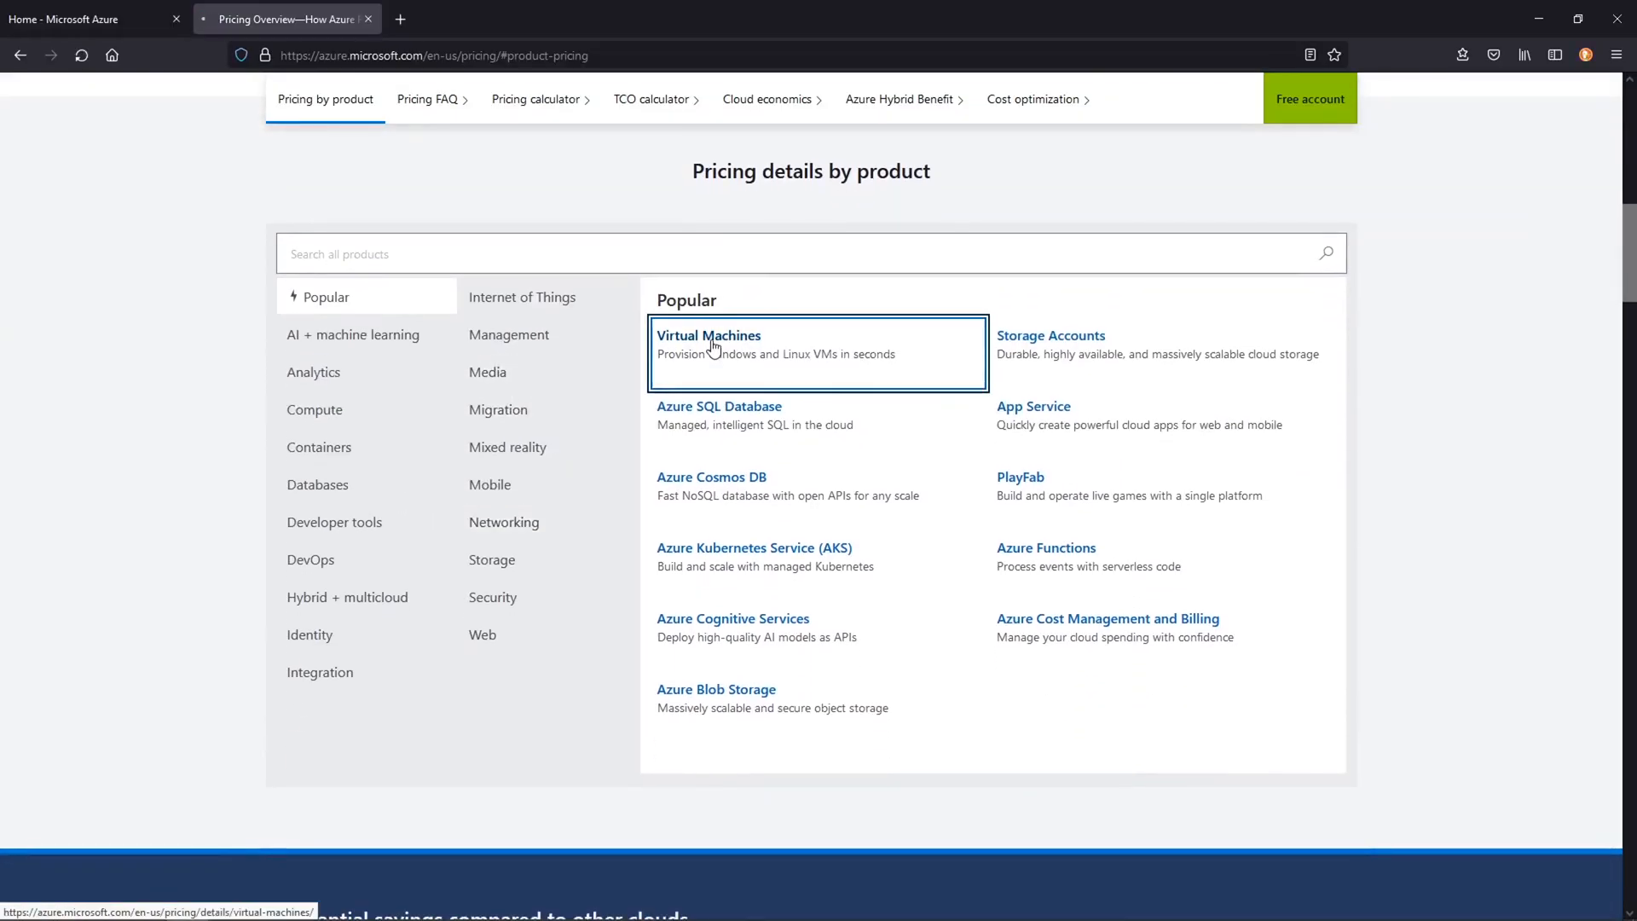
{"action": "left_click", "coordinate": [708, 335]}
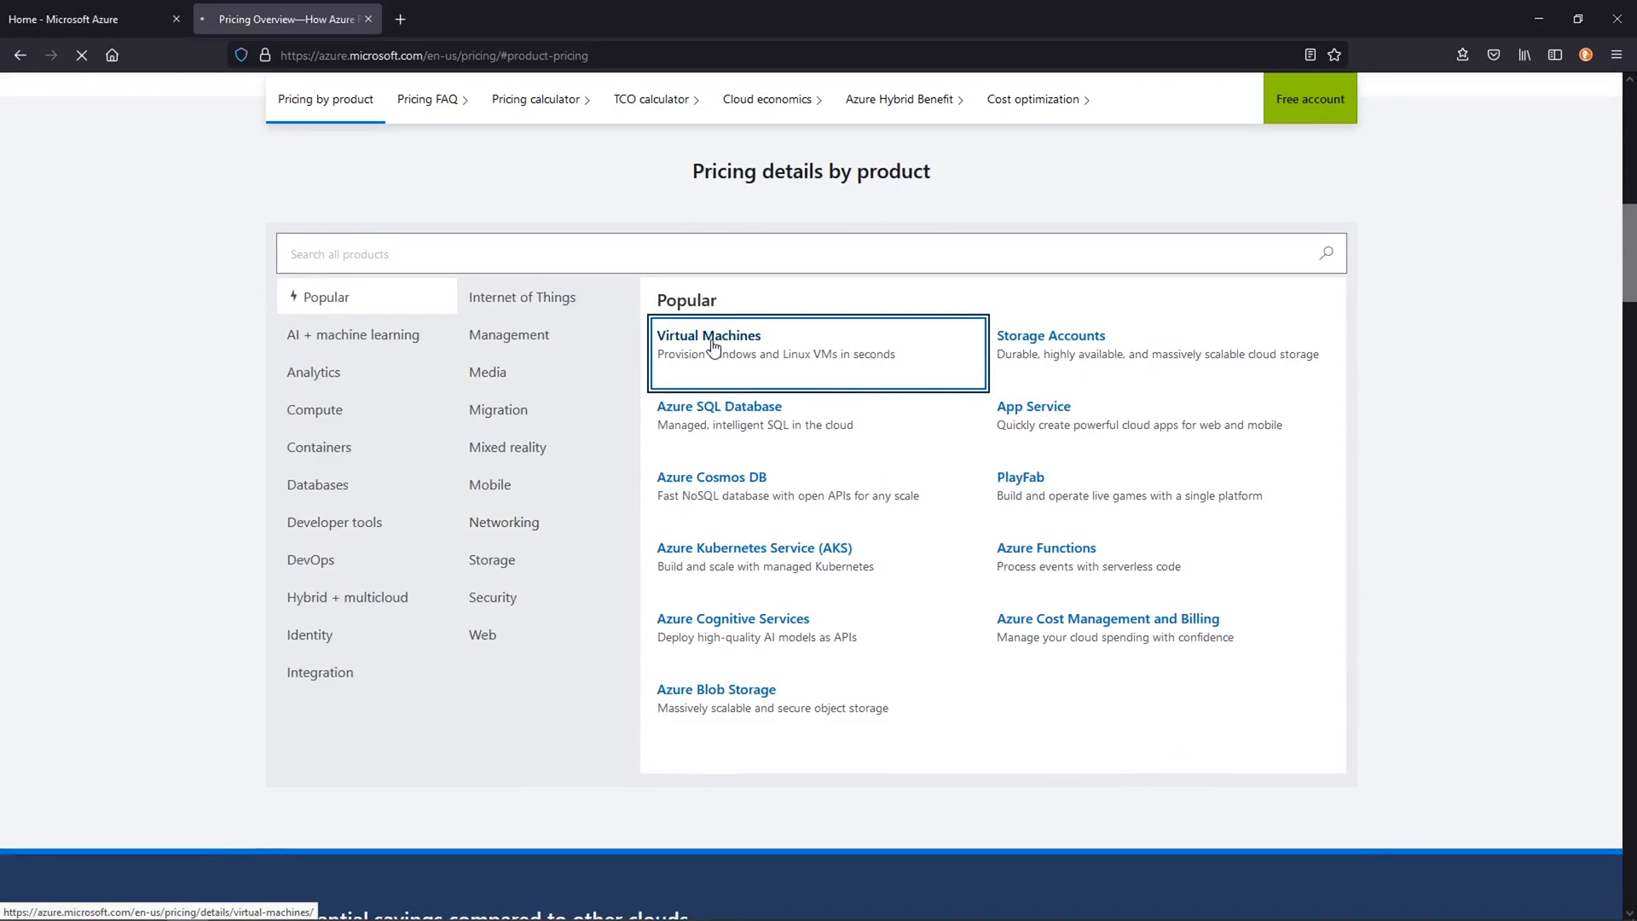
{"action": "mouse_move", "coordinate": [536, 98]}
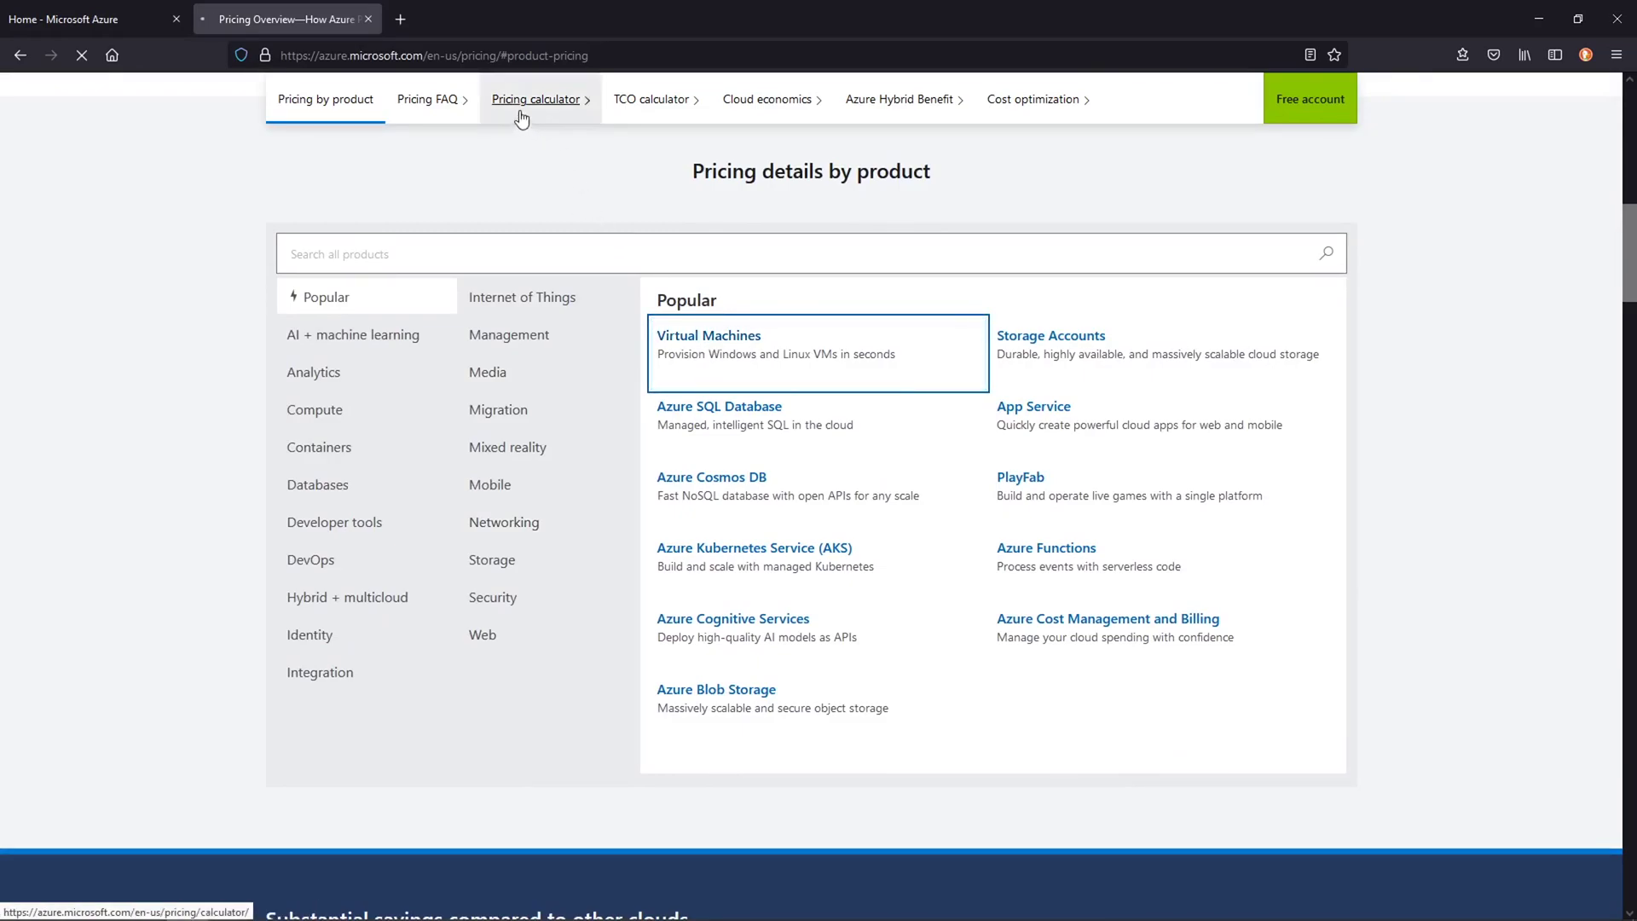
{"action": "left_click", "coordinate": [707, 336]}
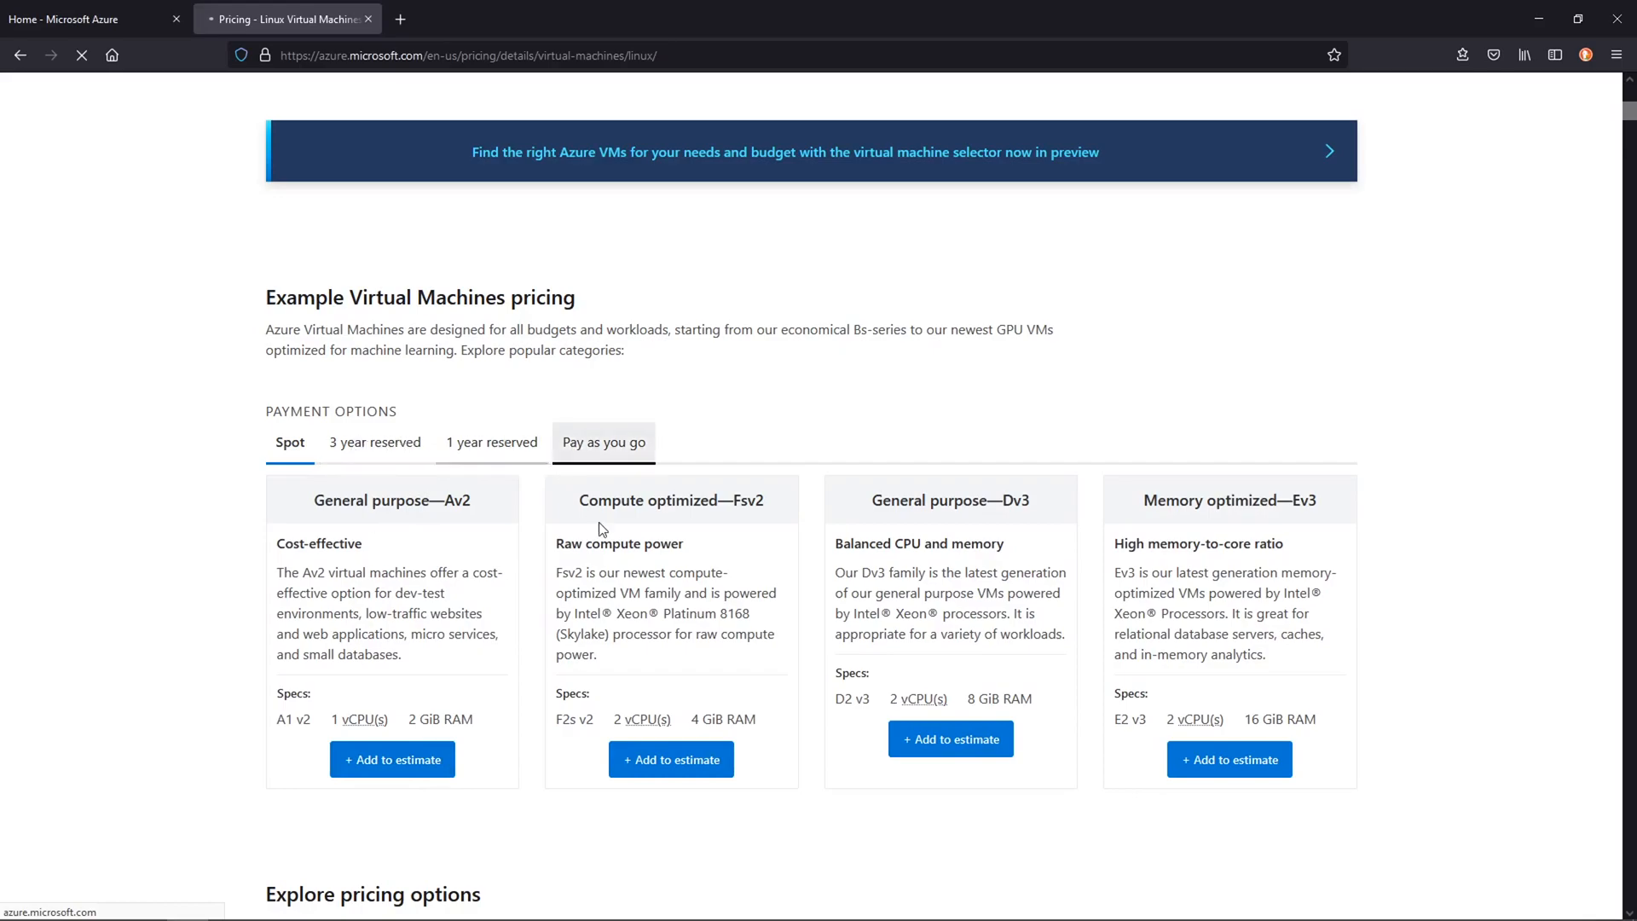
{"action": "scroll", "scroll_direction": "down", "scroll_amount": 3}
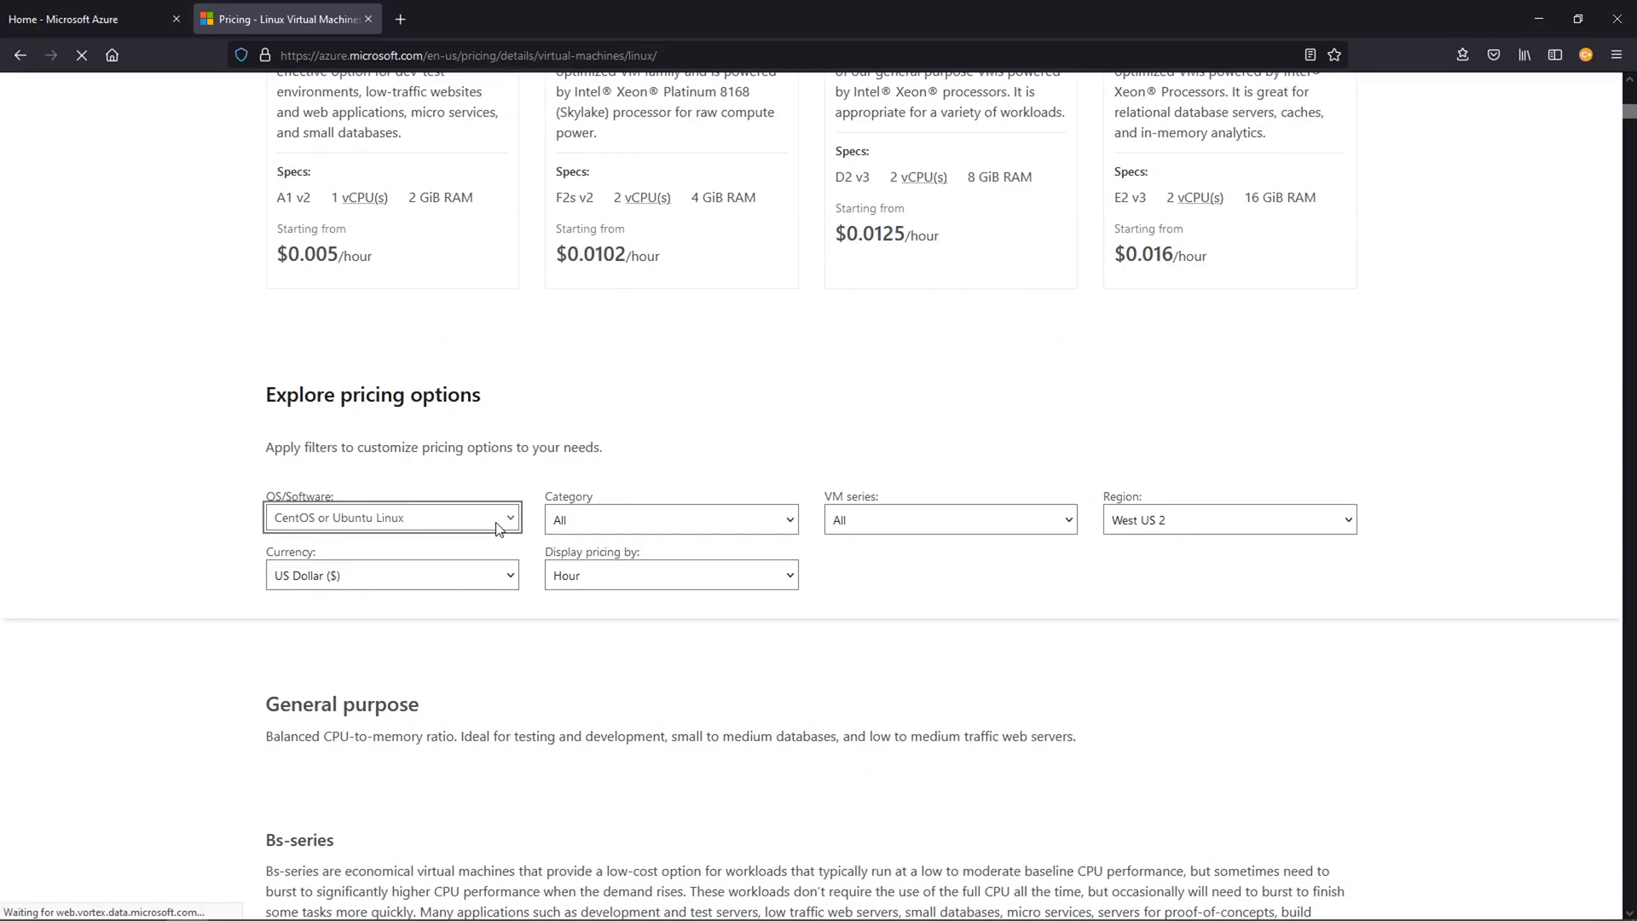
{"action": "scroll", "scroll_direction": "up", "scroll_amount": 3}
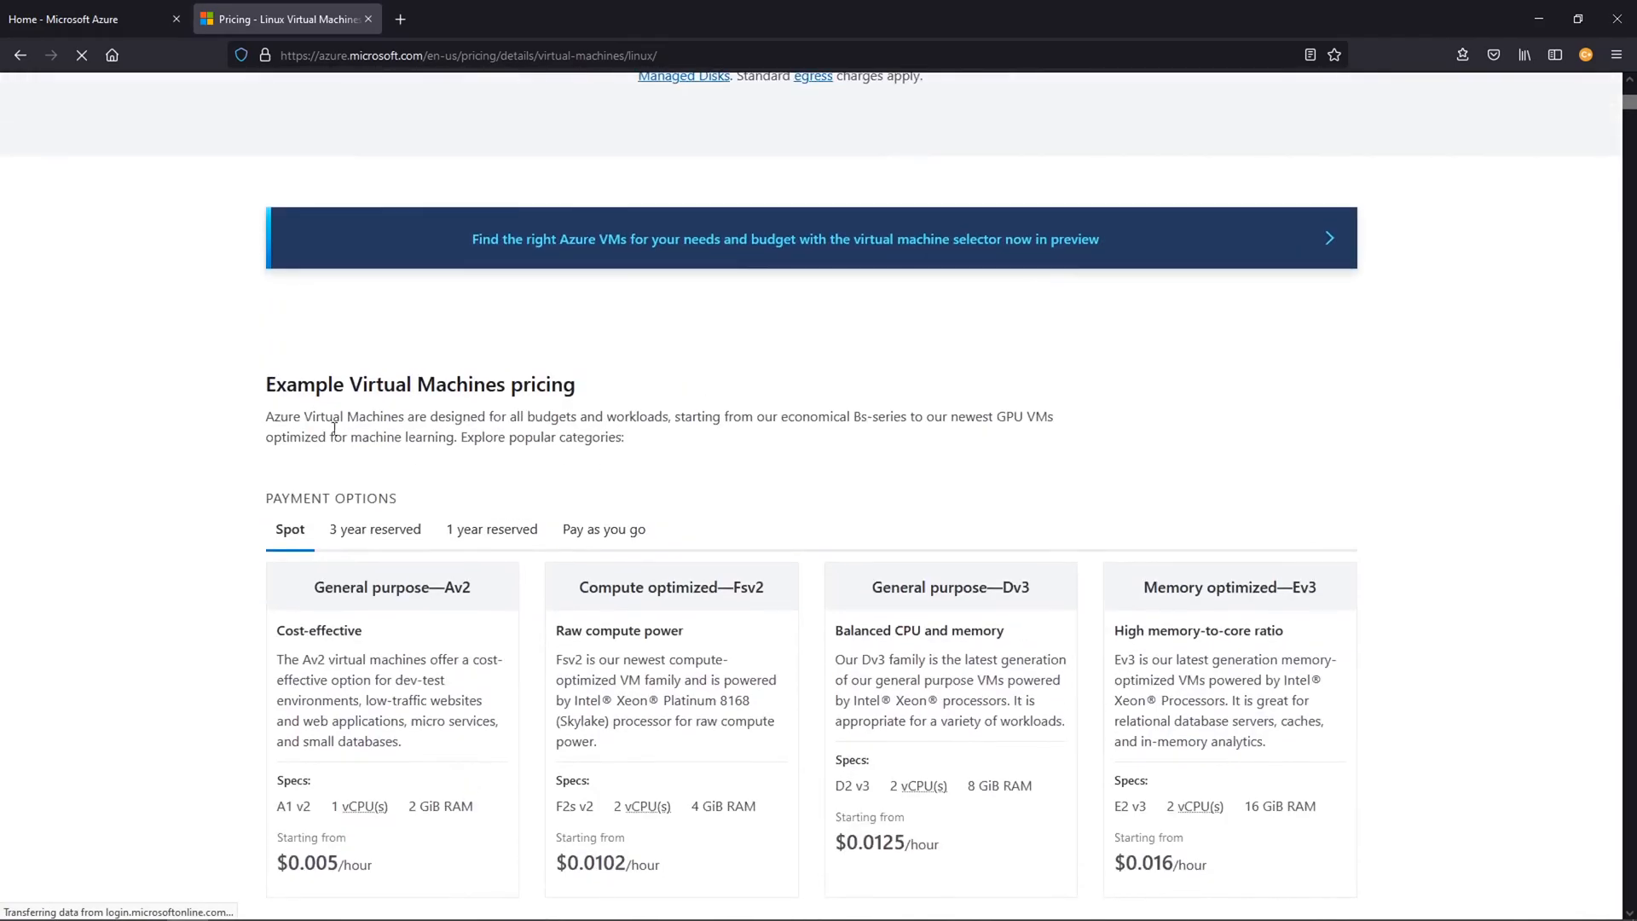
{"action": "left_click", "coordinate": [391, 691]}
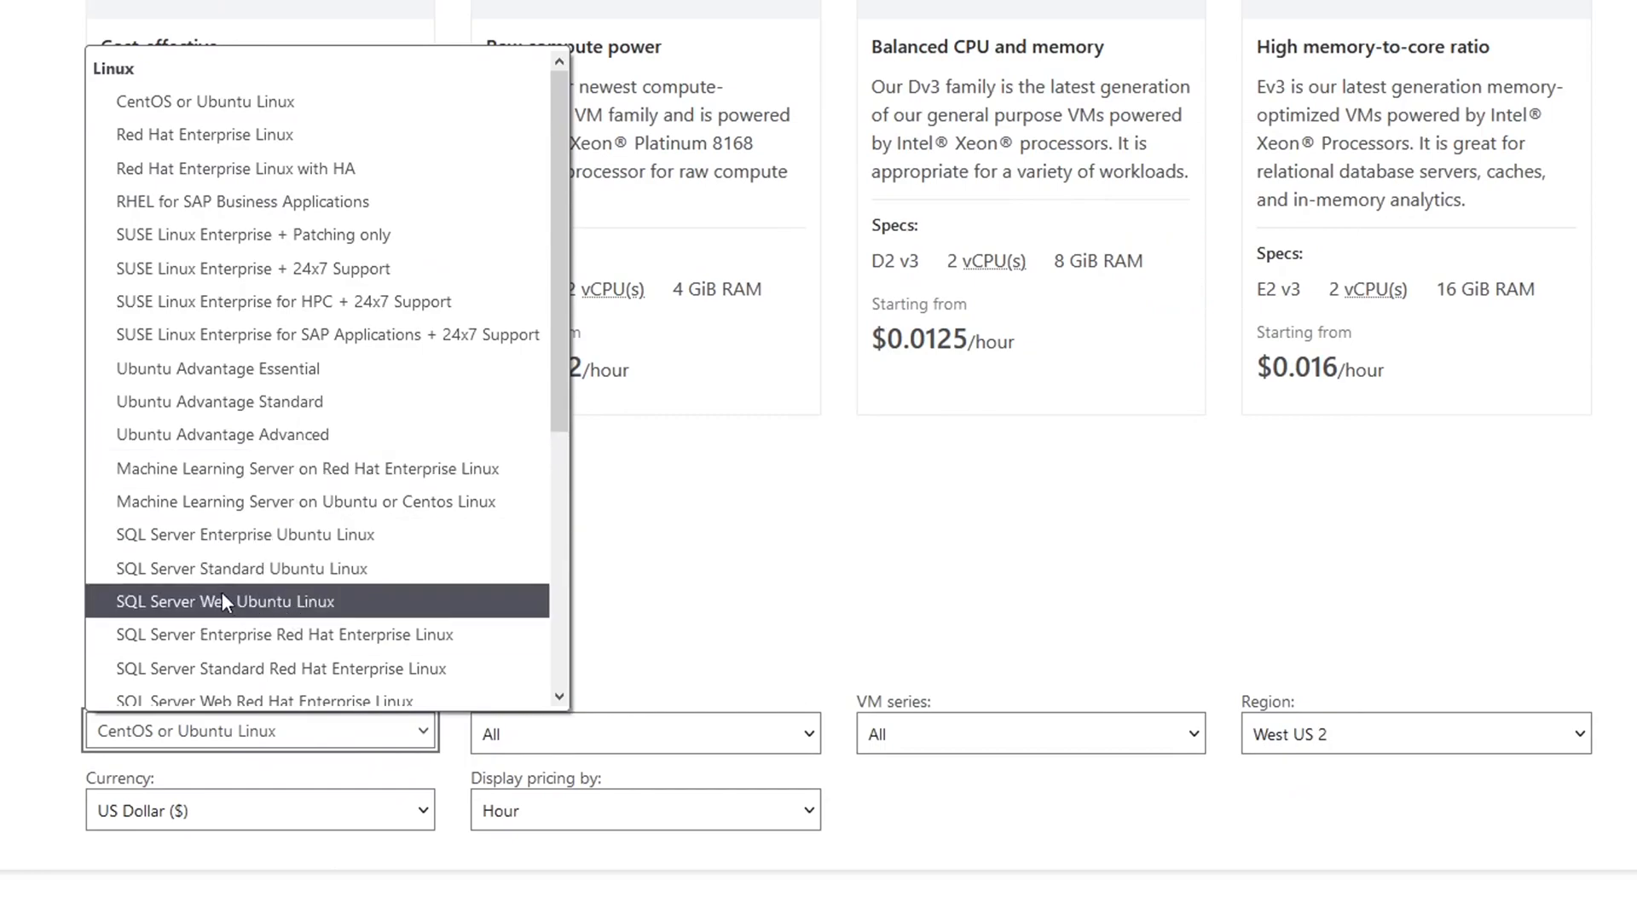
{"action": "mouse_move", "coordinate": [218, 368]}
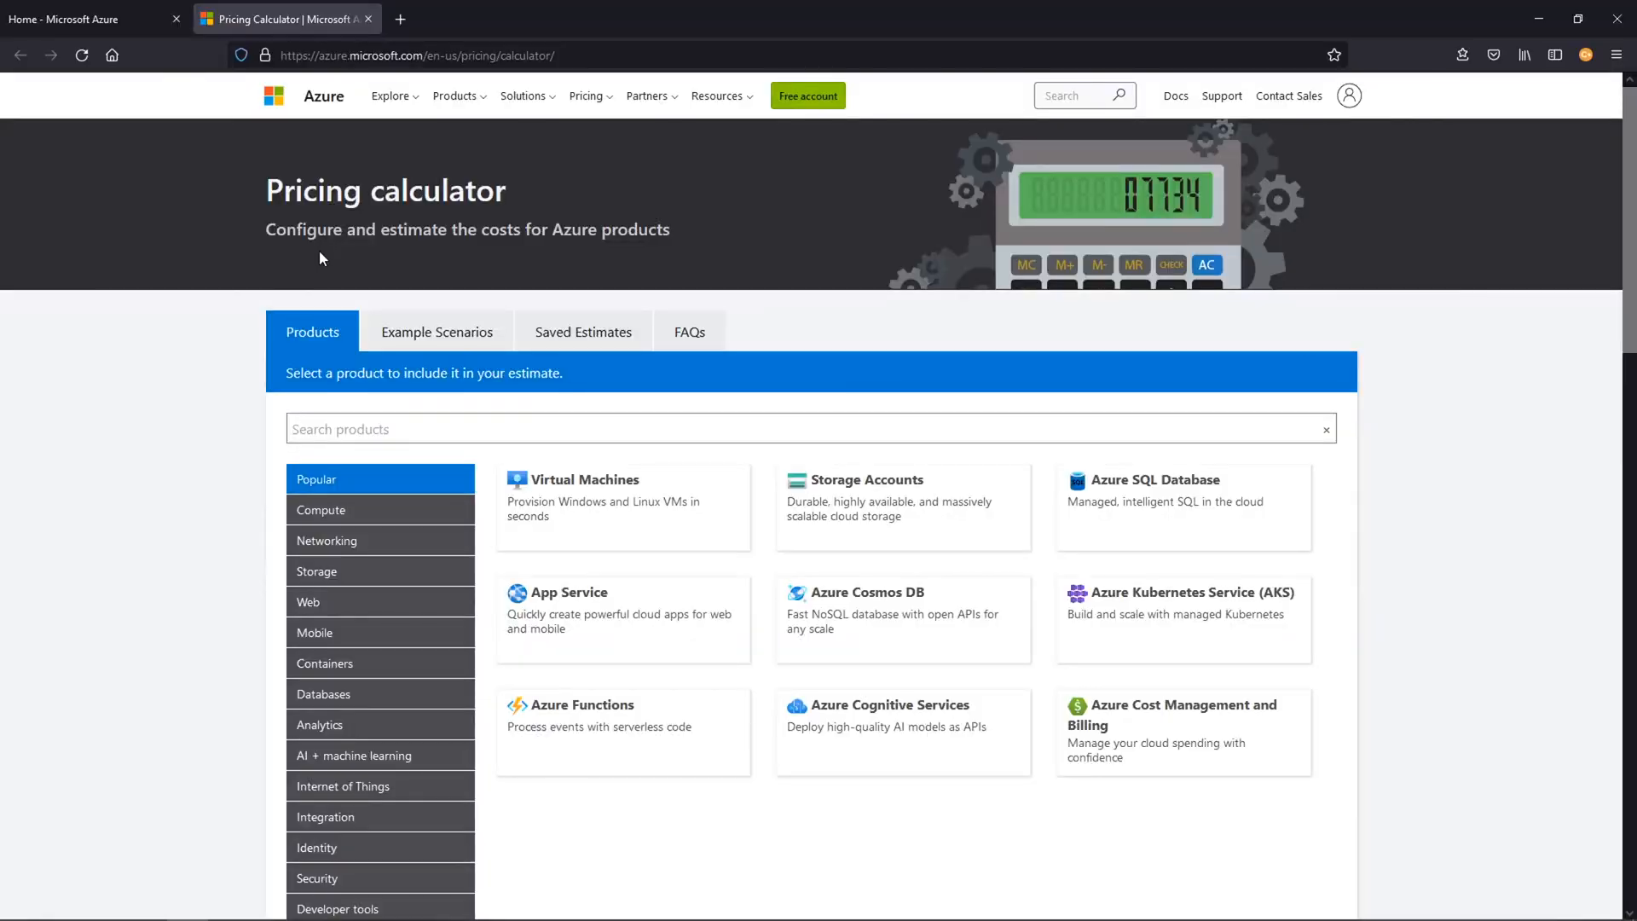
{"action": "mouse_move", "coordinate": [407, 413]}
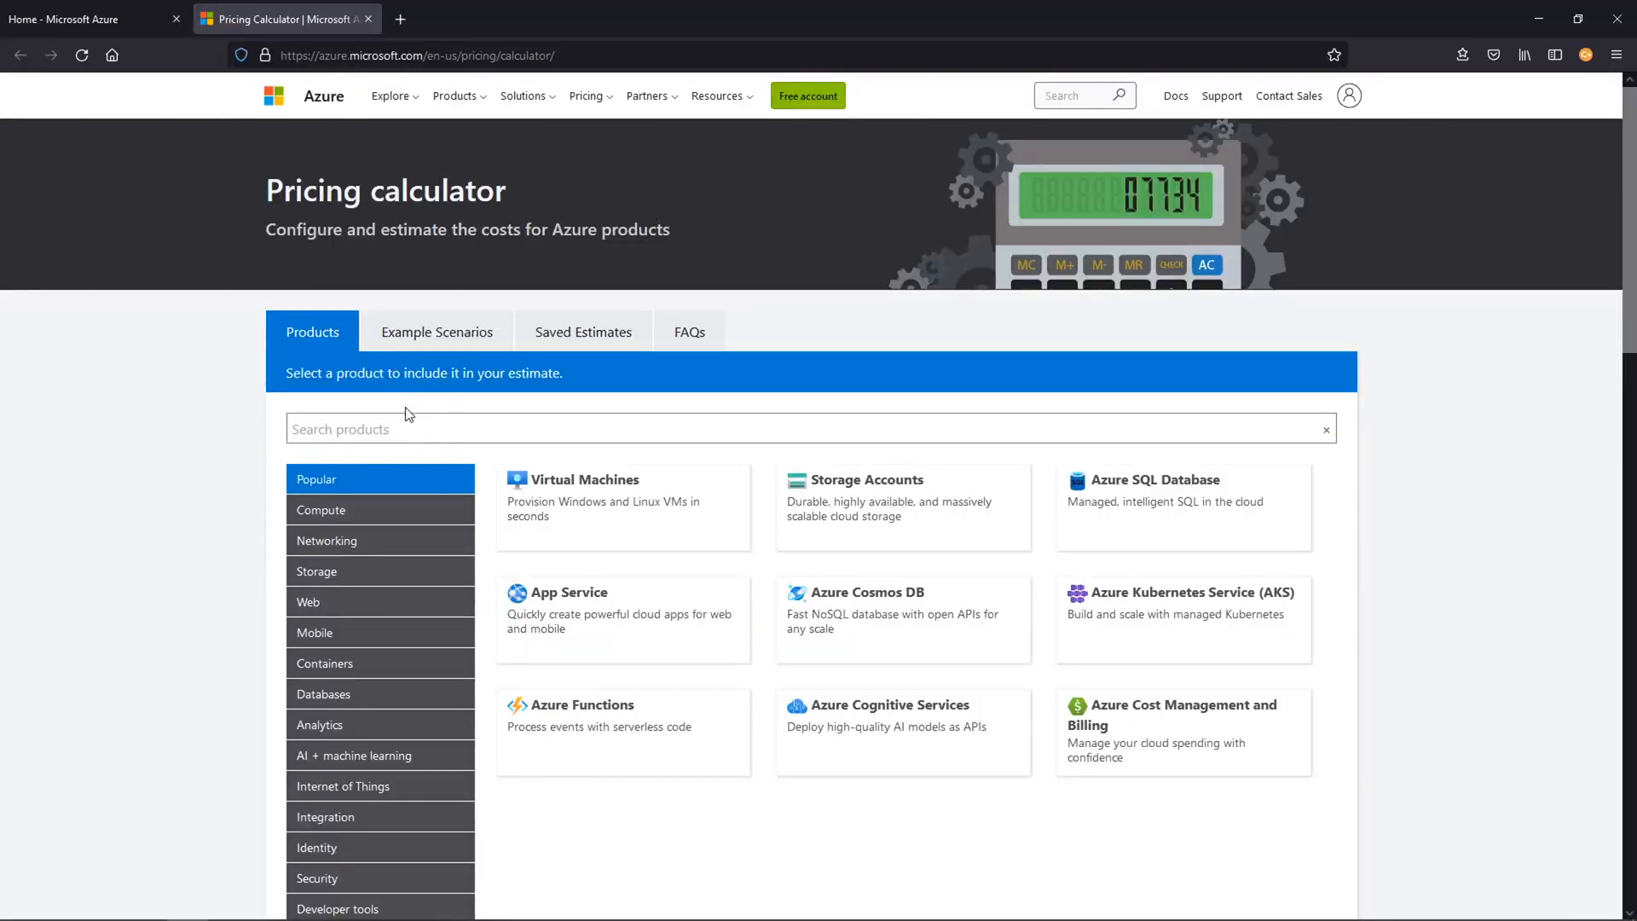
Step: Go to the pricing calculator and show its Example Scenarios
{"action": "left_click", "coordinate": [623, 508]}
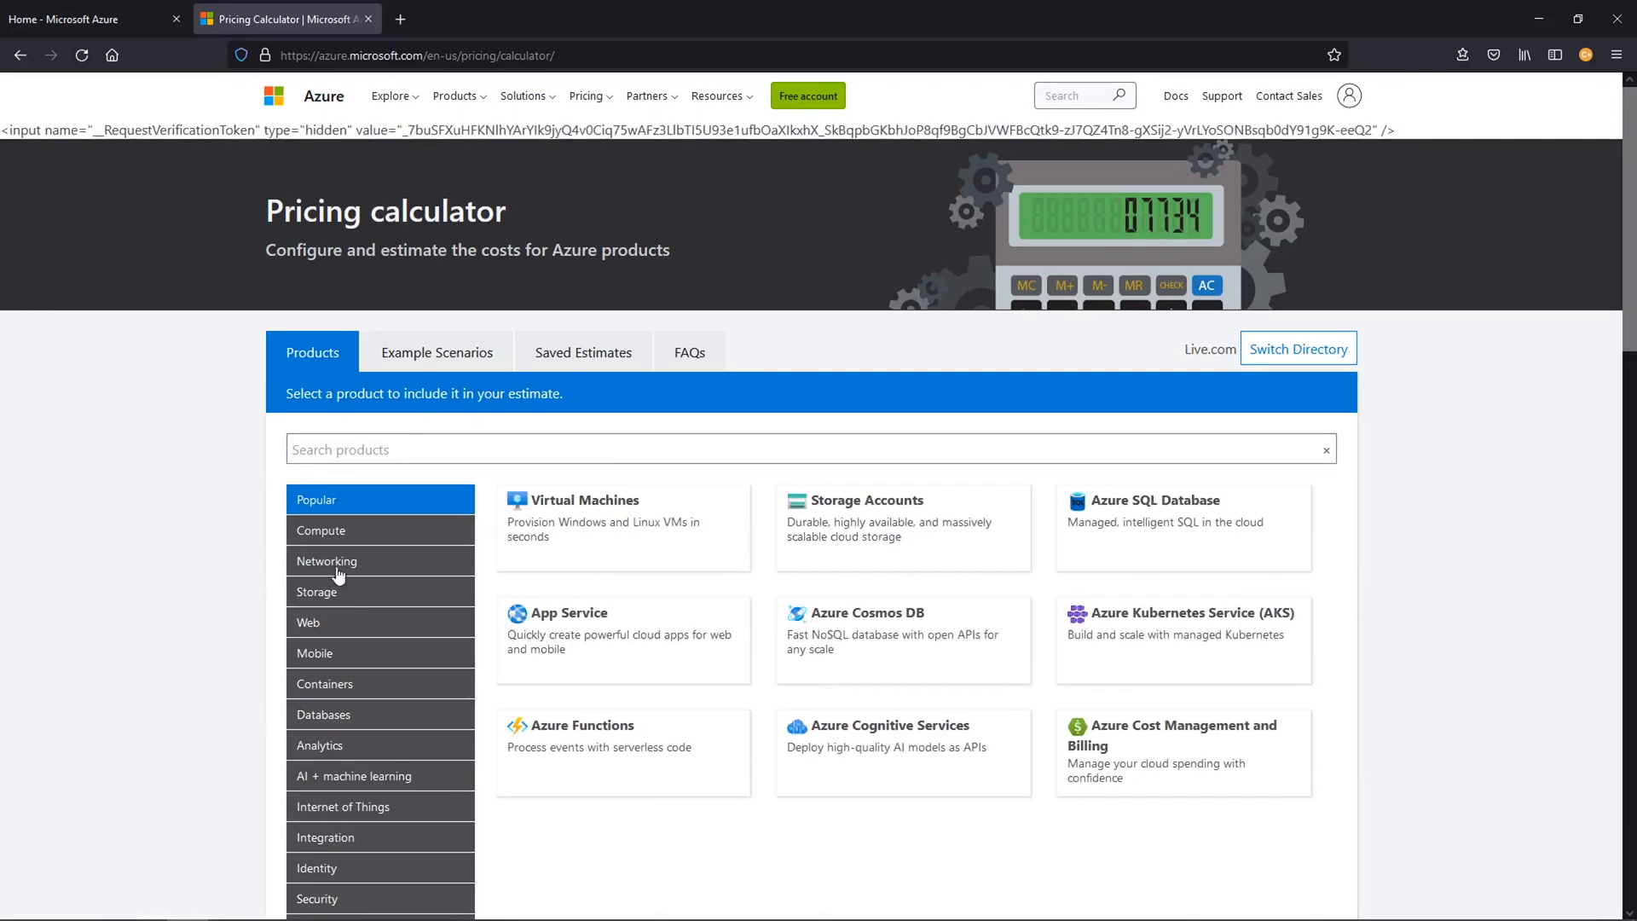
{"action": "mouse_move", "coordinate": [461, 638]}
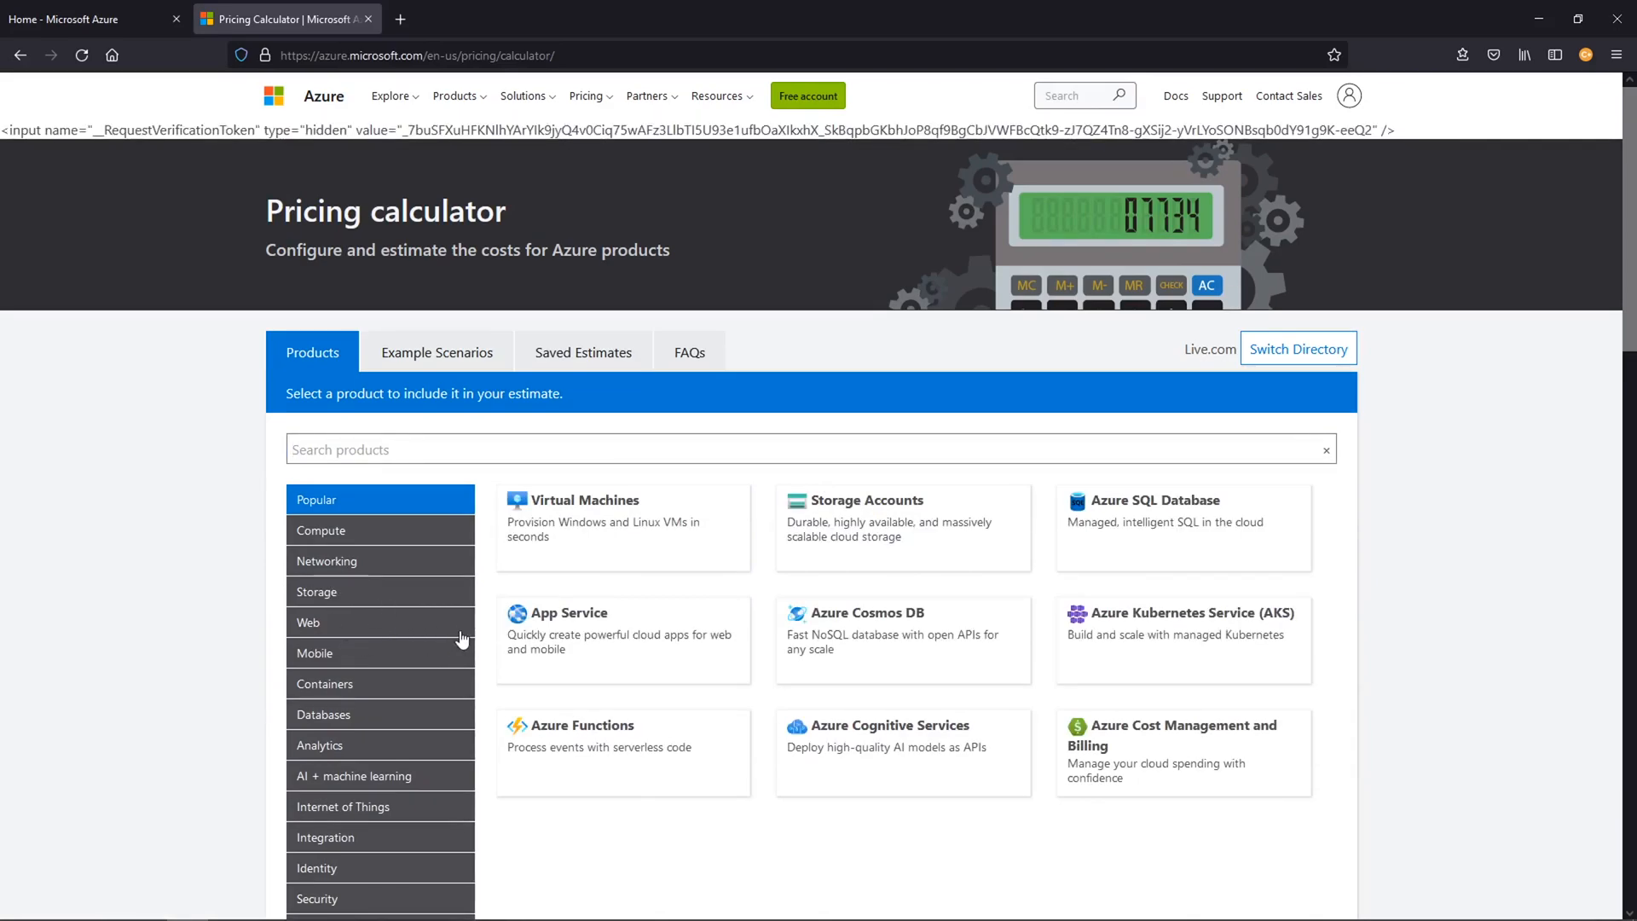
{"action": "left_click", "coordinate": [438, 352]}
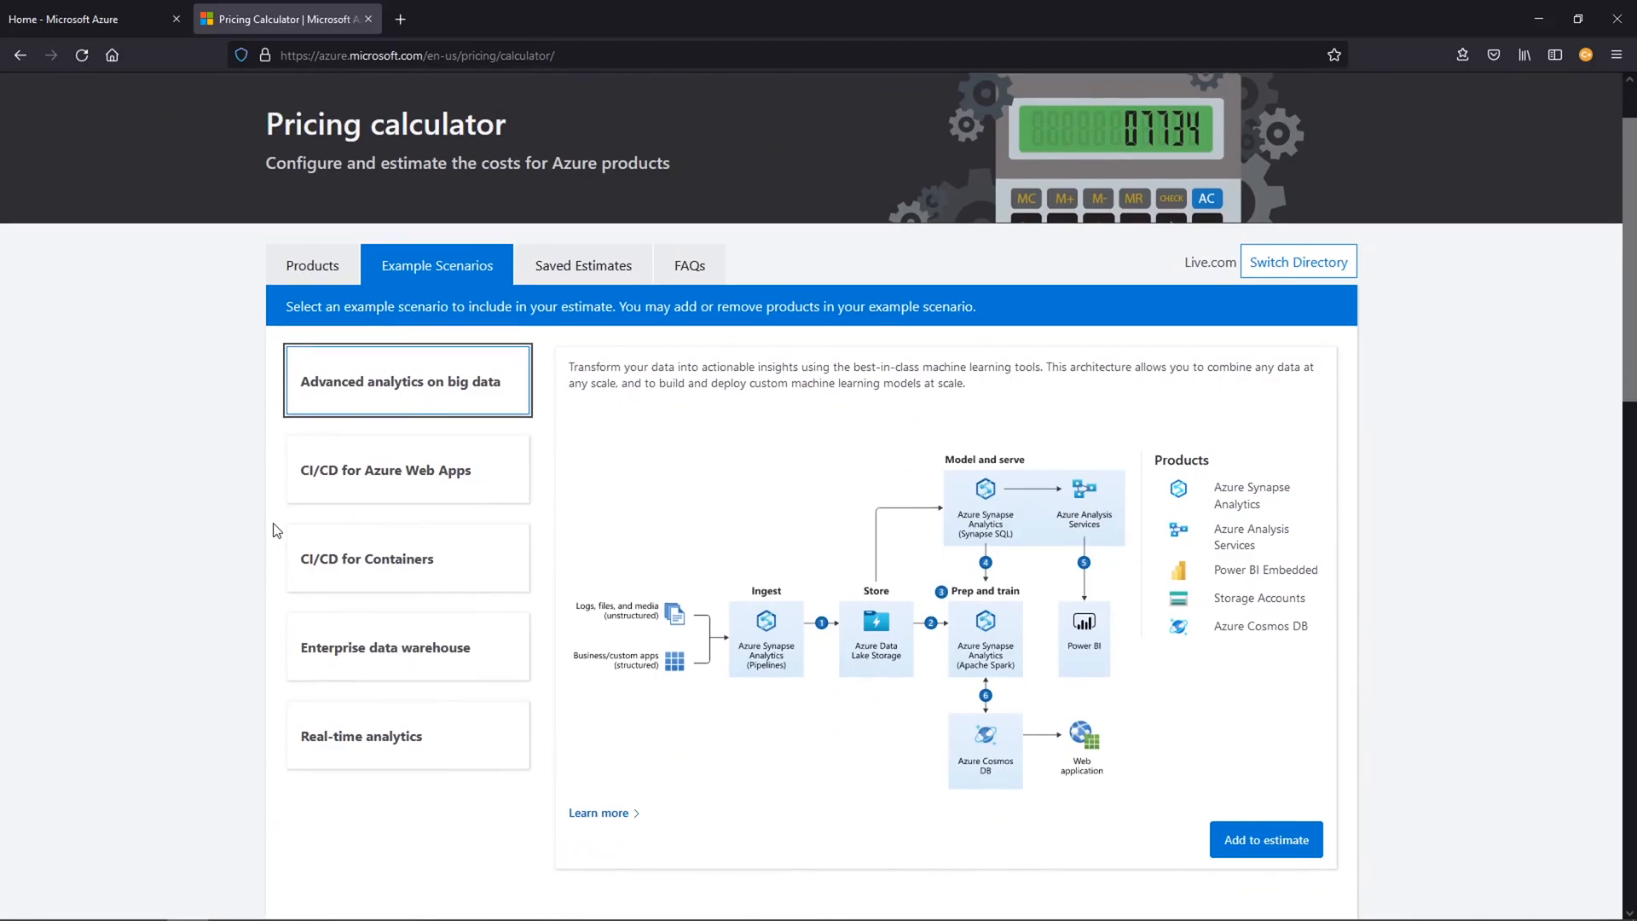
Step: Select the Enterprise data warehouse scenario and scroll through its architecture diagram
{"action": "left_click", "coordinate": [405, 646]}
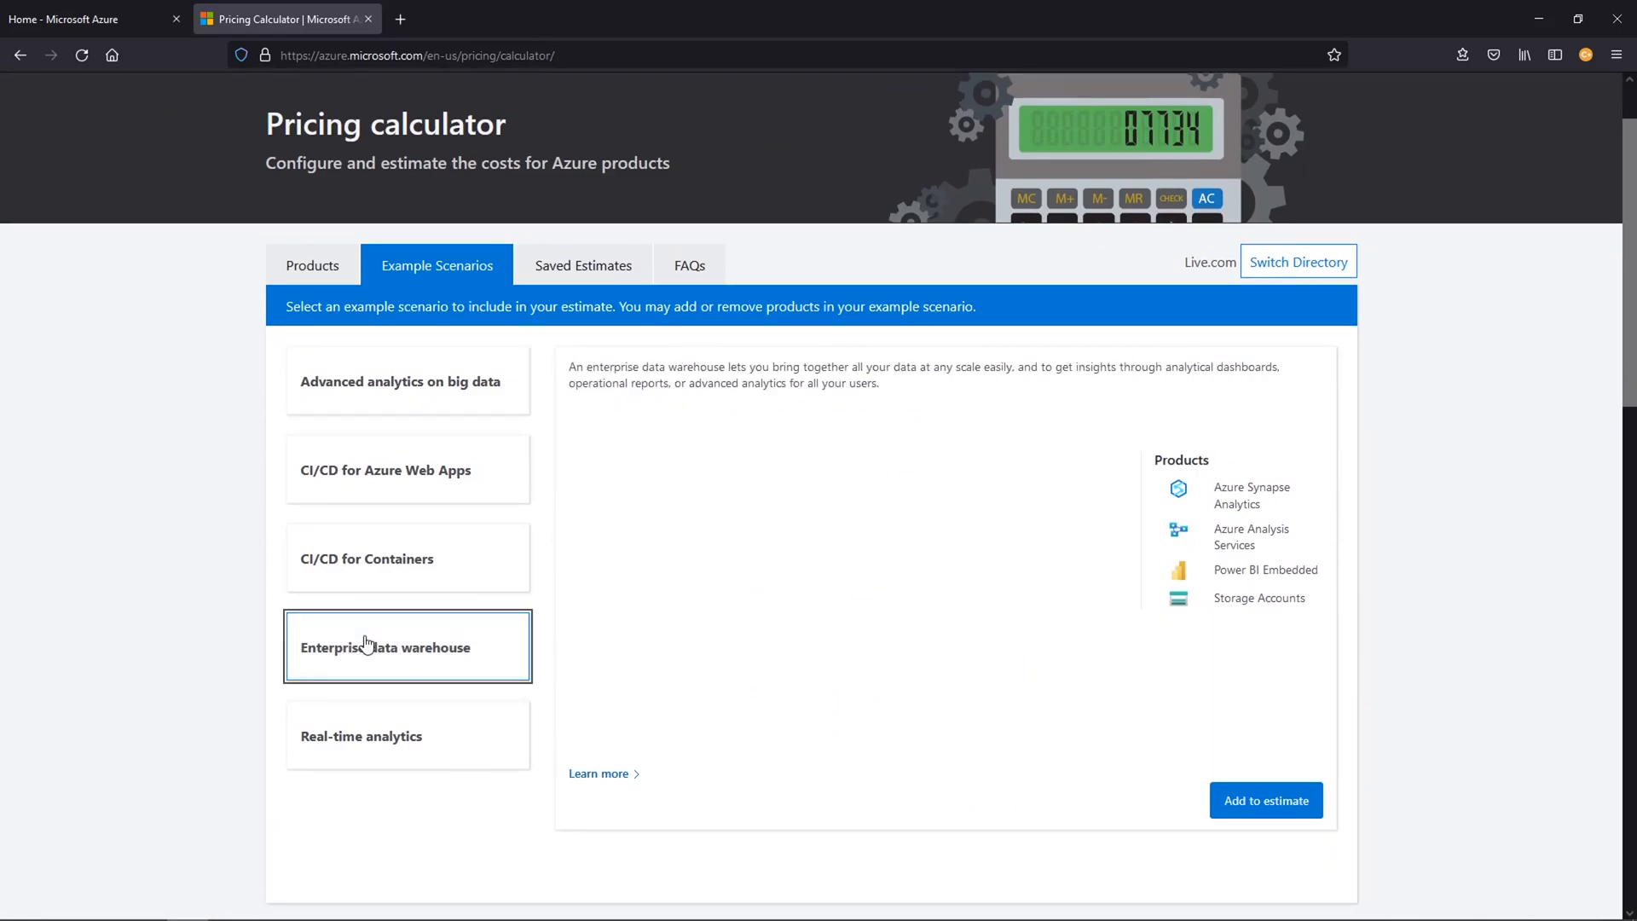
{"action": "scroll", "scroll_direction": "down", "scroll_amount": 3}
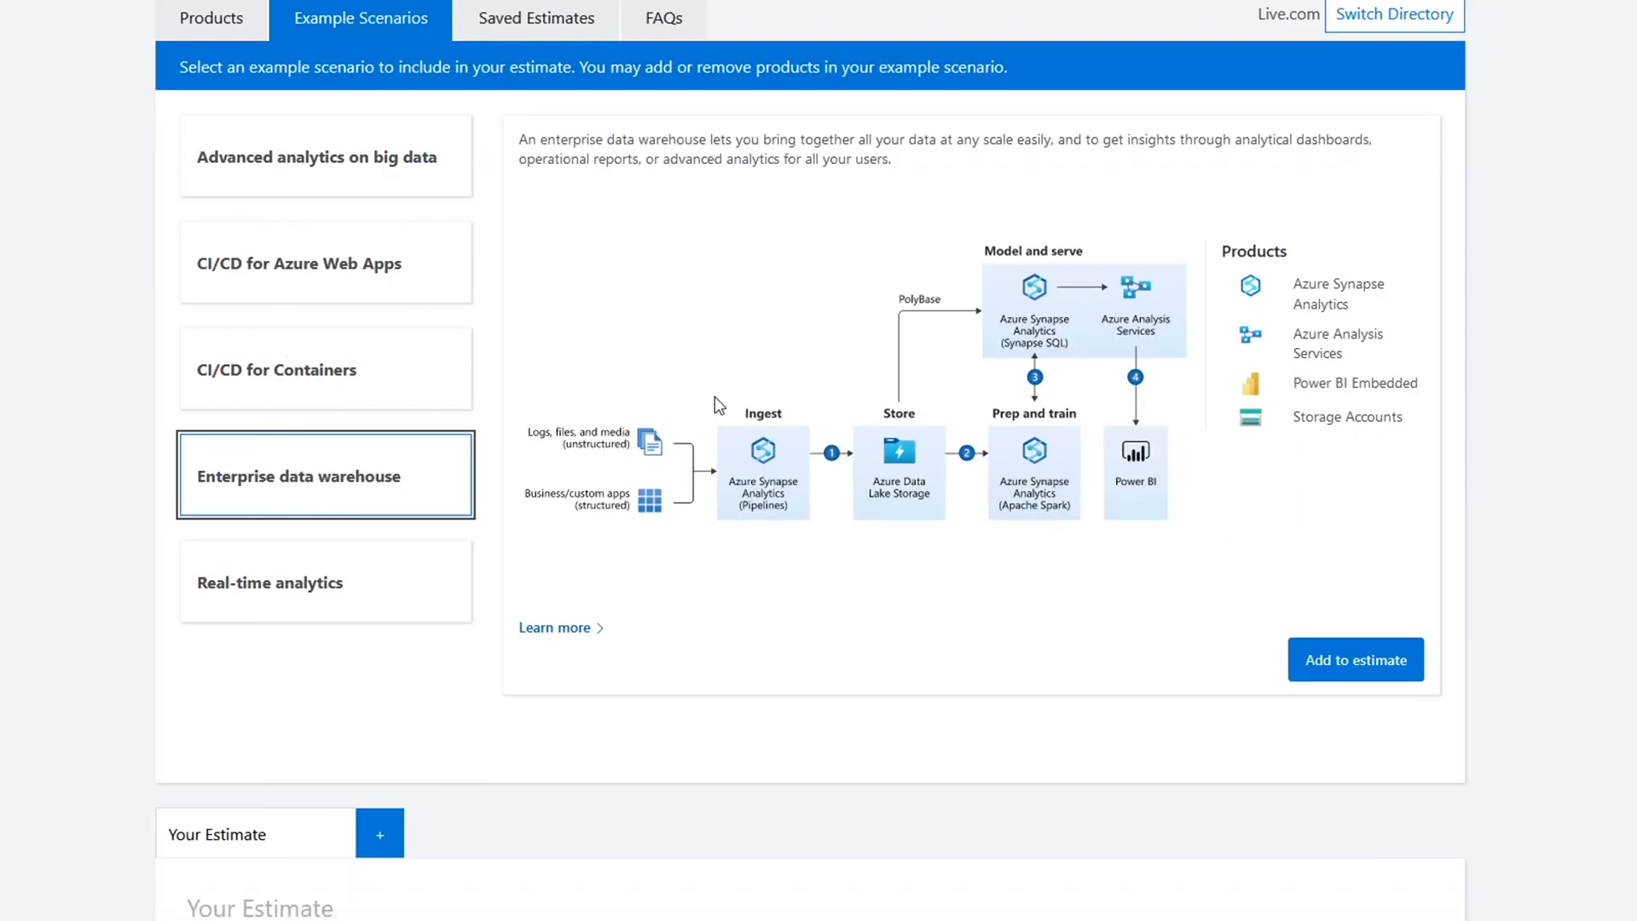
{"action": "mouse_move", "coordinate": [1045, 453]}
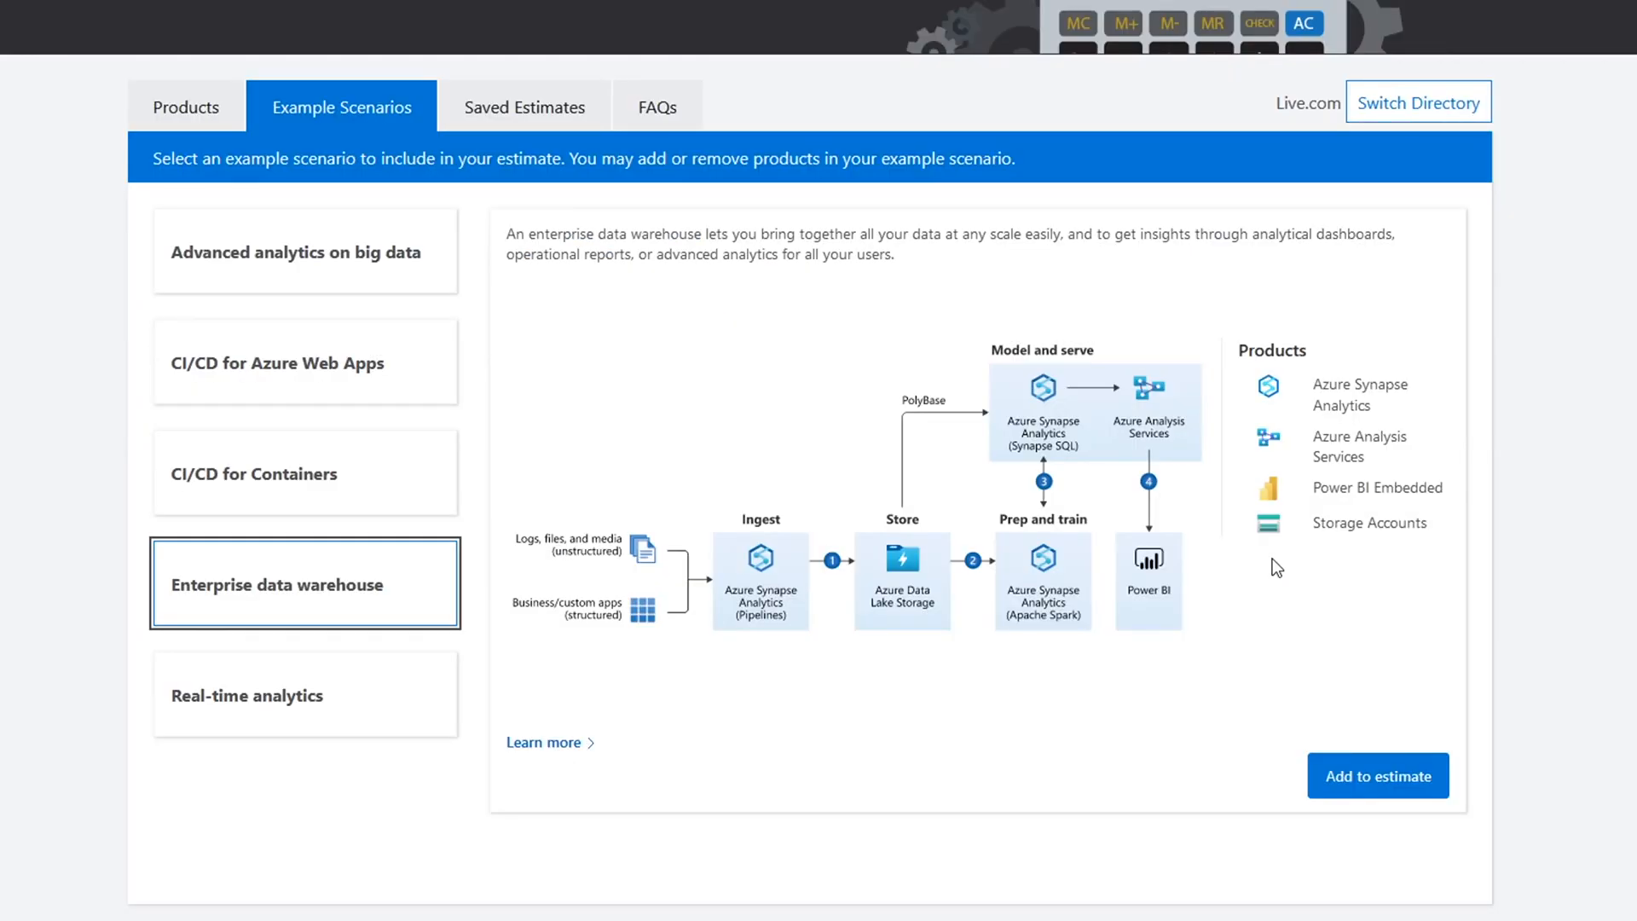
{"action": "mouse_move", "coordinate": [1180, 555]}
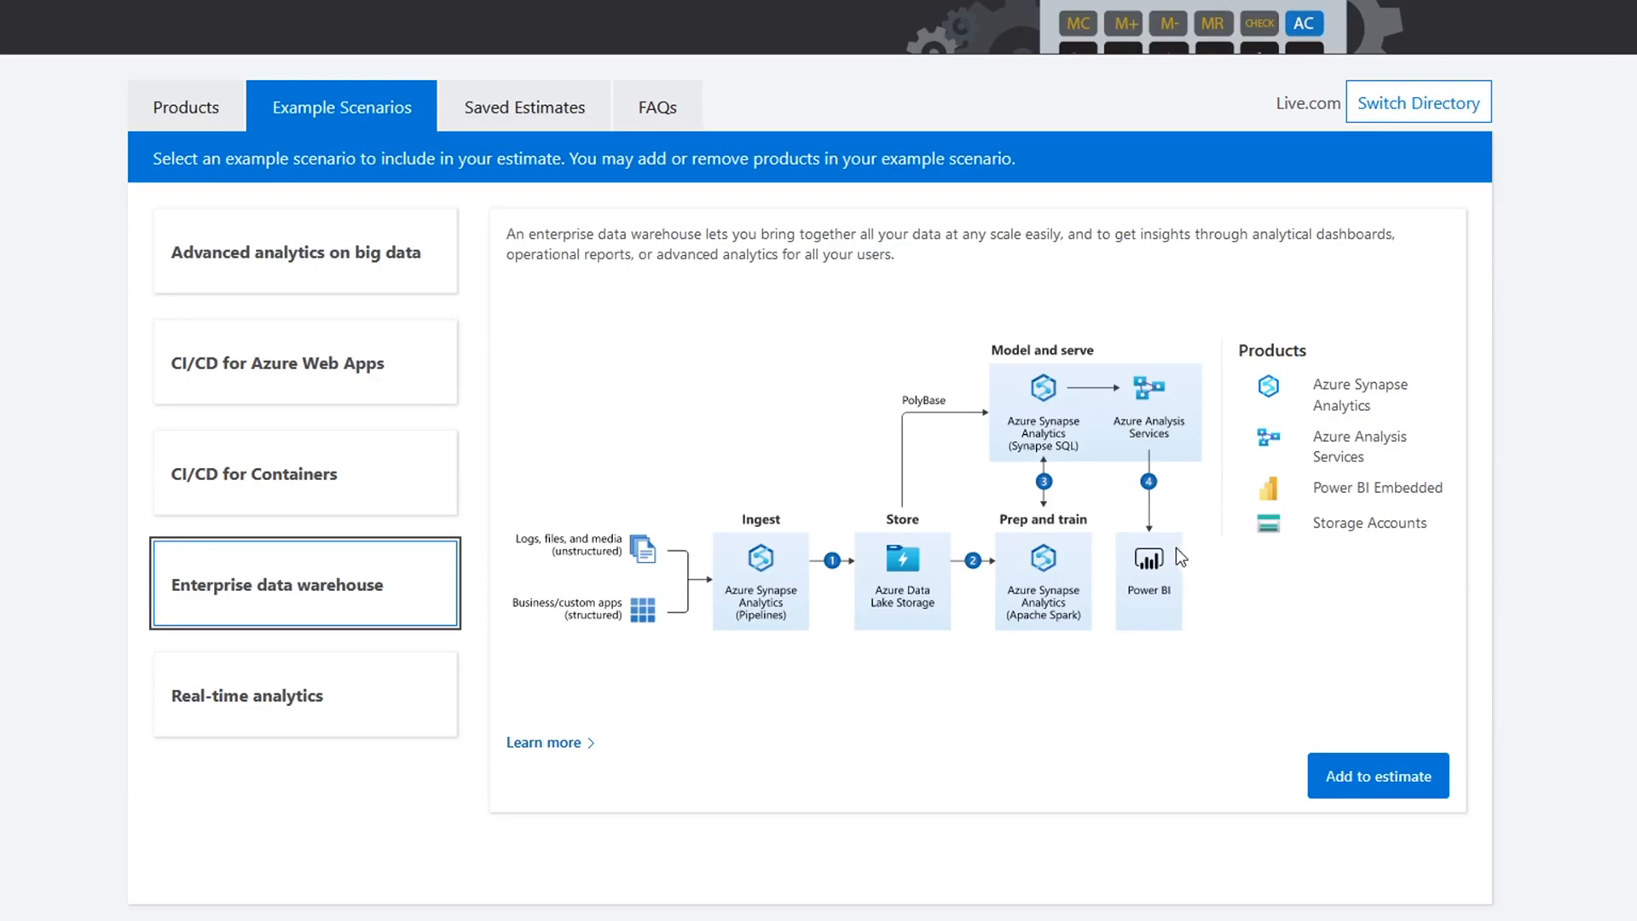
{"action": "scroll", "scroll_direction": "down", "scroll_amount": 3}
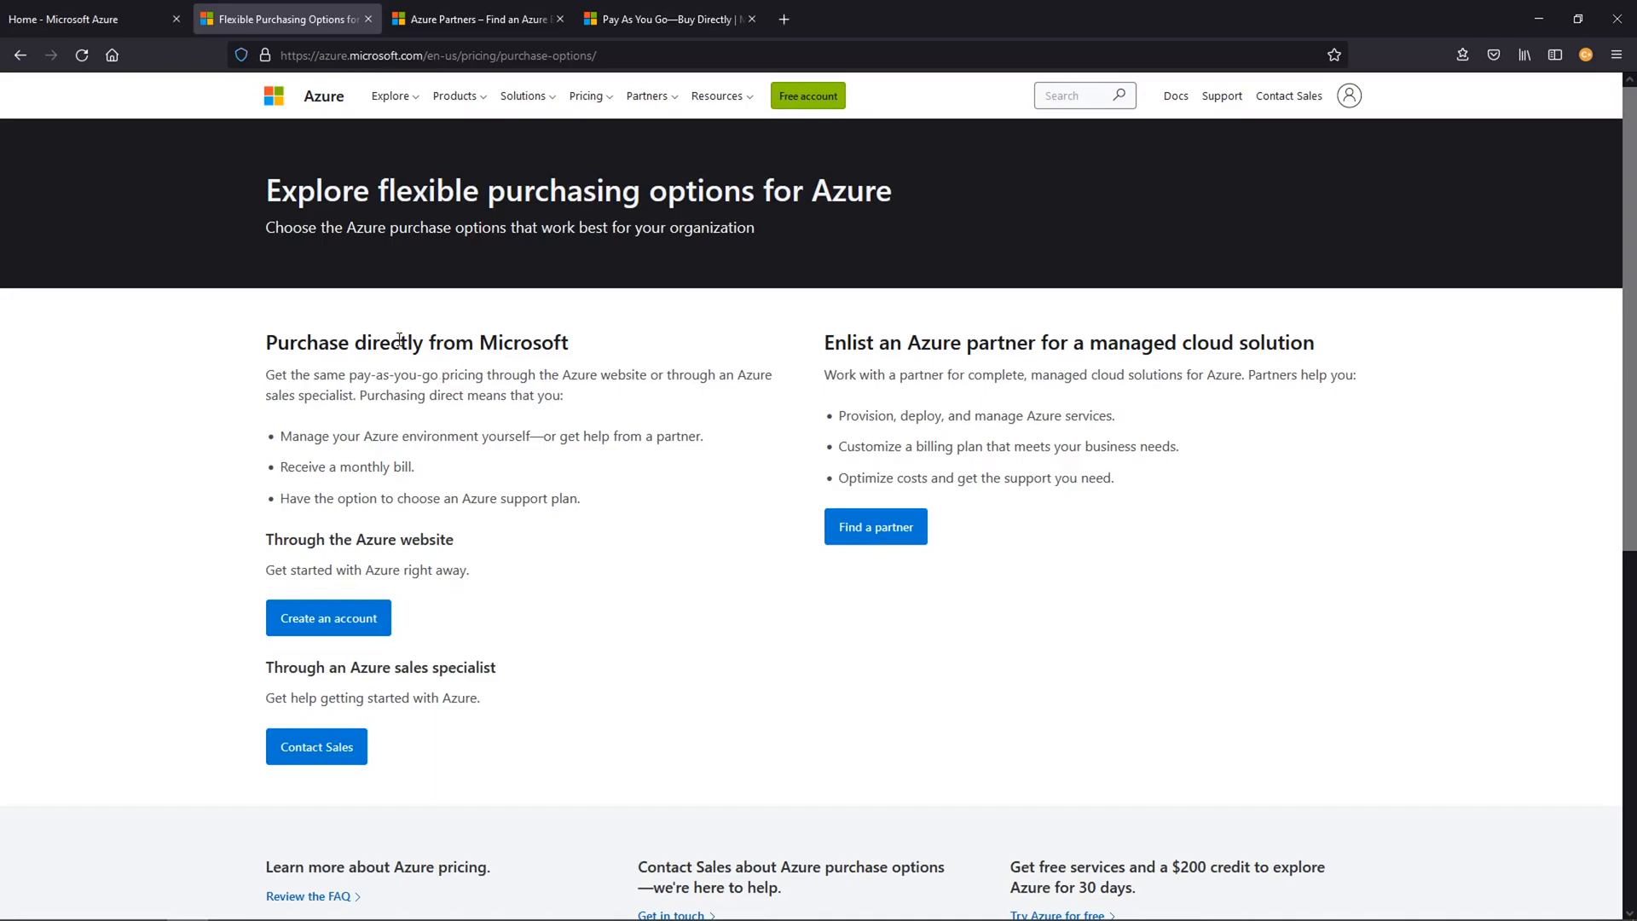
{"action": "mouse_move", "coordinate": [320, 351]}
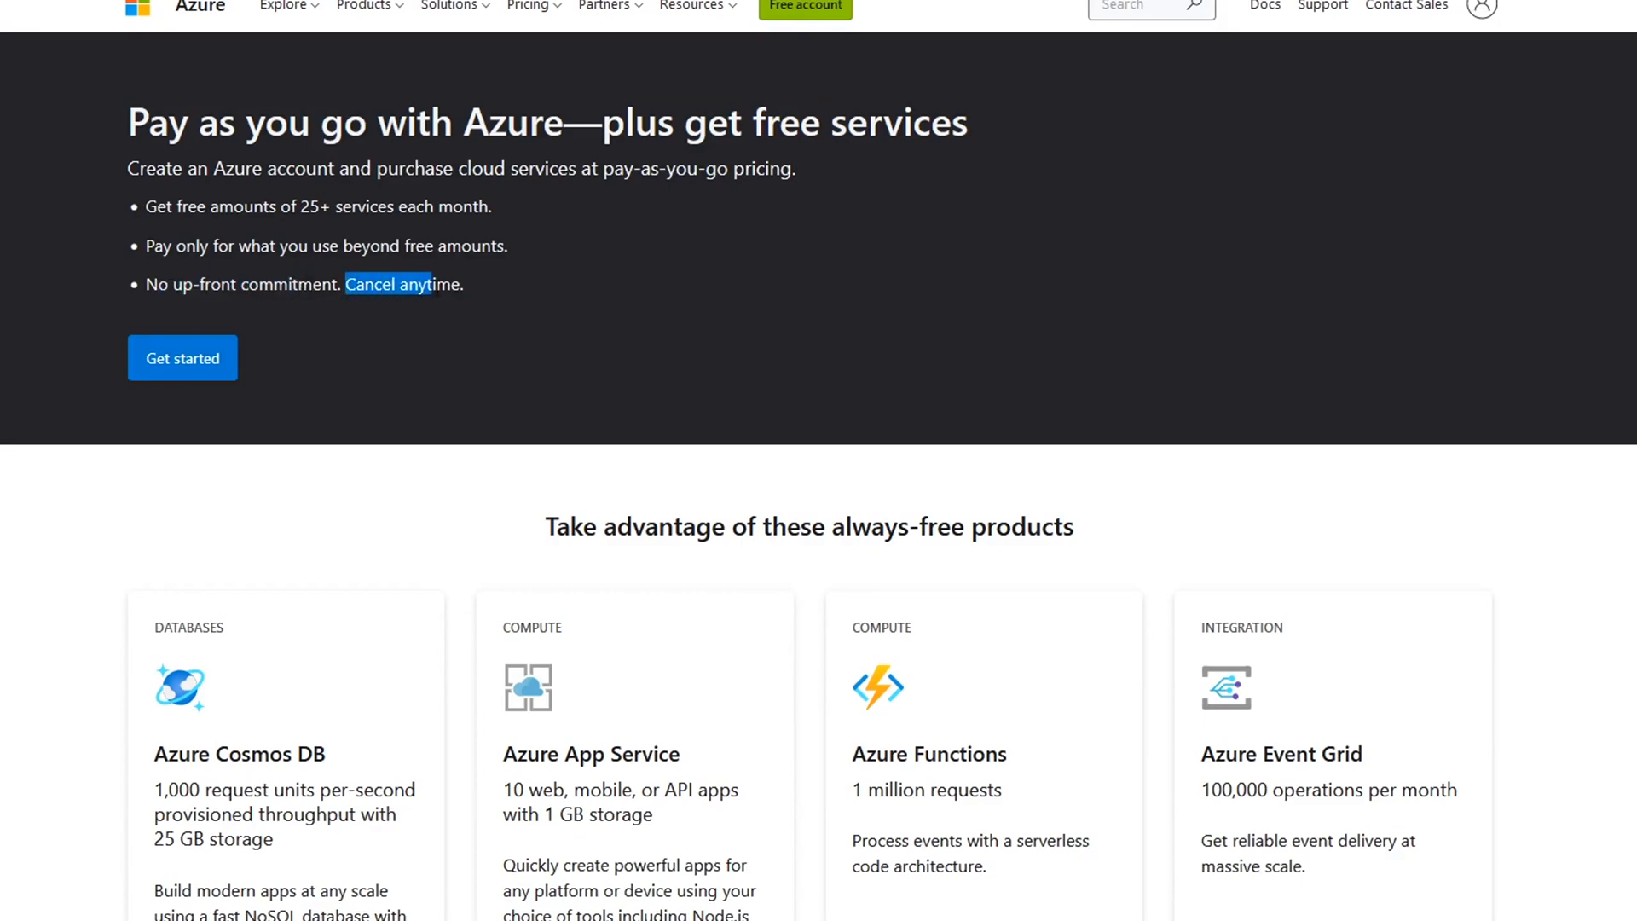
{"action": "mouse_move", "coordinate": [148, 271]}
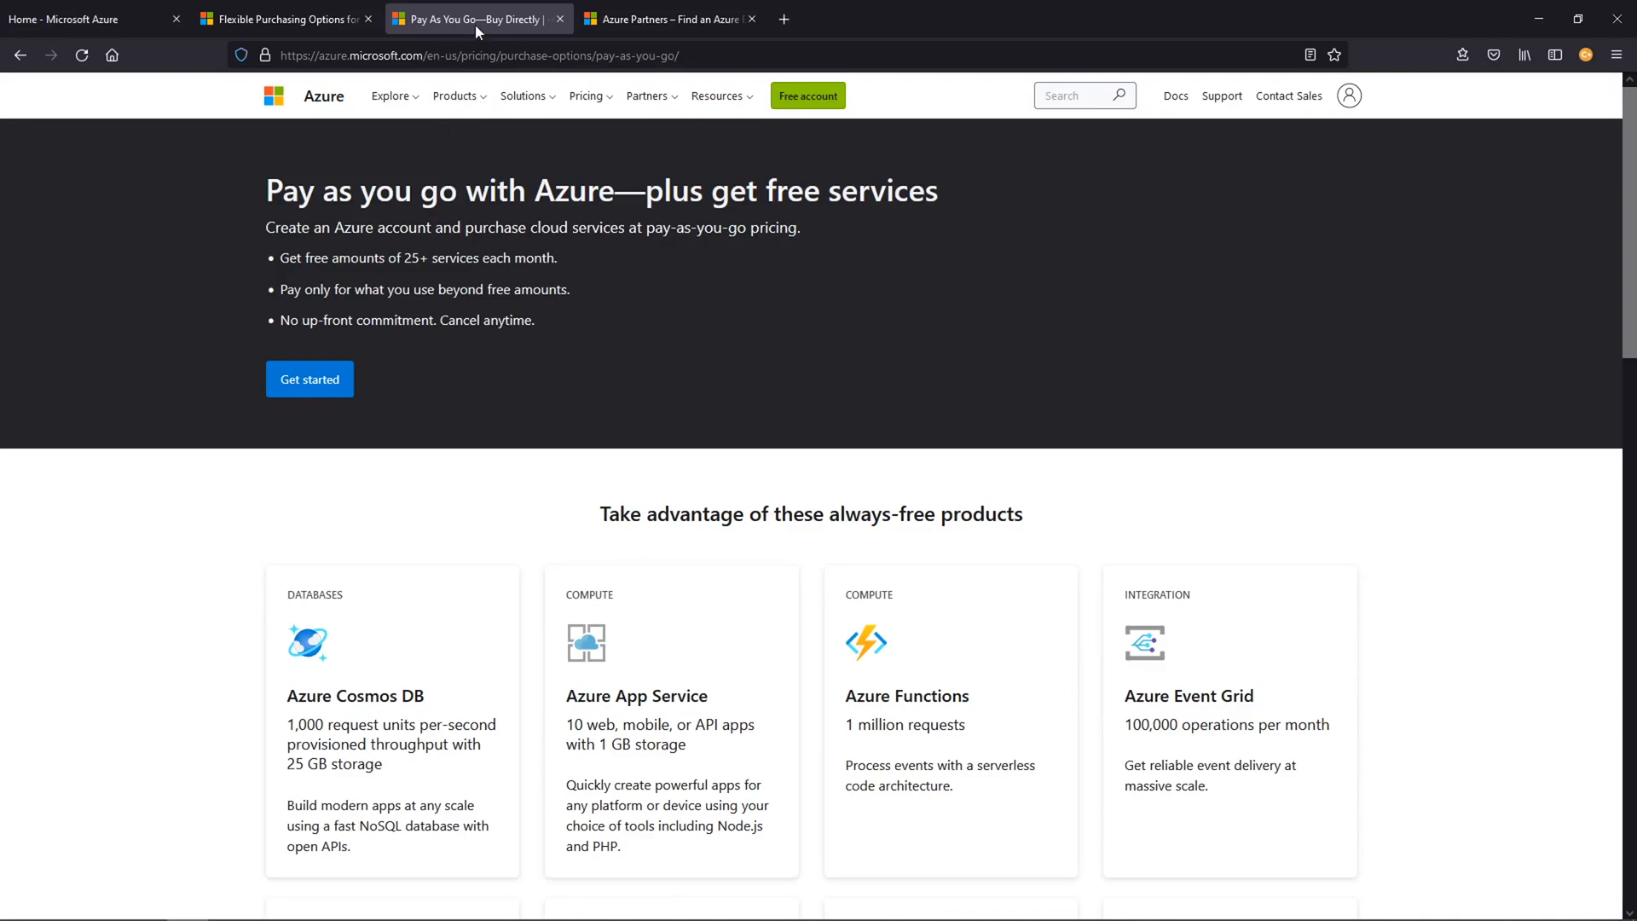
{"action": "mouse_move", "coordinate": [558, 26]}
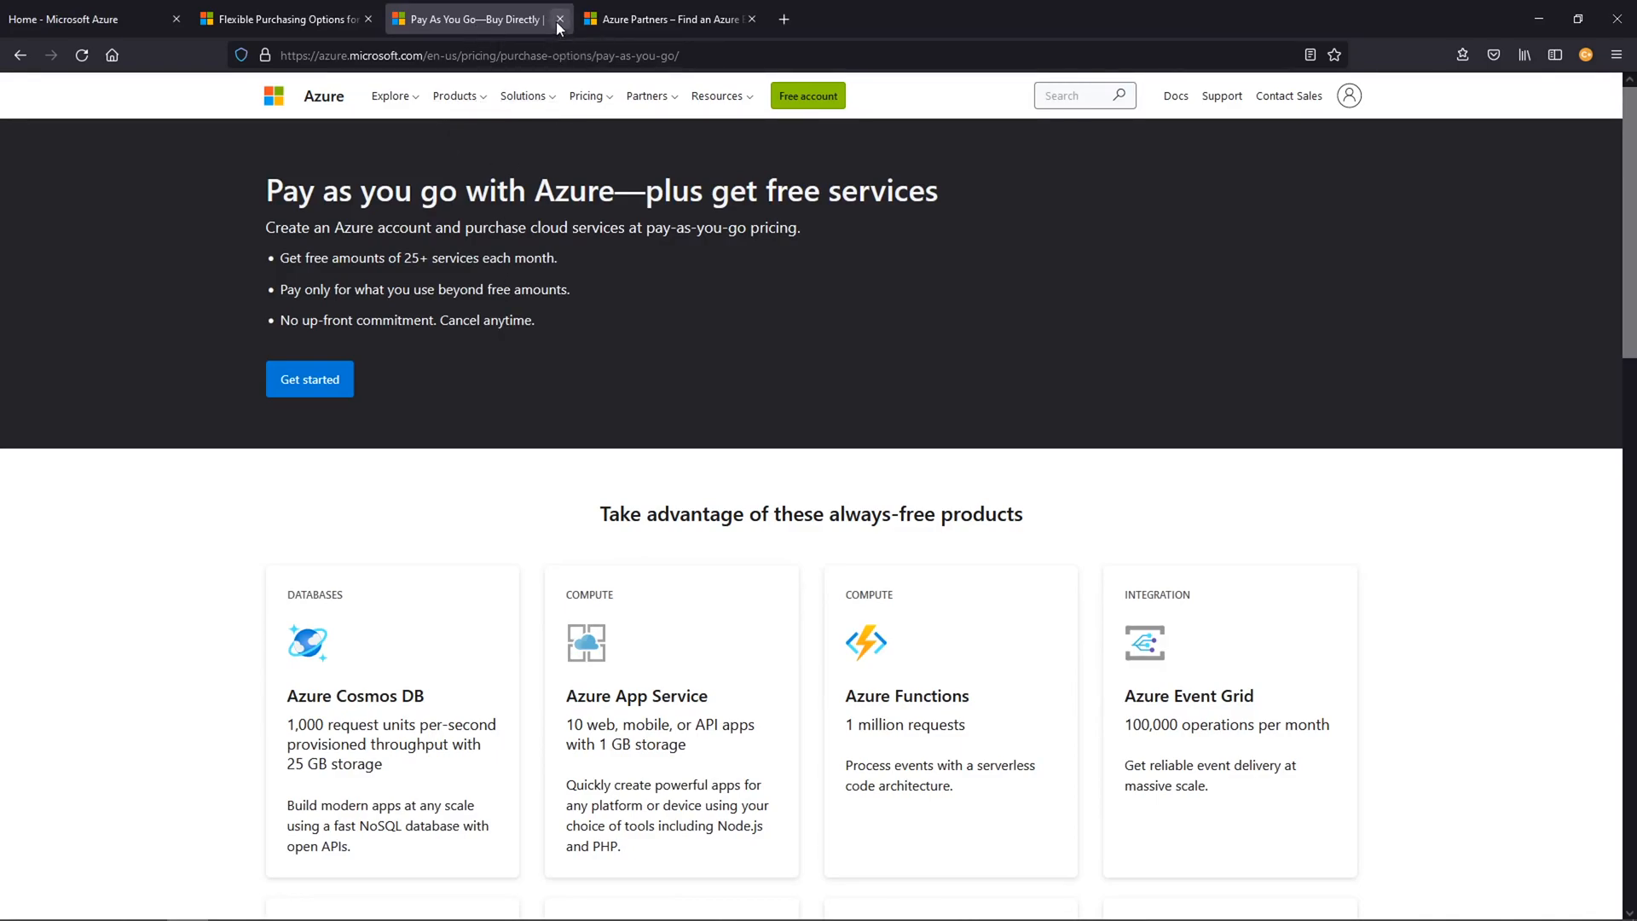
Step: Close the Pay As You Go tab and scroll the flexible purchase options page
{"action": "left_click", "coordinate": [560, 18]}
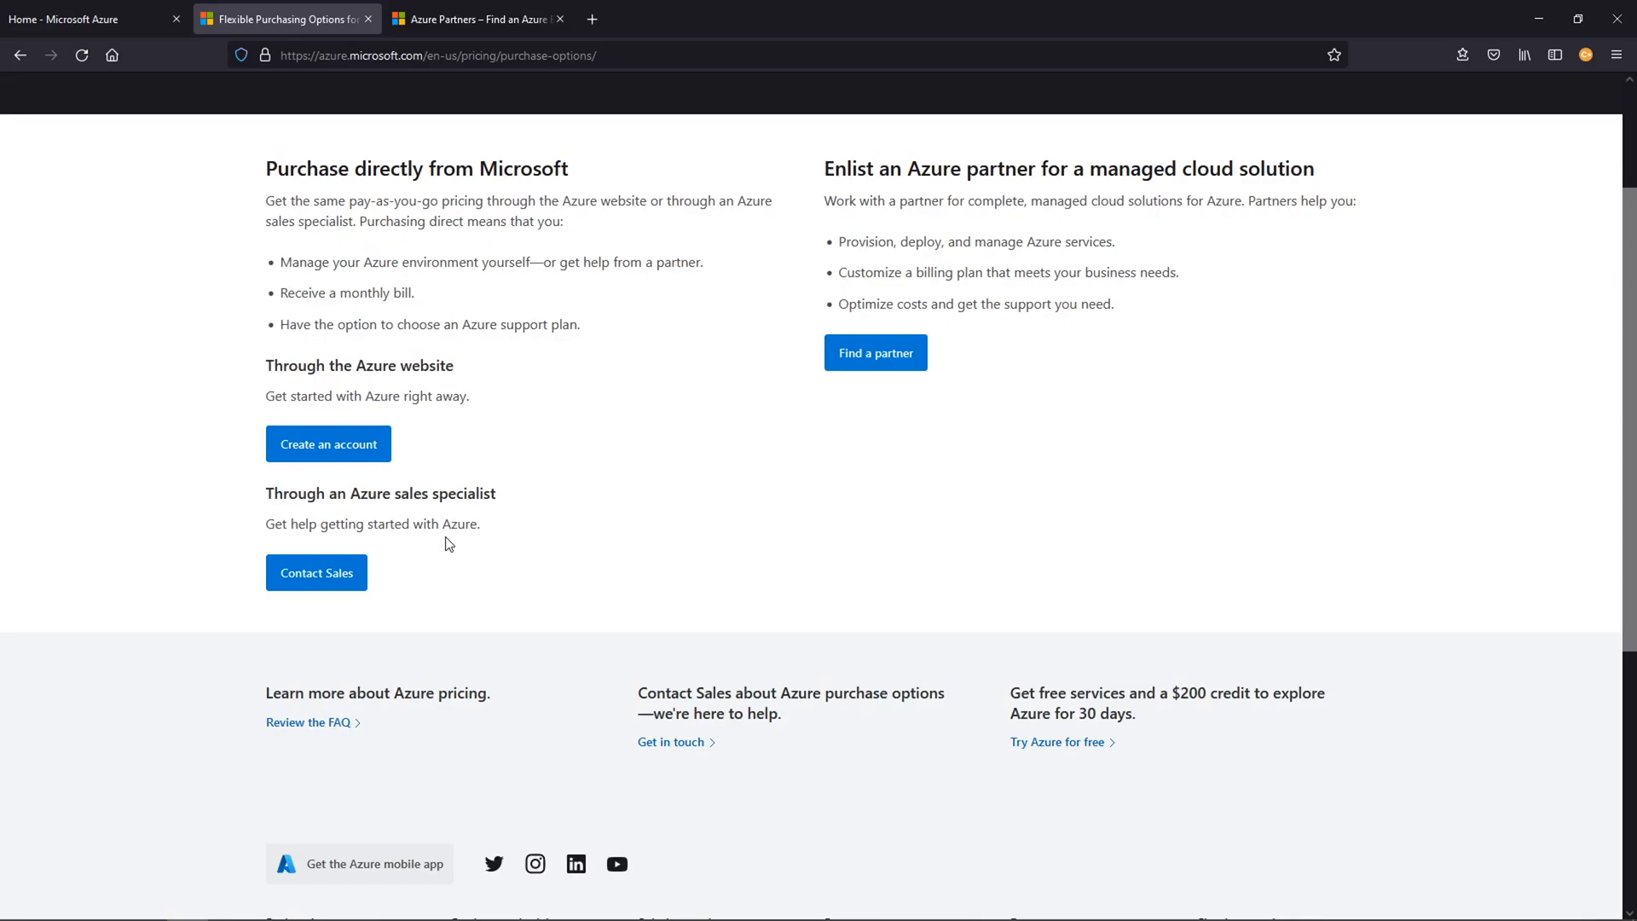
{"action": "mouse_move", "coordinate": [461, 543]}
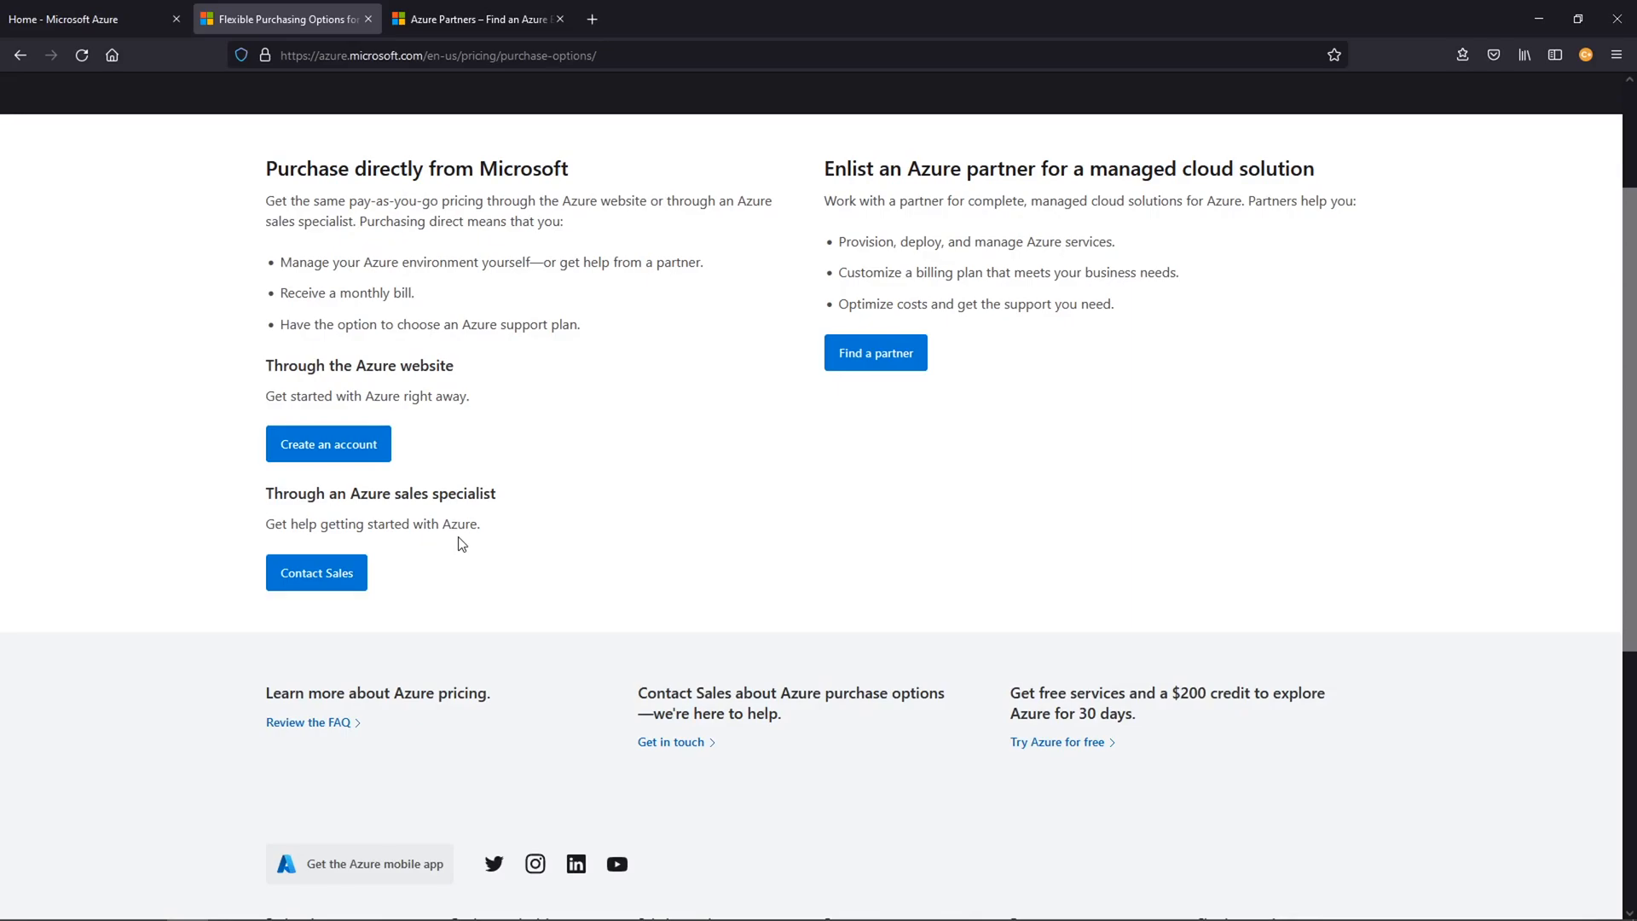
{"action": "scroll", "scroll_direction": "down", "scroll_amount": 3}
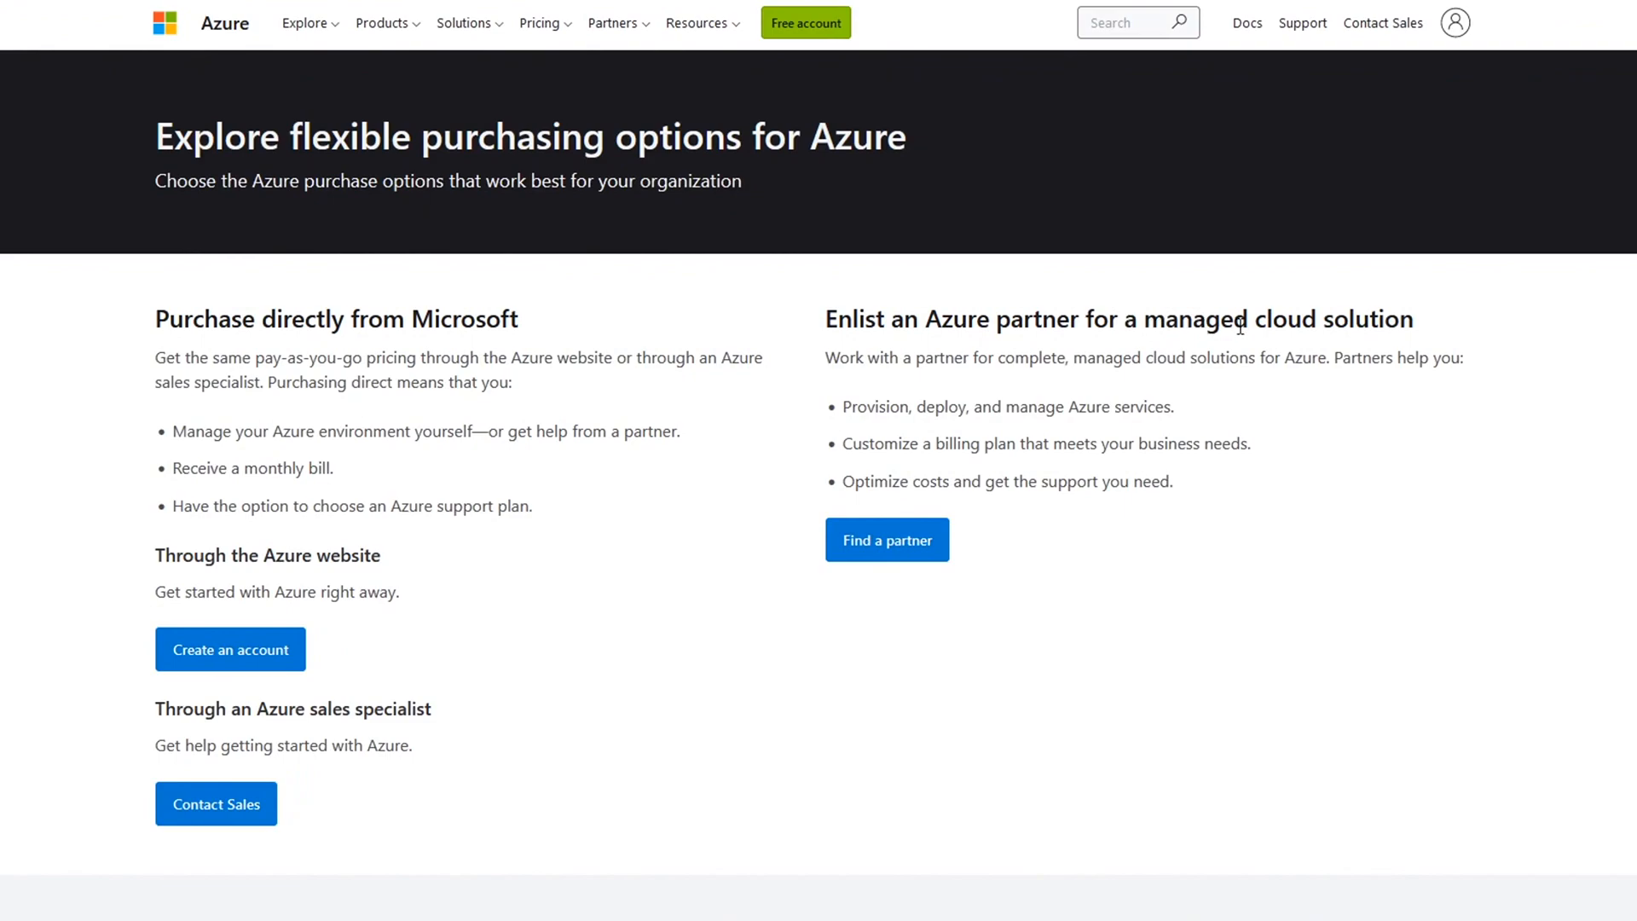
{"action": "mouse_move", "coordinate": [971, 398]}
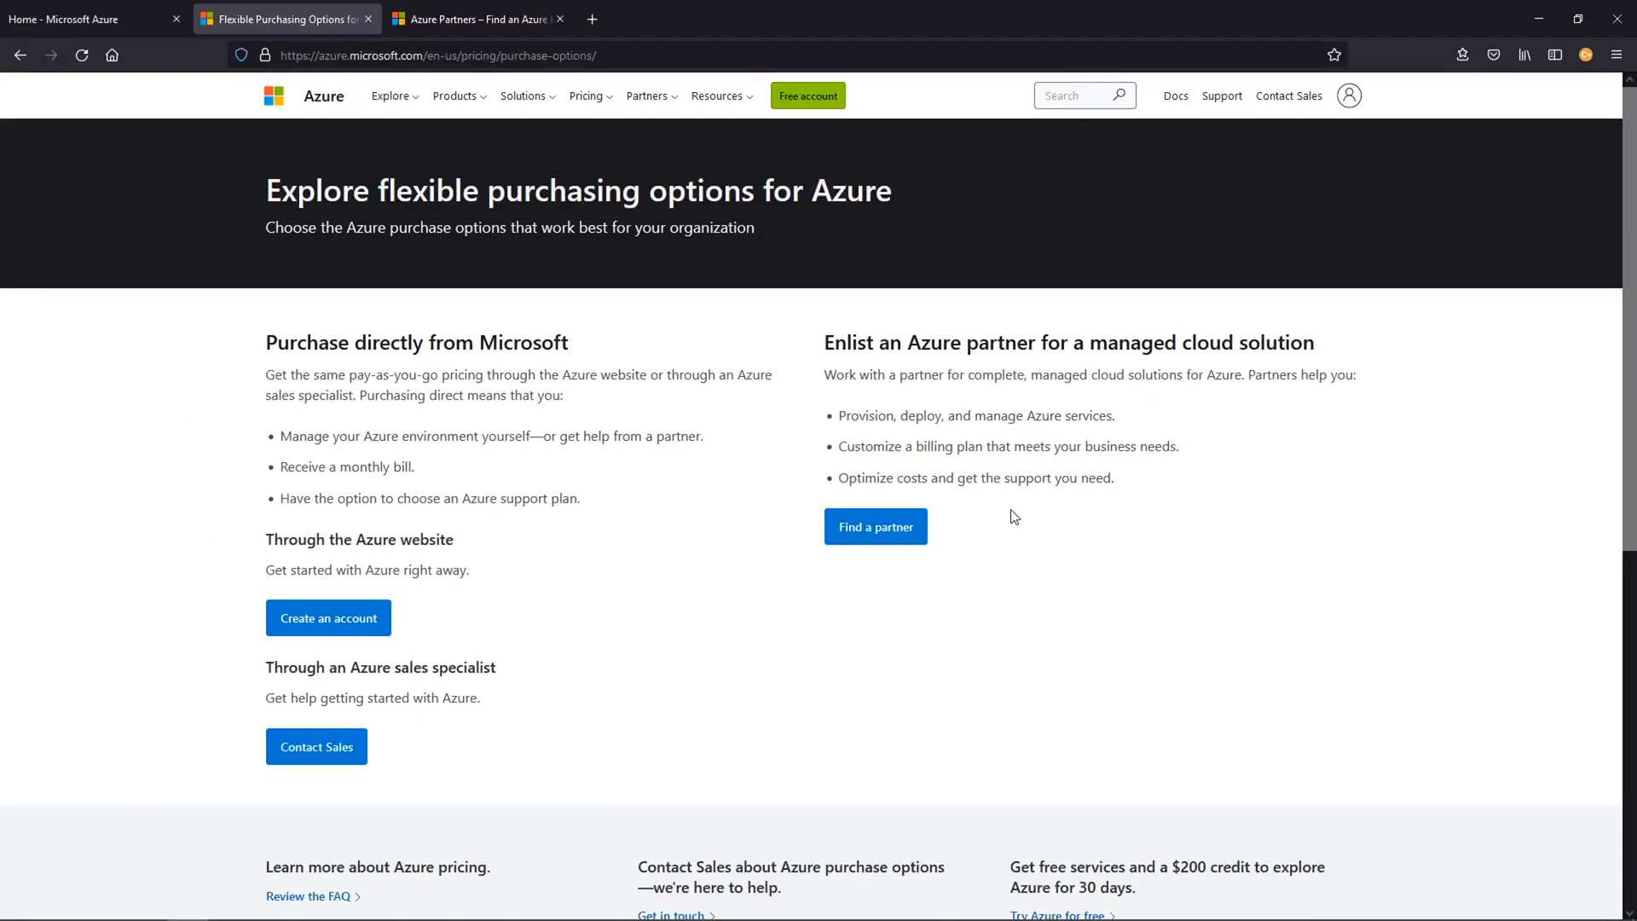
{"action": "mouse_move", "coordinate": [984, 400]}
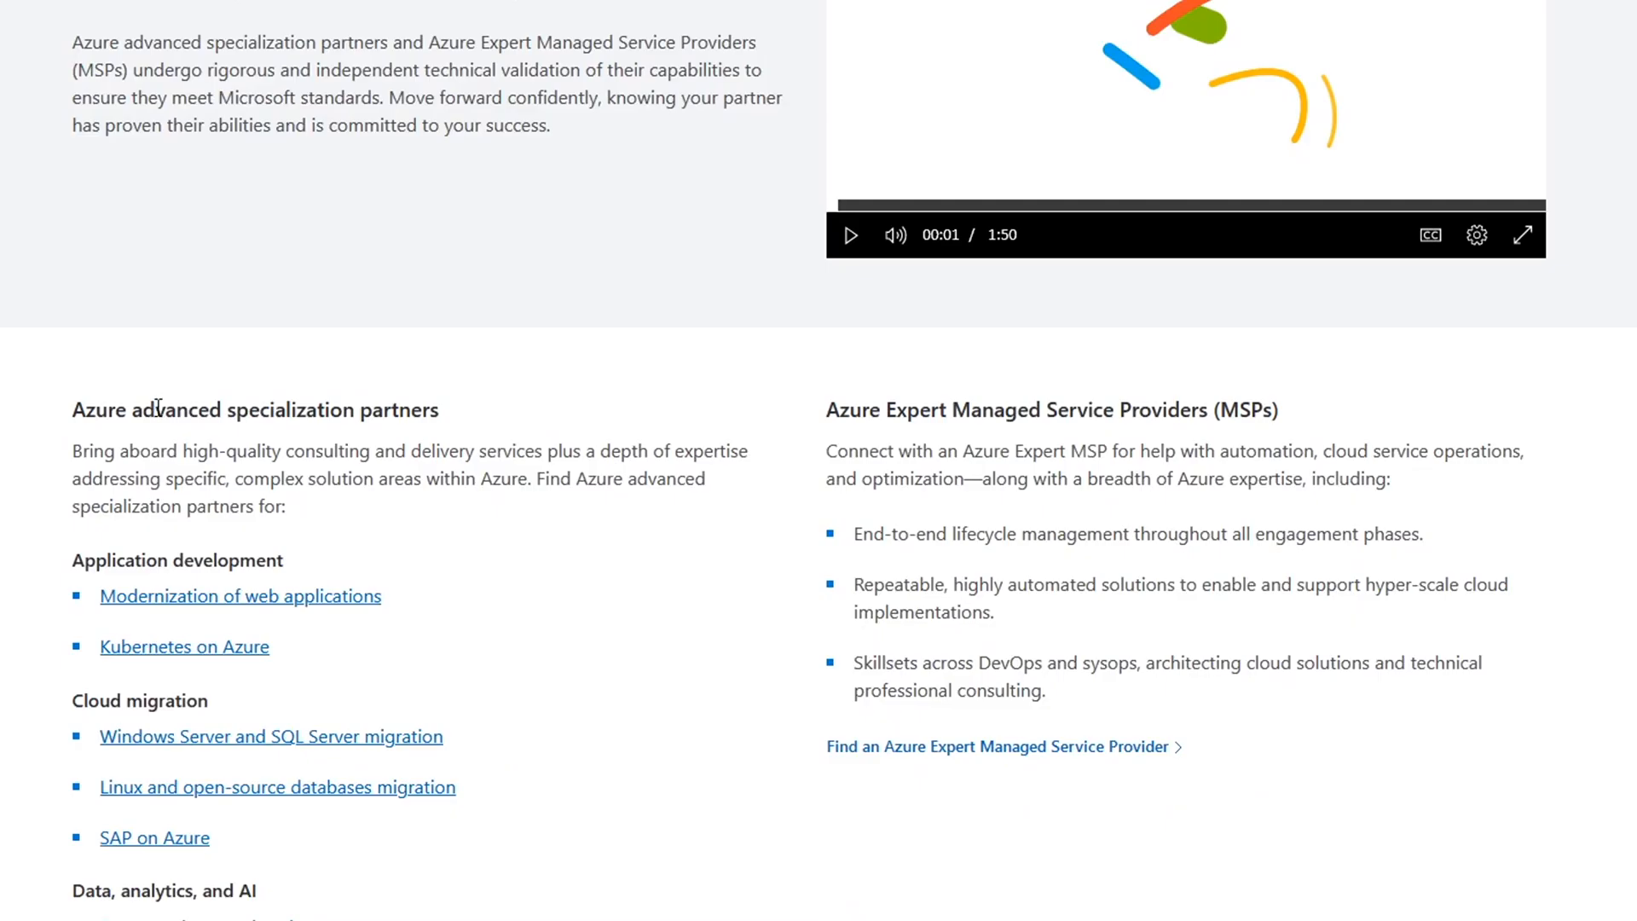
Step: Play the partner validation video at 1.5x speed, then return to the portal Home tab
{"action": "scroll", "scroll_direction": "down", "scroll_amount": 3}
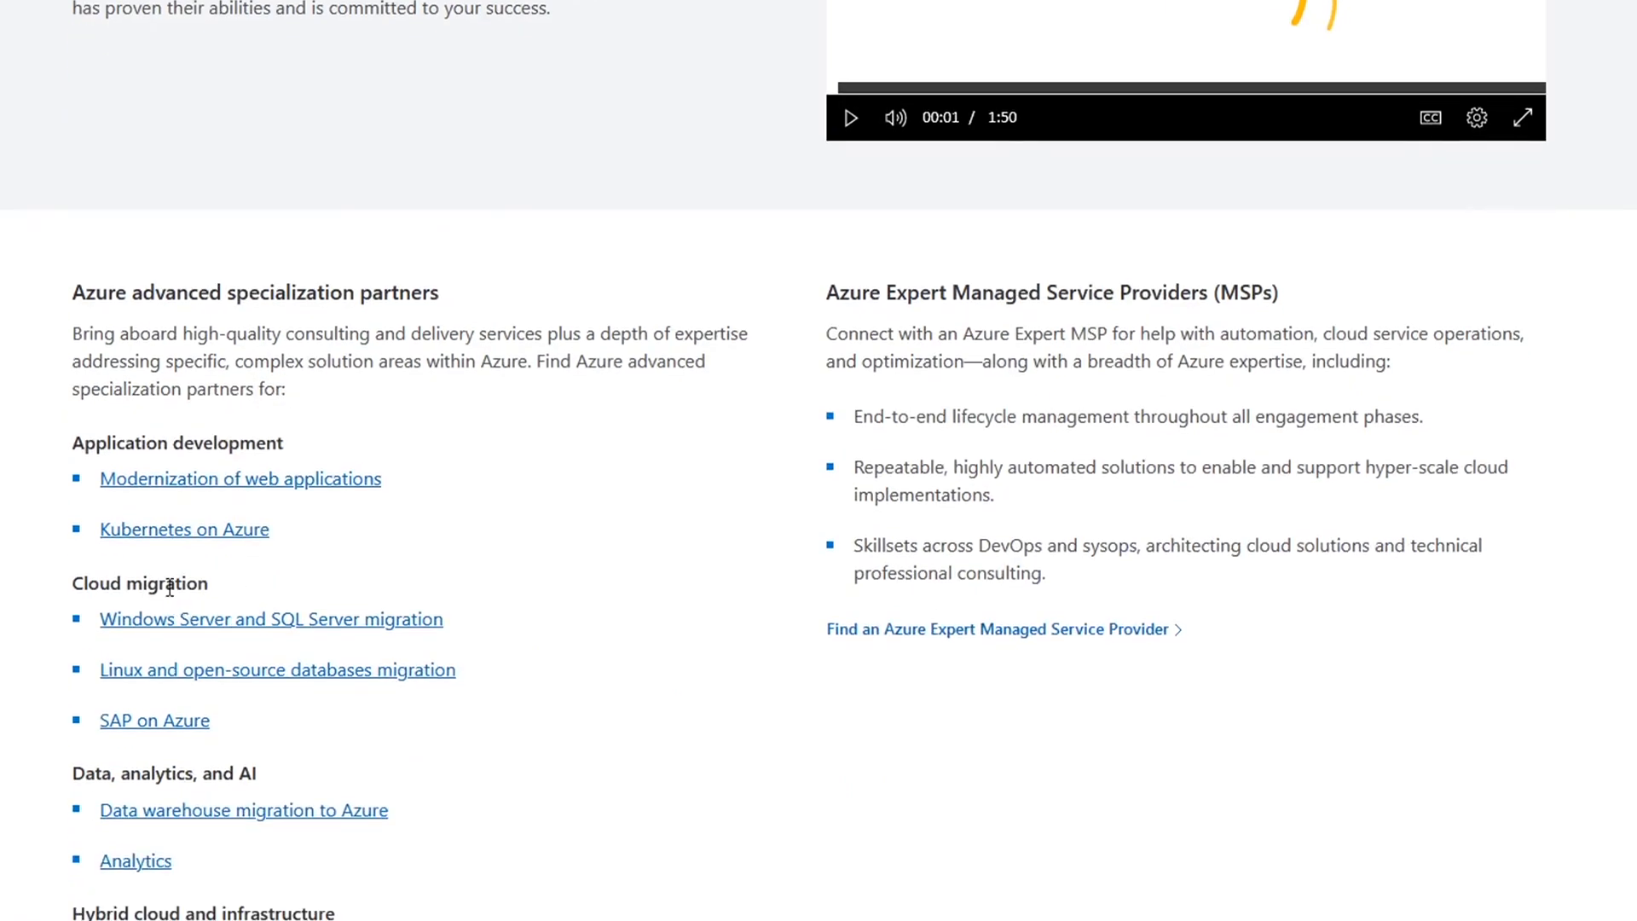
{"action": "scroll", "scroll_direction": "up", "scroll_amount": 3}
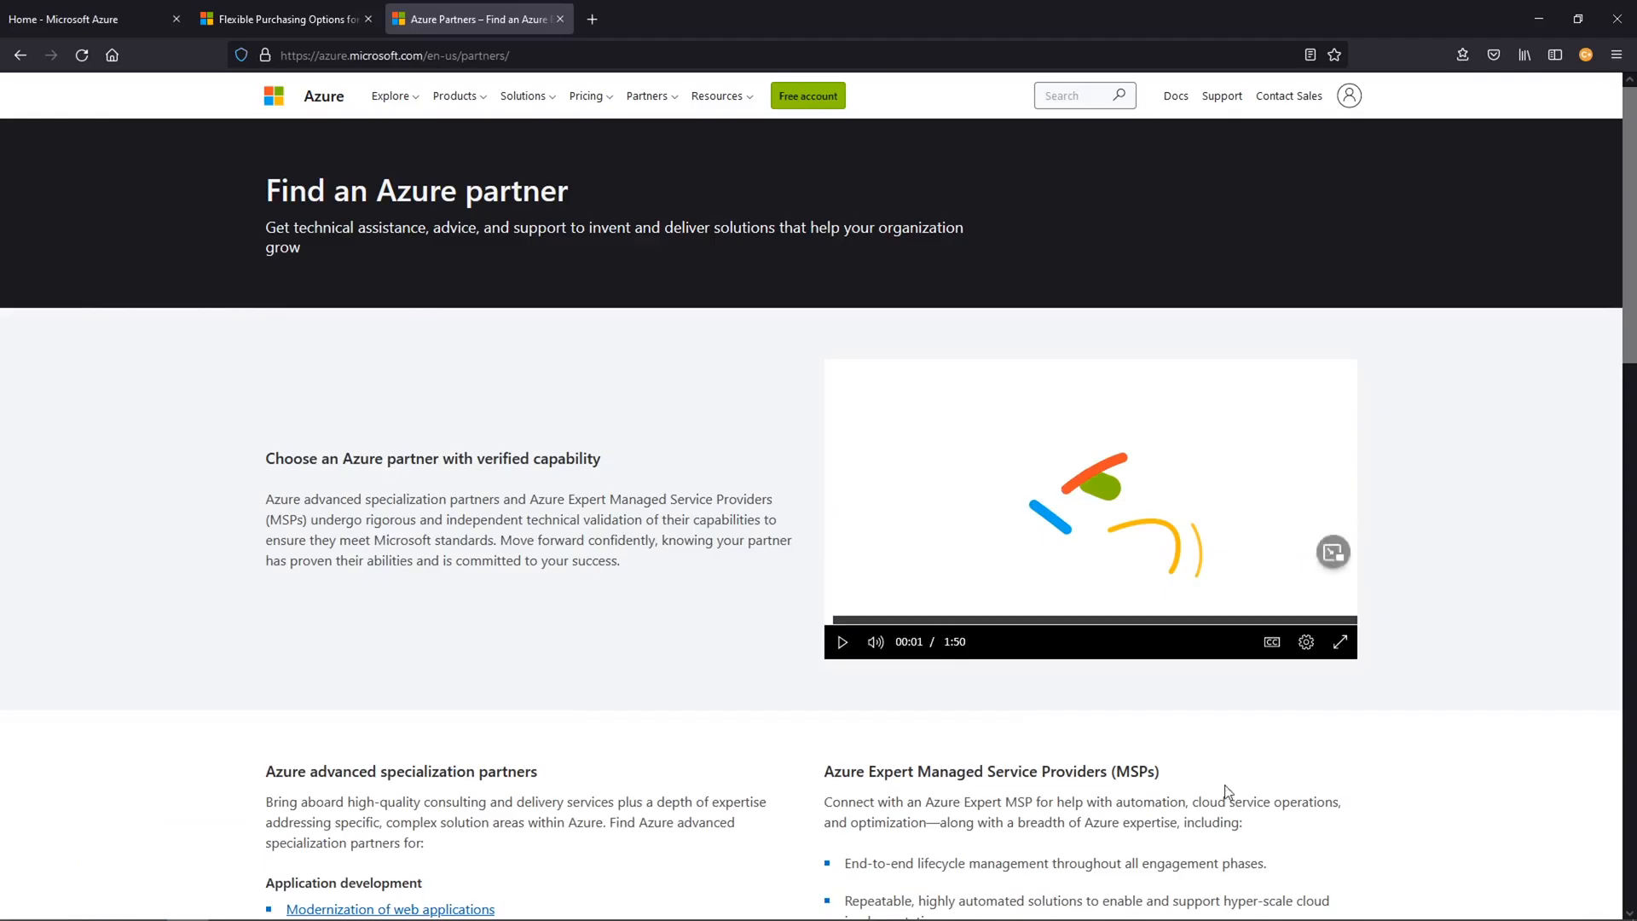
{"action": "mouse_move", "coordinate": [1089, 777]}
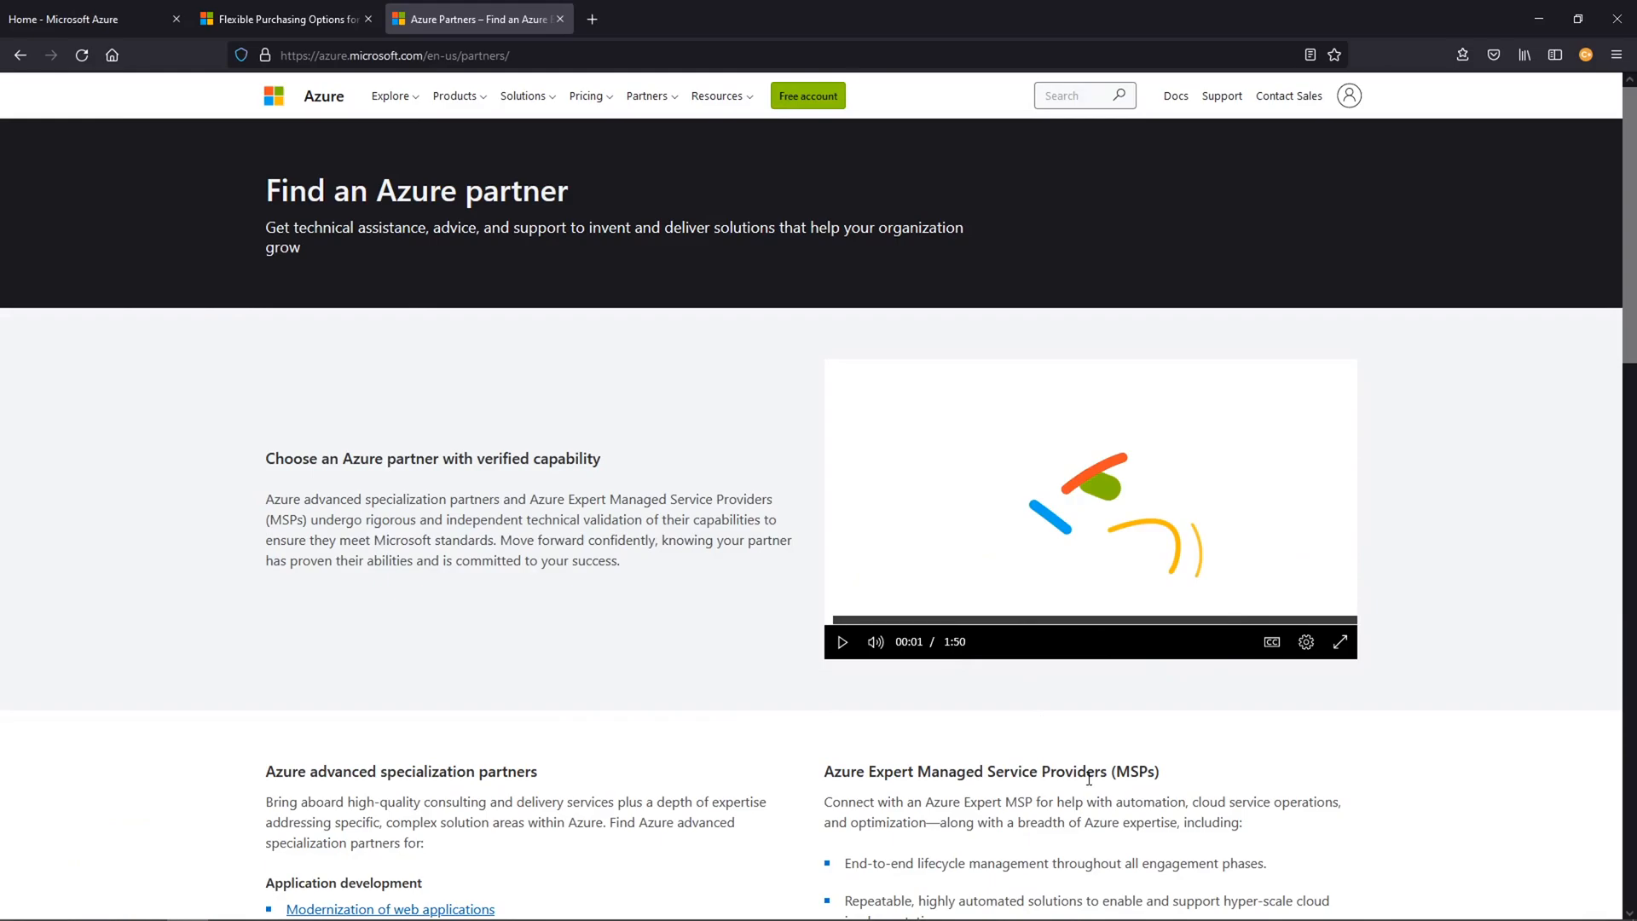
{"action": "mouse_move", "coordinate": [993, 711]}
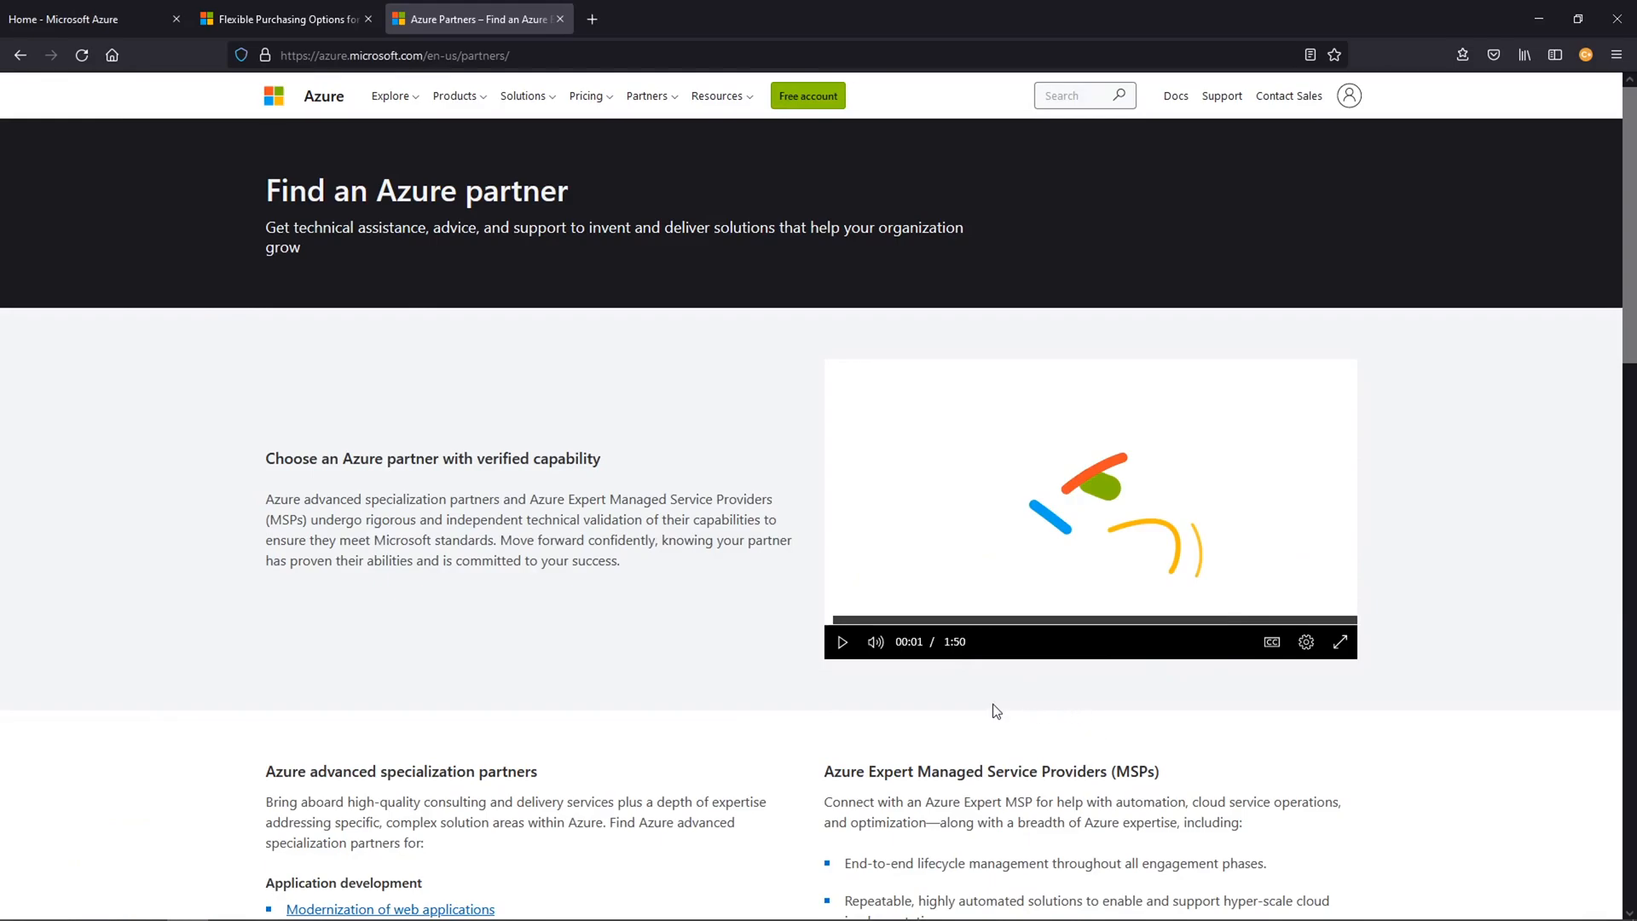
{"action": "mouse_move", "coordinate": [952, 673]}
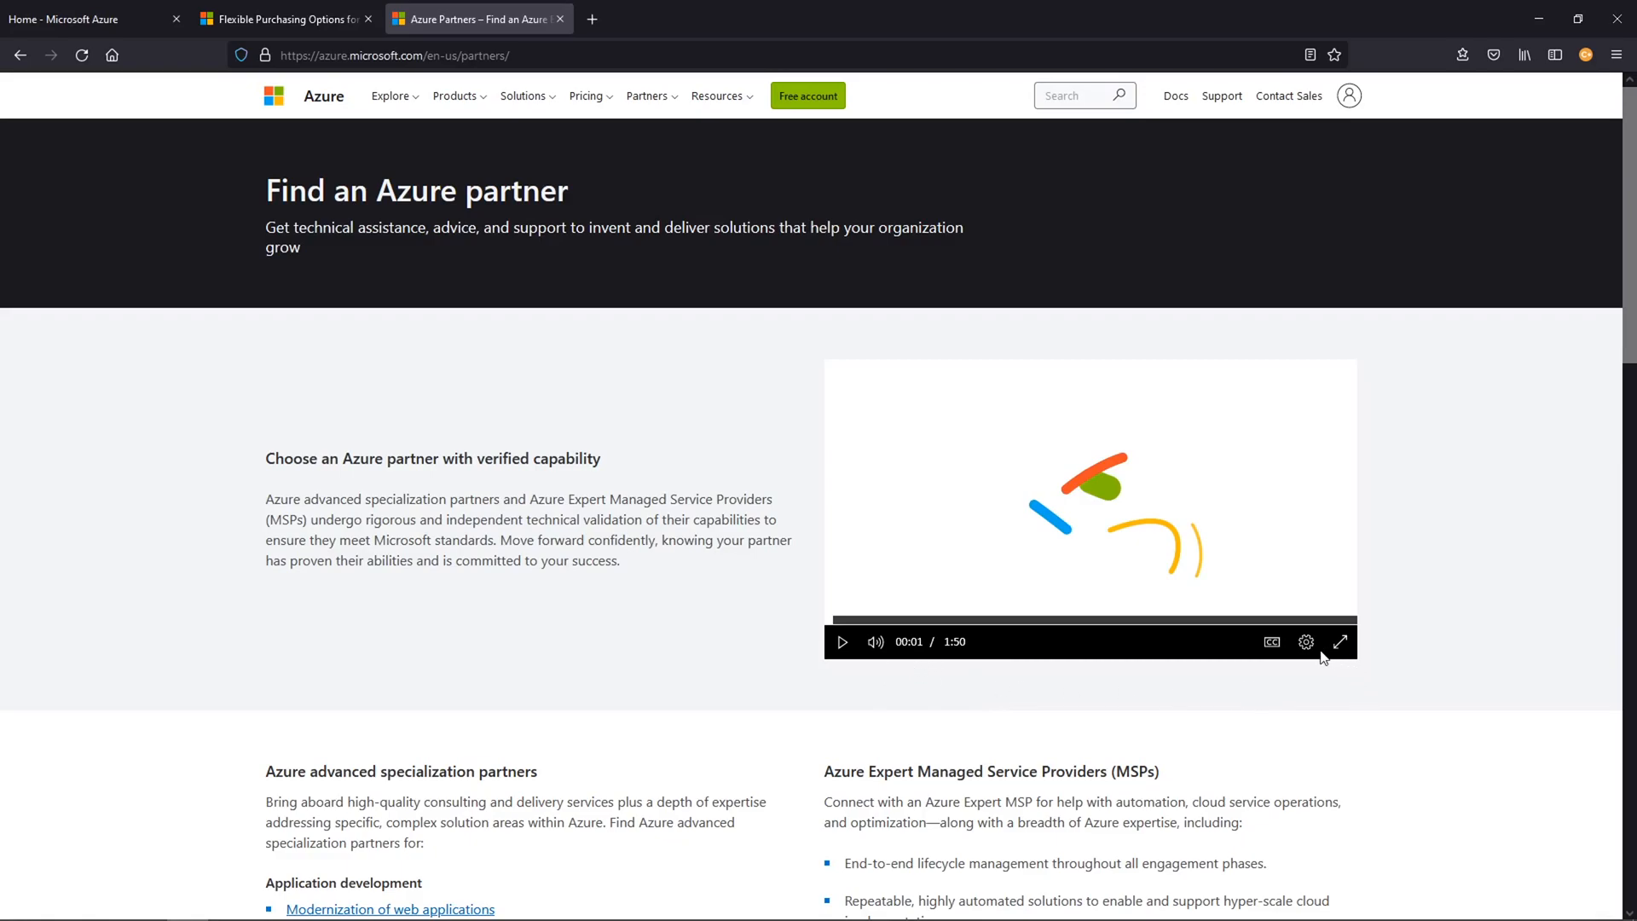
{"action": "left_click", "coordinate": [1305, 641]}
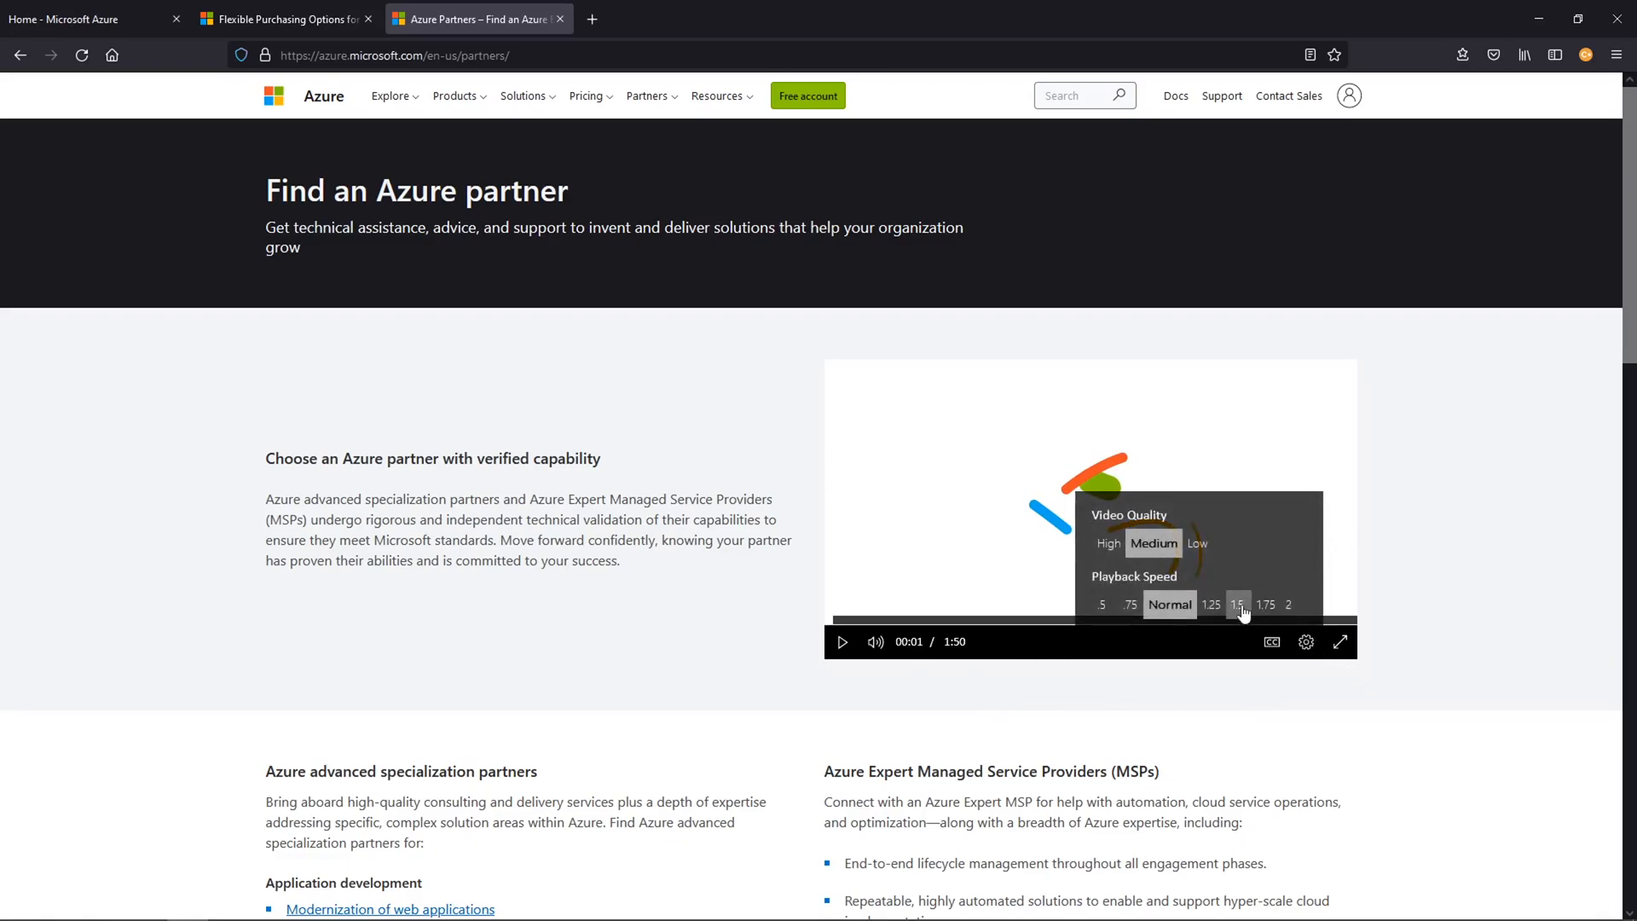
{"action": "left_click", "coordinate": [1270, 641]}
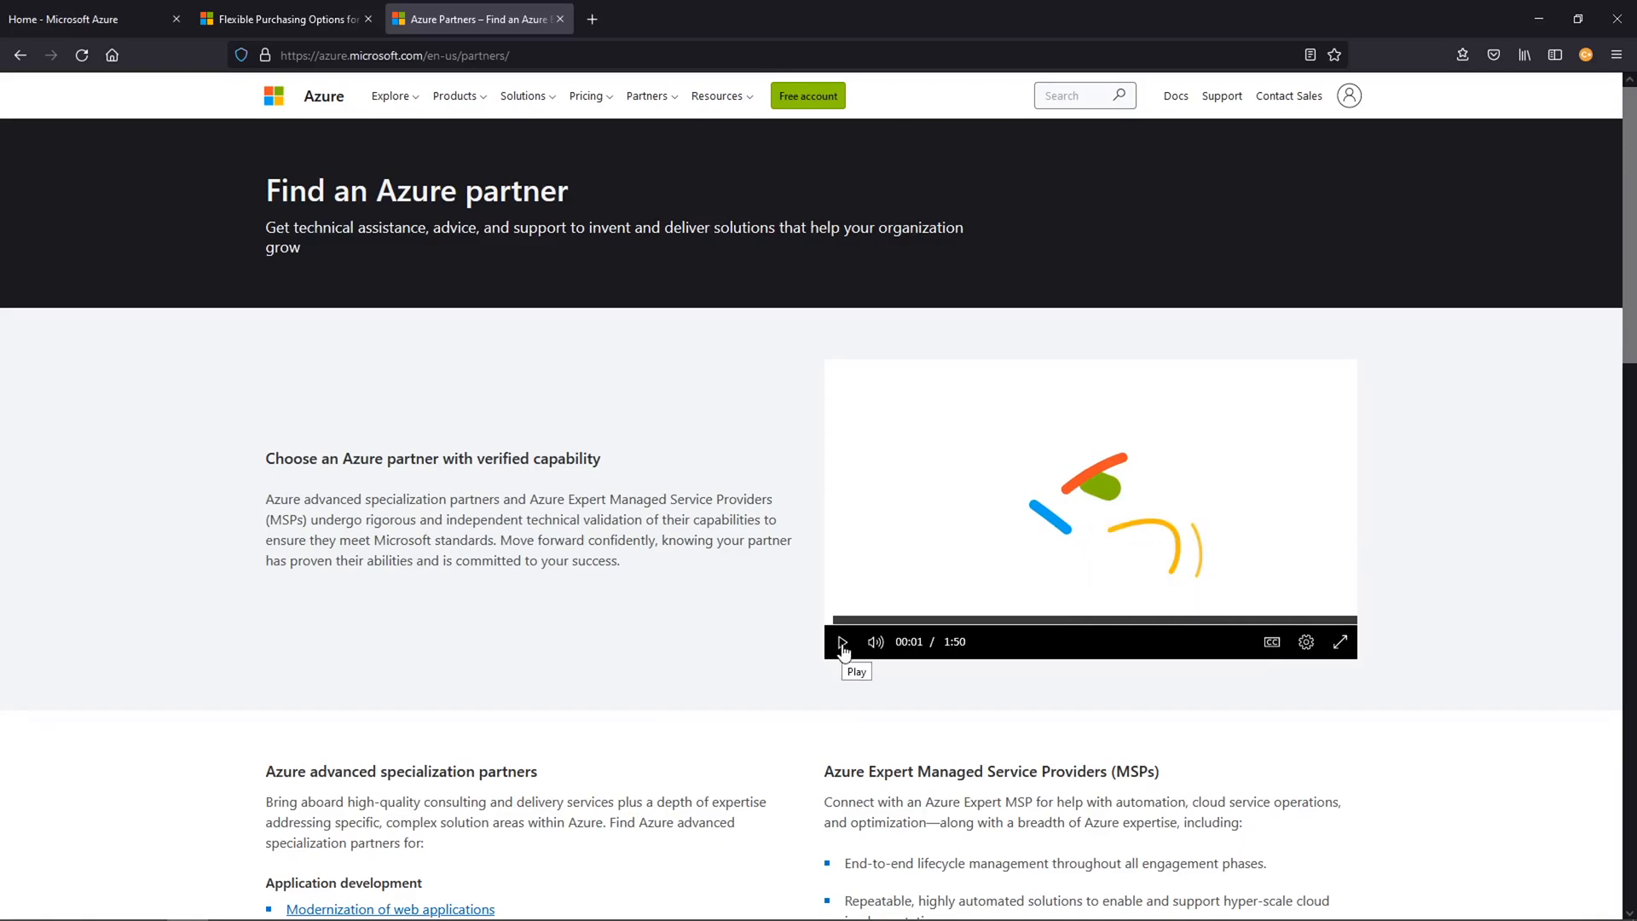
{"action": "left_click", "coordinate": [1341, 641]}
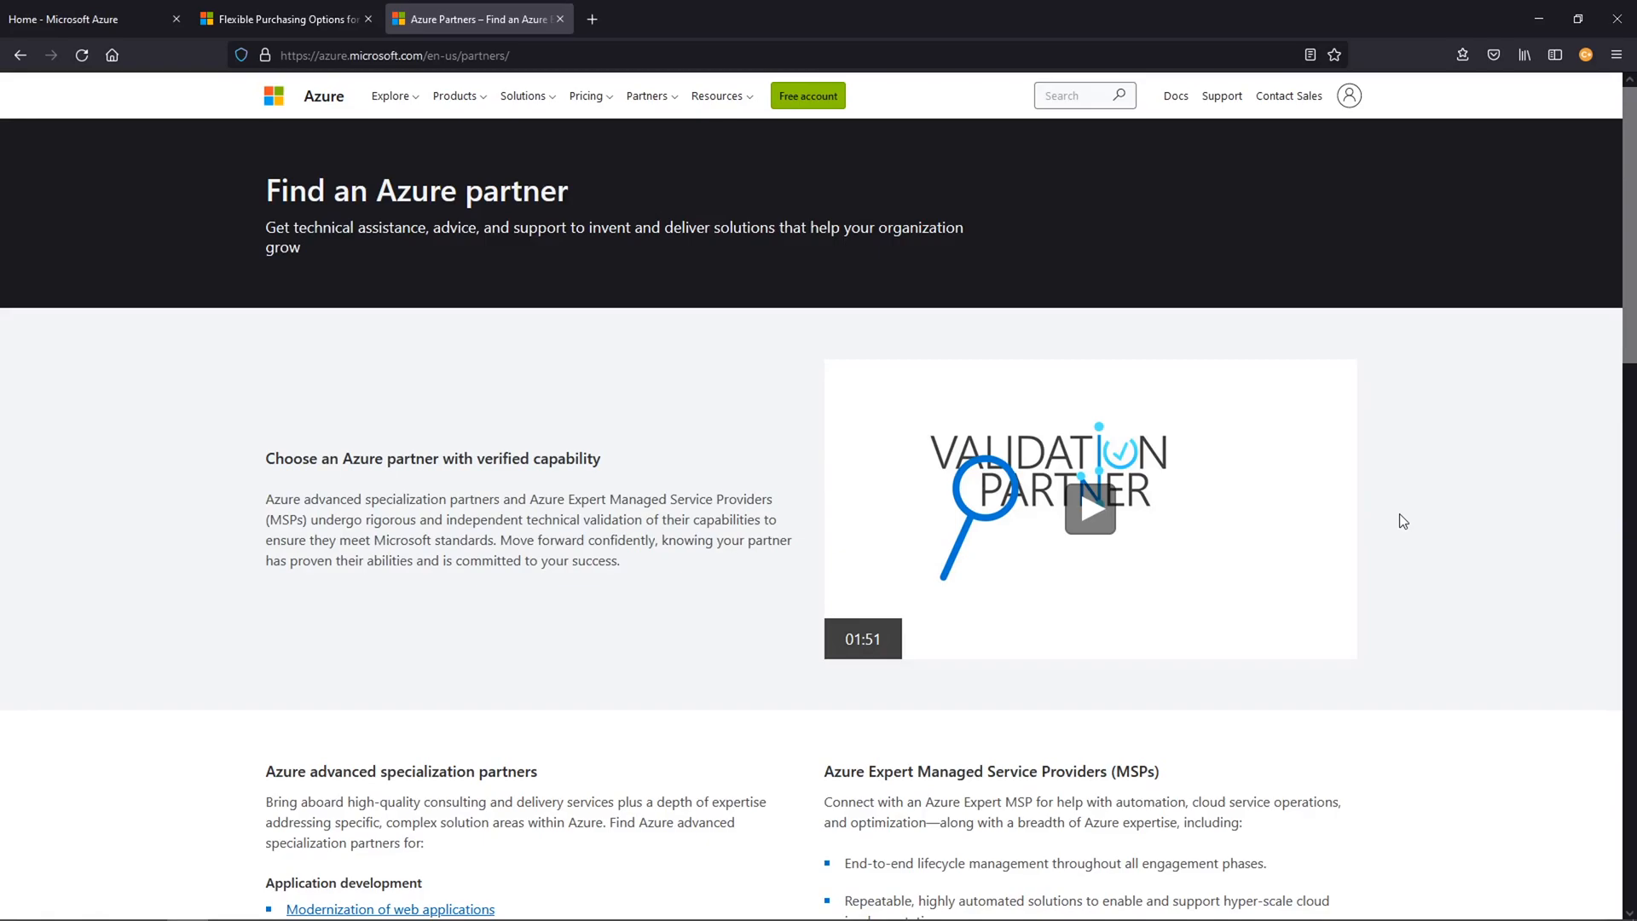
{"action": "left_click", "coordinate": [89, 19]}
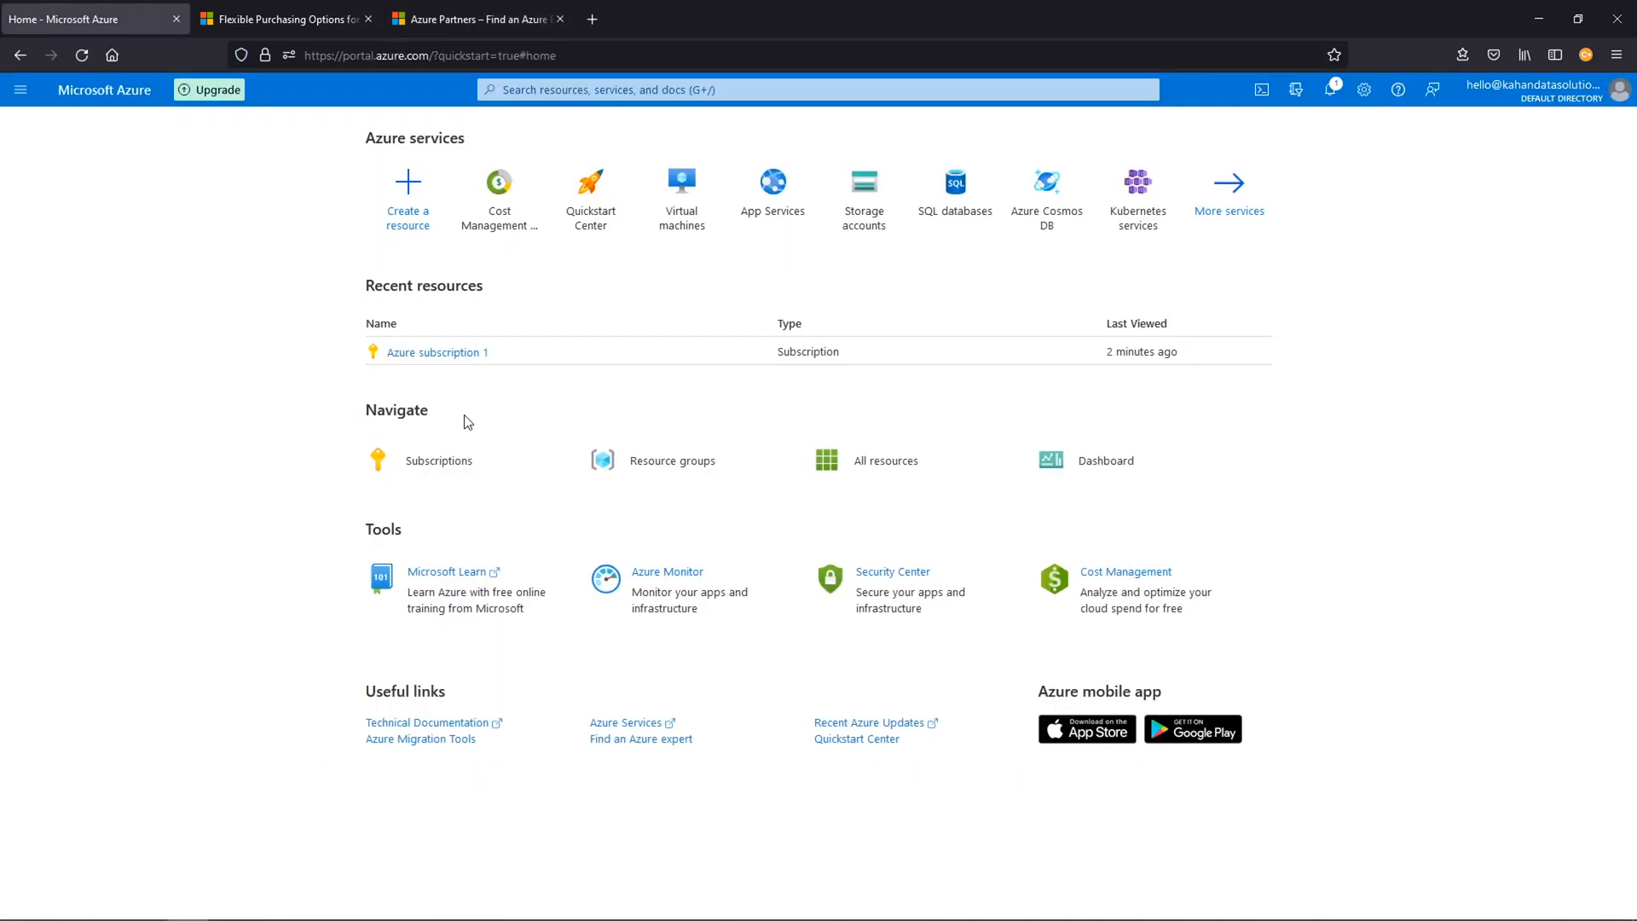